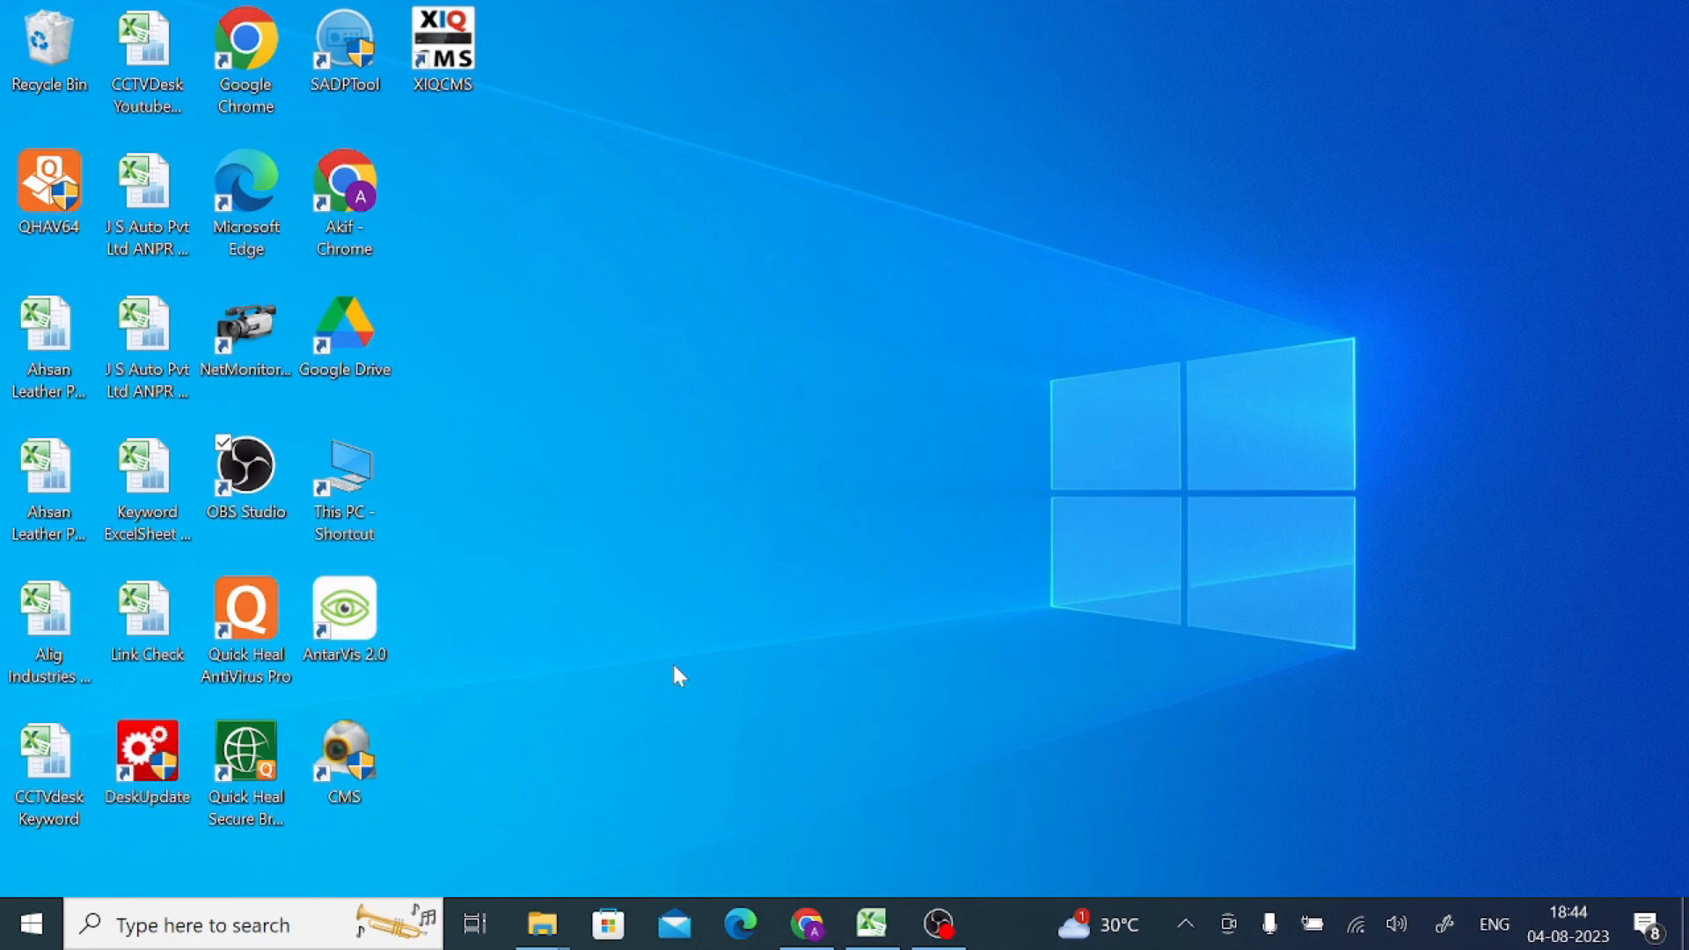
# - Launch Google Chrome from its desktop shortcut after dismissing the taskbar recent-pages list
pyautogui.rightClick(804, 921)
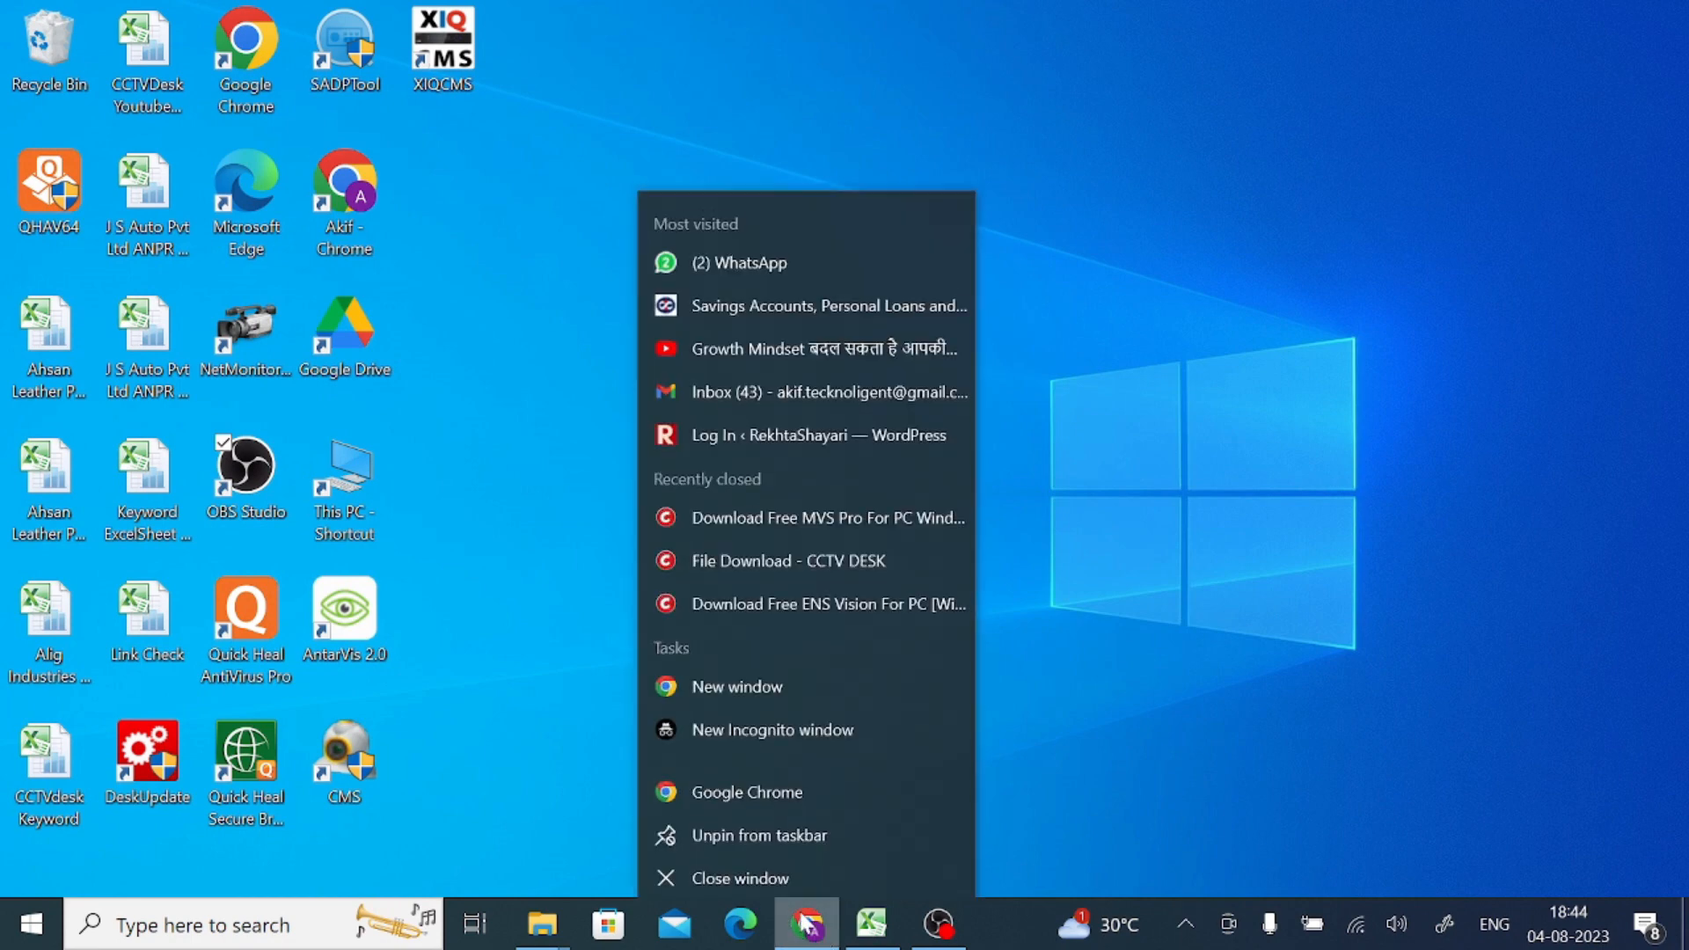
pyautogui.click(573, 555)
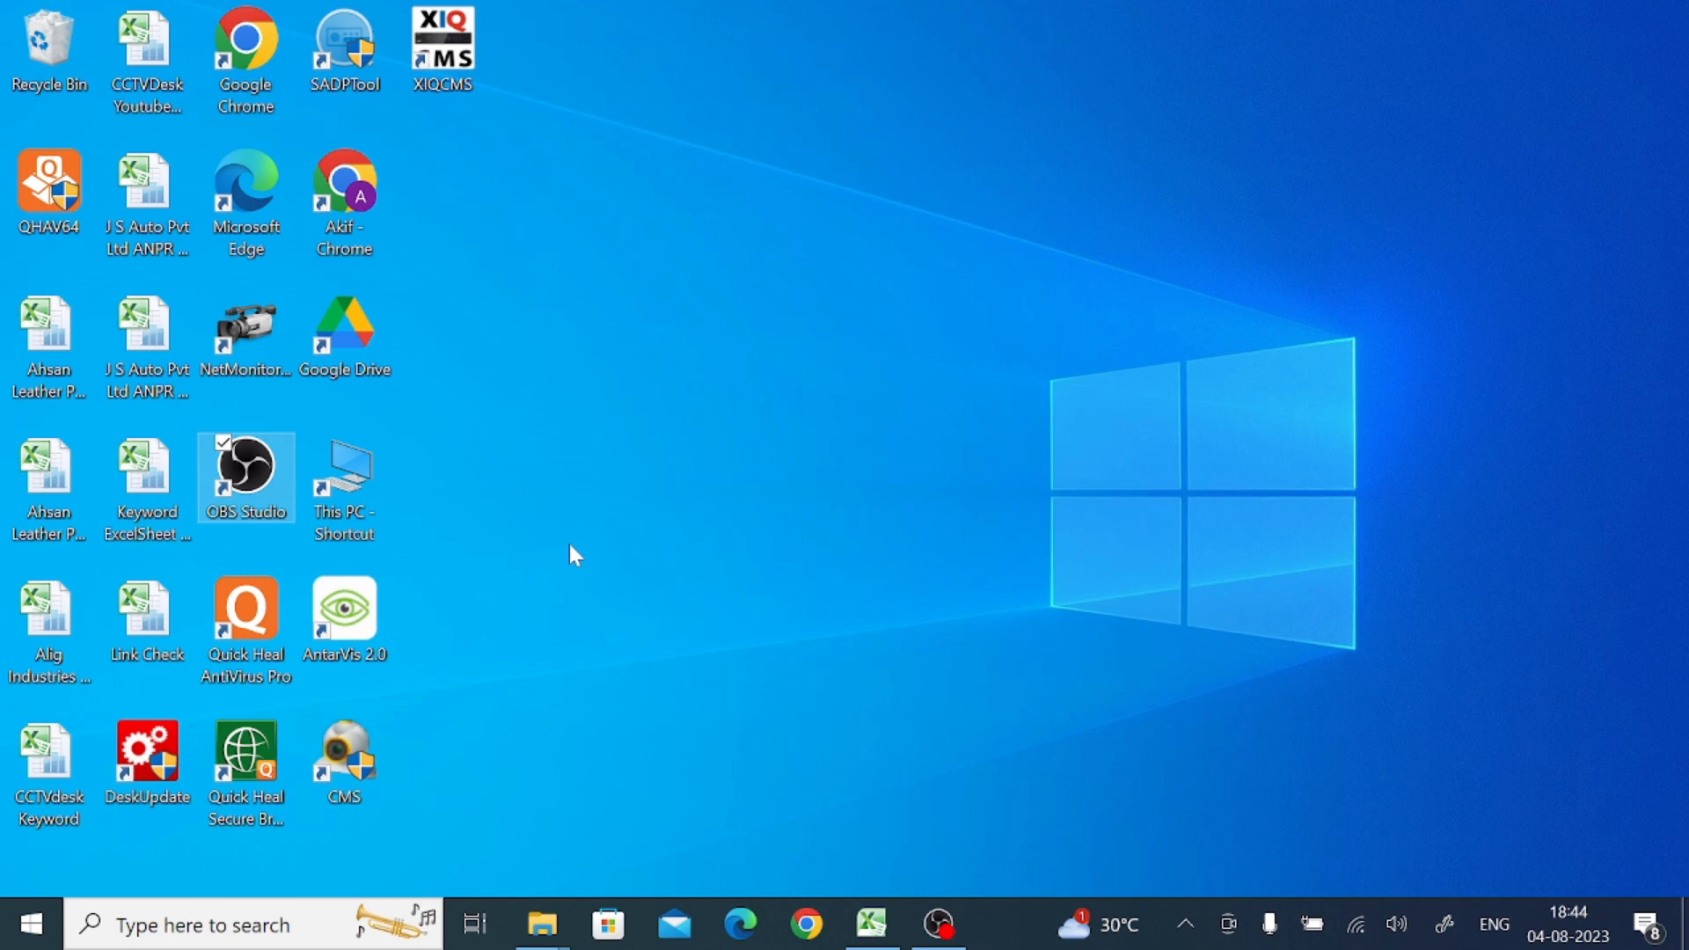
pyautogui.click(248, 44)
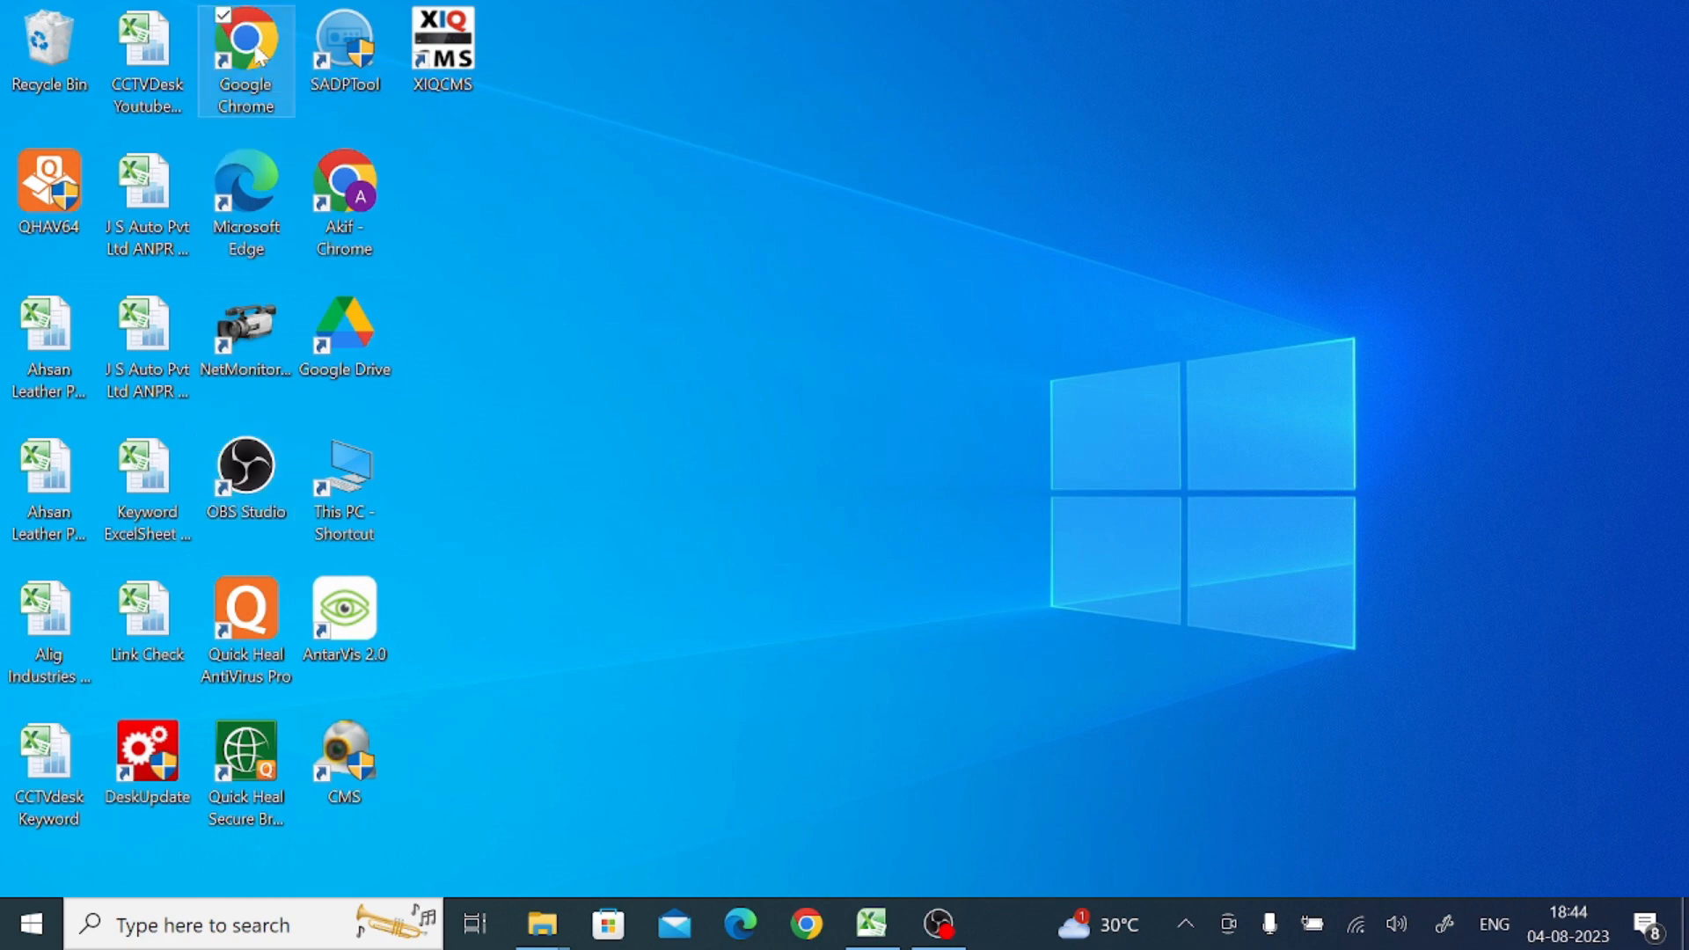
pyautogui.doubleClick(245, 40)
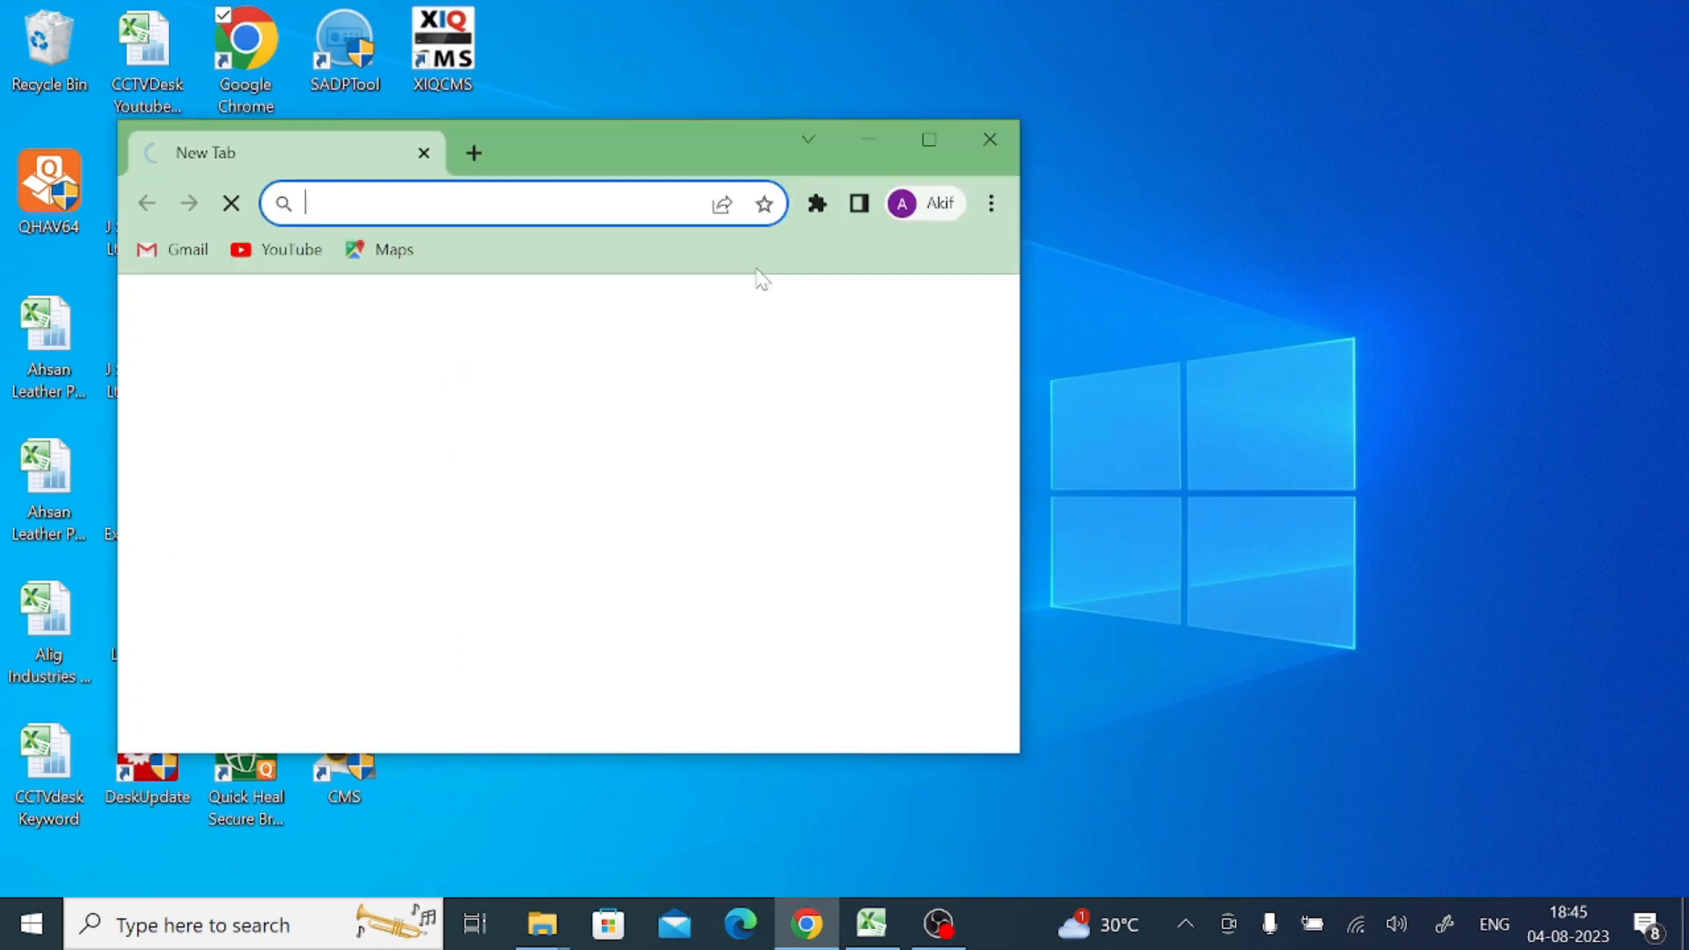
# - Maximize Chrome and search Google for 'InVidTech vision for PC', scrolling the results
pyautogui.click(928, 140)
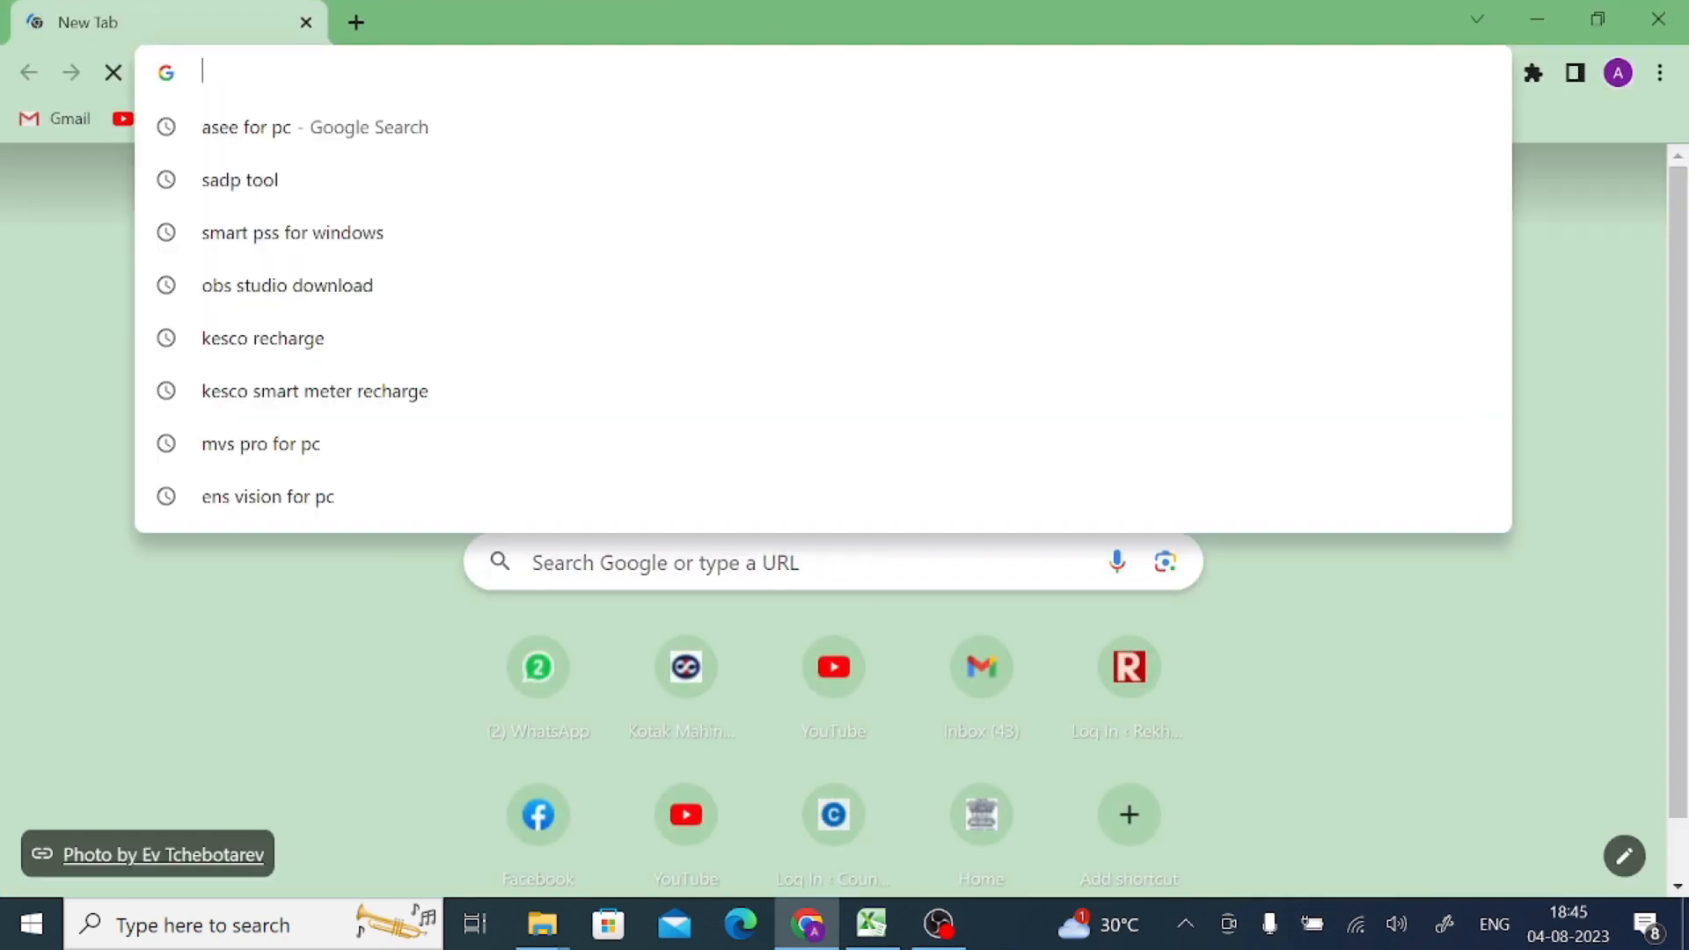
pyautogui.write('InVid')
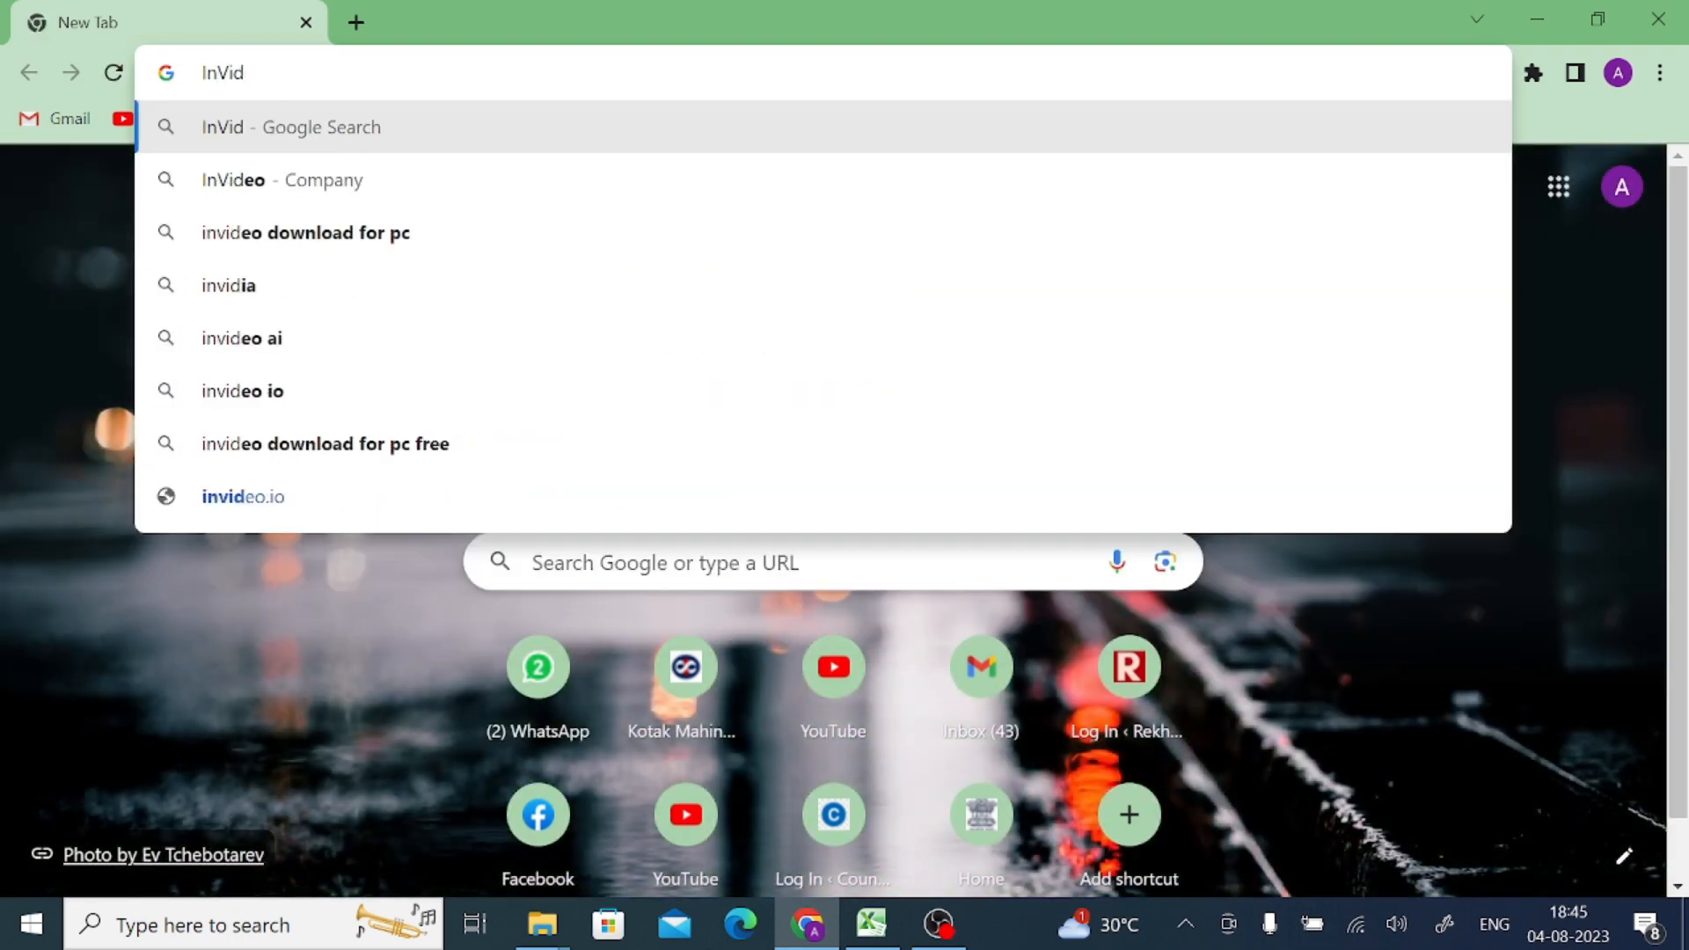
pyautogui.write('Tech vi')
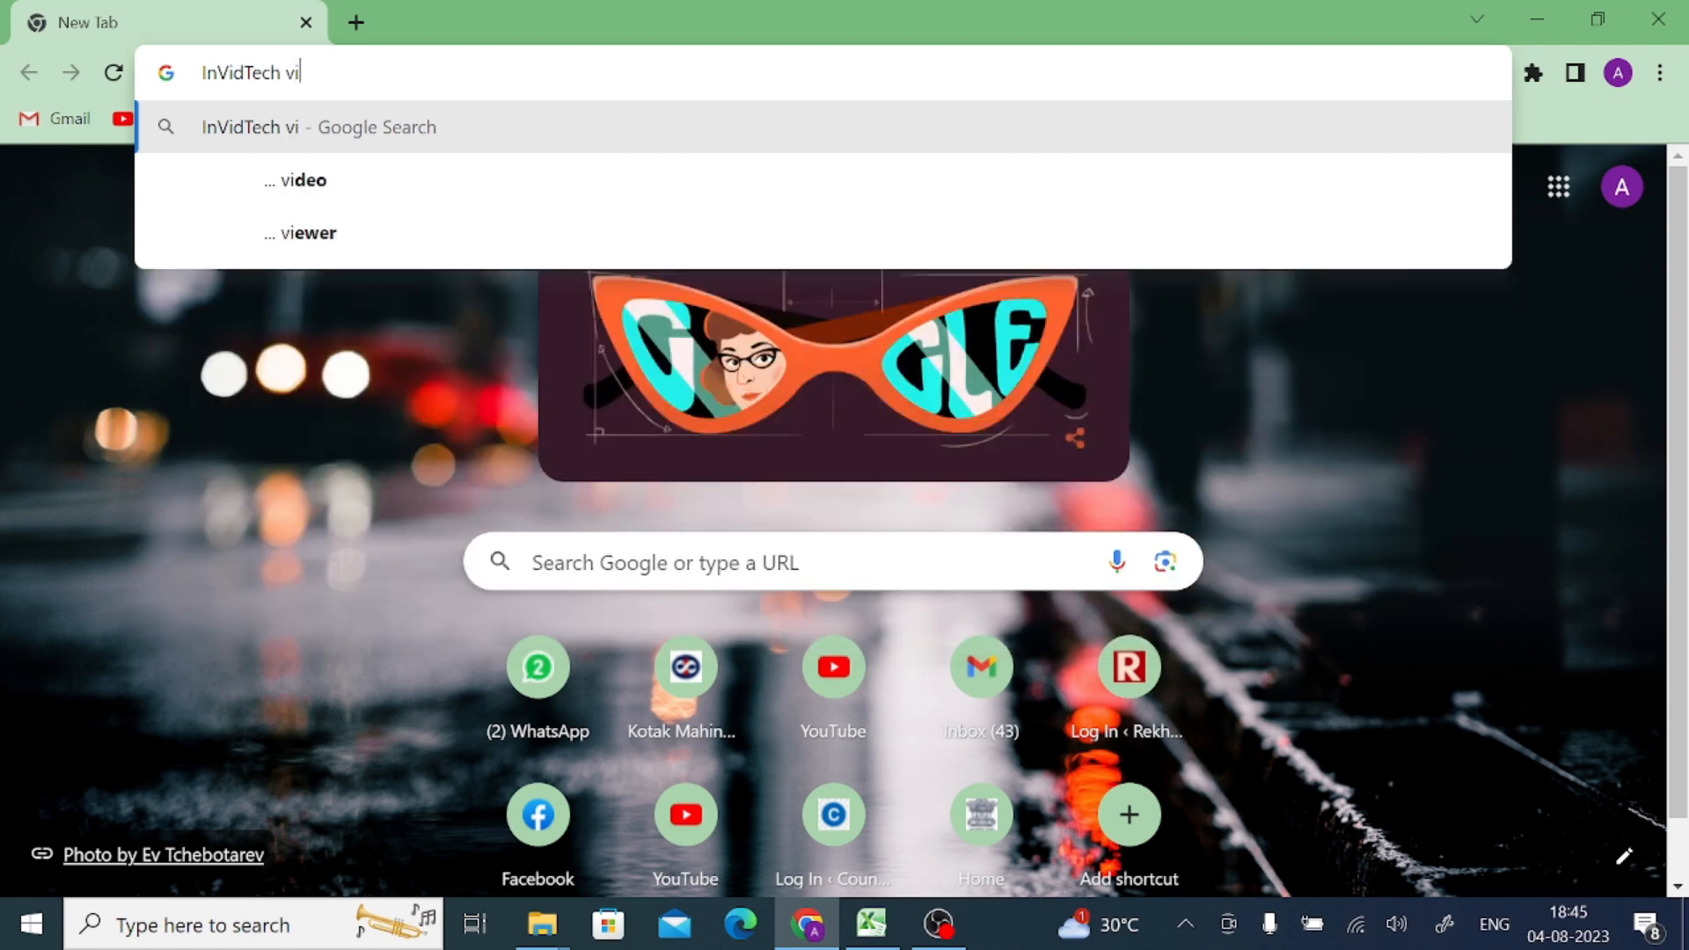
pyautogui.write('sion f')
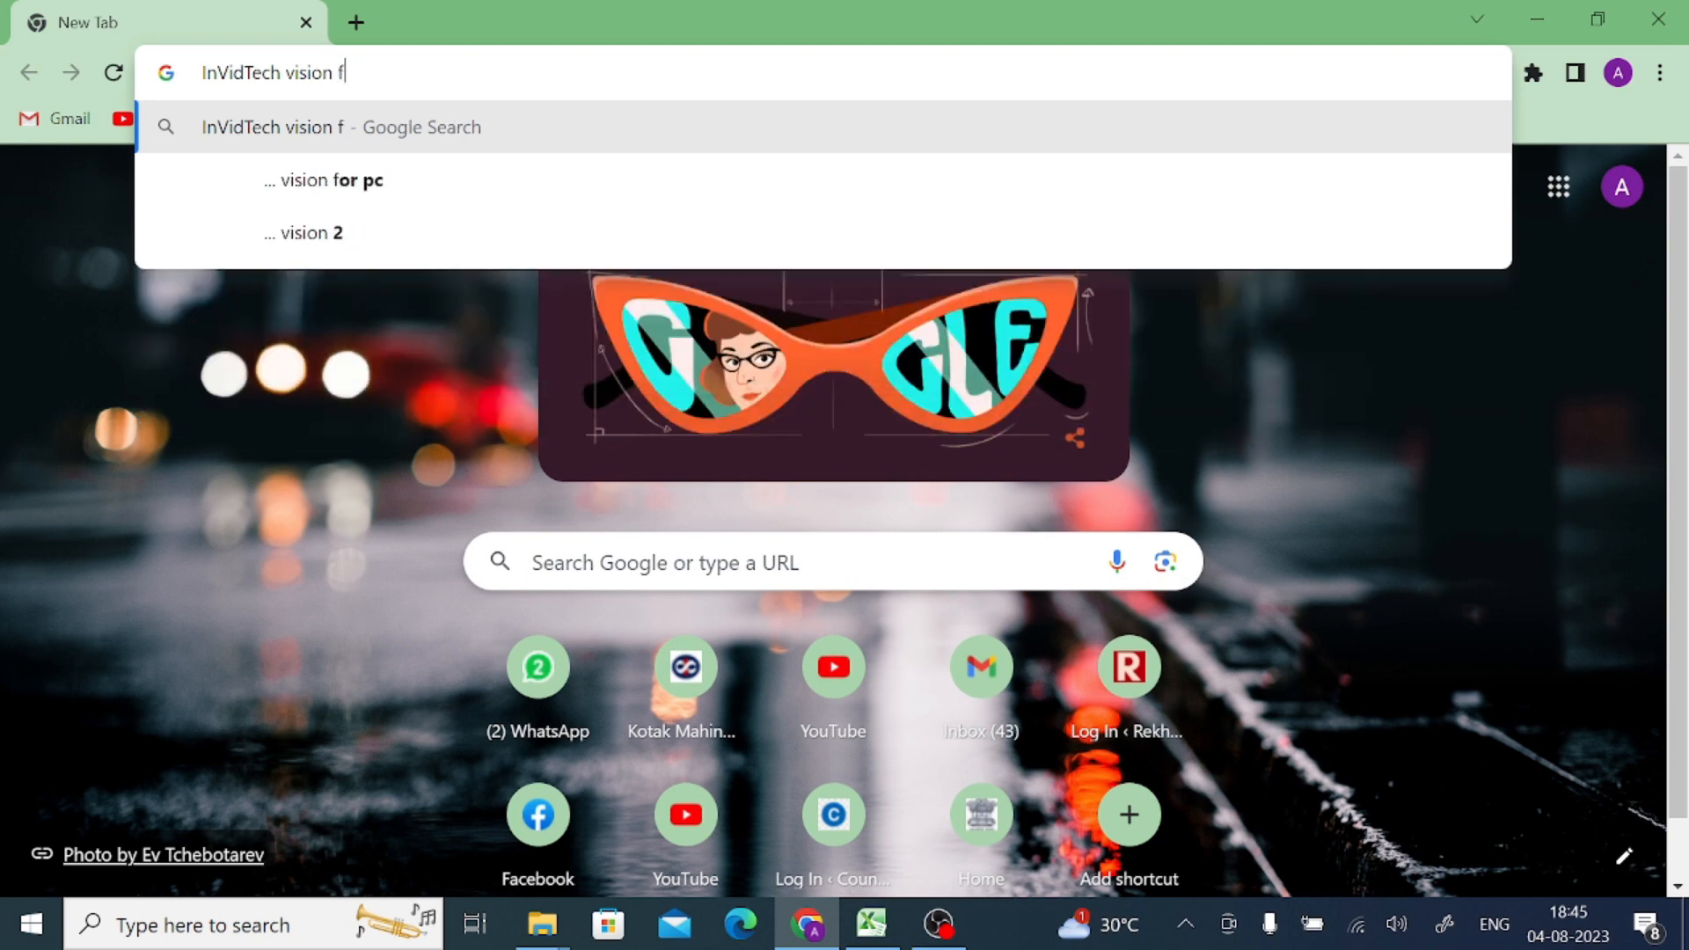
pyautogui.write('or PC')
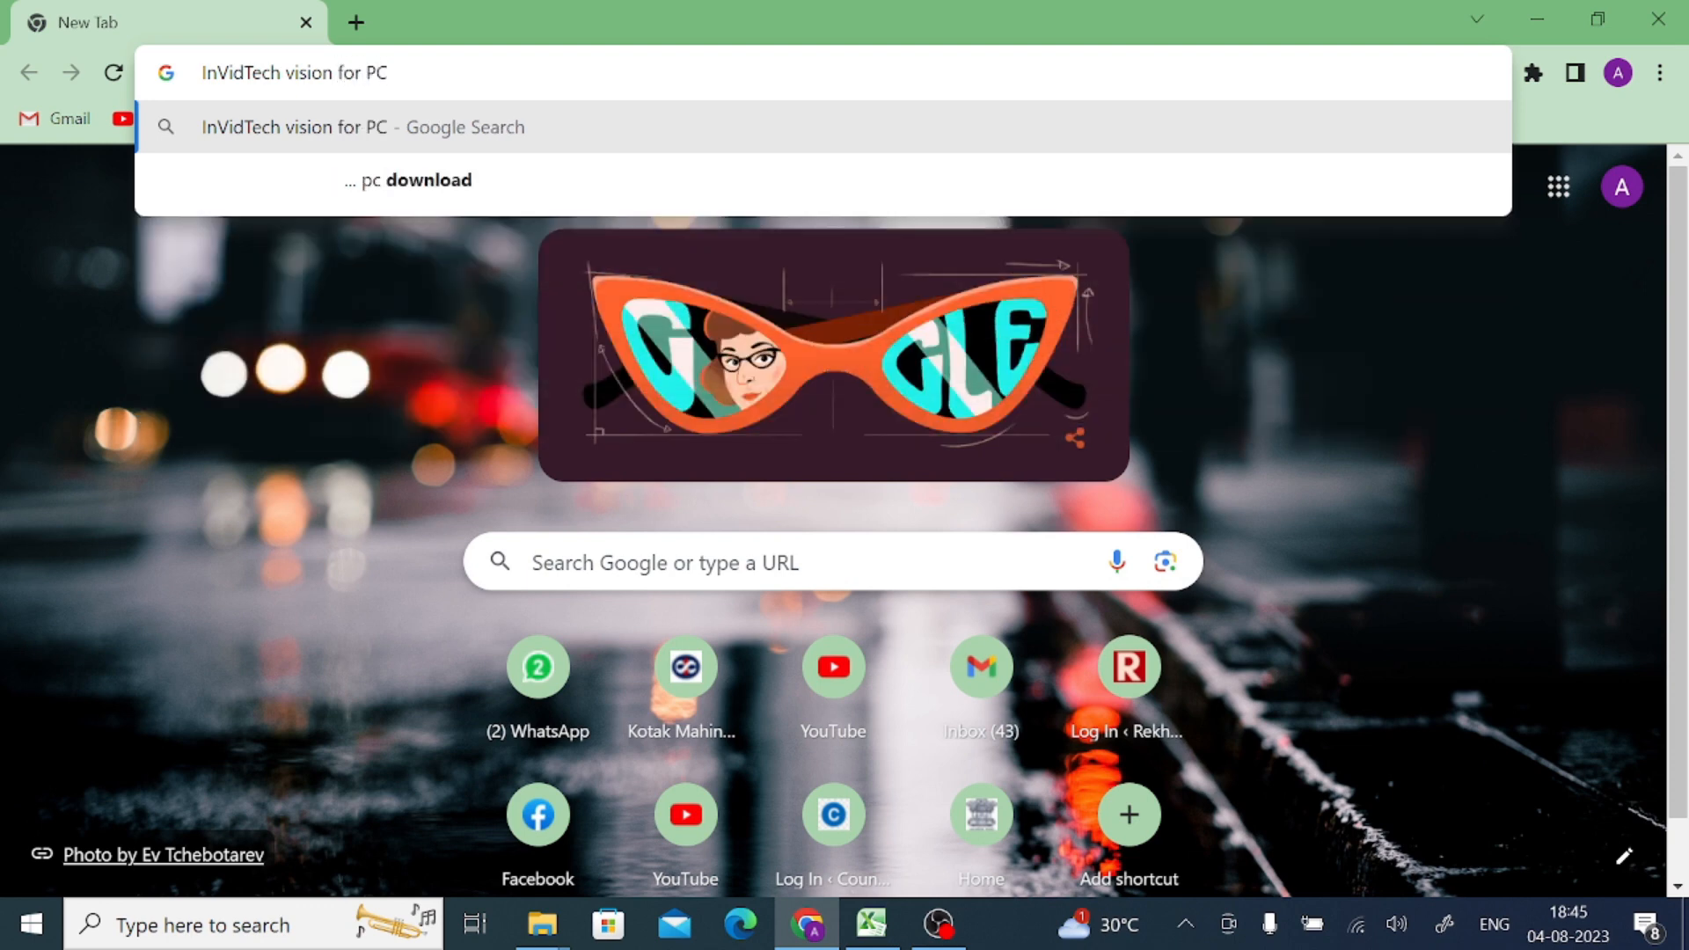
pyautogui.press('Enter')
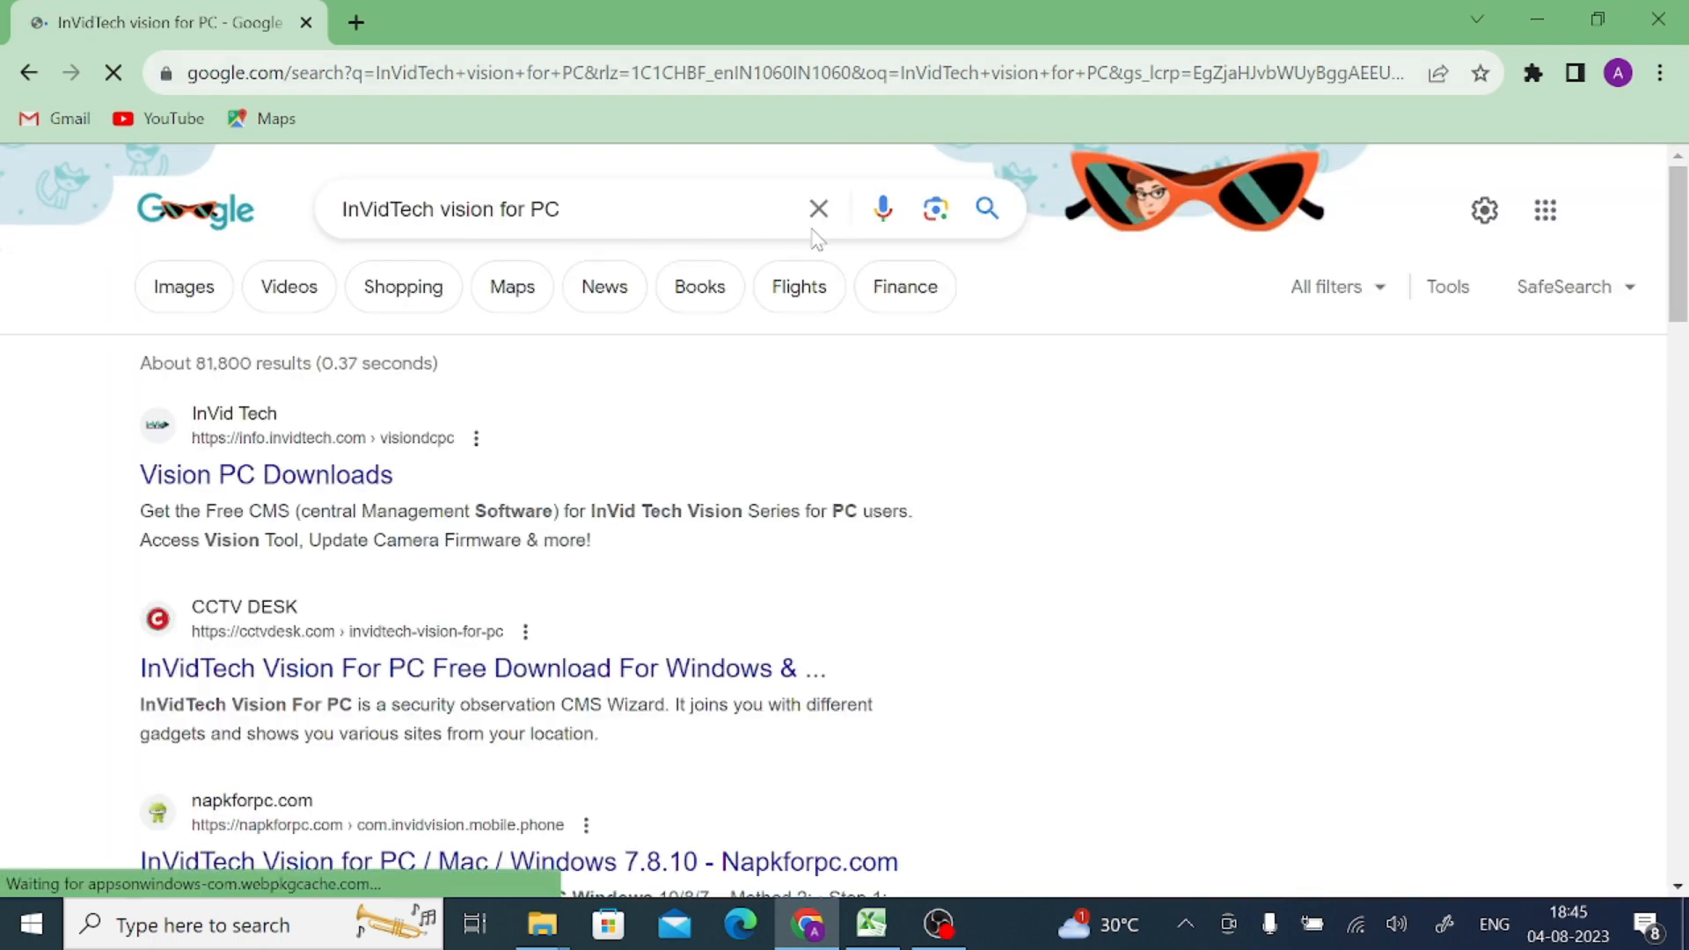
pyautogui.scroll(-3)
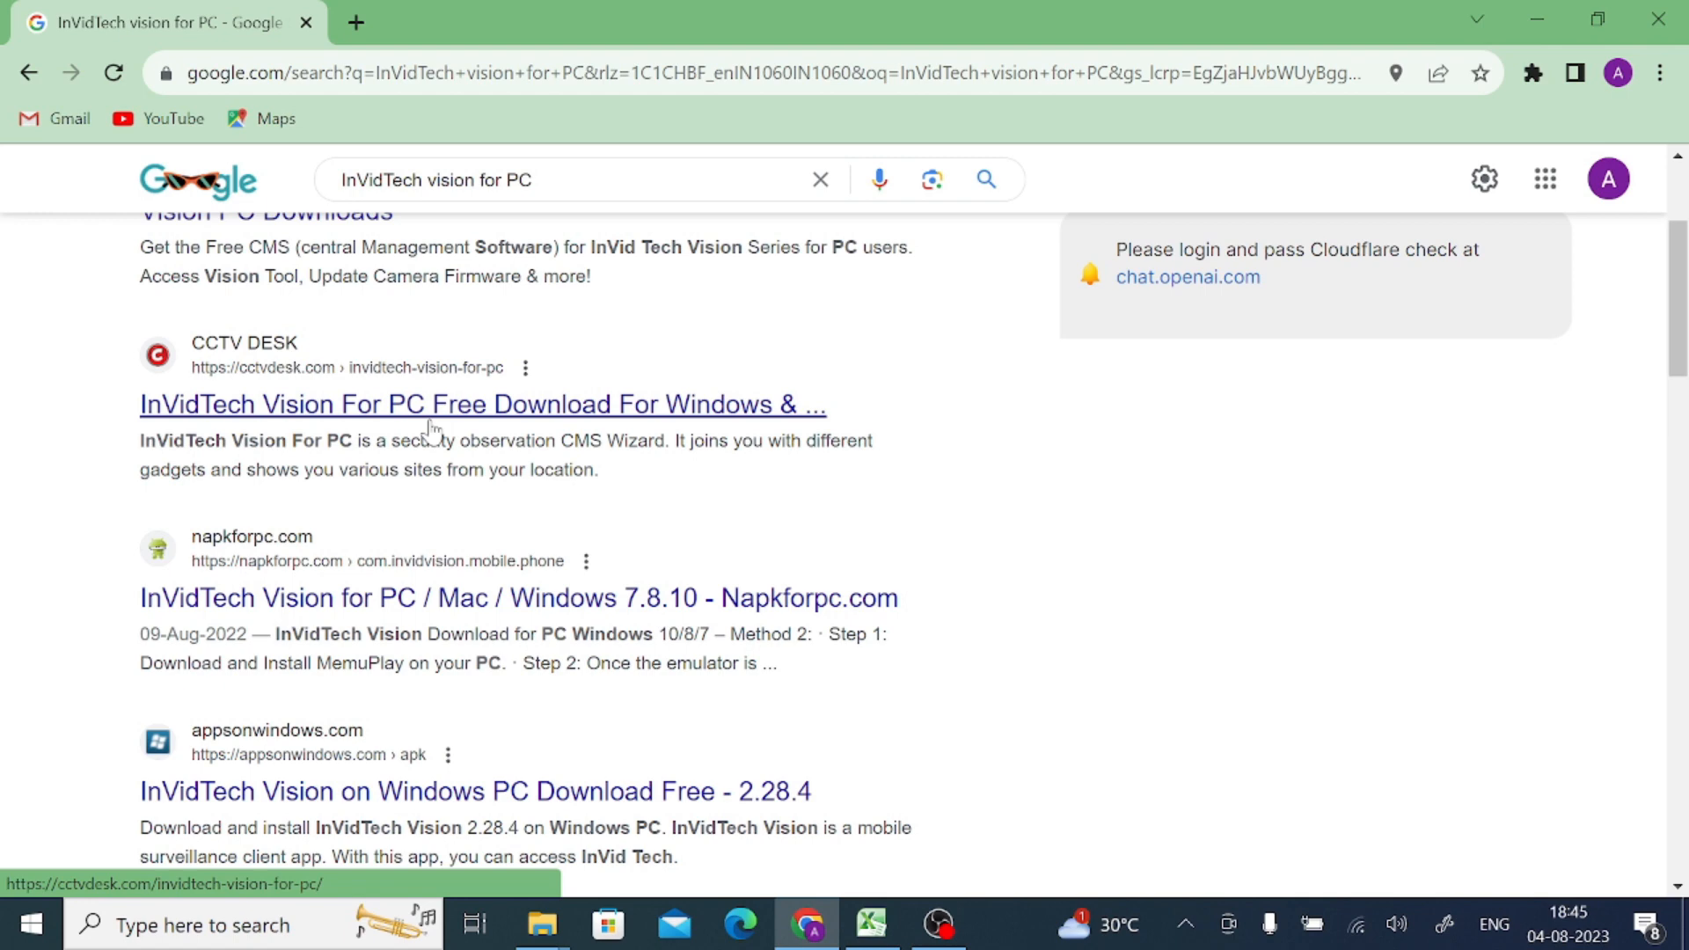
# - Open the CCTV DESK InVidTech Vision article and follow its 'Download For PC Windows' link
pyautogui.click(434, 408)
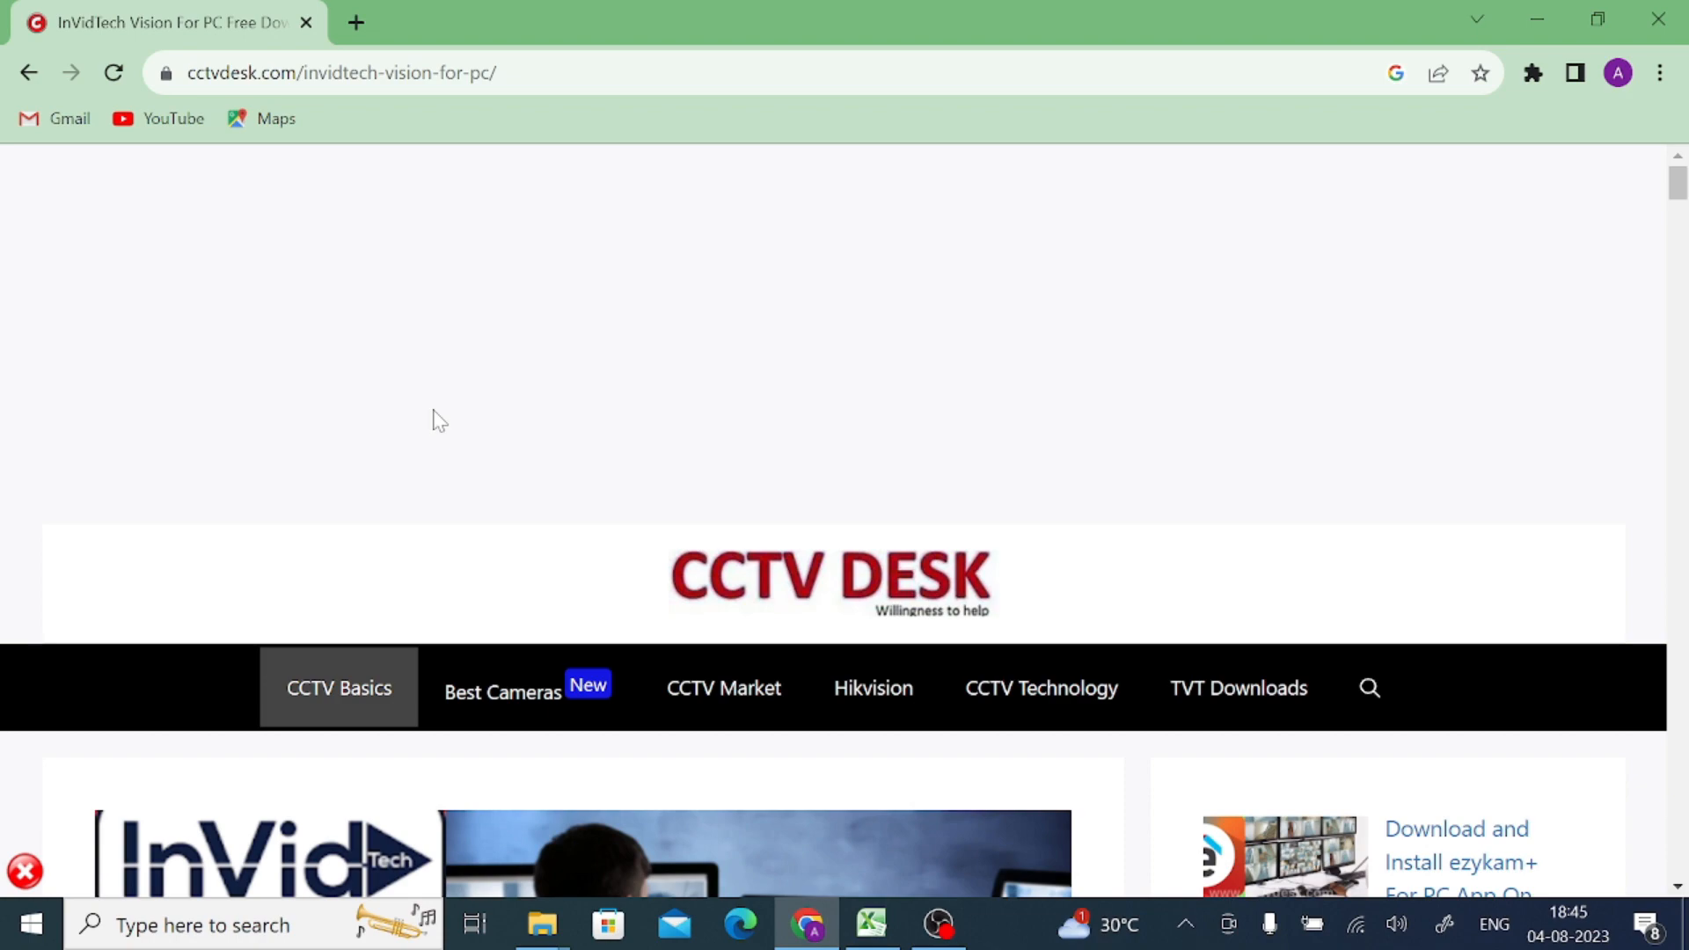
pyautogui.scroll(-3)
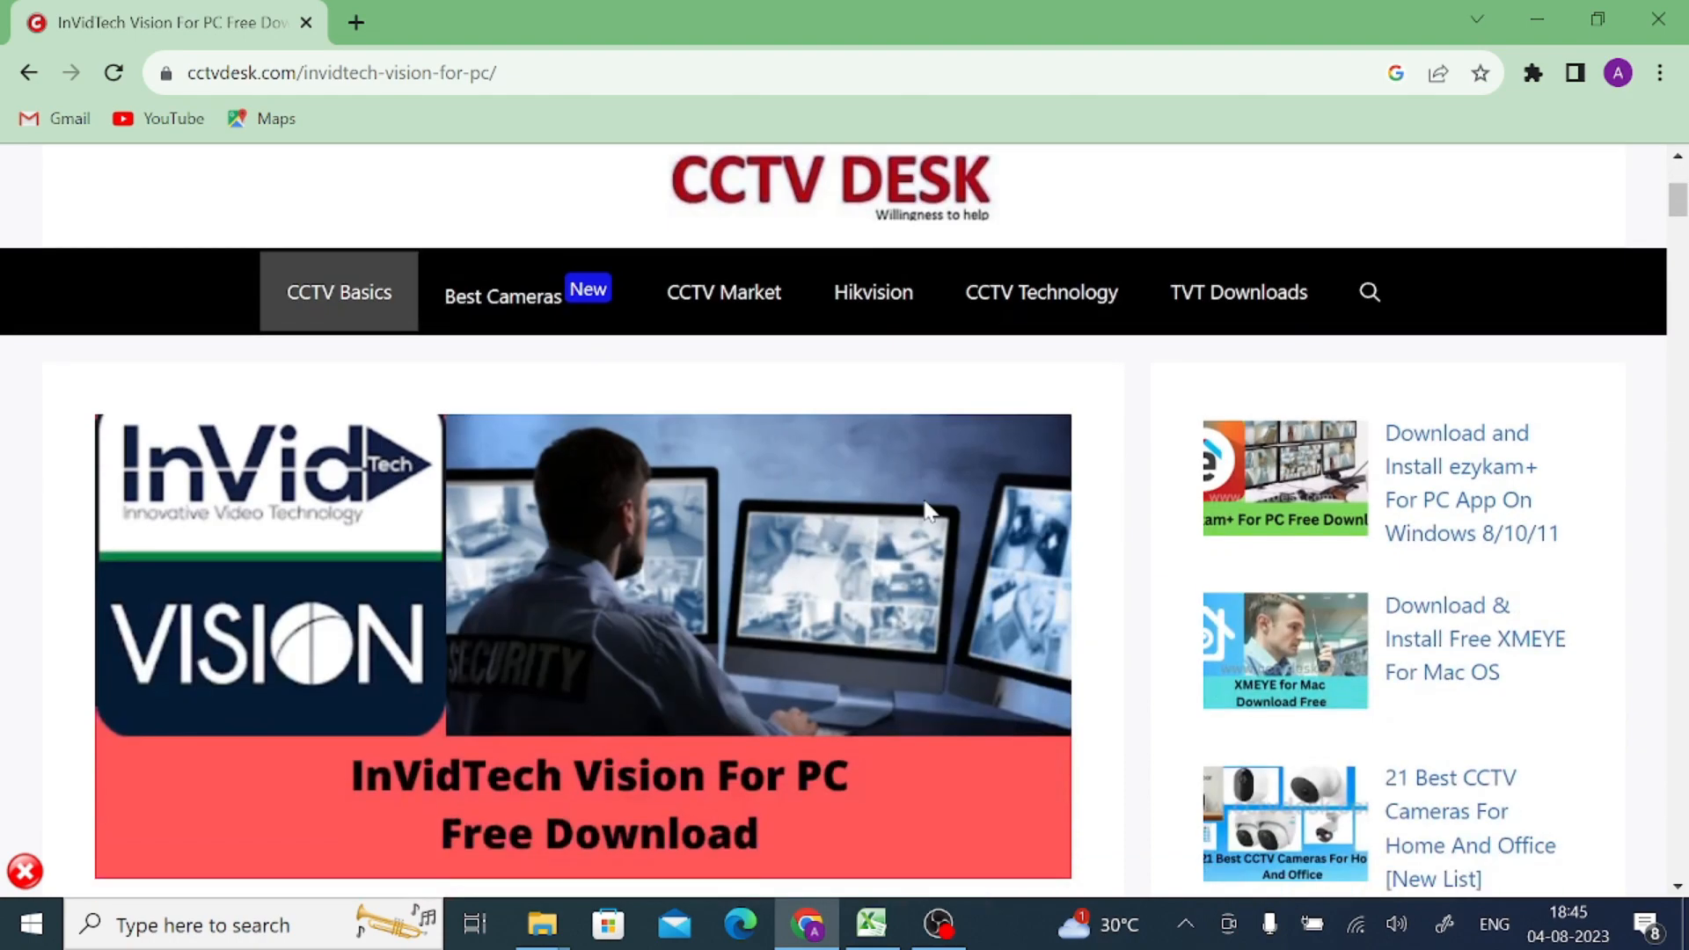
pyautogui.scroll(-3)
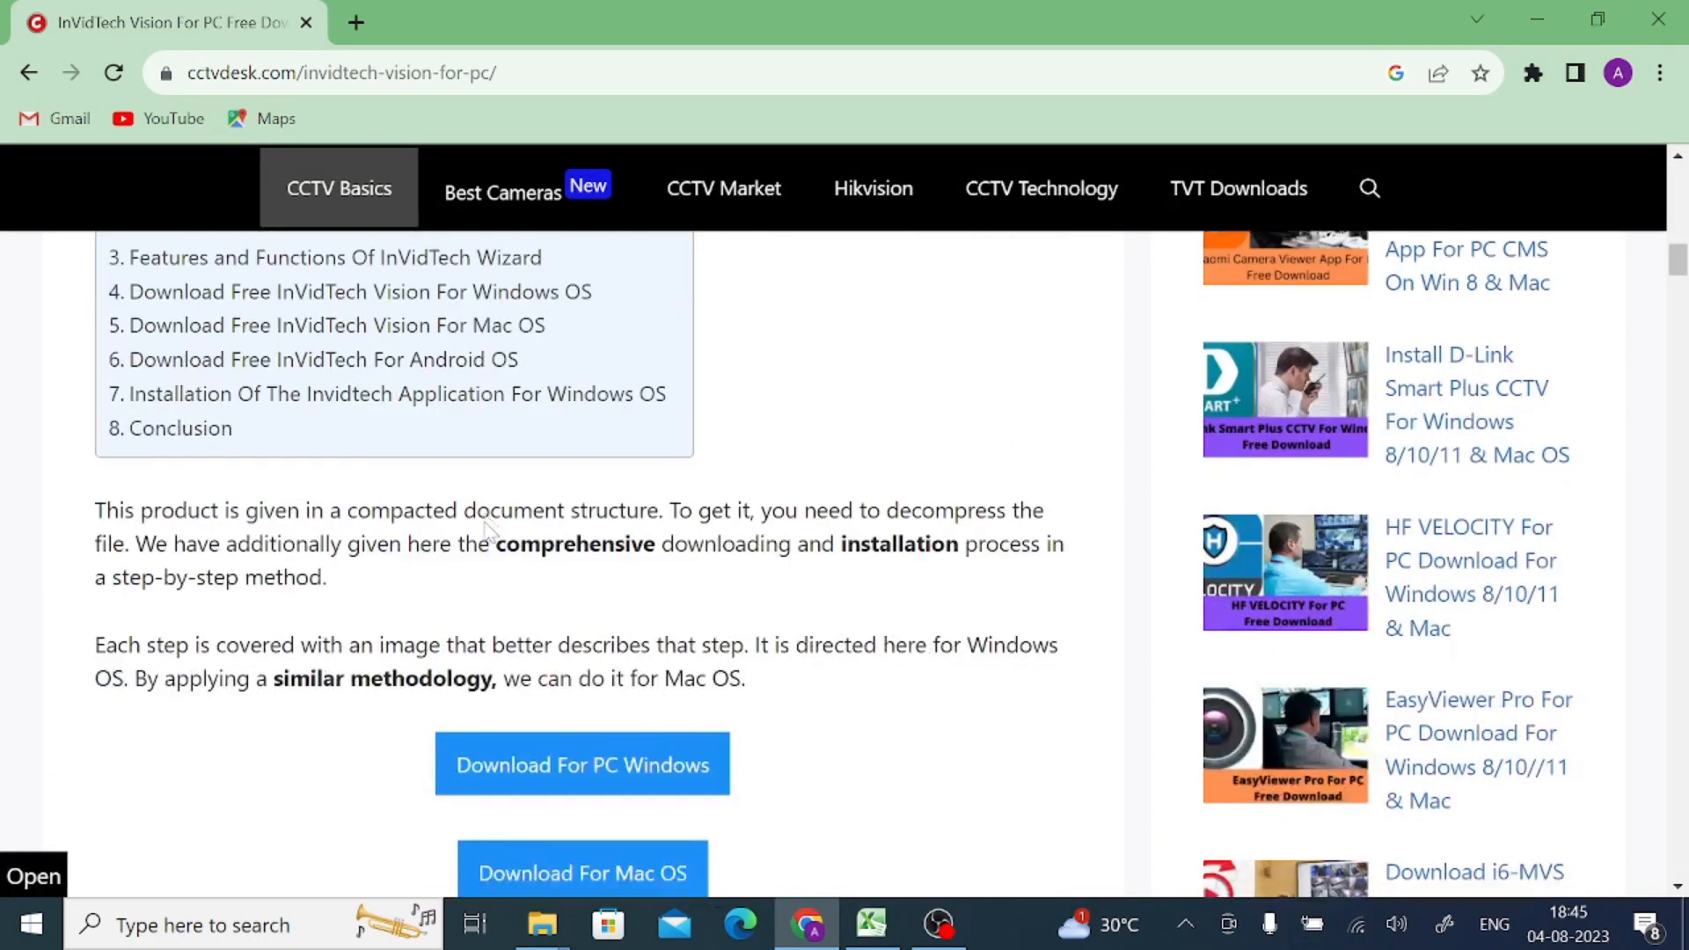
pyautogui.scroll(-3)
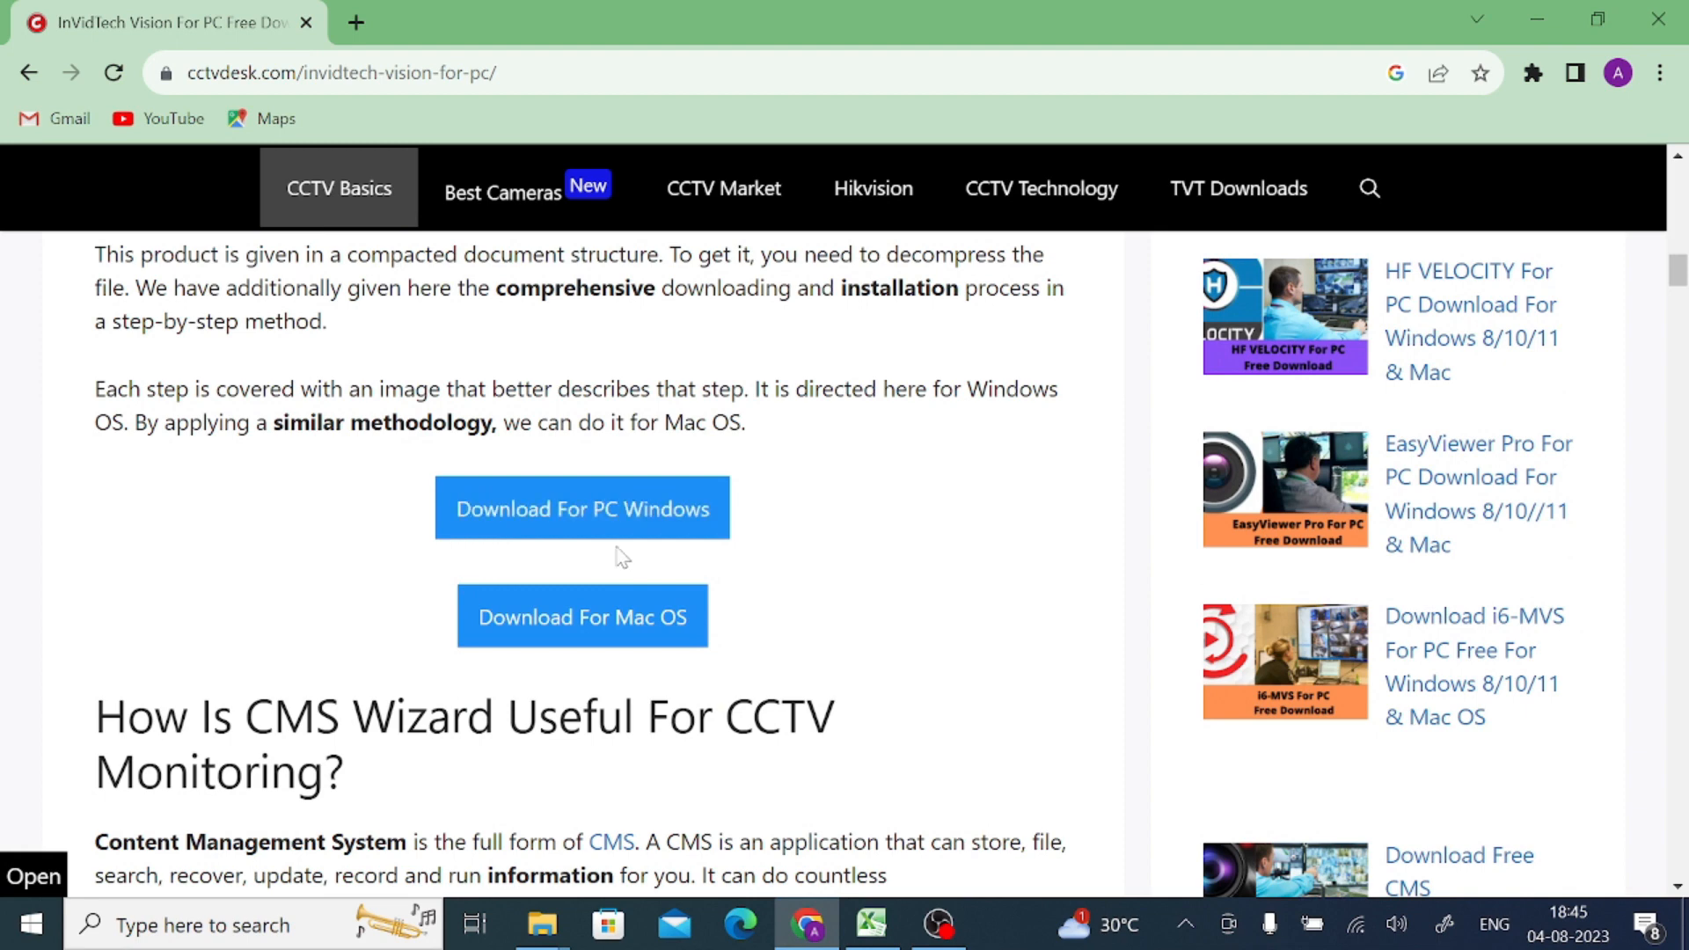
pyautogui.moveTo(675, 588)
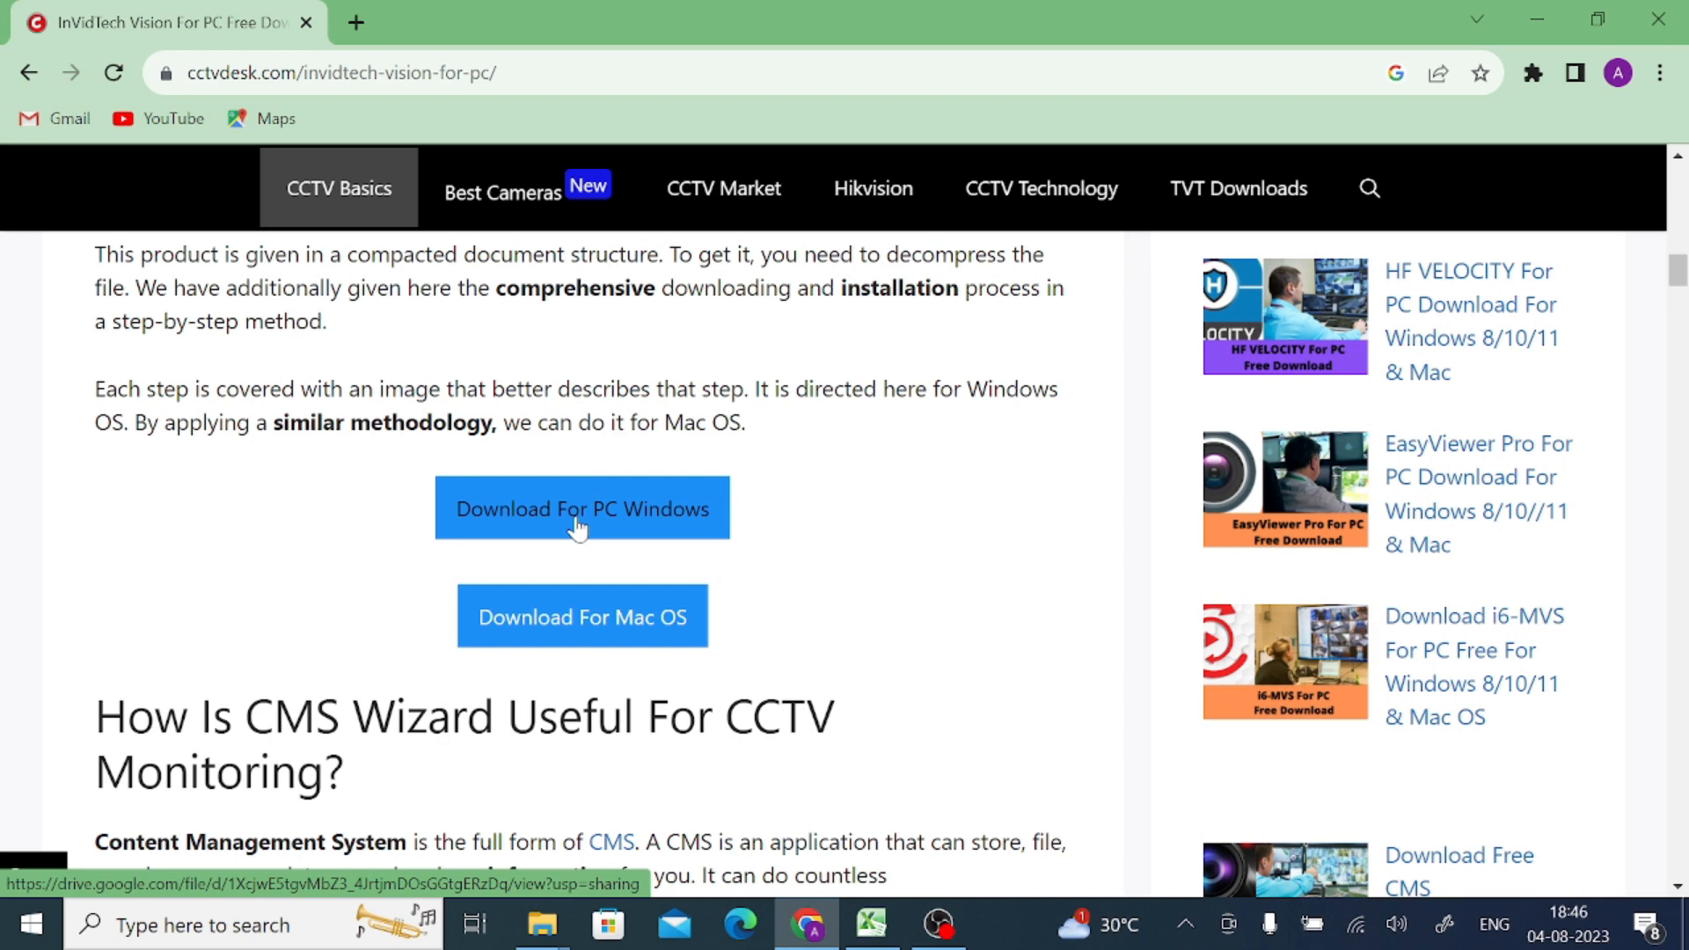
pyautogui.click(581, 509)
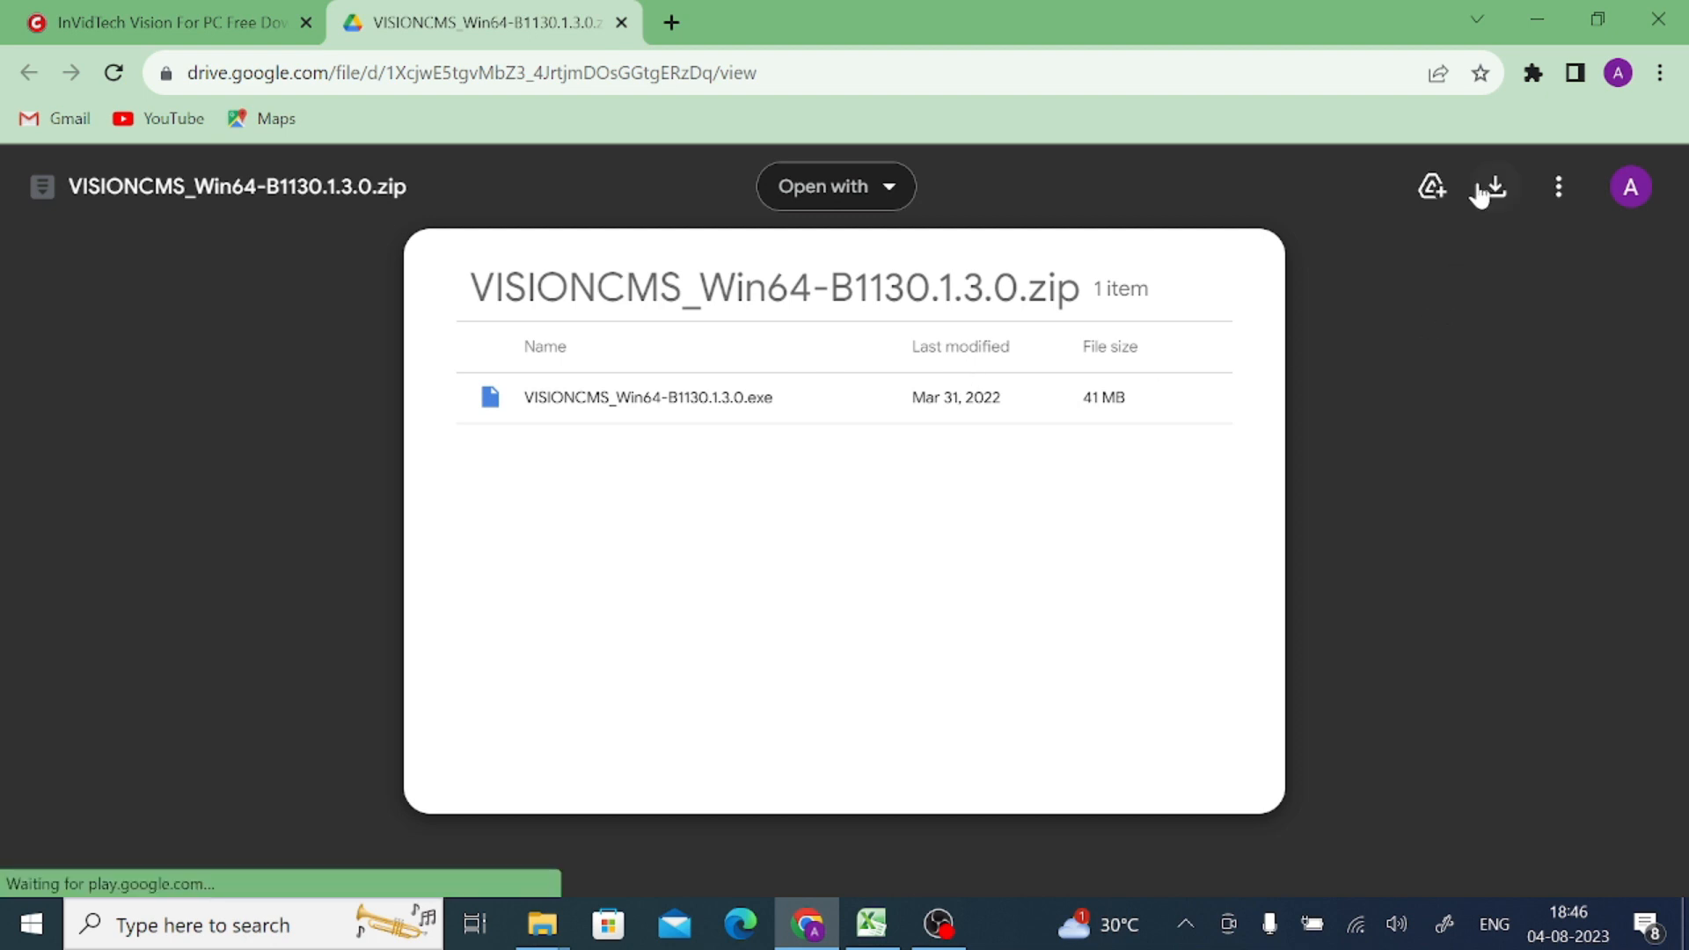
# - Download VISIONCMS_Win64-B1130.1.3.0.zip from Google Drive, bypassing the virus-scan and danger warnings
pyautogui.click(1489, 186)
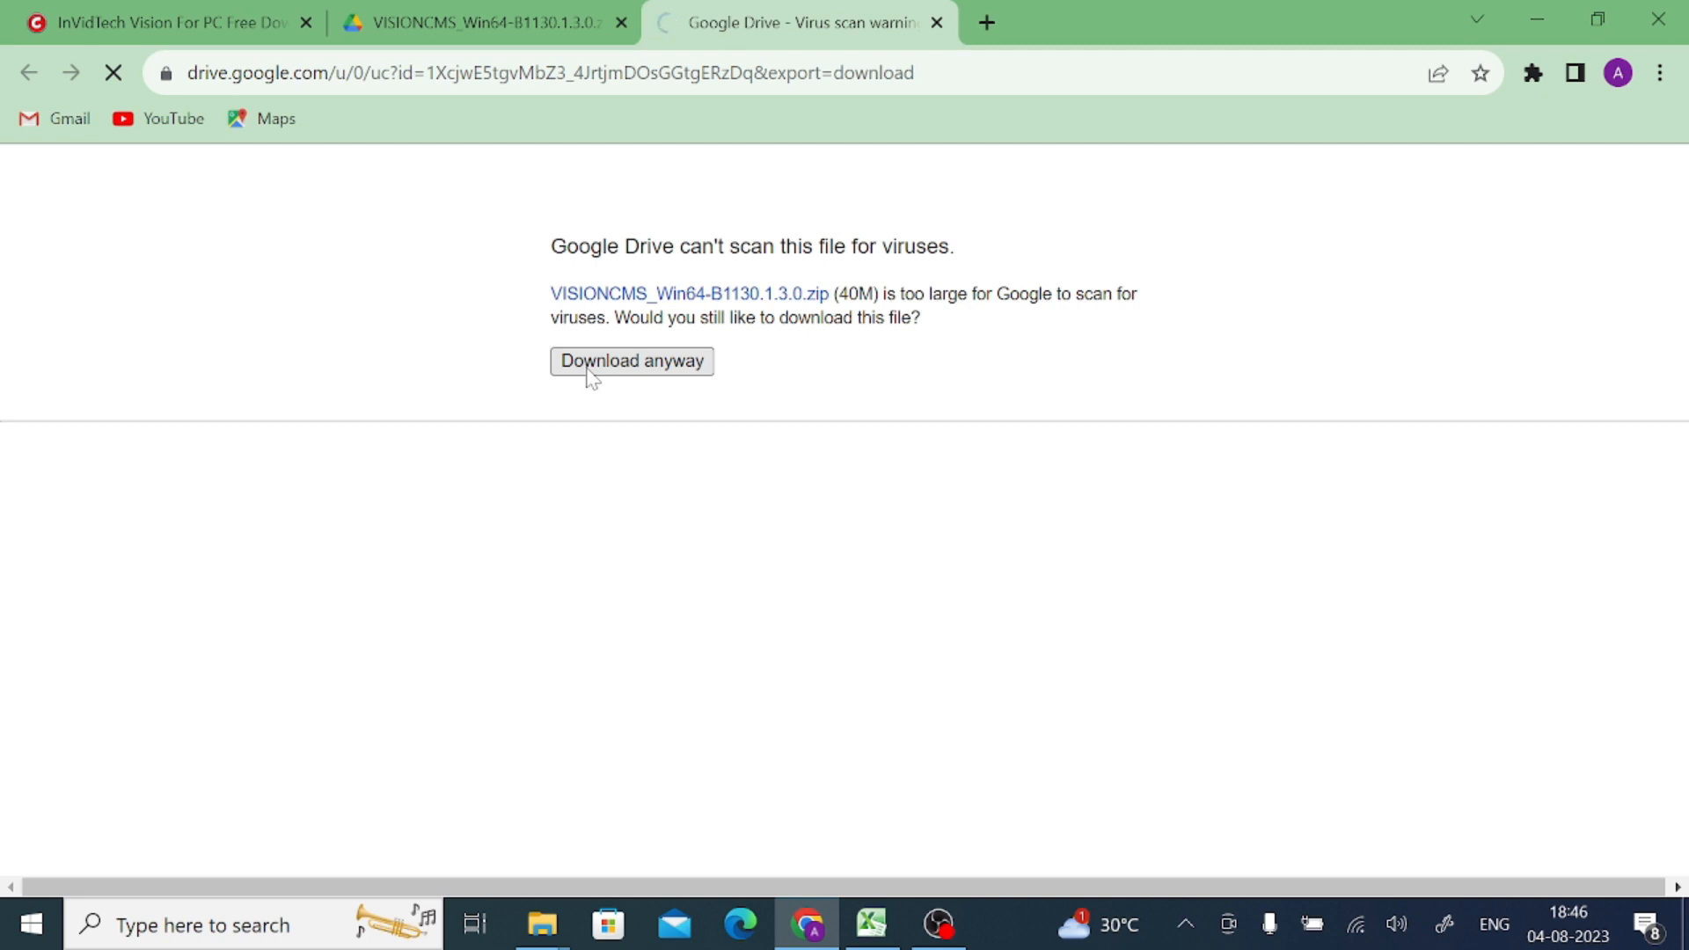
pyautogui.click(631, 360)
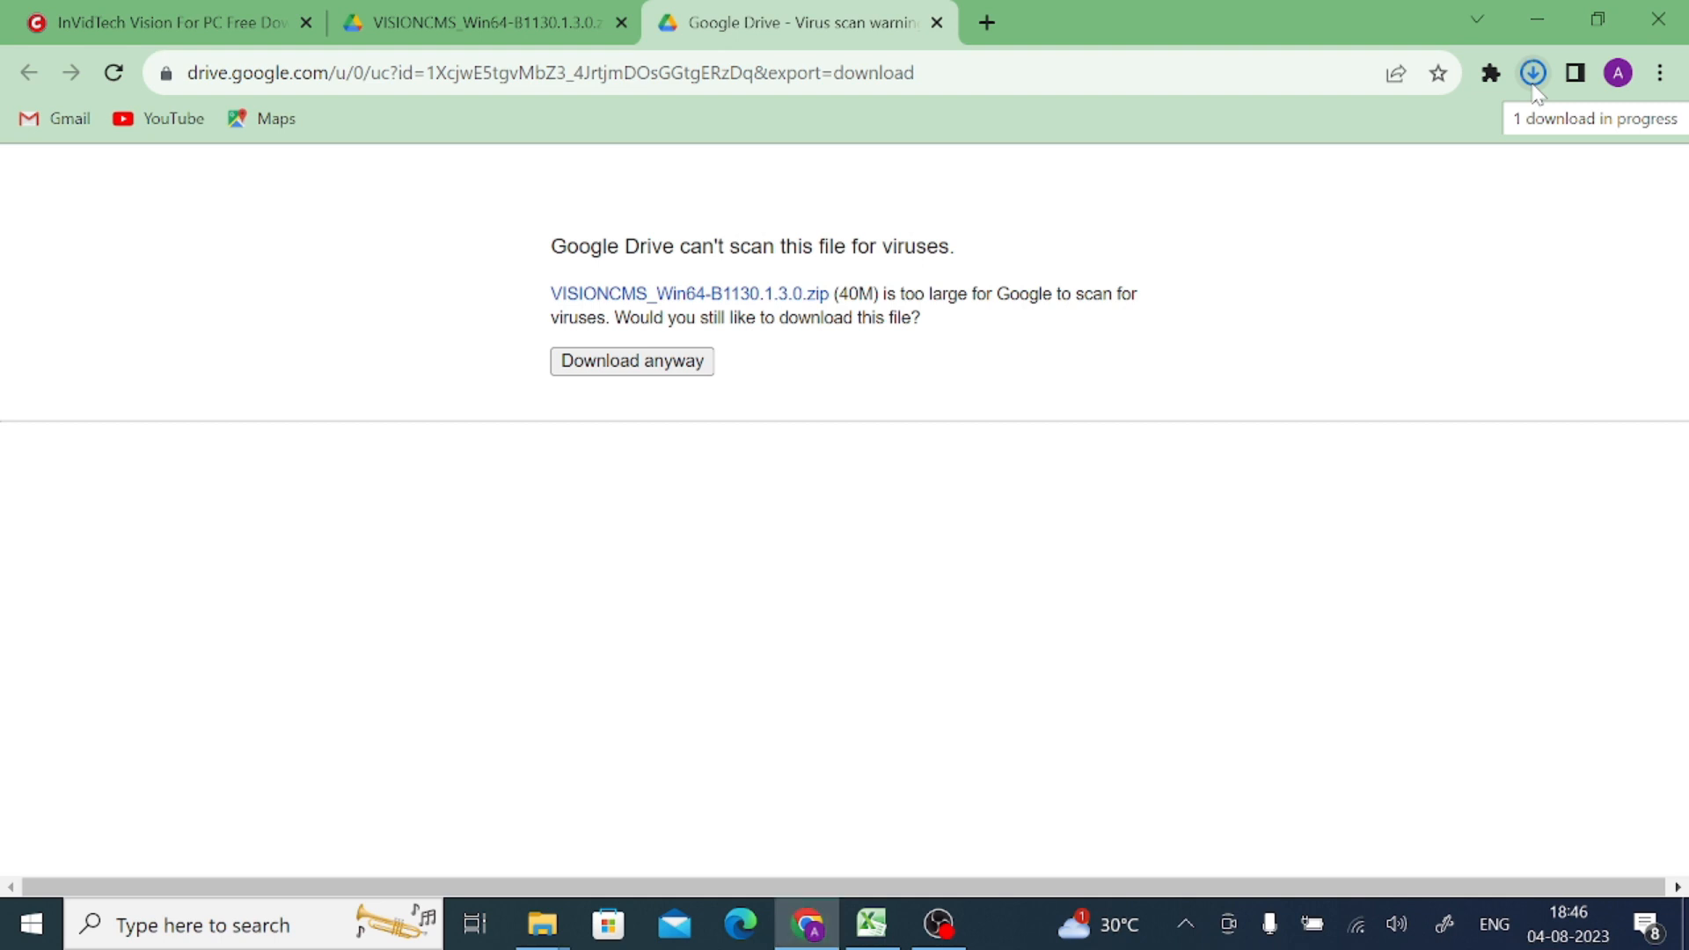
pyautogui.click(1531, 72)
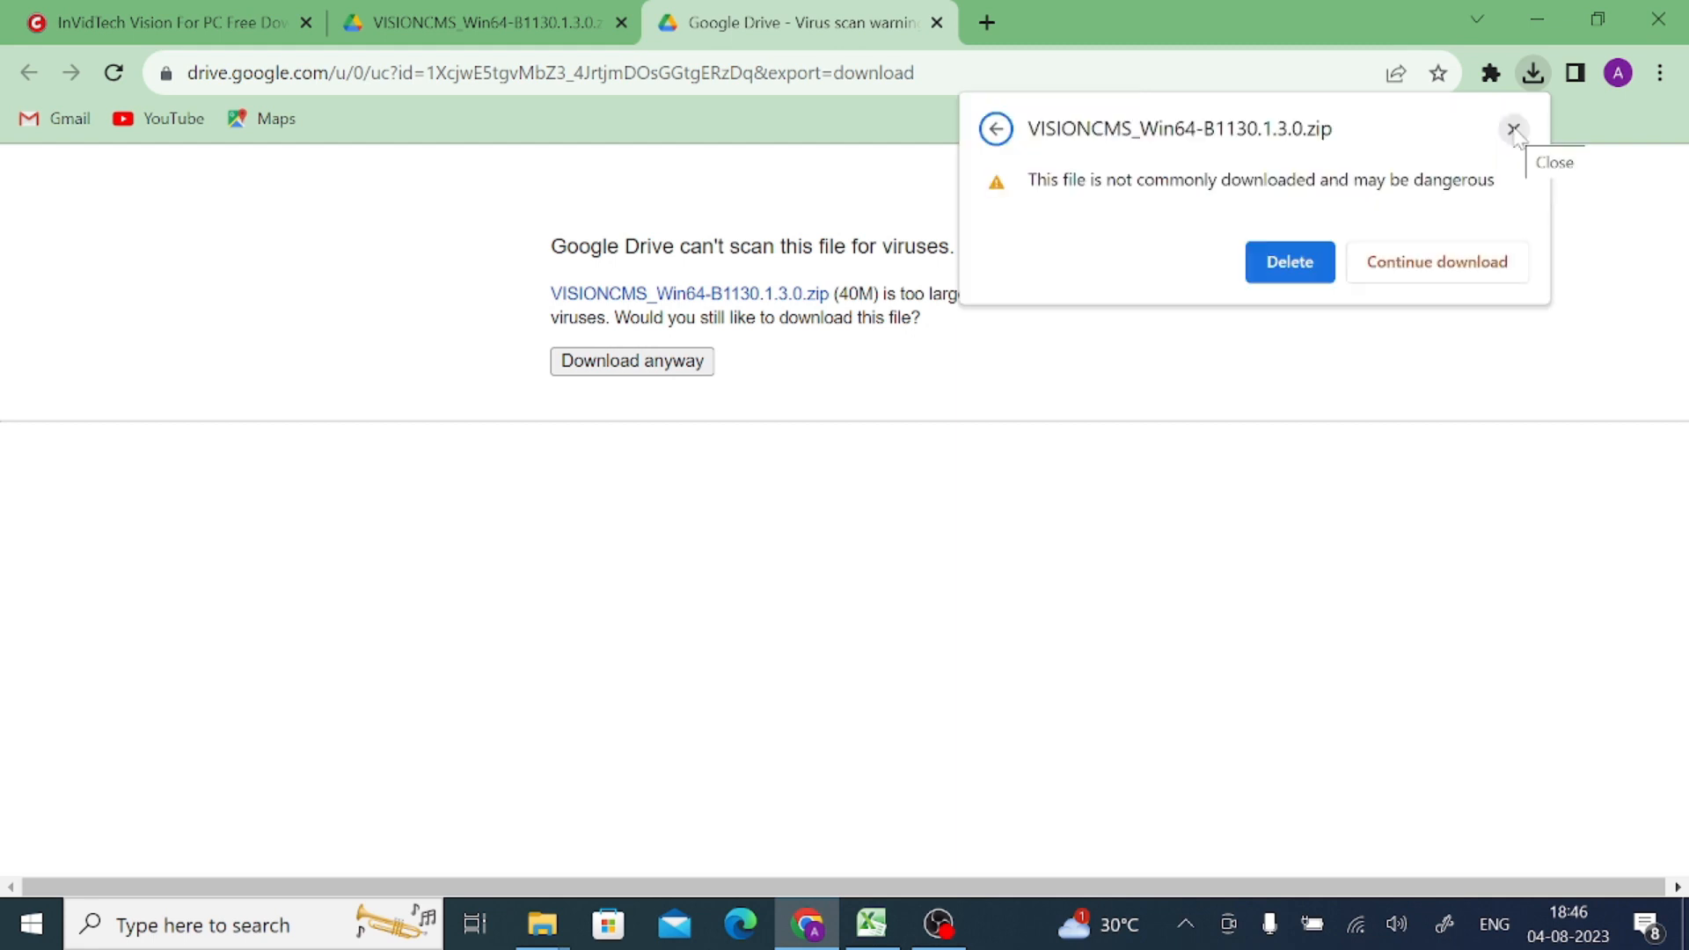
pyautogui.moveTo(1450, 275)
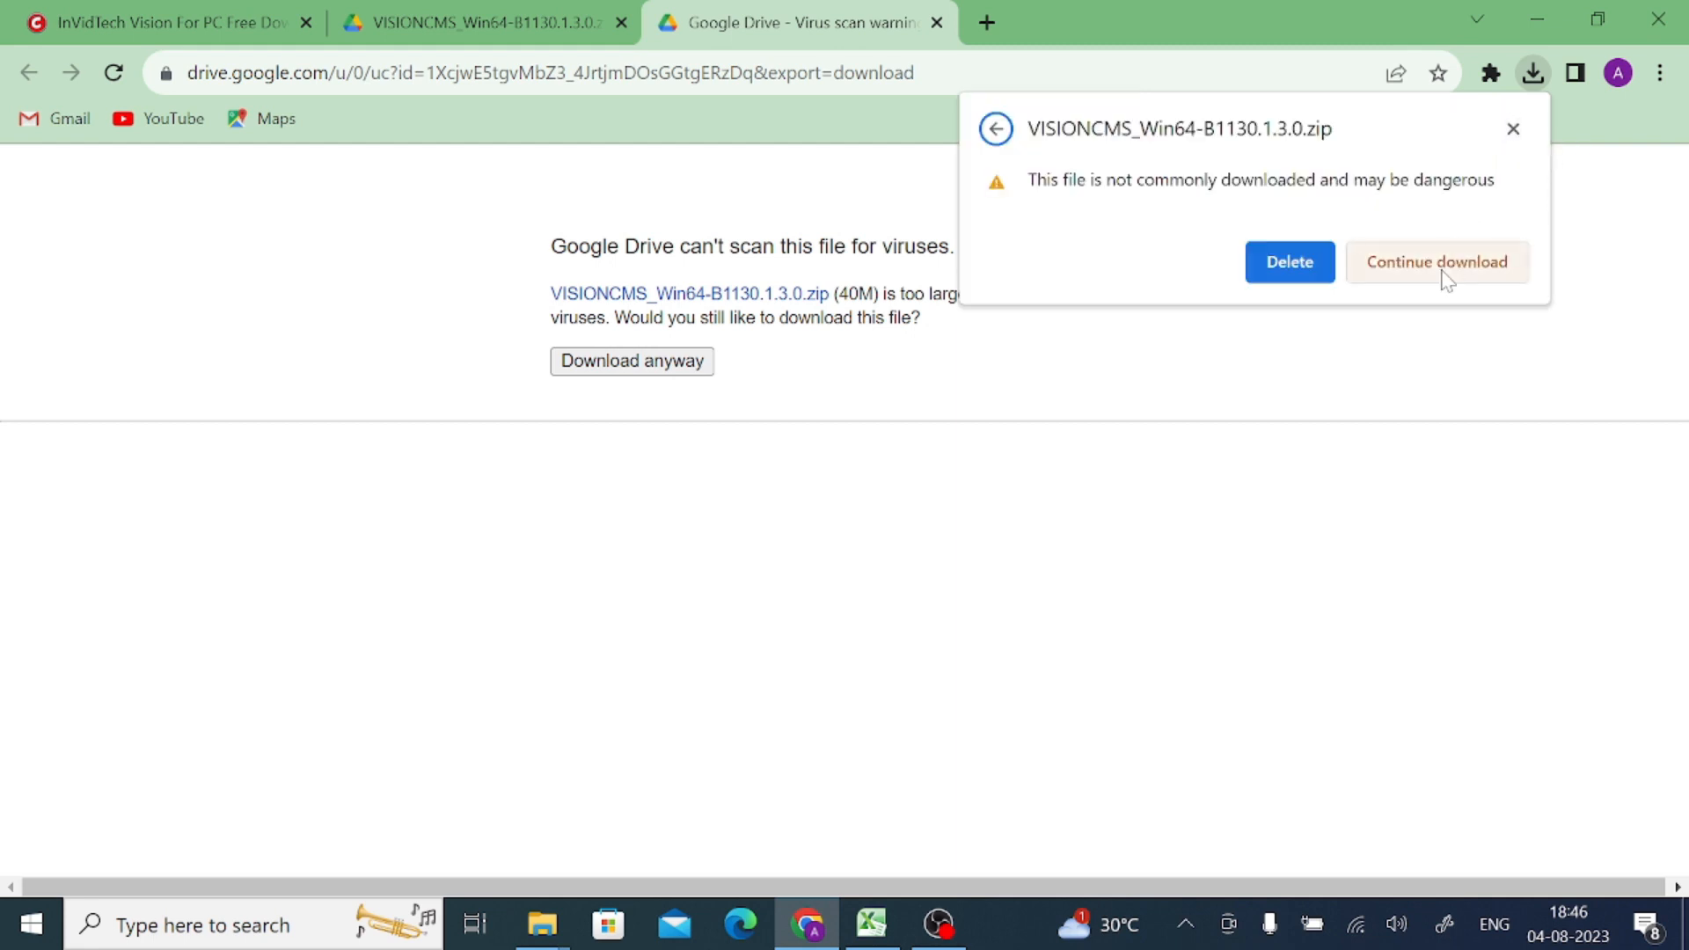
pyautogui.click(1437, 262)
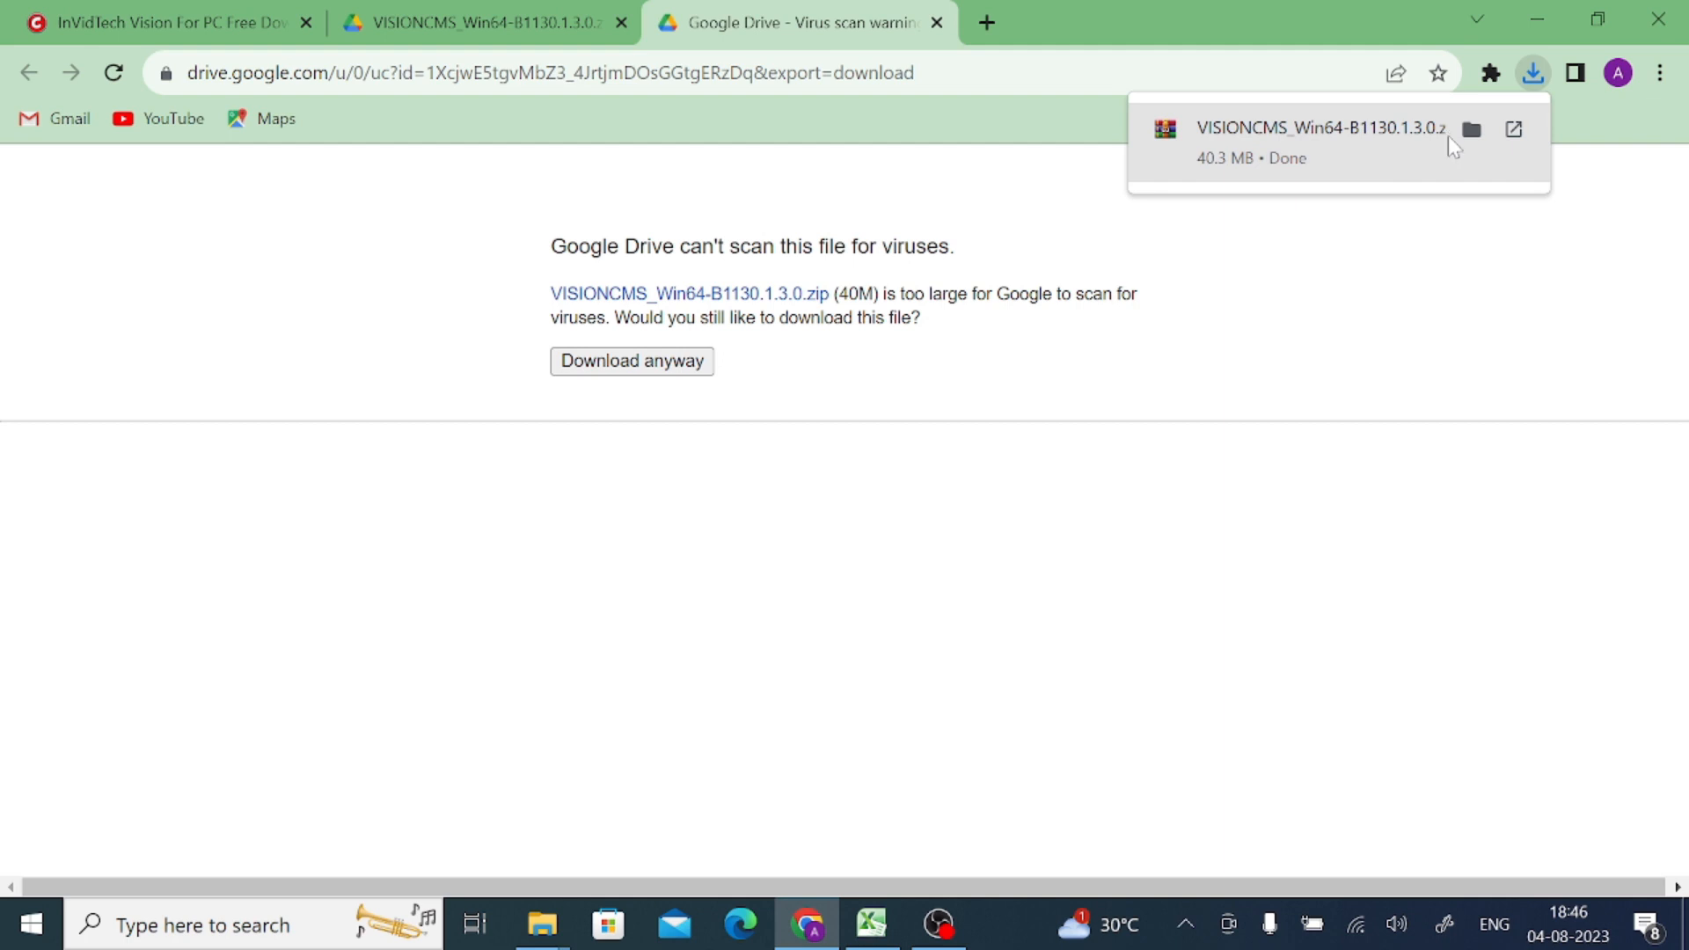
pyautogui.moveTo(1230, 240)
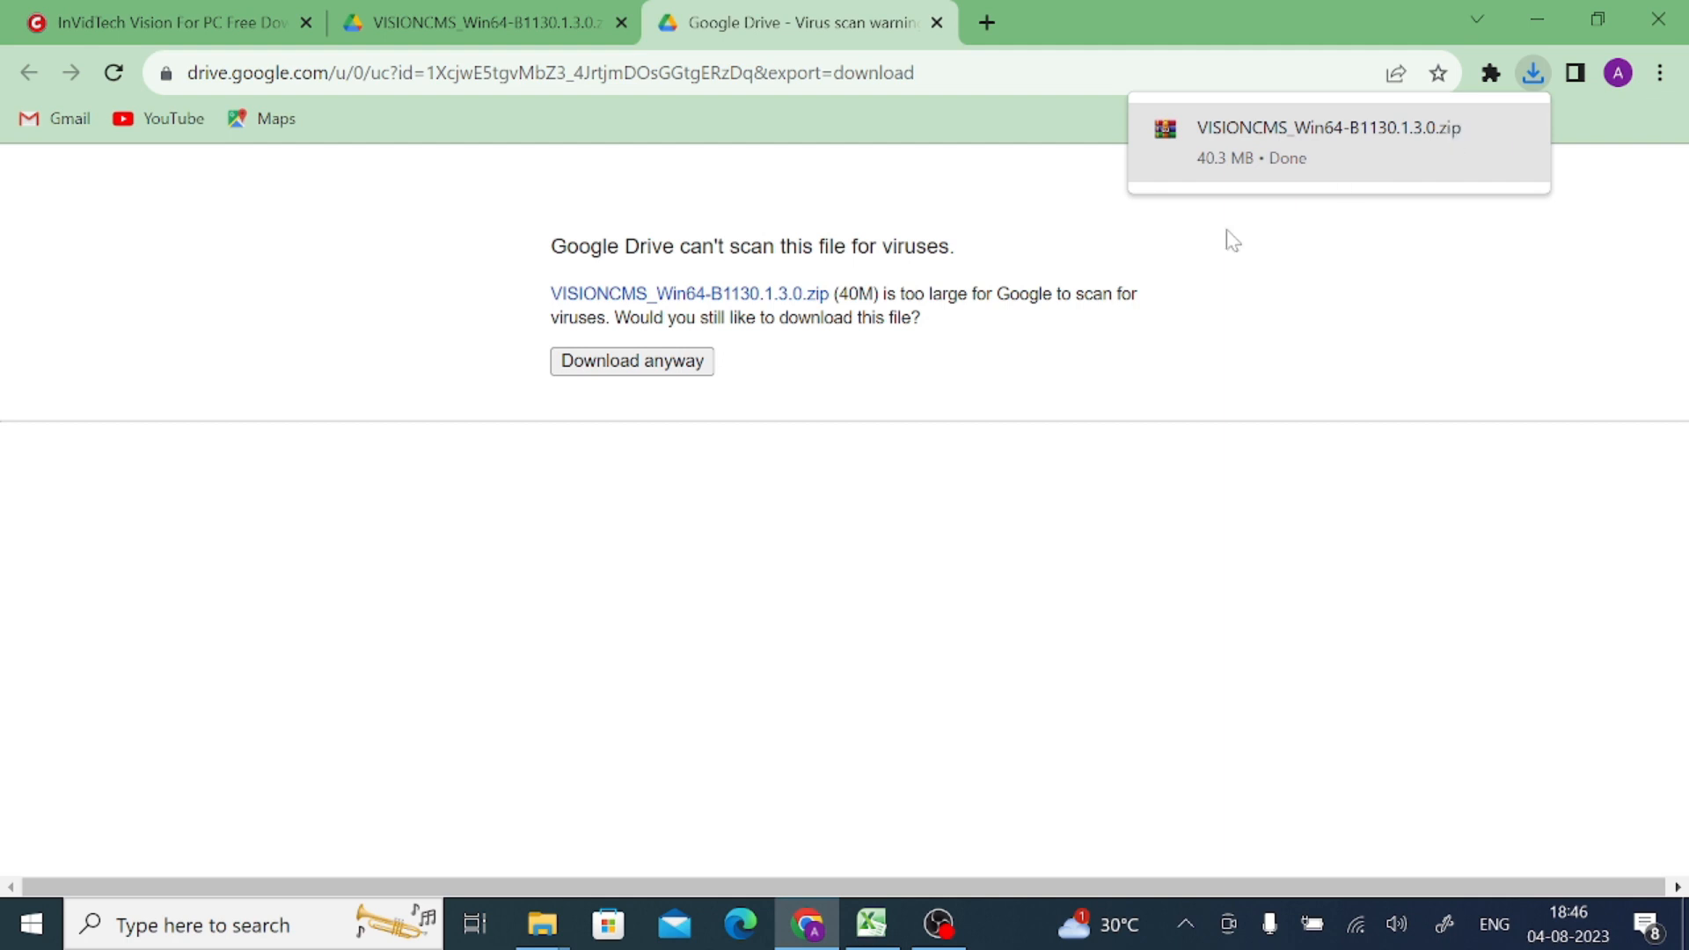
pyautogui.moveTo(648, 281)
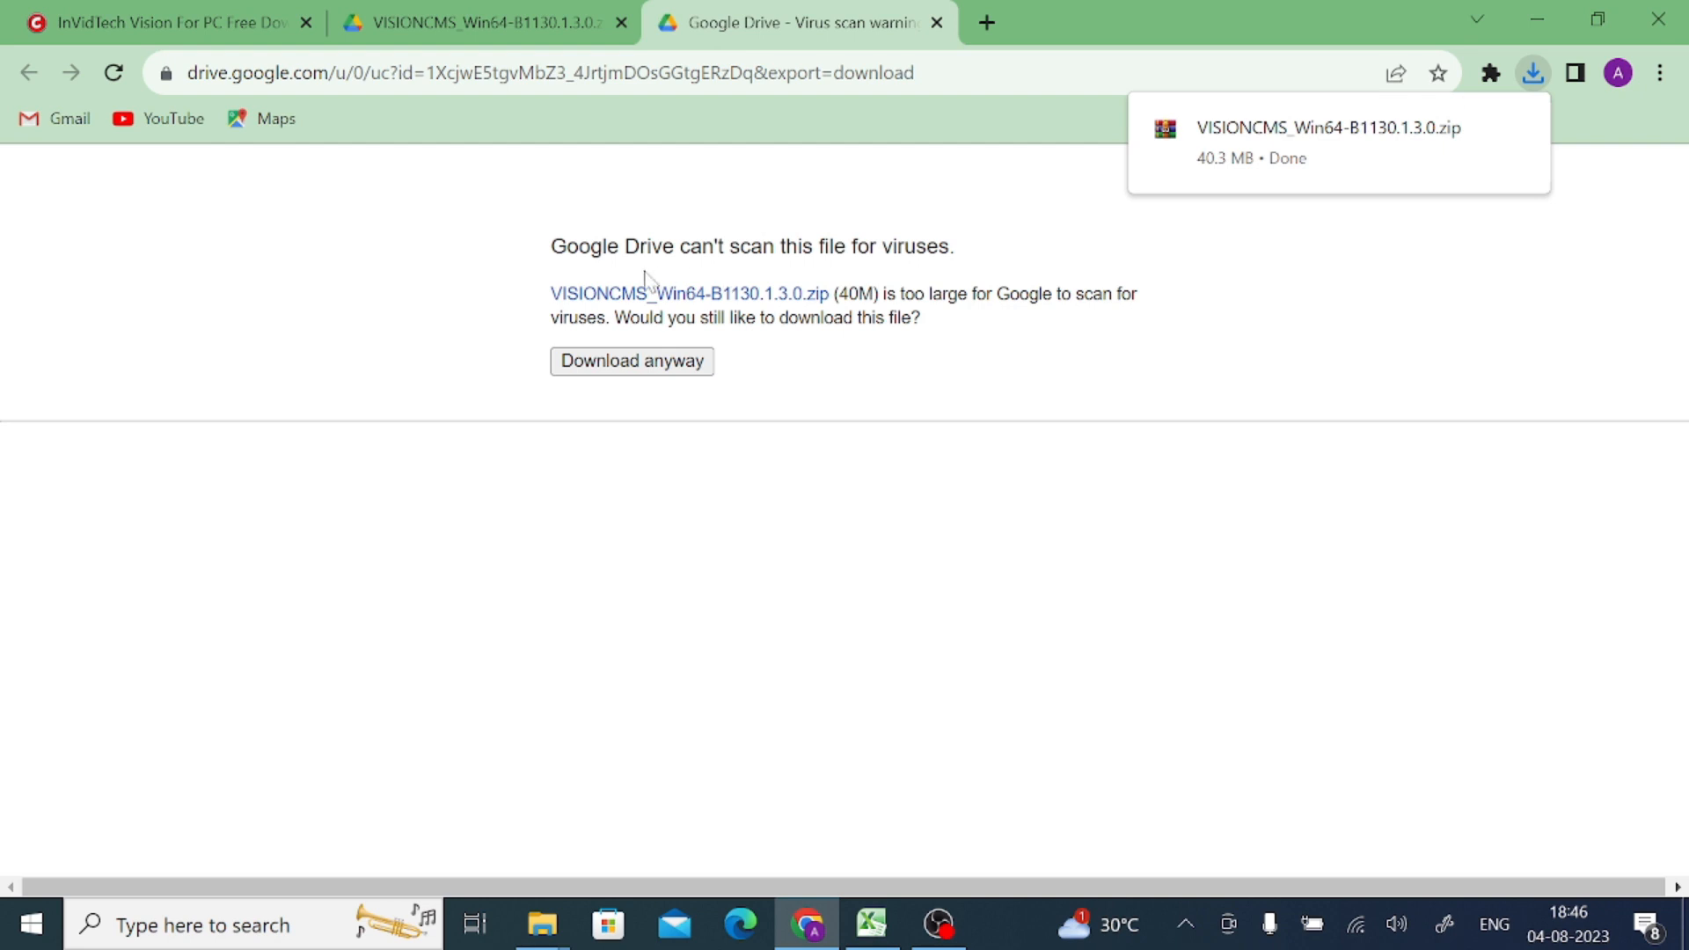
pyautogui.moveTo(1211, 263)
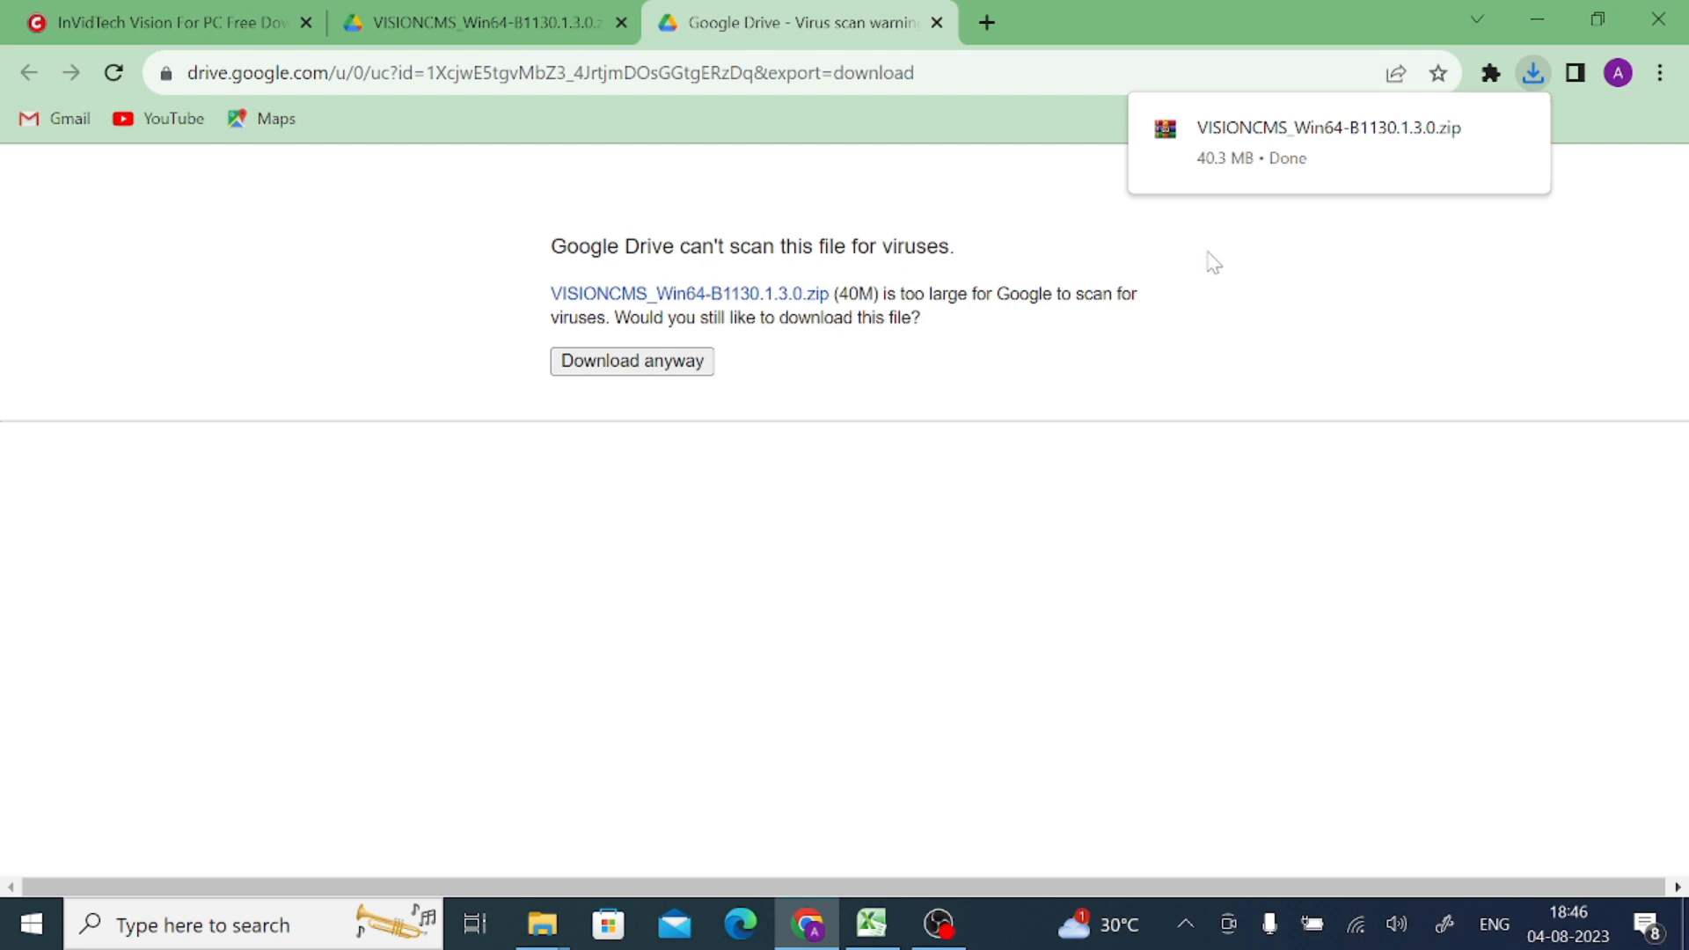
pyautogui.moveTo(1471, 132)
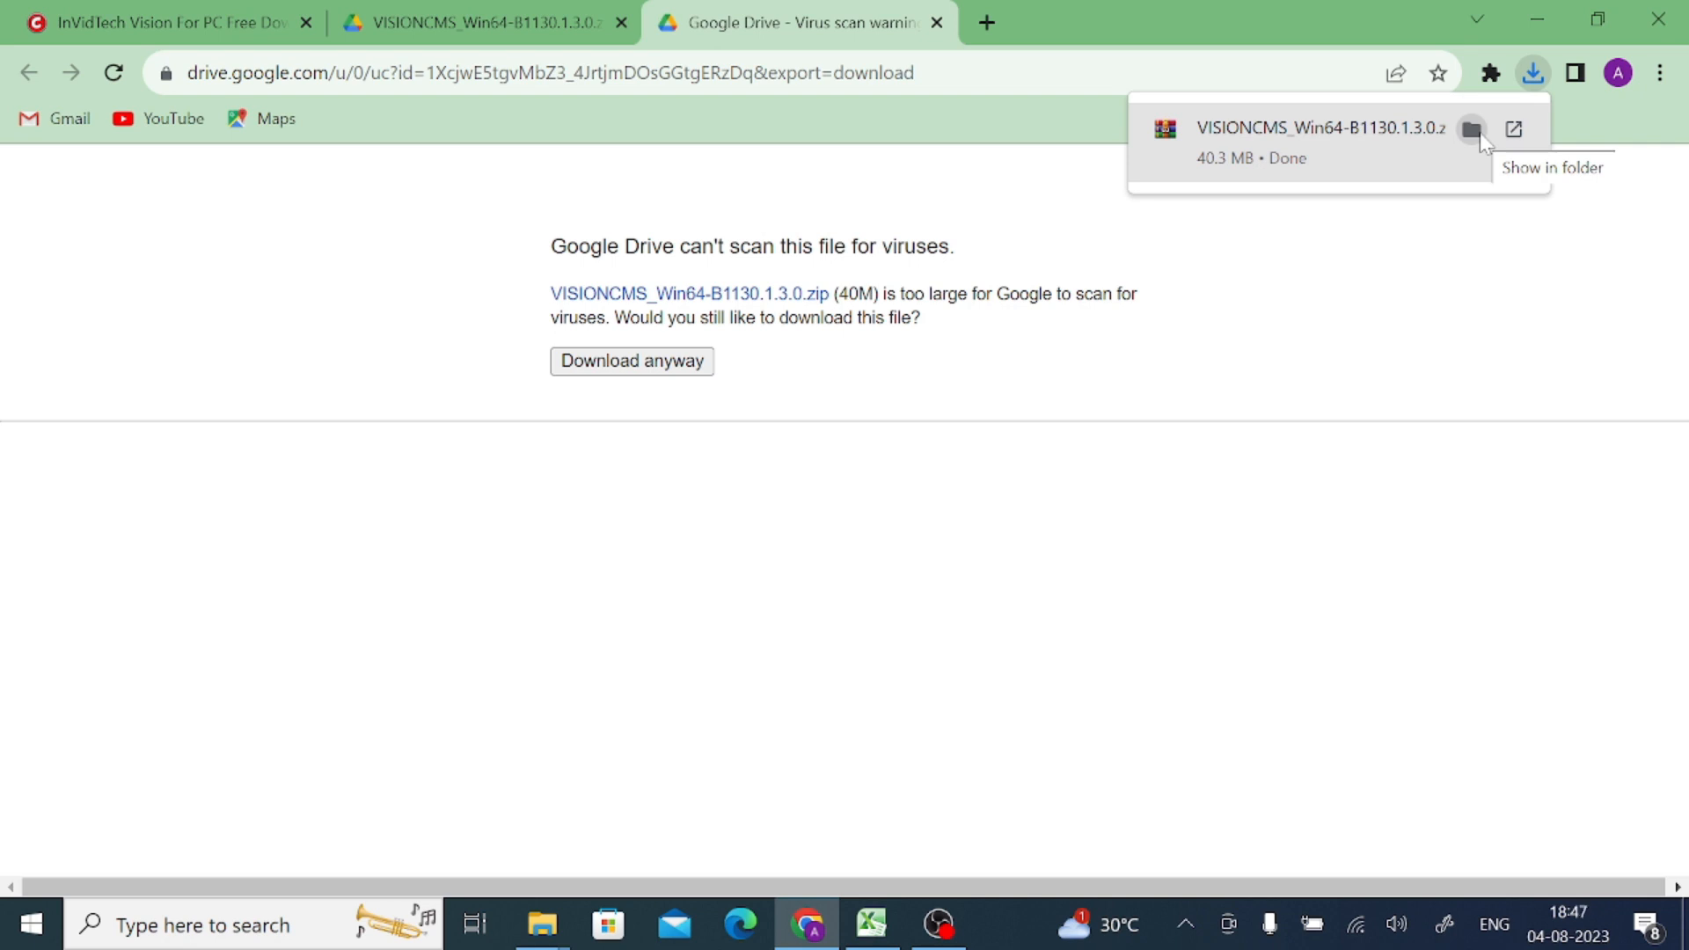
# - Extract the VISIONCMS zip in Downloads and run the VISIONCMS_Win64-B1130.1.3.0 installer
pyautogui.click(1472, 129)
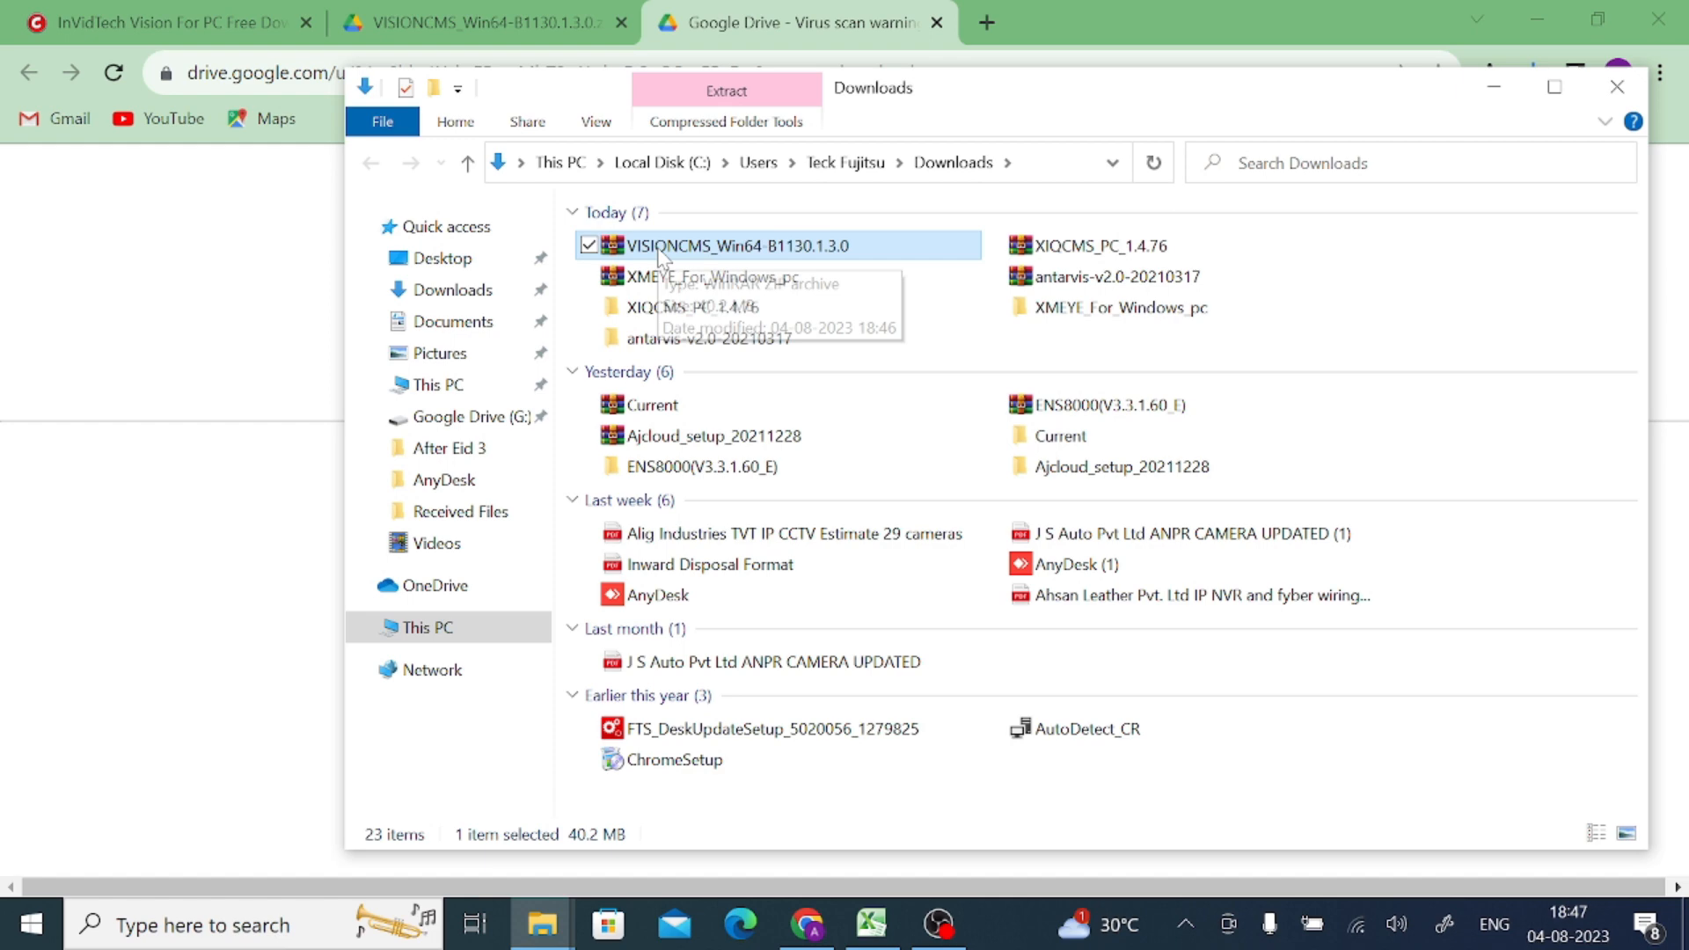
pyautogui.rightClick(730, 246)
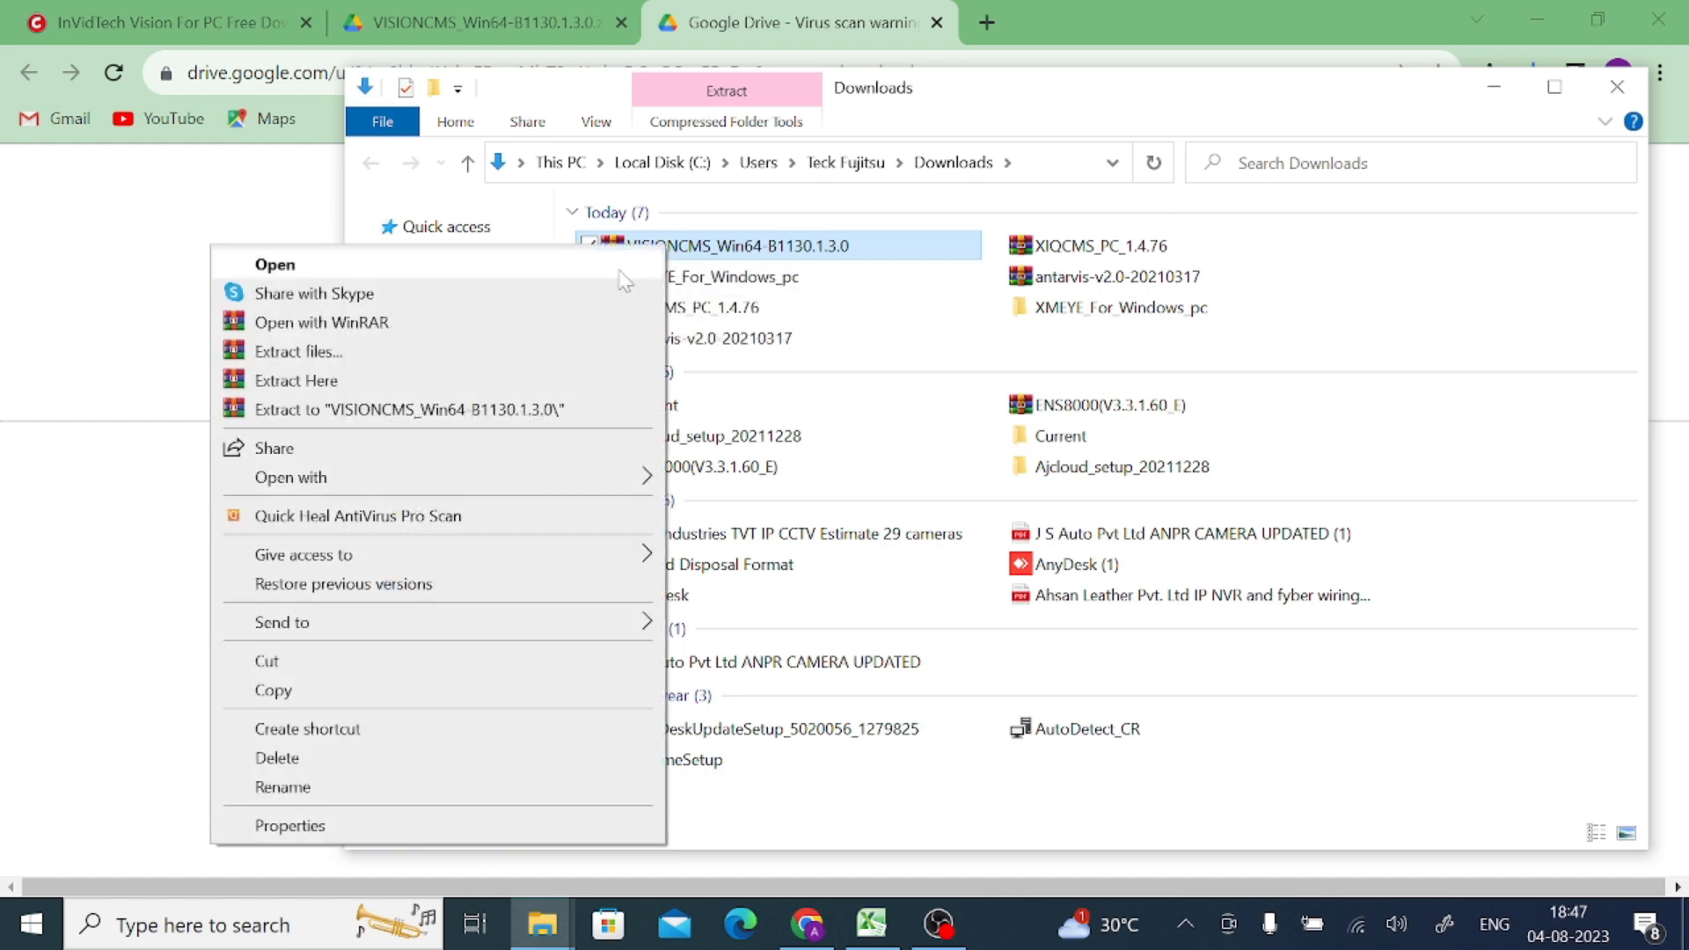
pyautogui.click(297, 380)
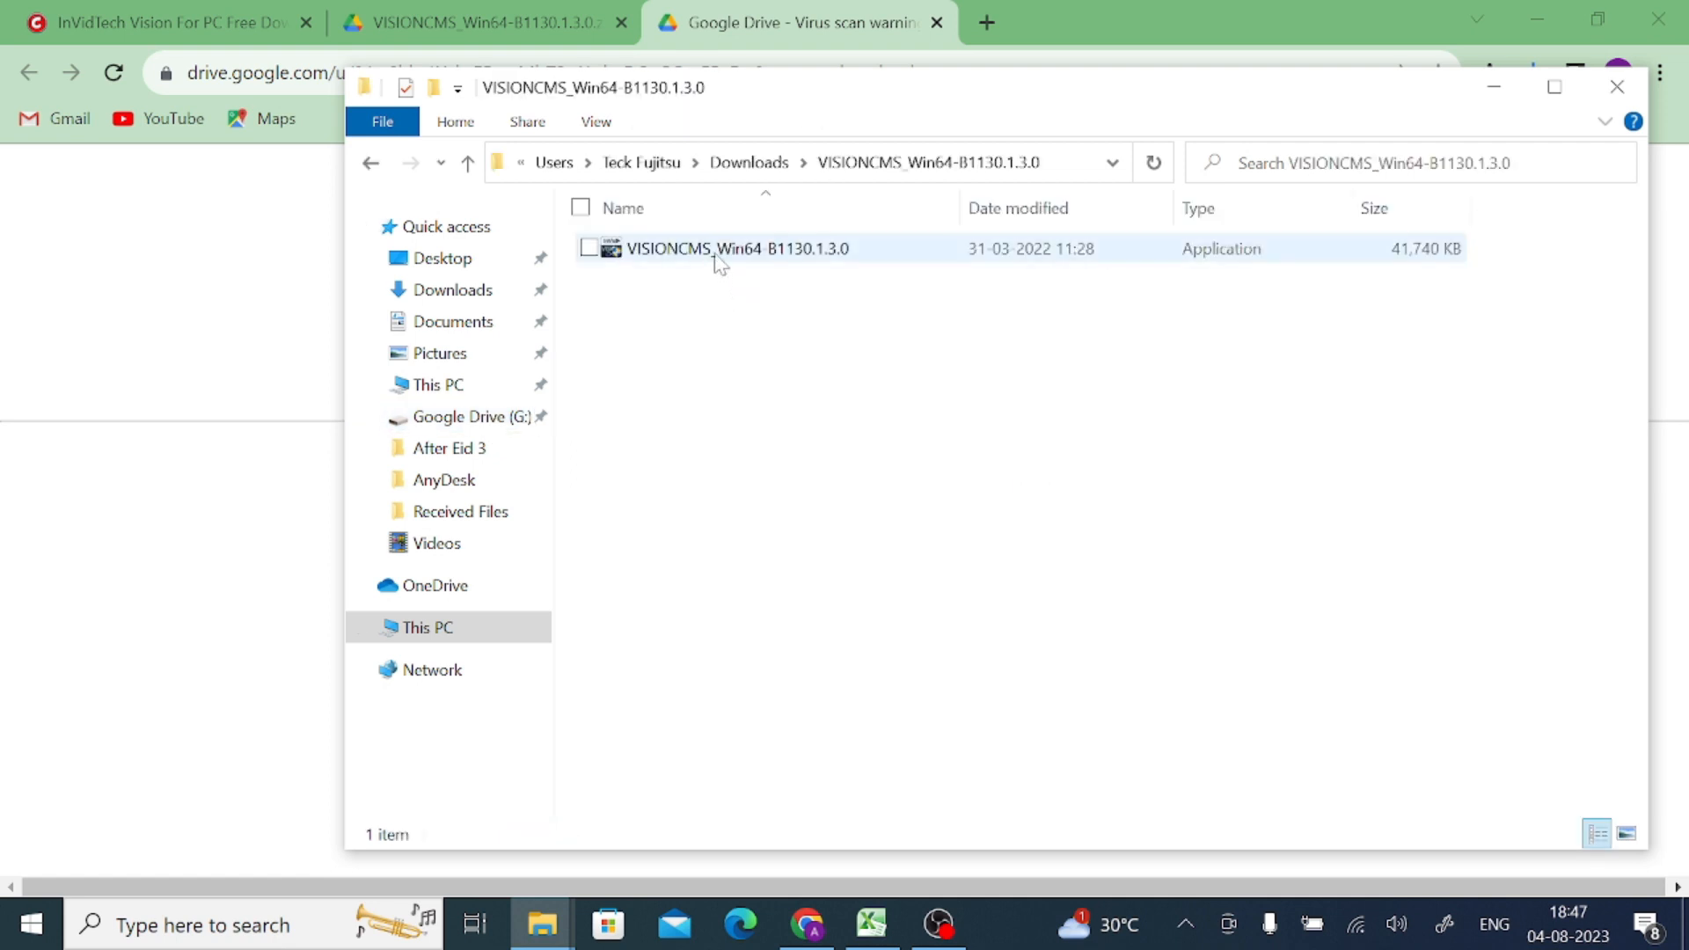
pyautogui.moveTo(719, 259)
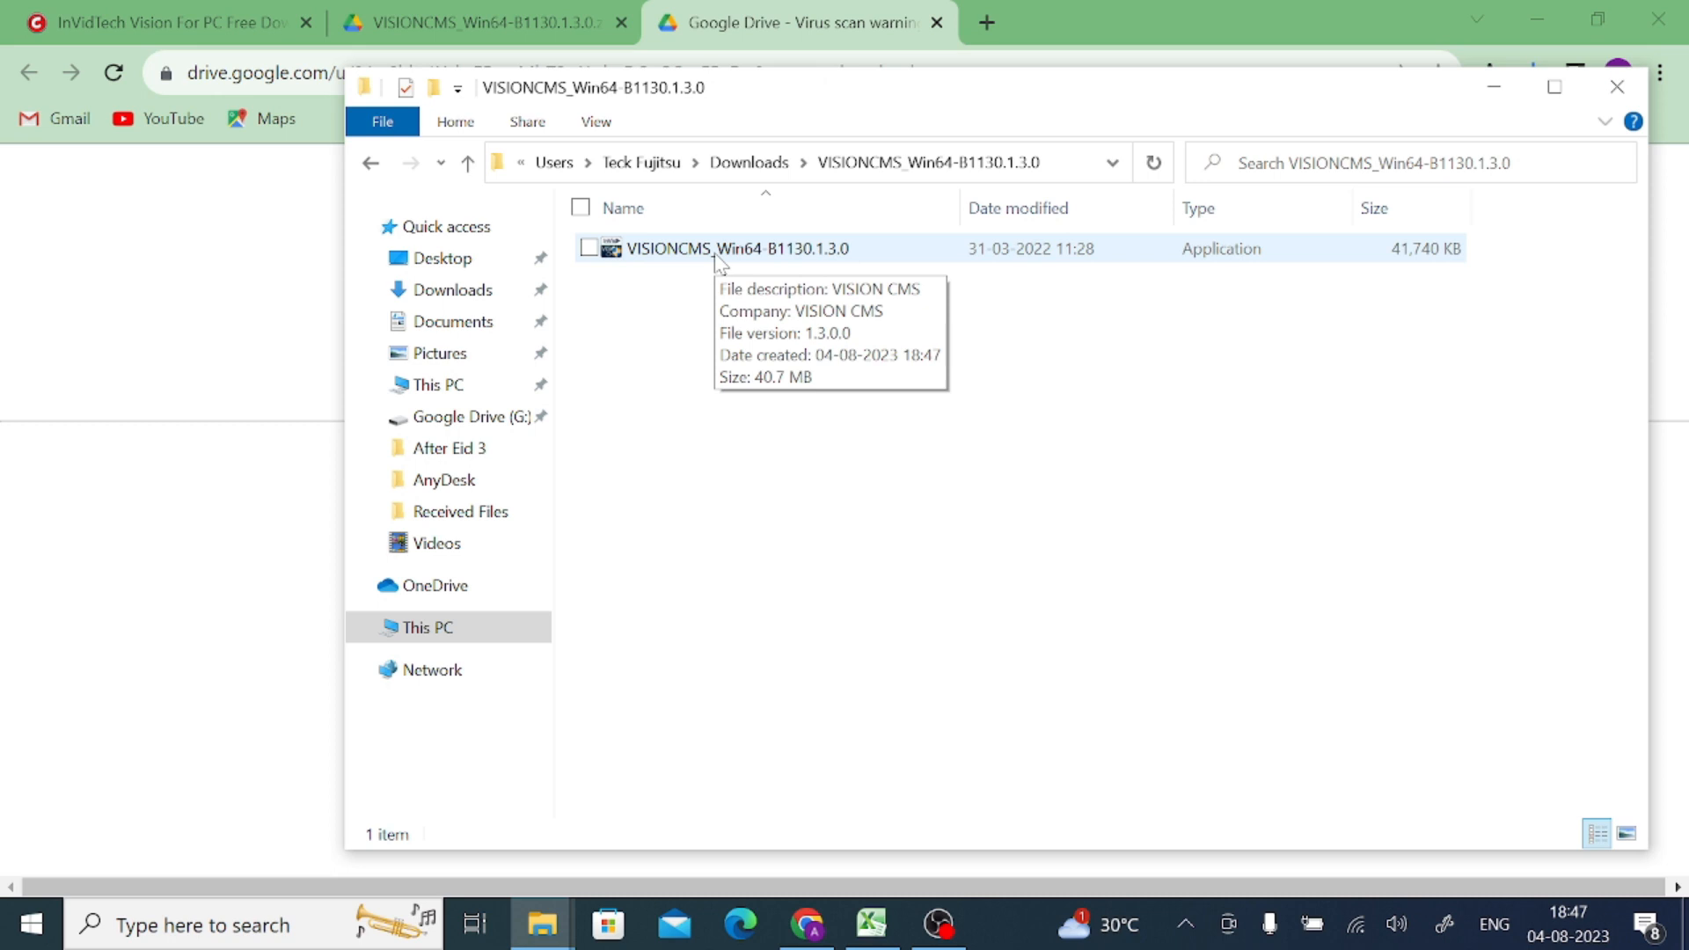
pyautogui.rightClick(719, 249)
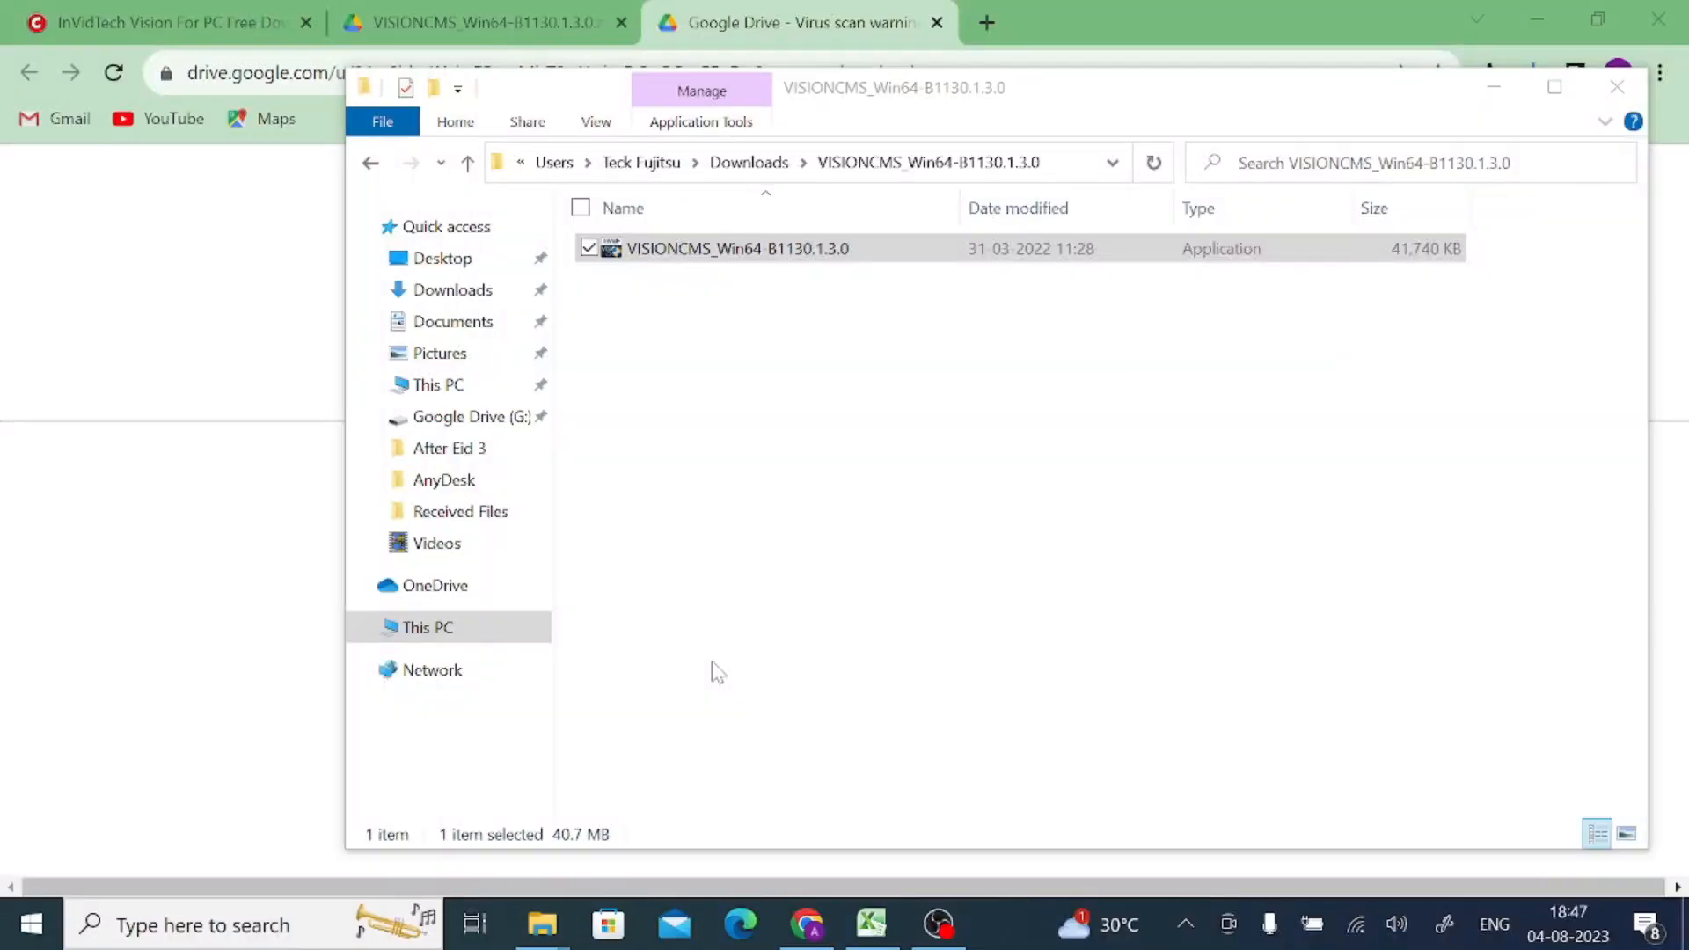
pyautogui.doubleClick(735, 248)
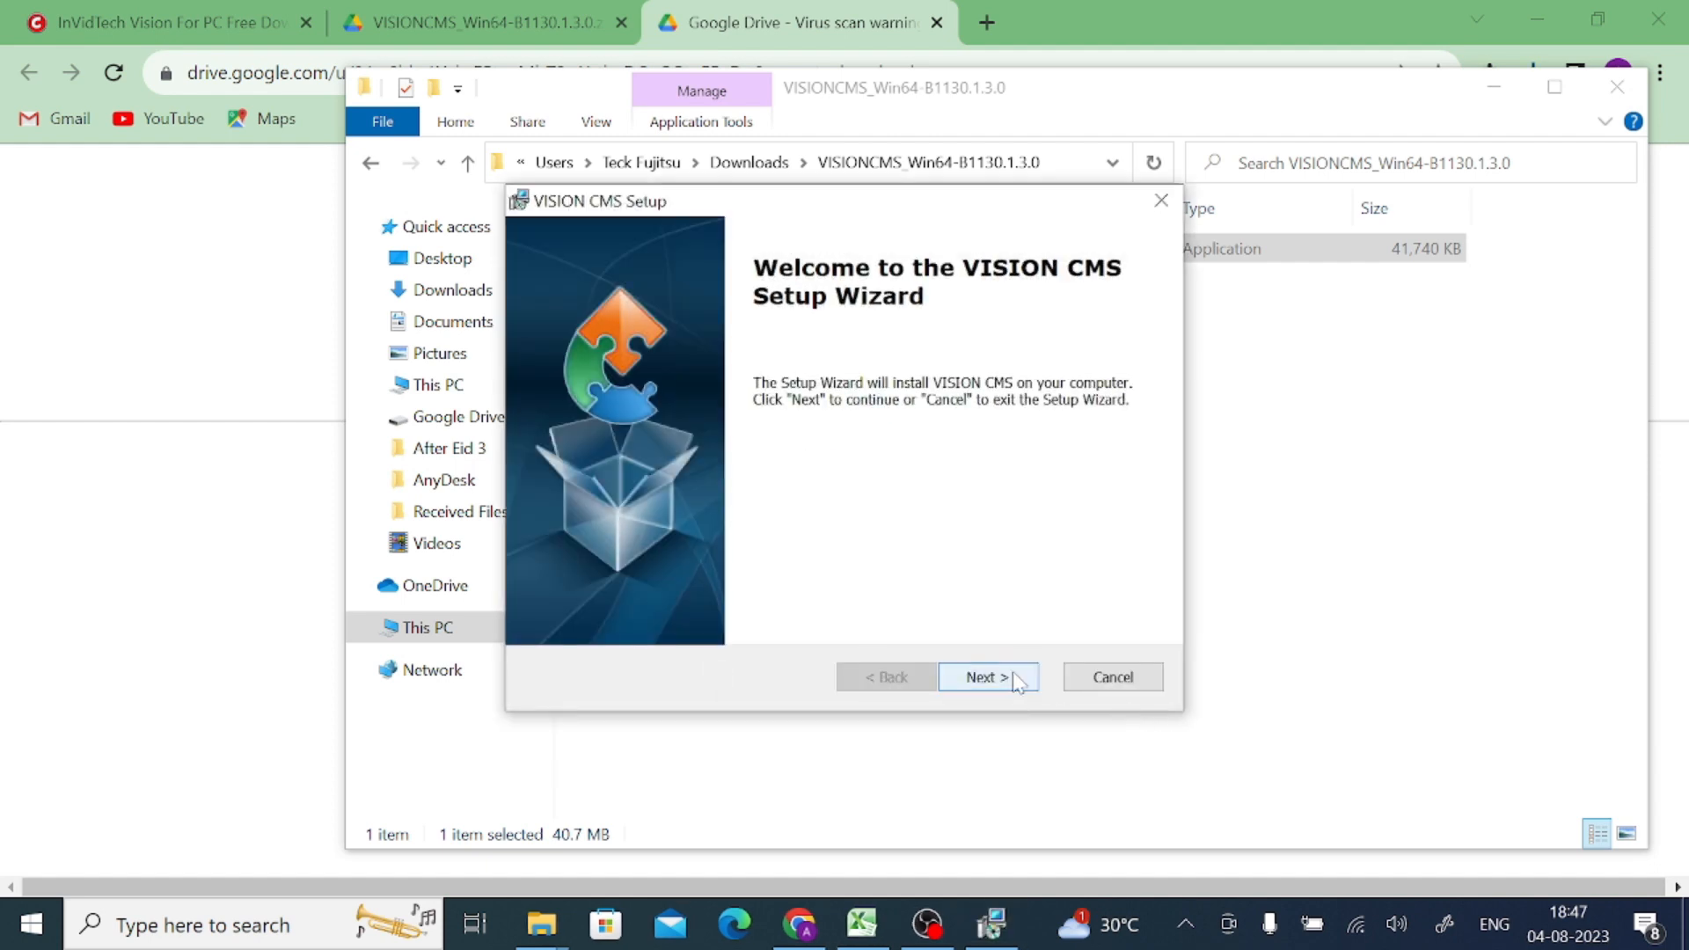
# - Step through the VISION CMS Setup Wizard, install the feature and finish the setup
pyautogui.click(989, 676)
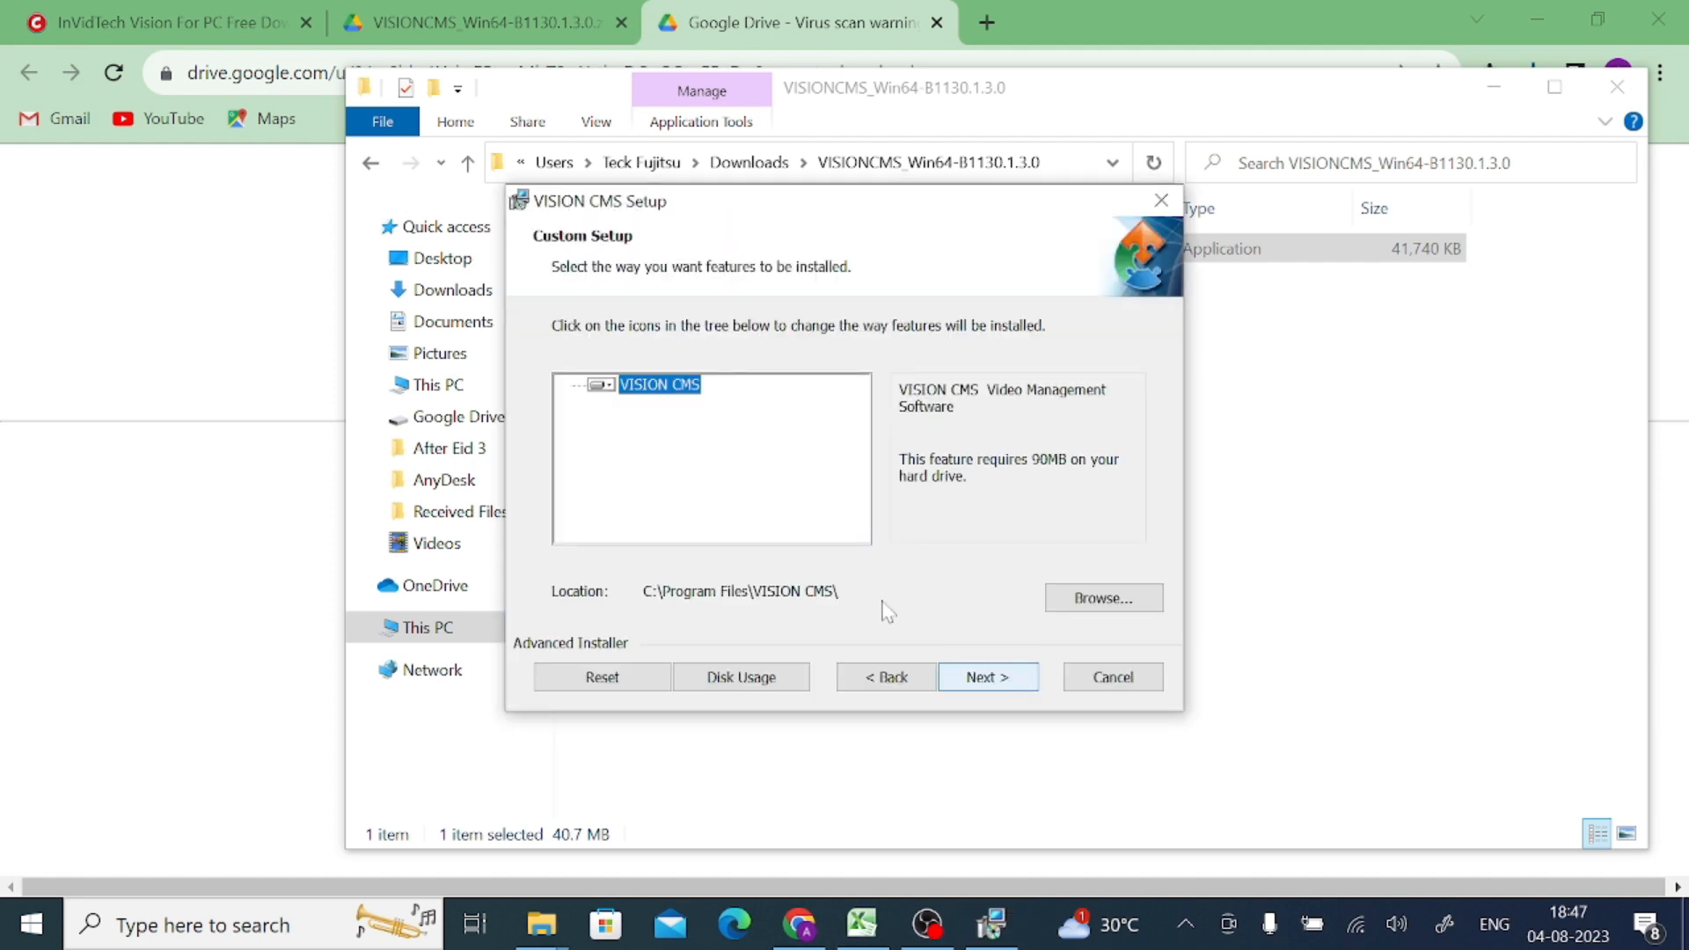
pyautogui.click(598, 385)
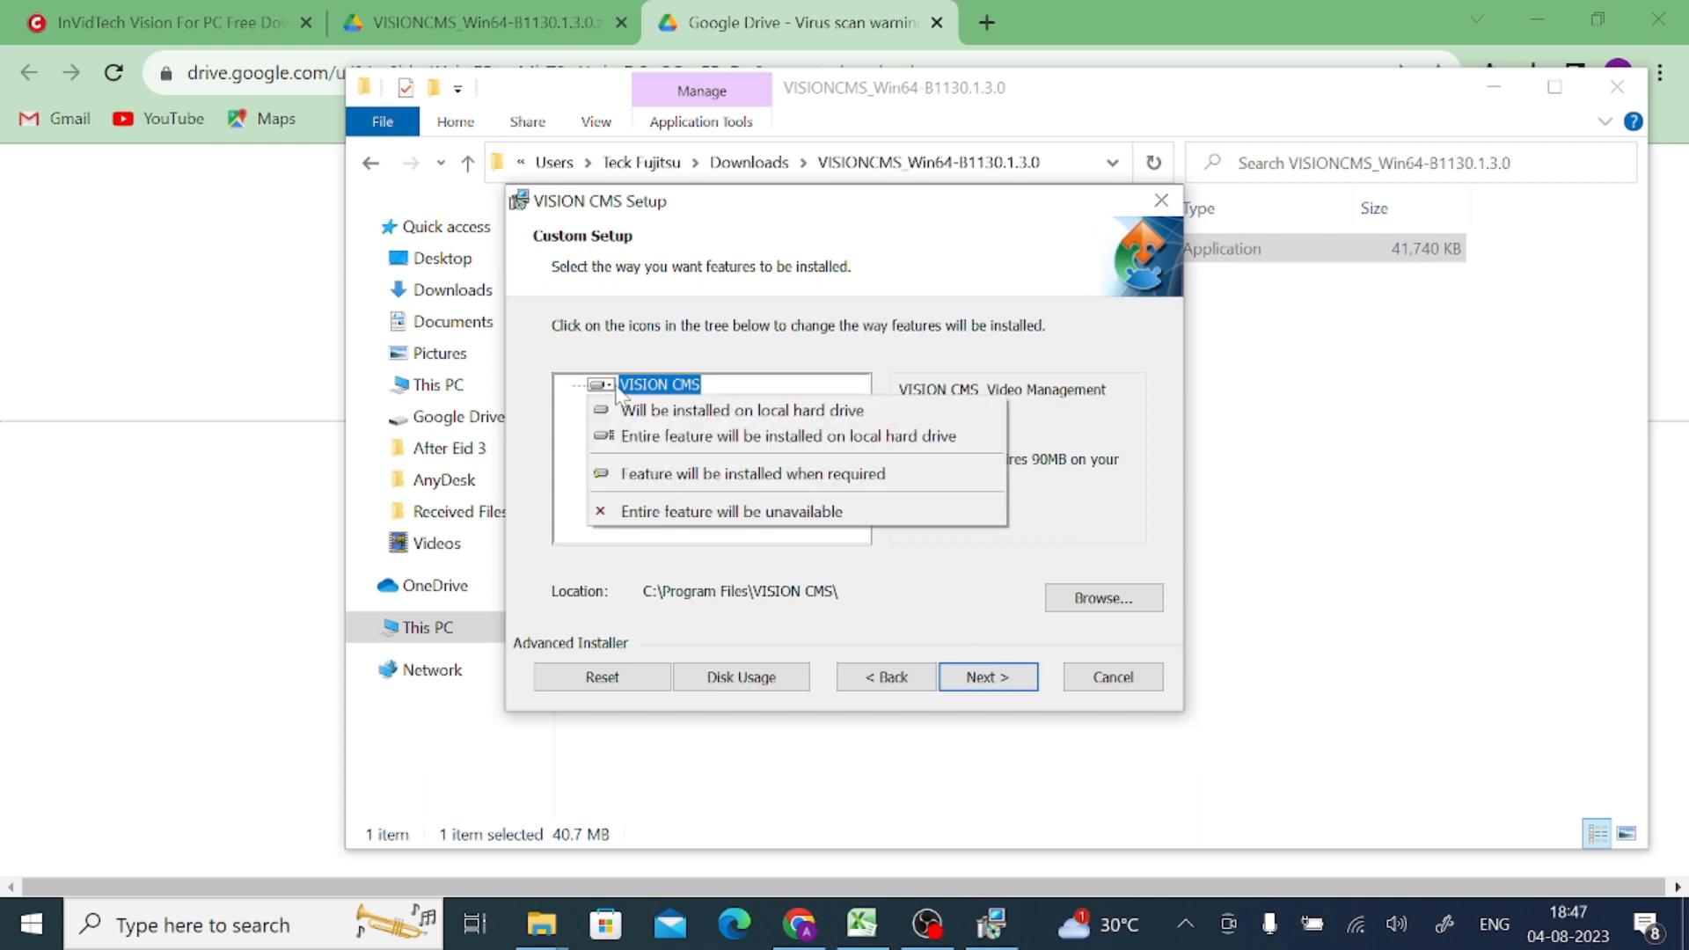
pyautogui.moveTo(572, 462)
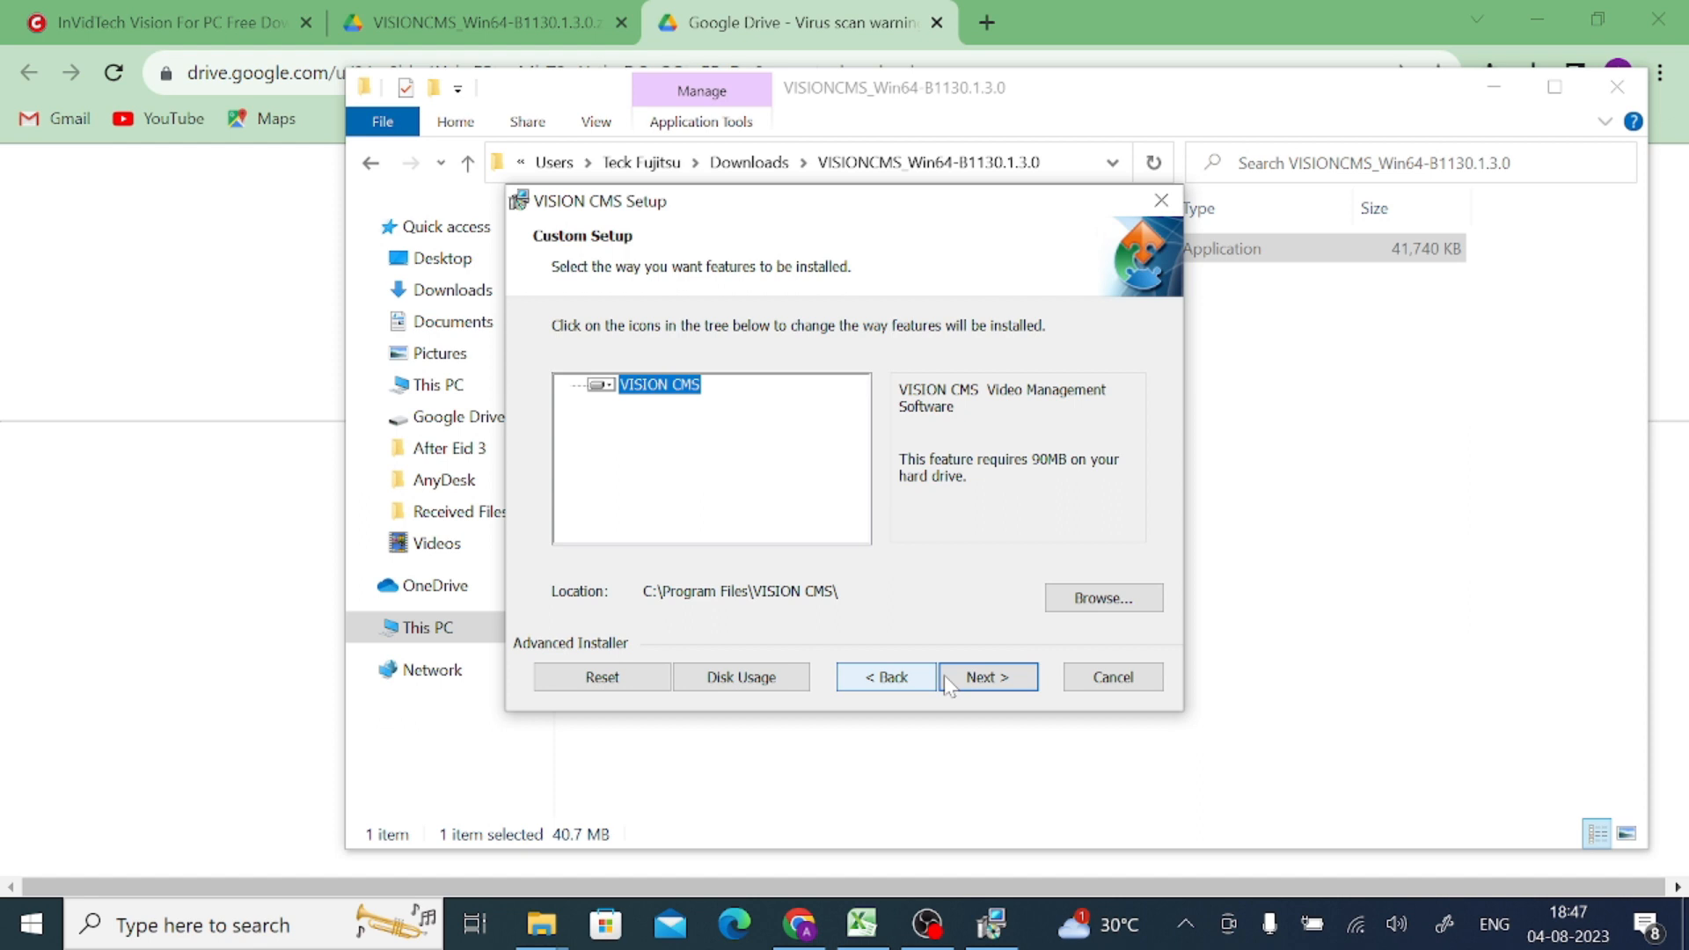
pyautogui.click(989, 676)
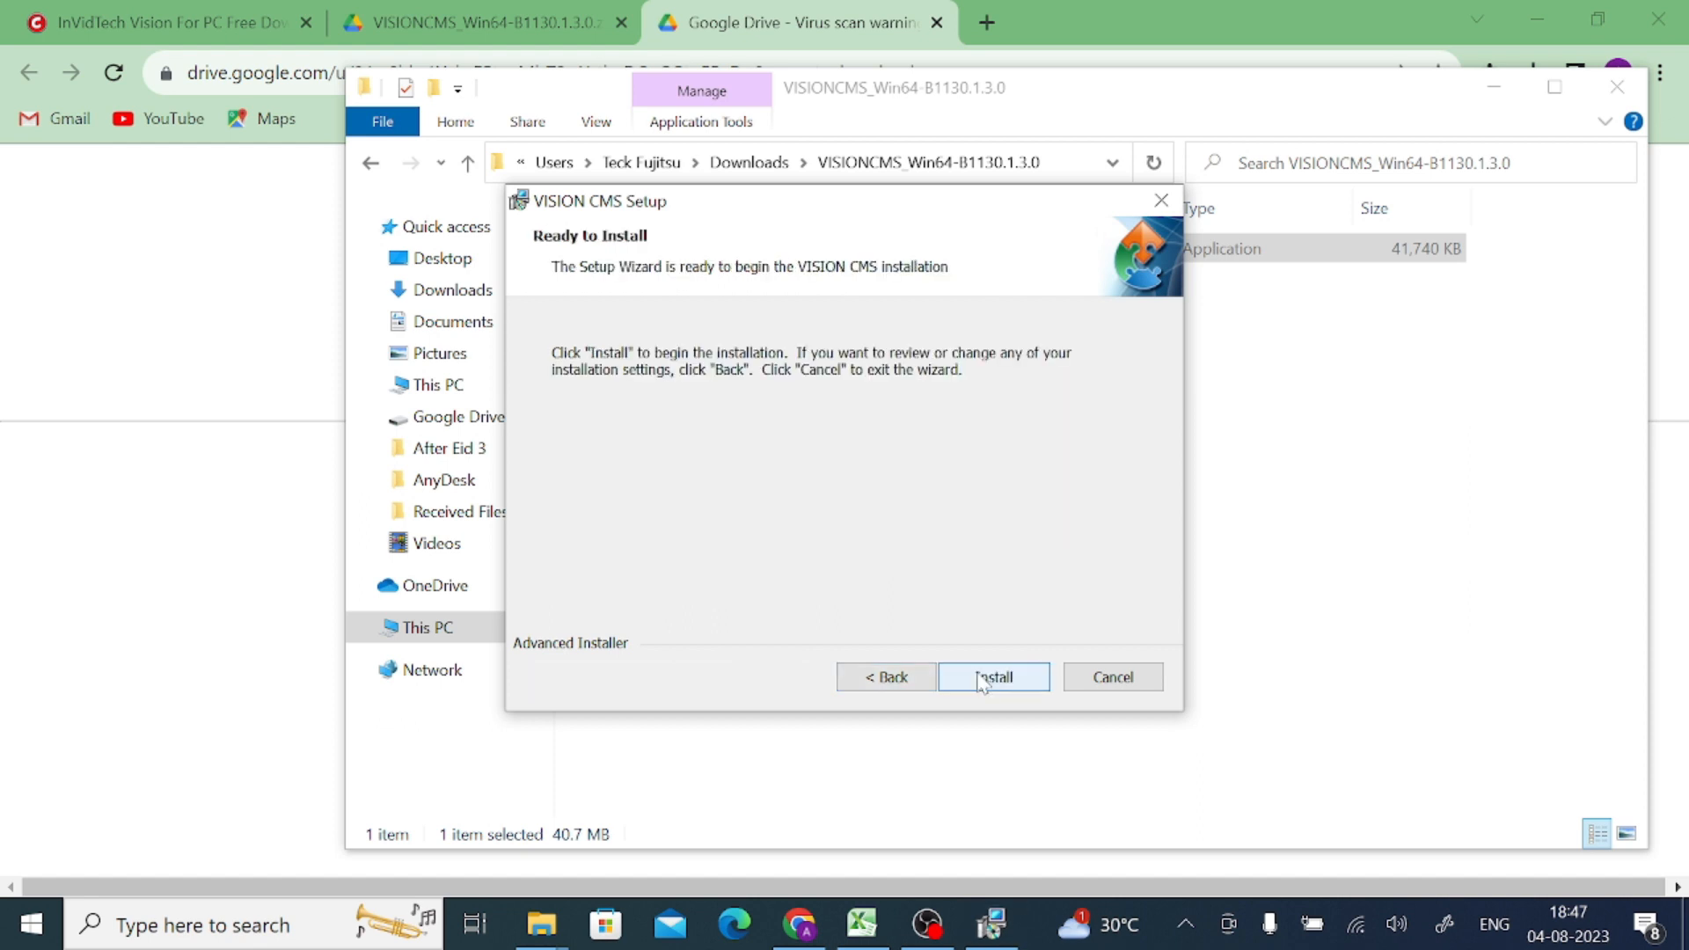
pyautogui.click(993, 676)
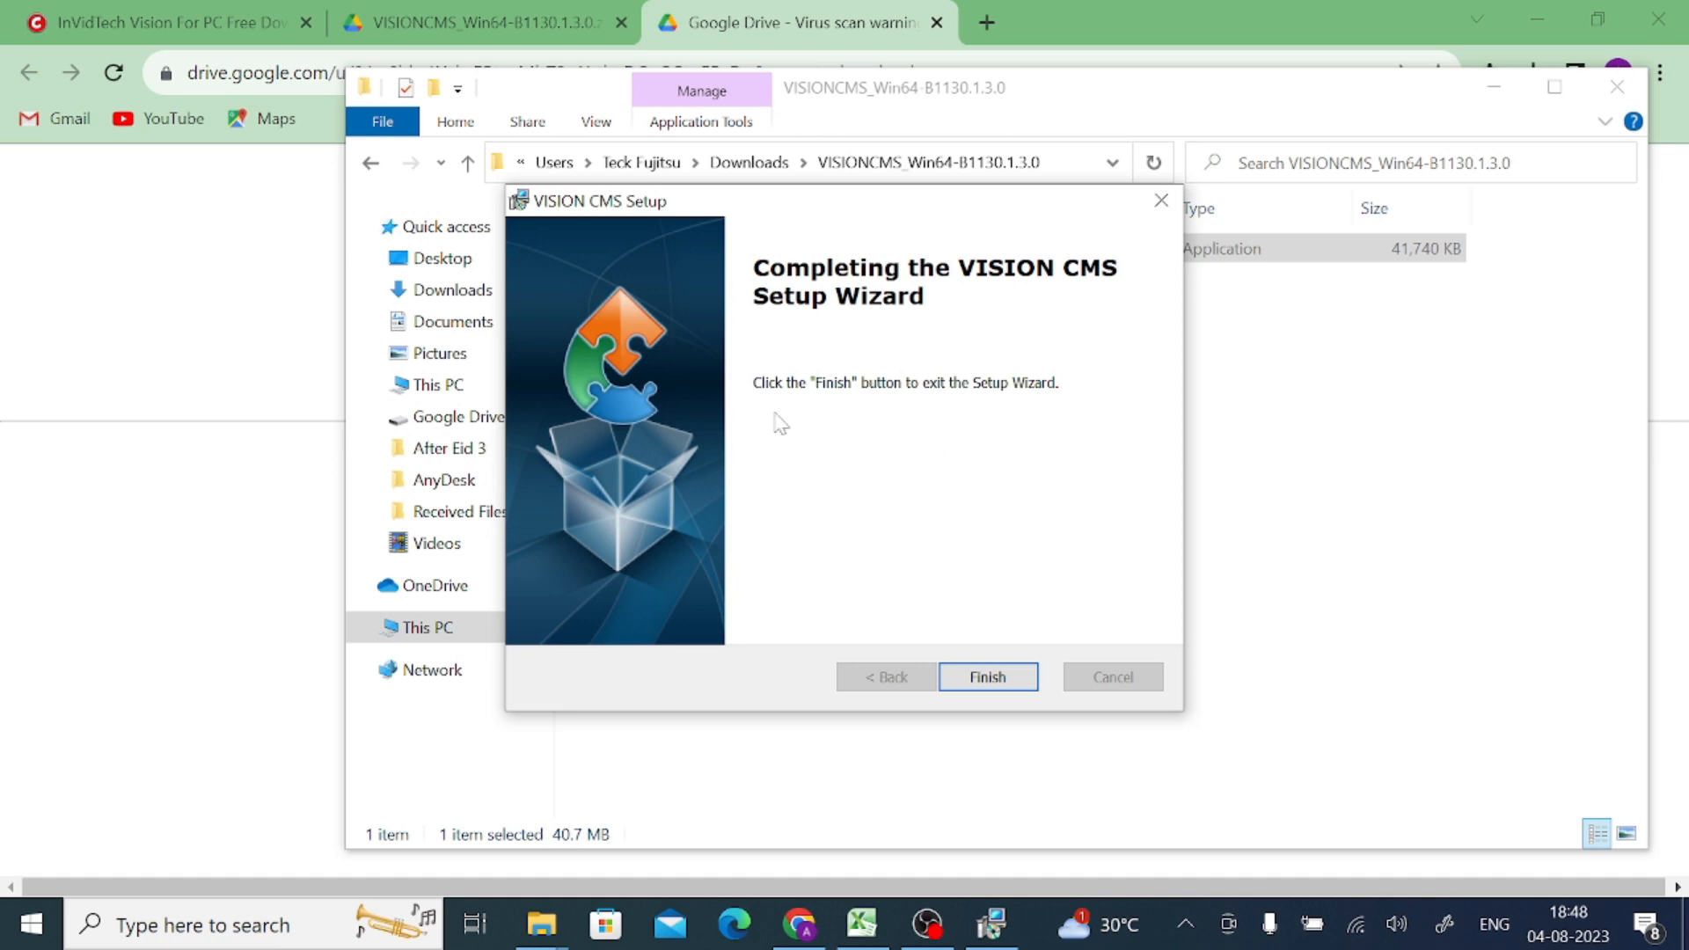
pyautogui.moveTo(818, 409)
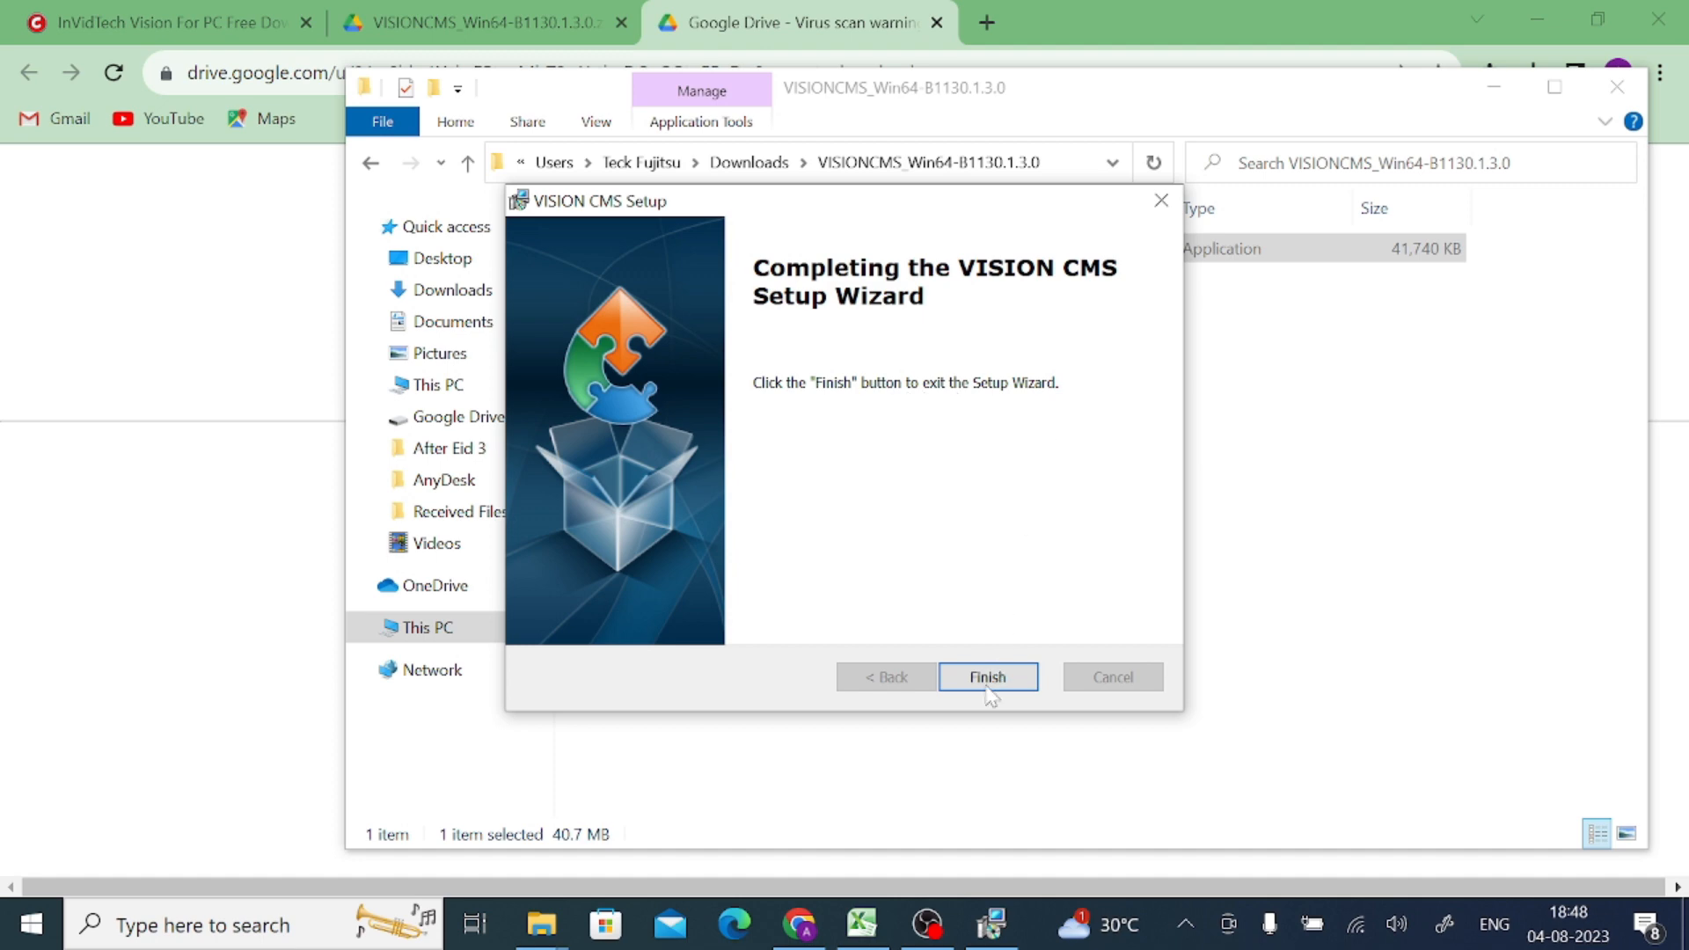
pyautogui.click(987, 676)
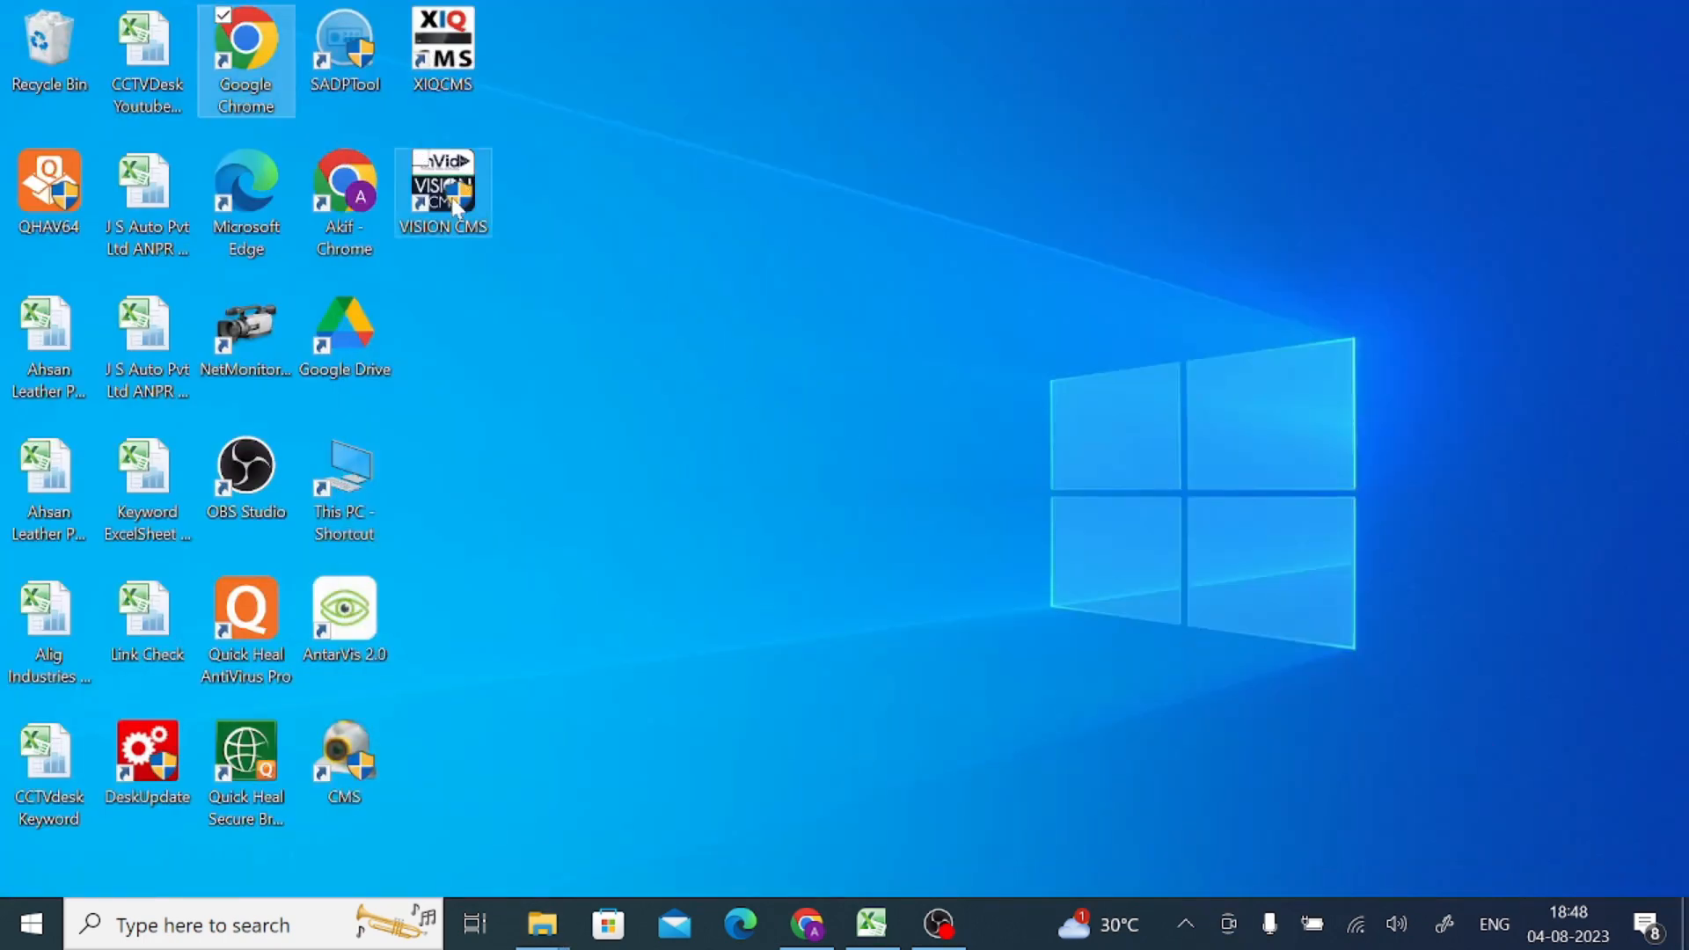
pyautogui.moveTo(457, 202)
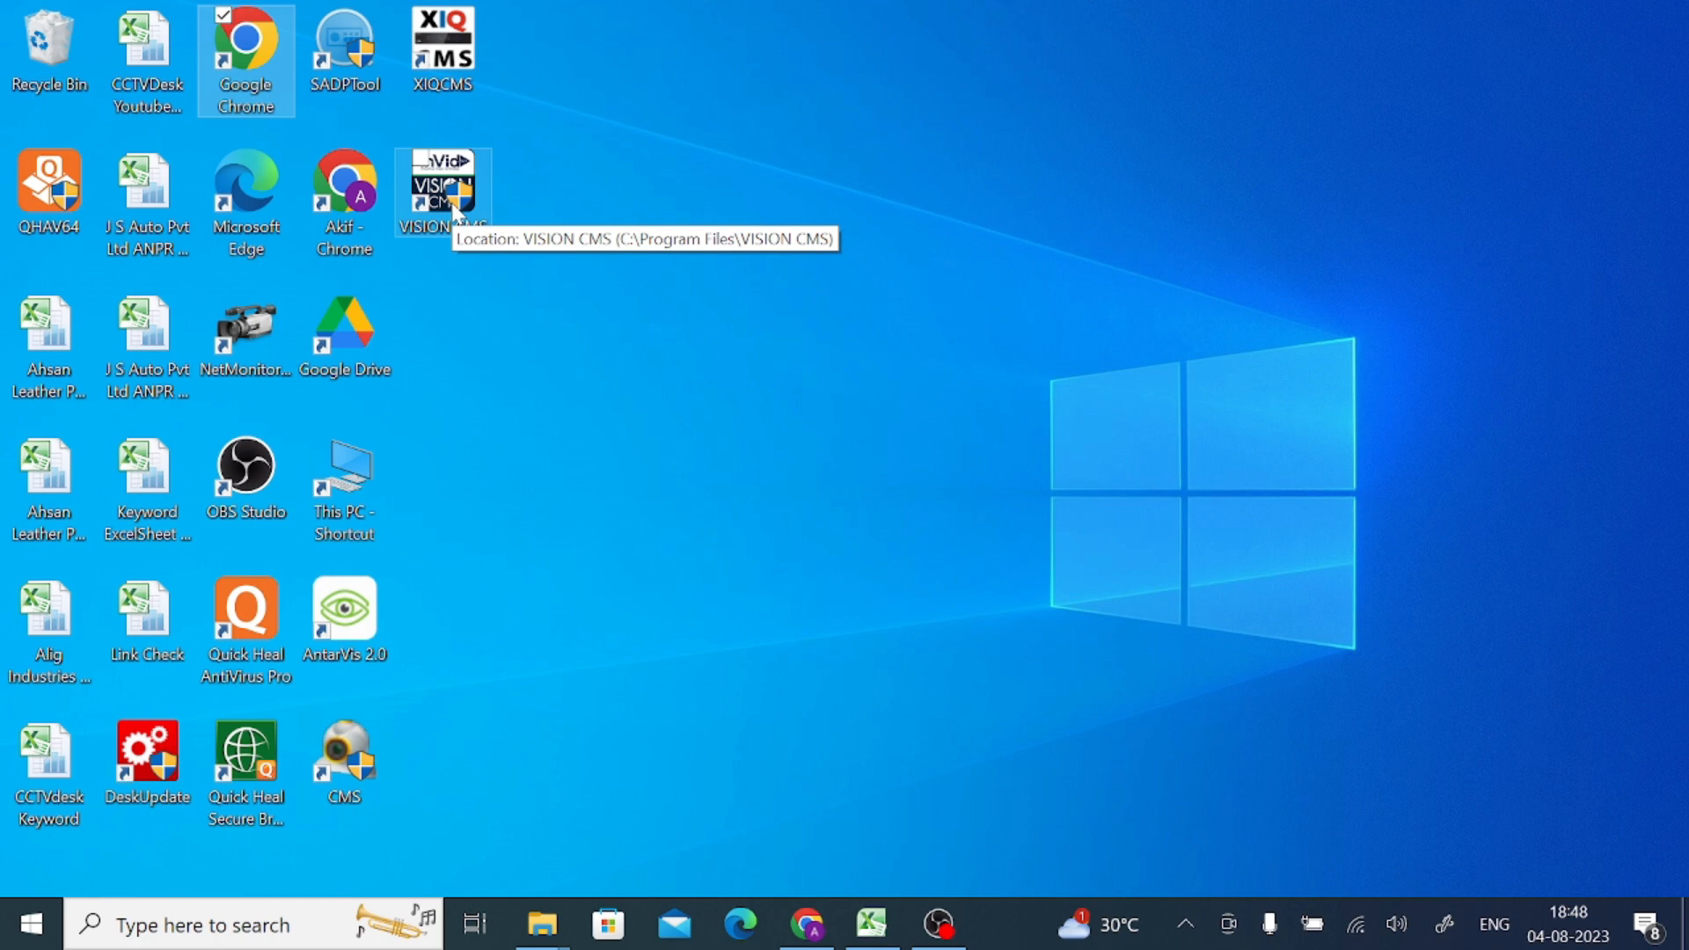
pyautogui.moveTo(701, 673)
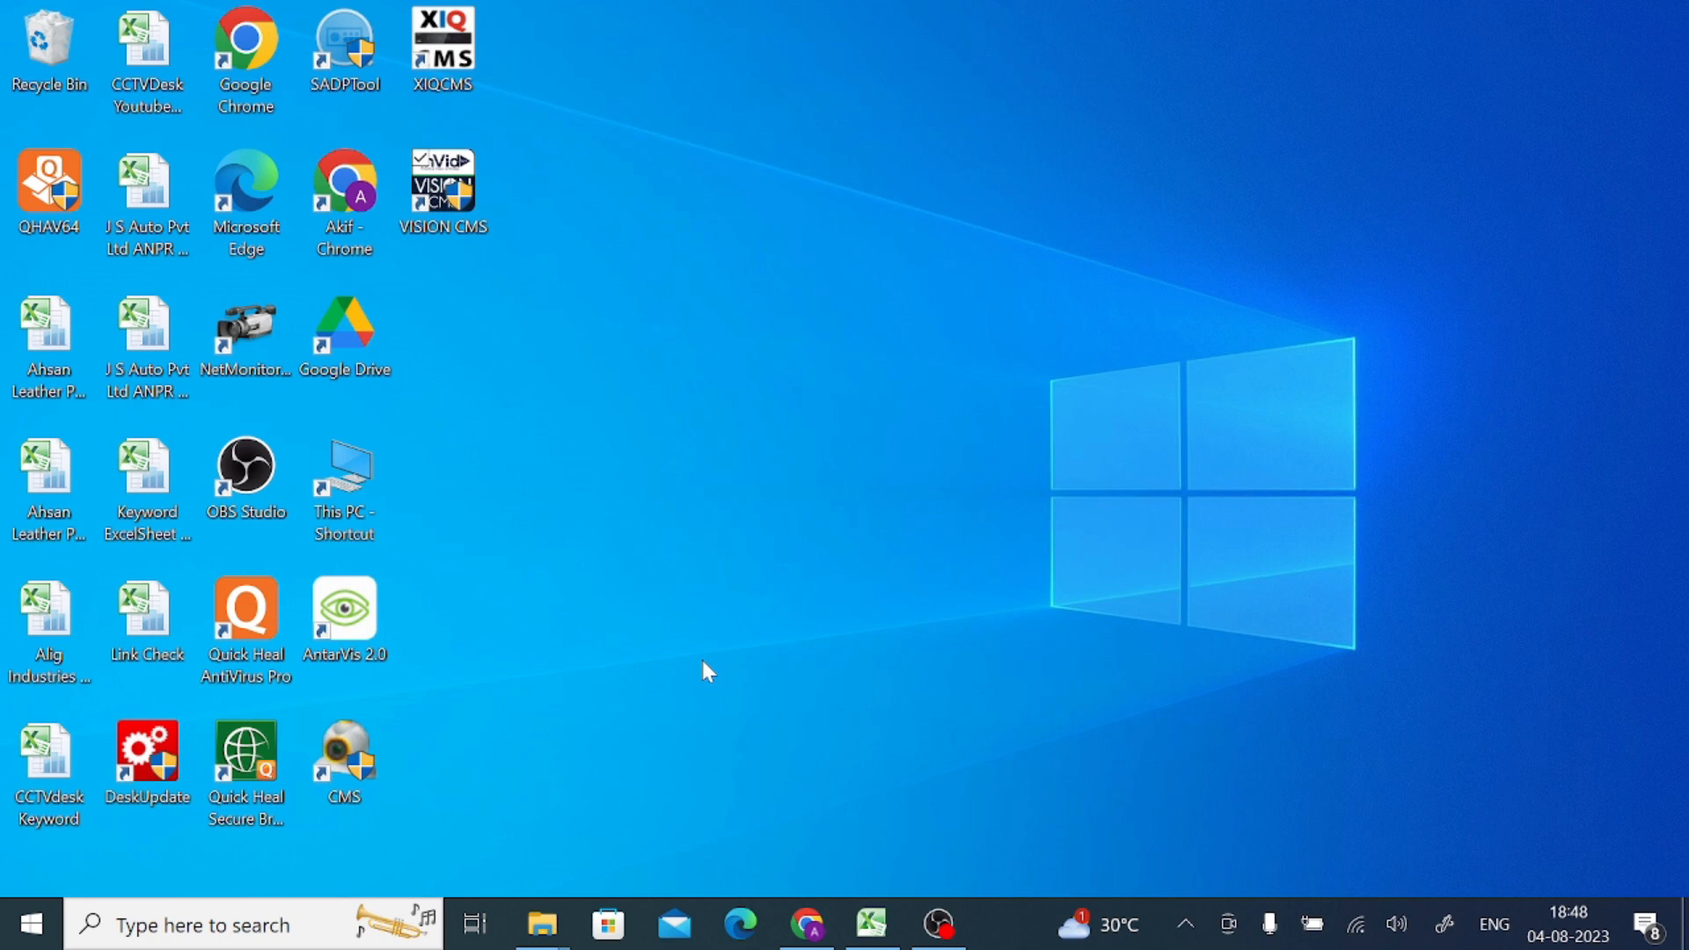
# - Start VISION CMS, enter the username and password with Auto Login ticked, and log in
pyautogui.doubleClick(444, 180)
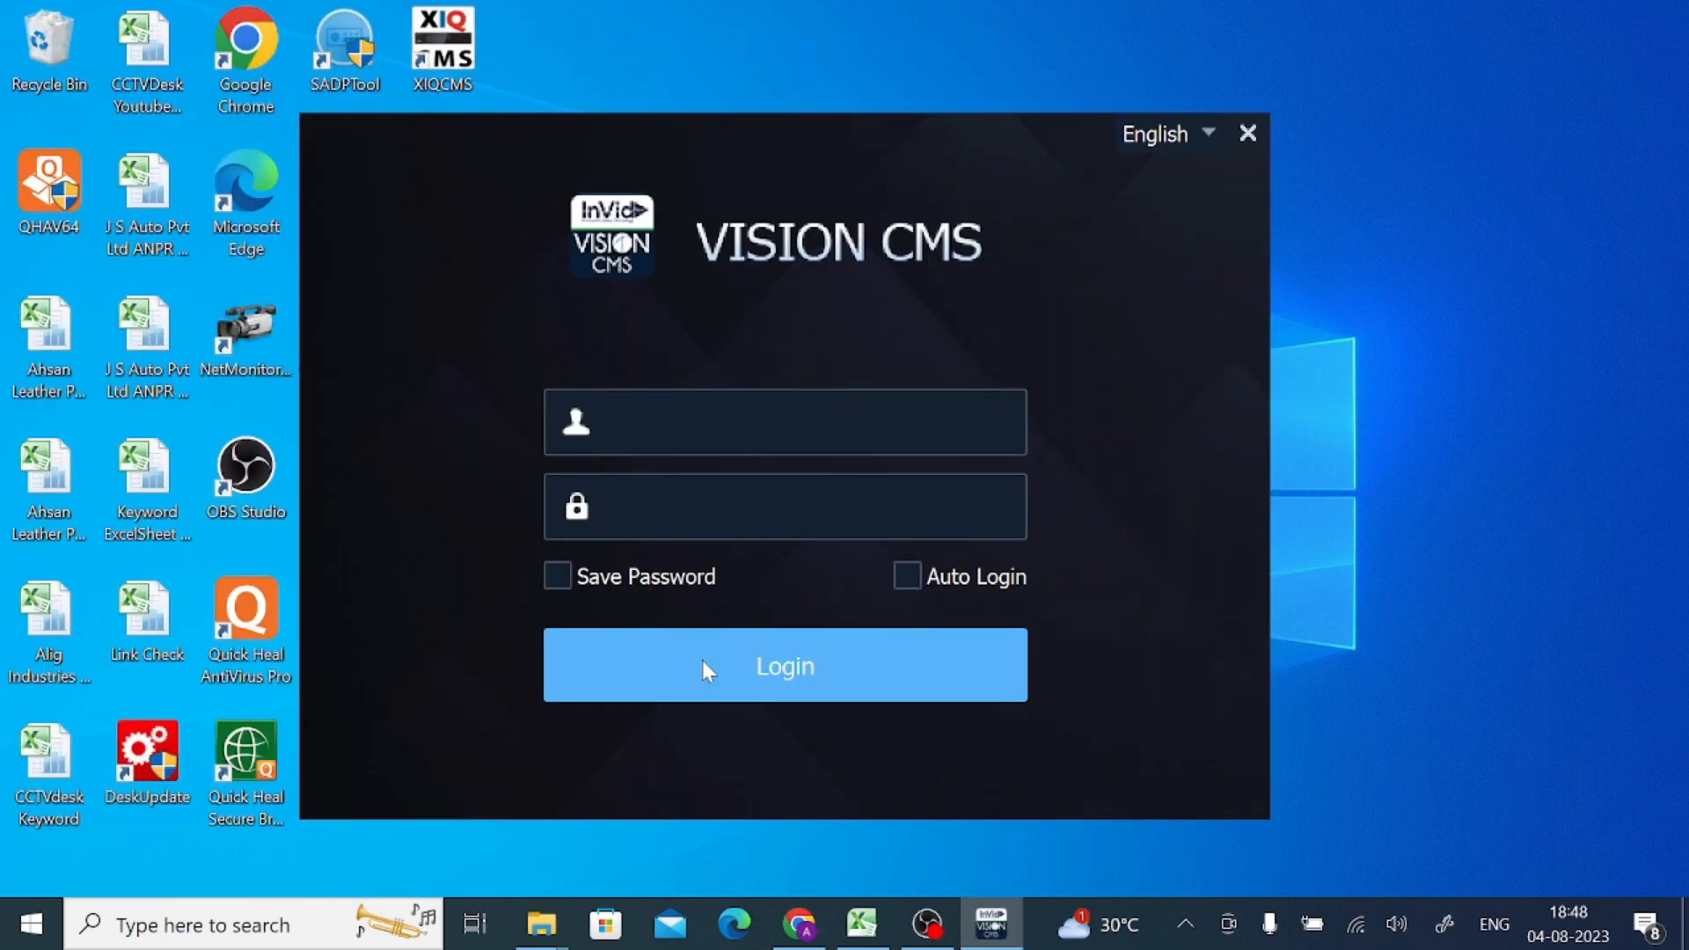
pyautogui.click(784, 422)
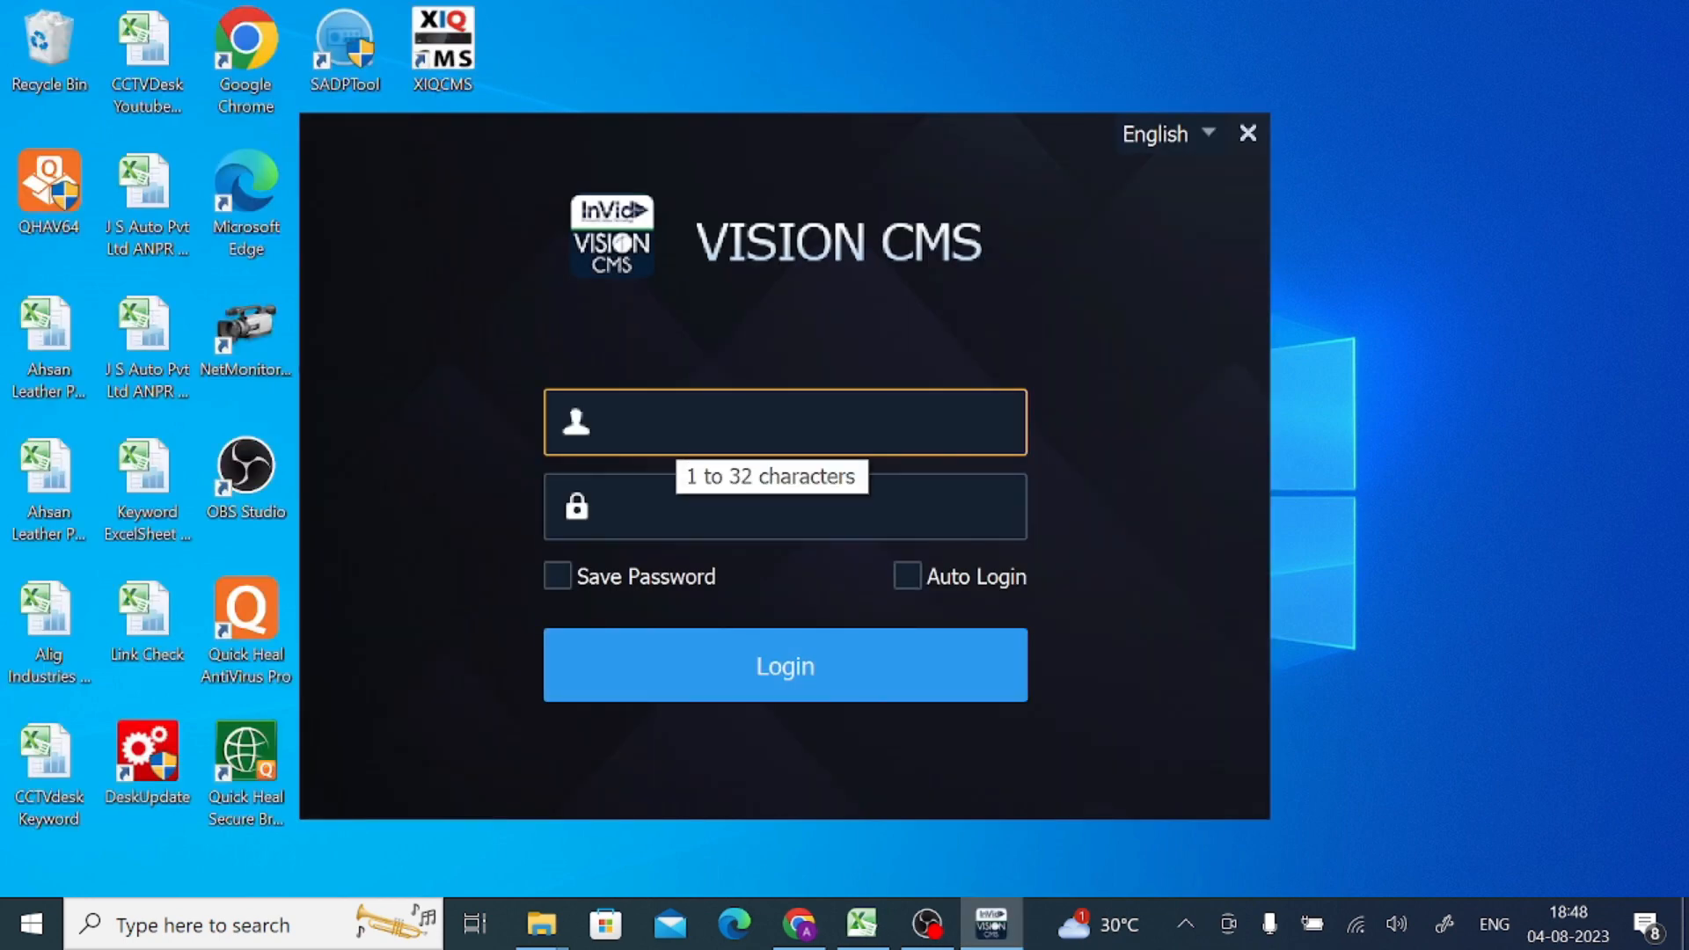
pyautogui.click(784, 423)
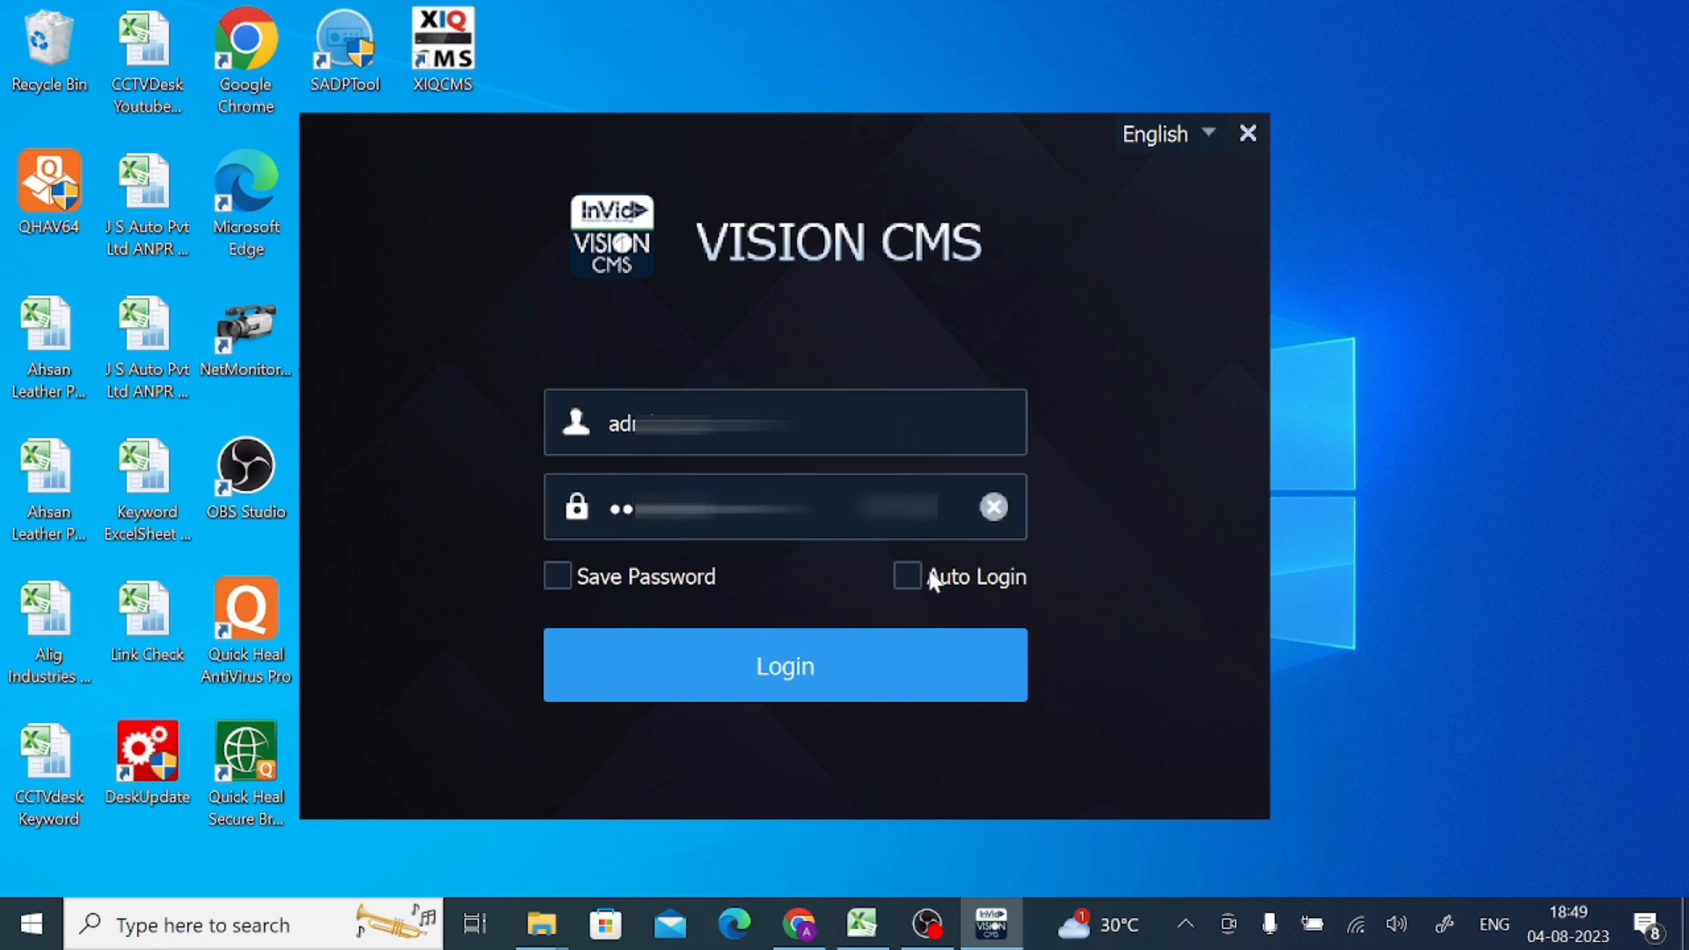
pyautogui.click(906, 577)
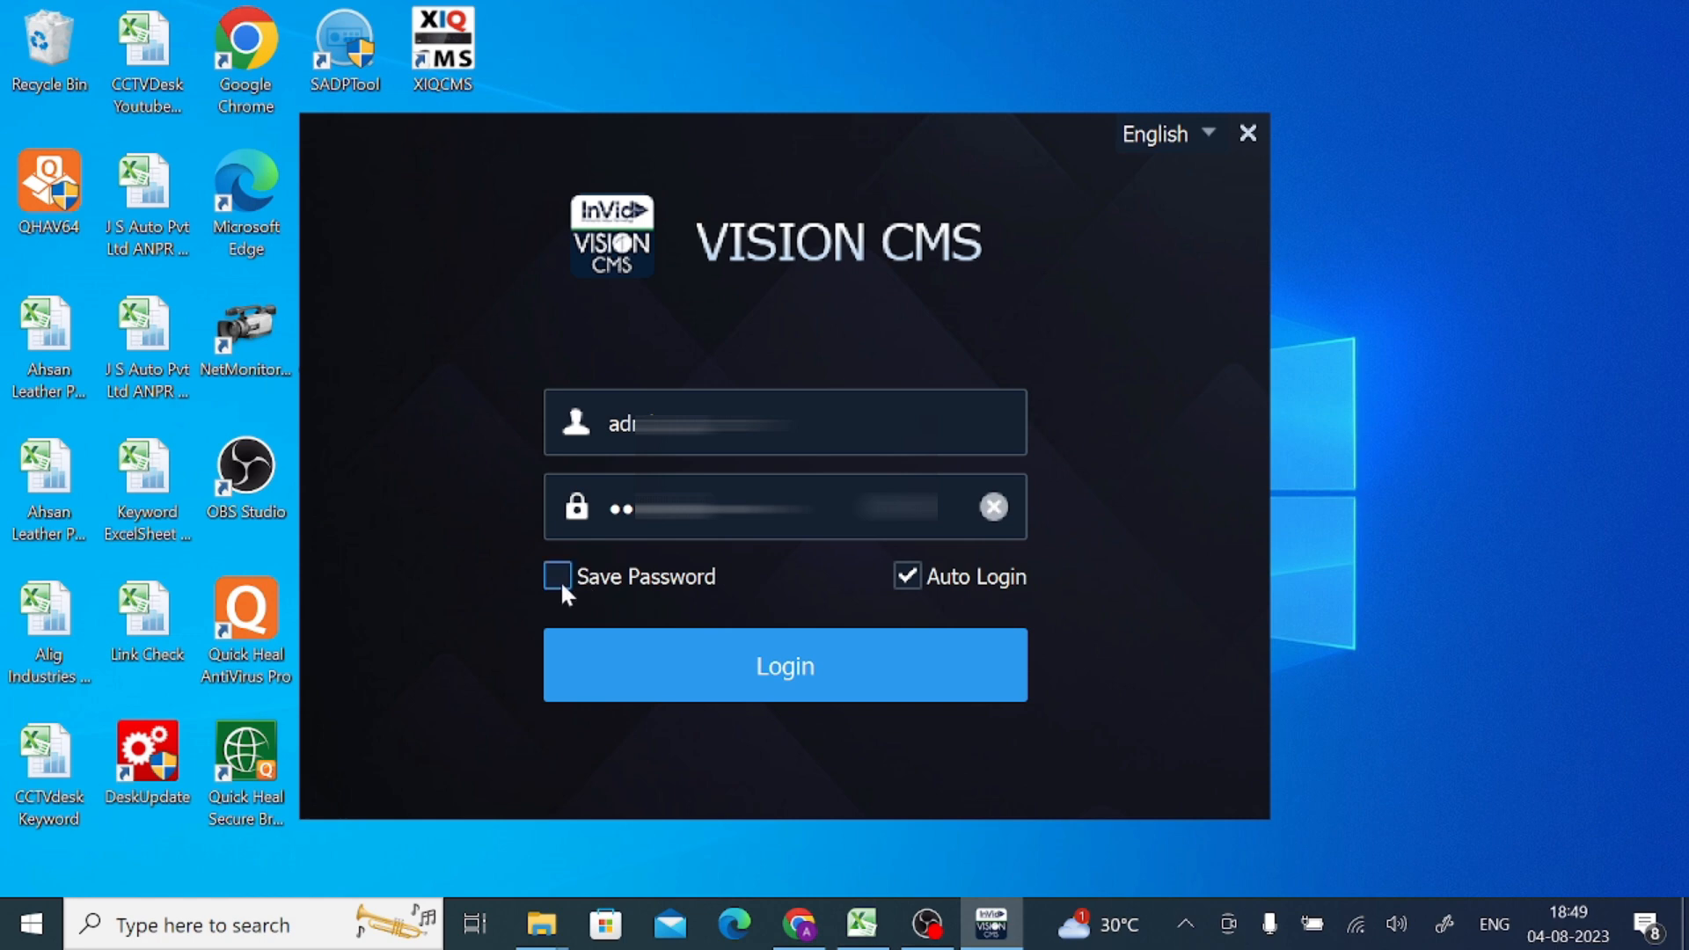
pyautogui.click(785, 666)
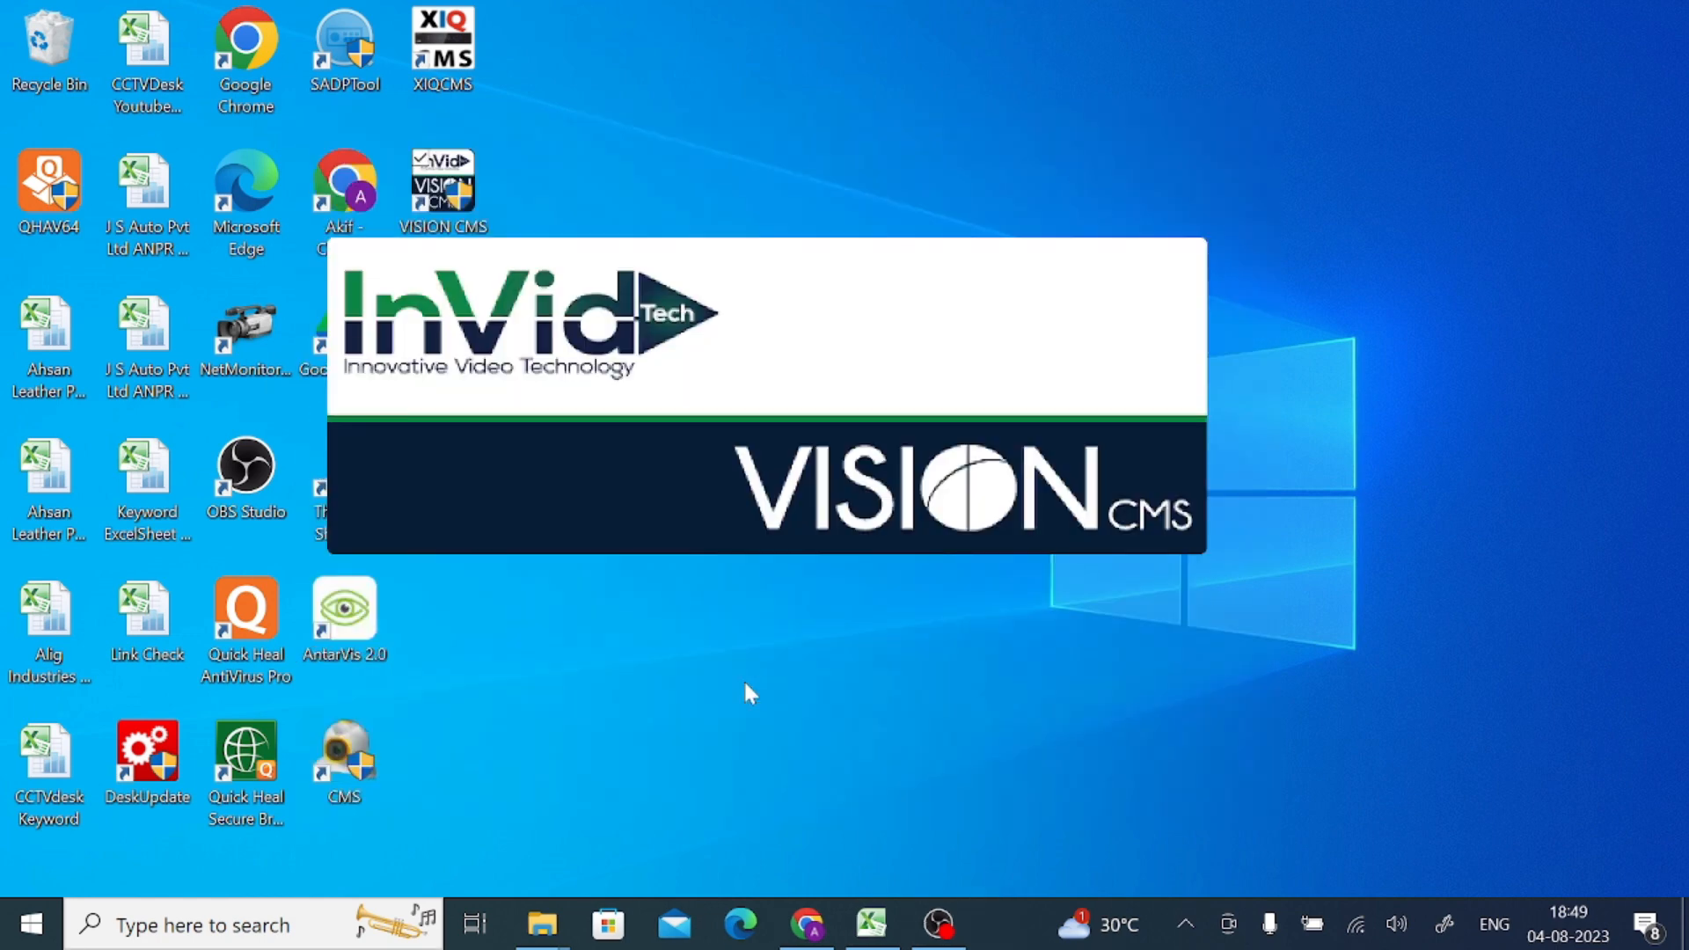
pyautogui.moveTo(1374, 412)
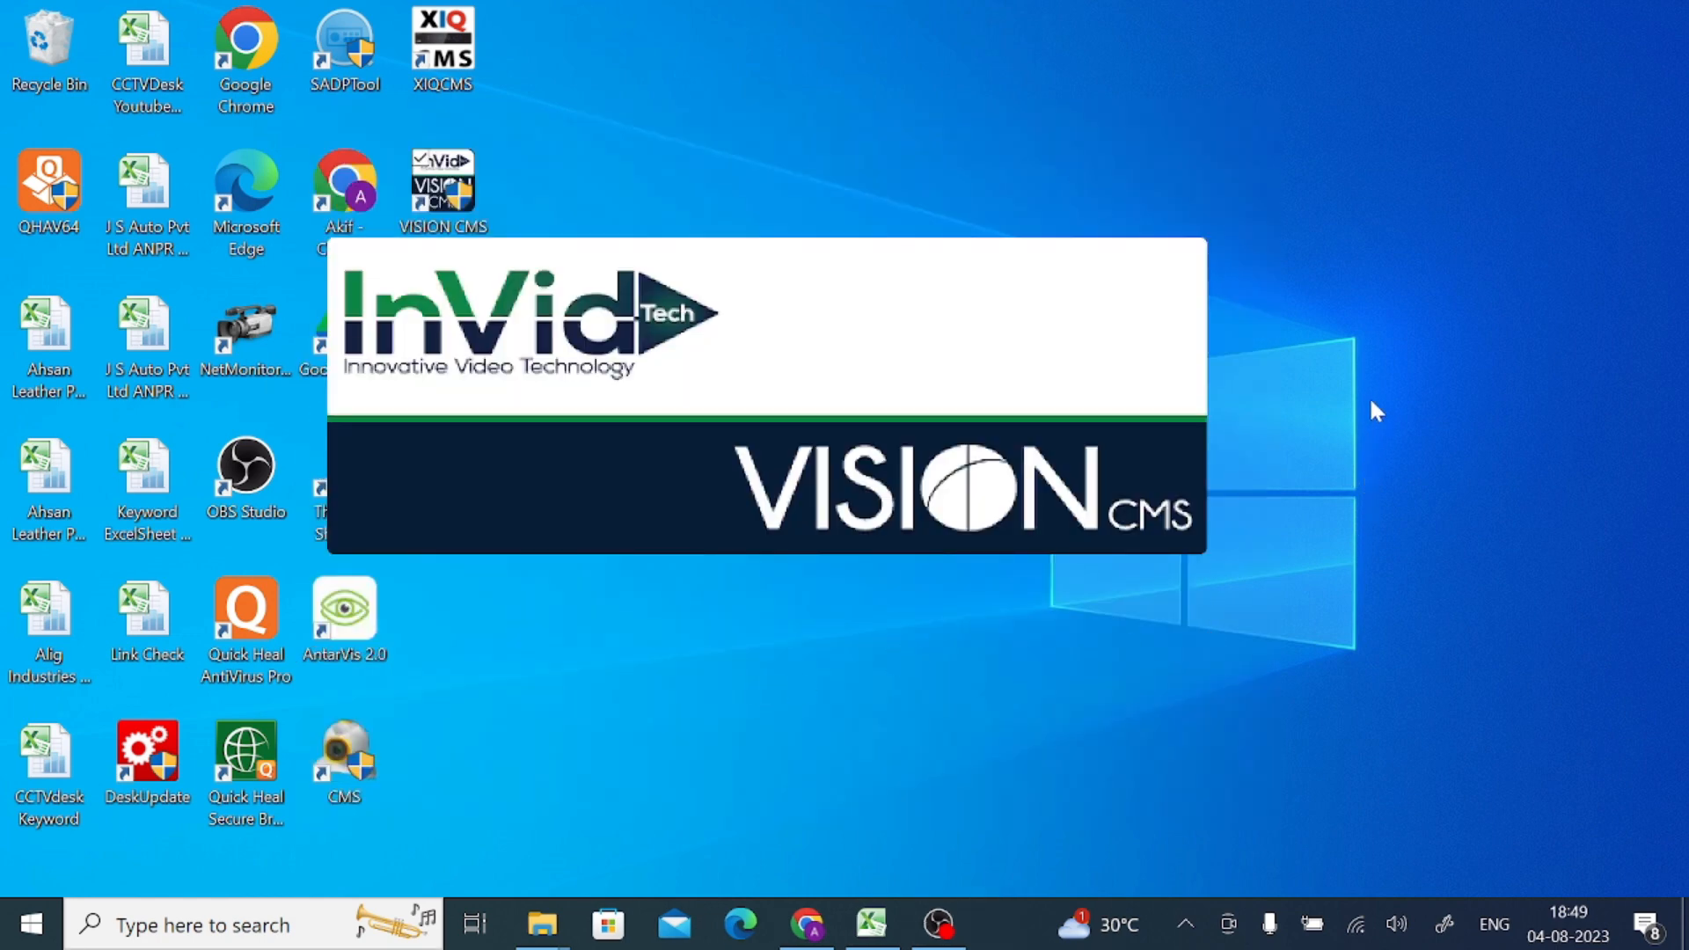
pyautogui.moveTo(1409, 324)
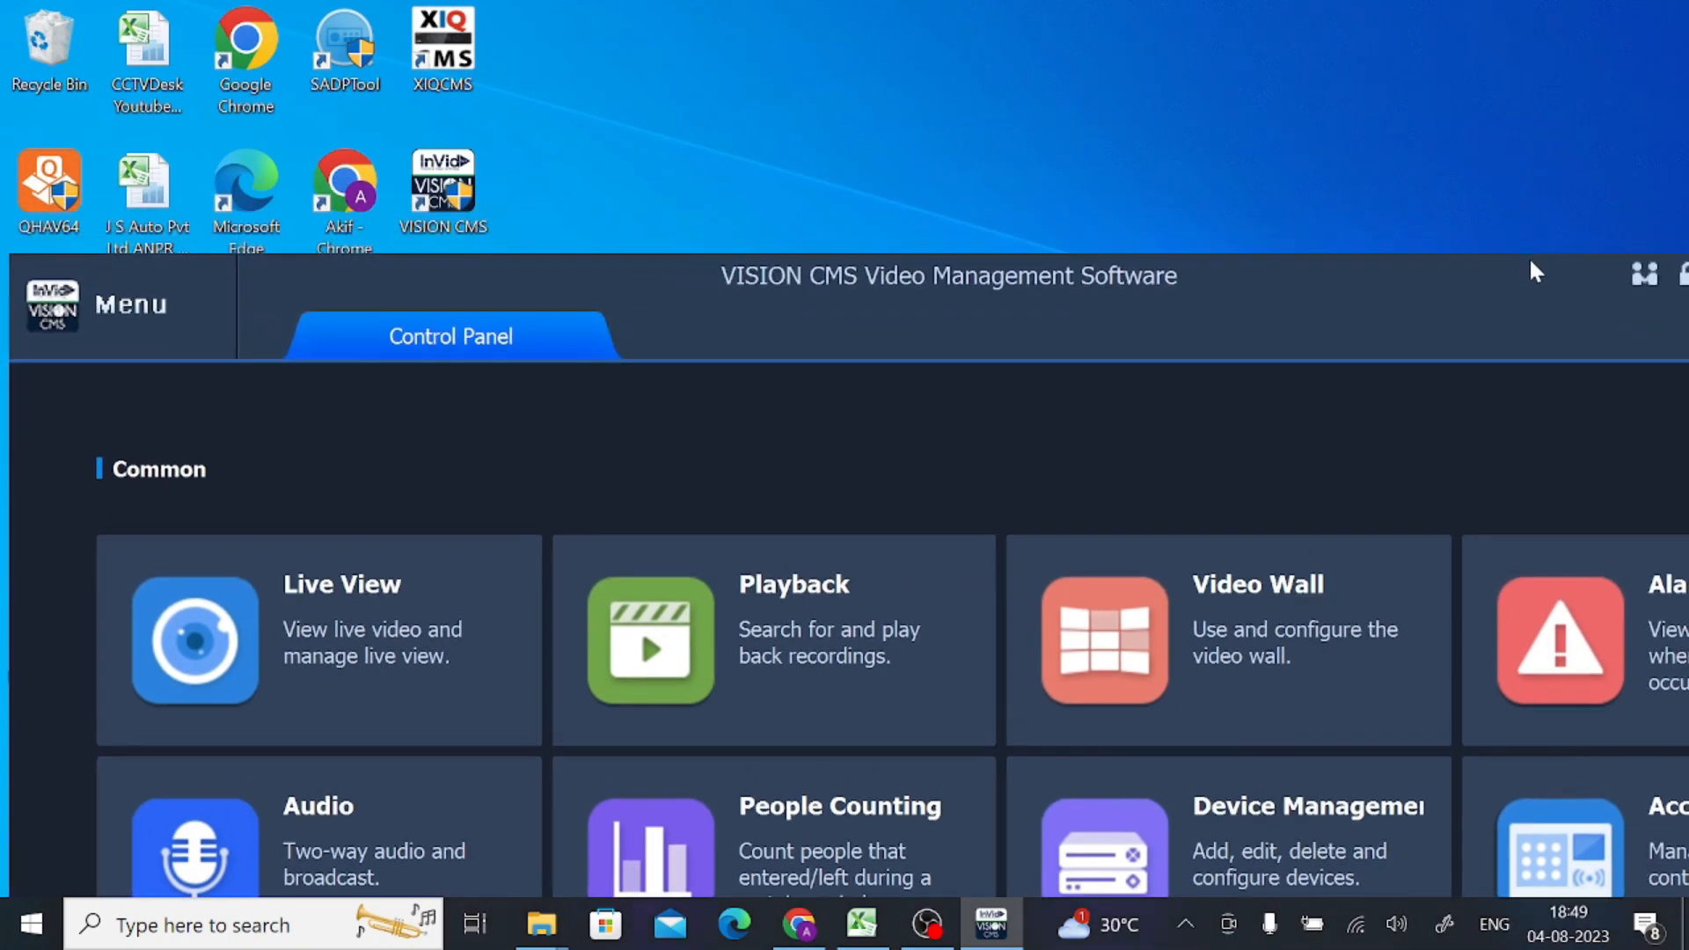
# - From the desktop's Display settings, pick a resolution lower than 1920 × 1080
pyautogui.rightClick(1193, 127)
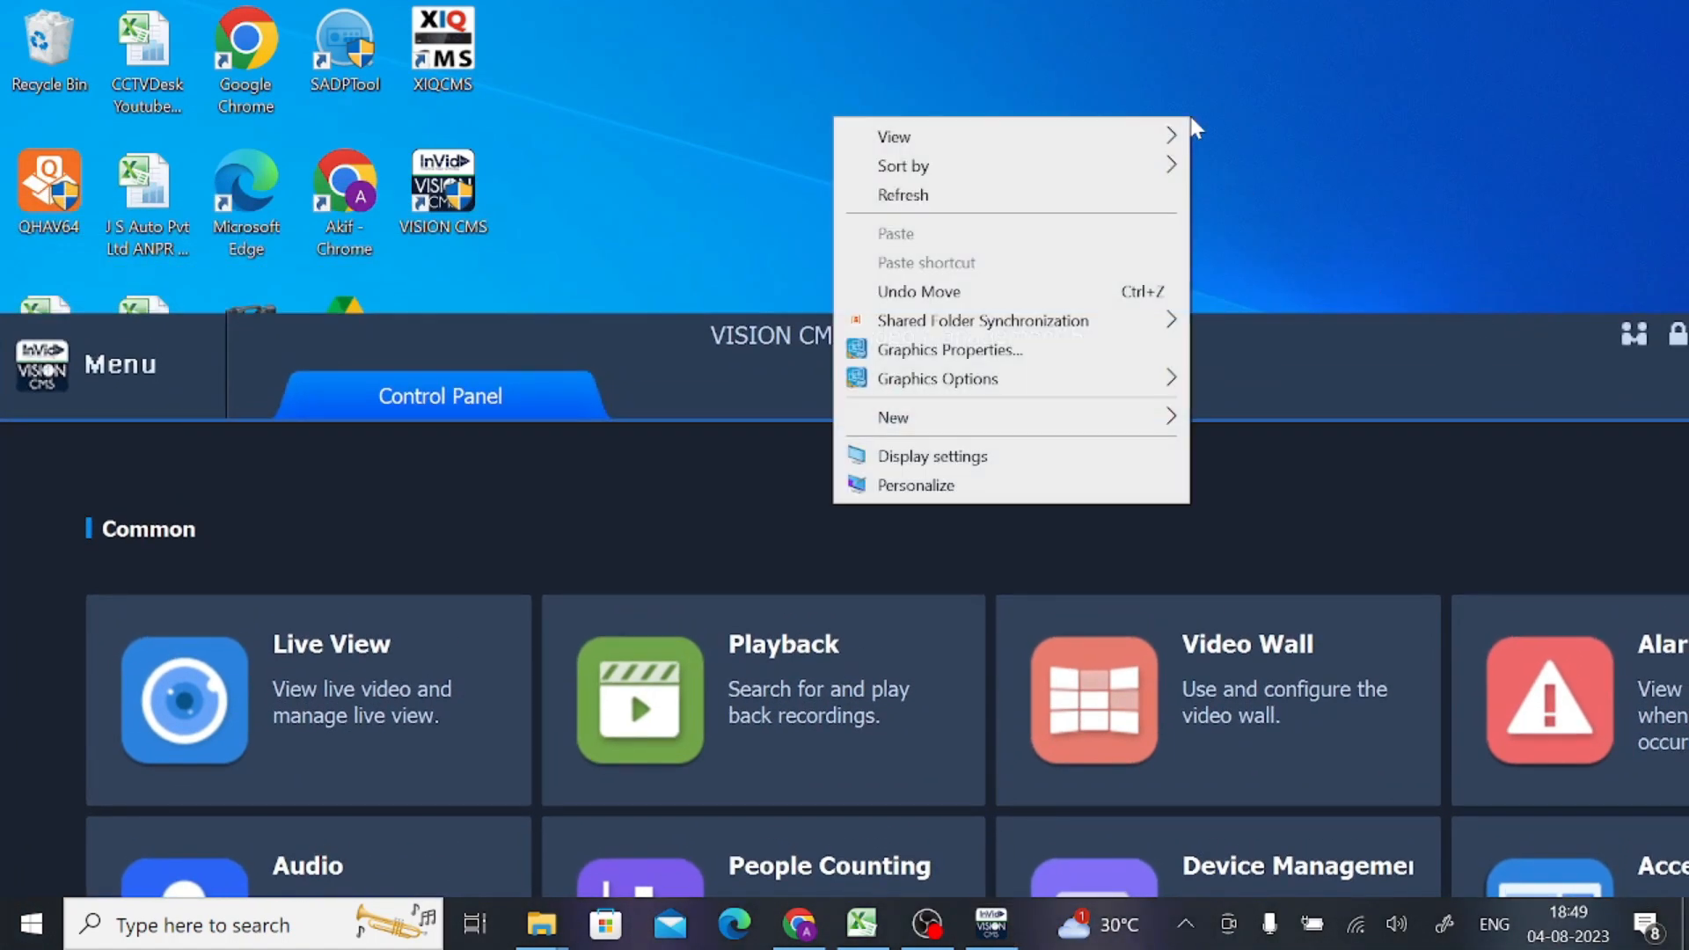
pyautogui.moveTo(1010, 468)
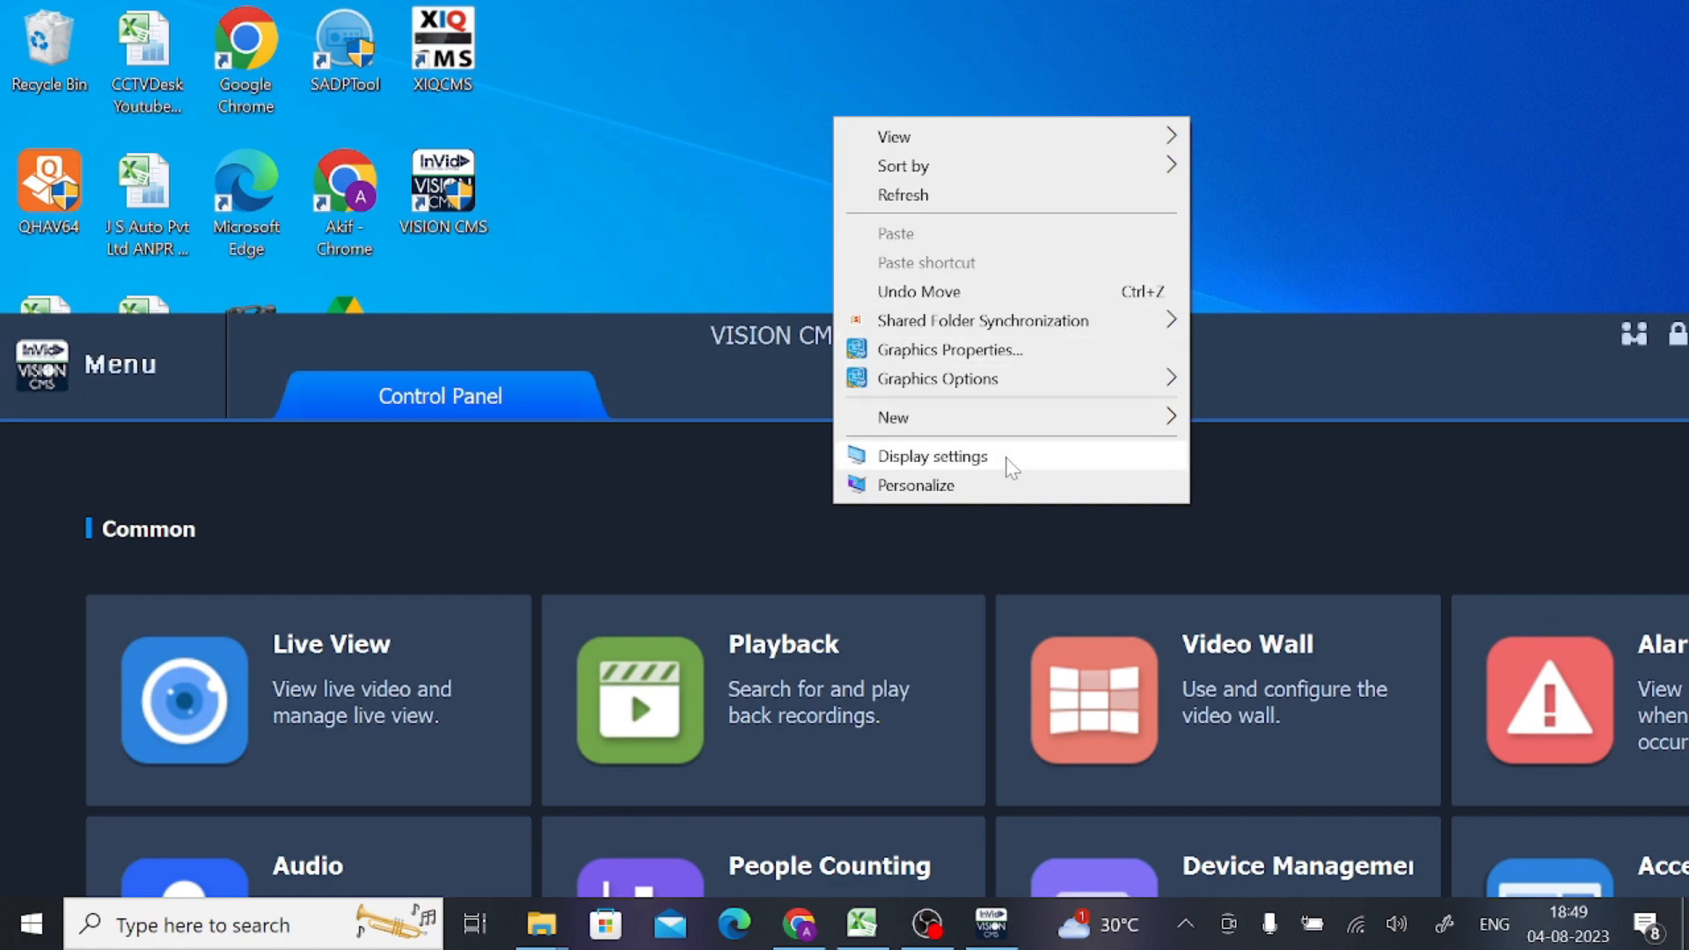
pyautogui.click(931, 456)
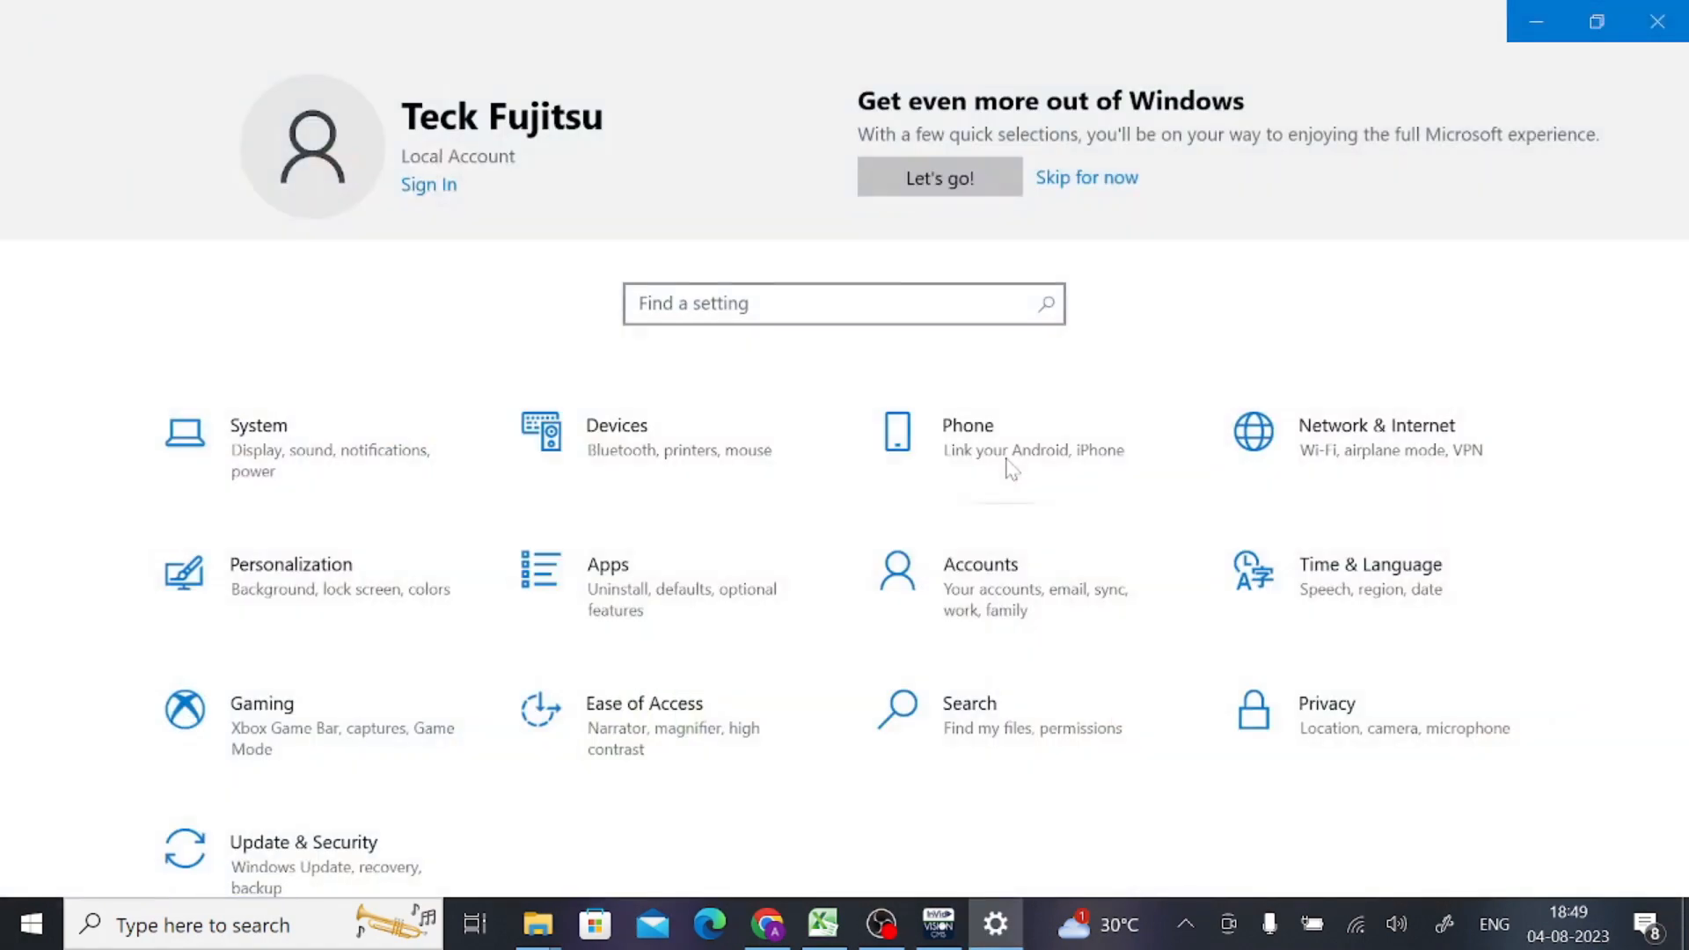
pyautogui.click(259, 426)
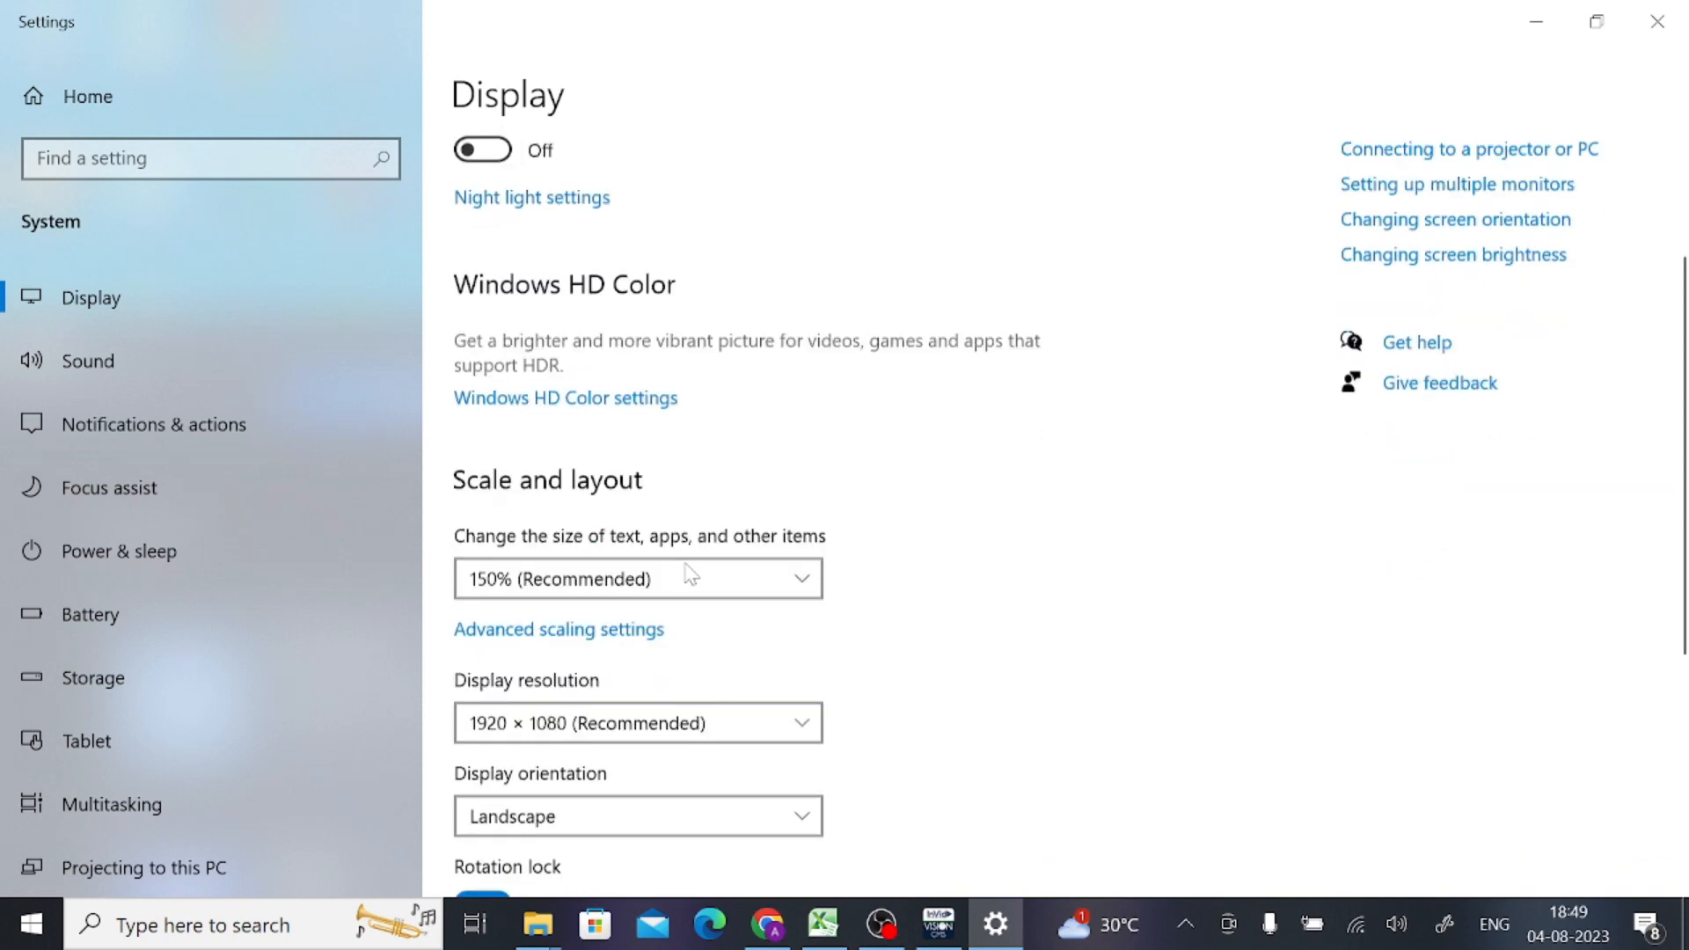
pyautogui.click(638, 722)
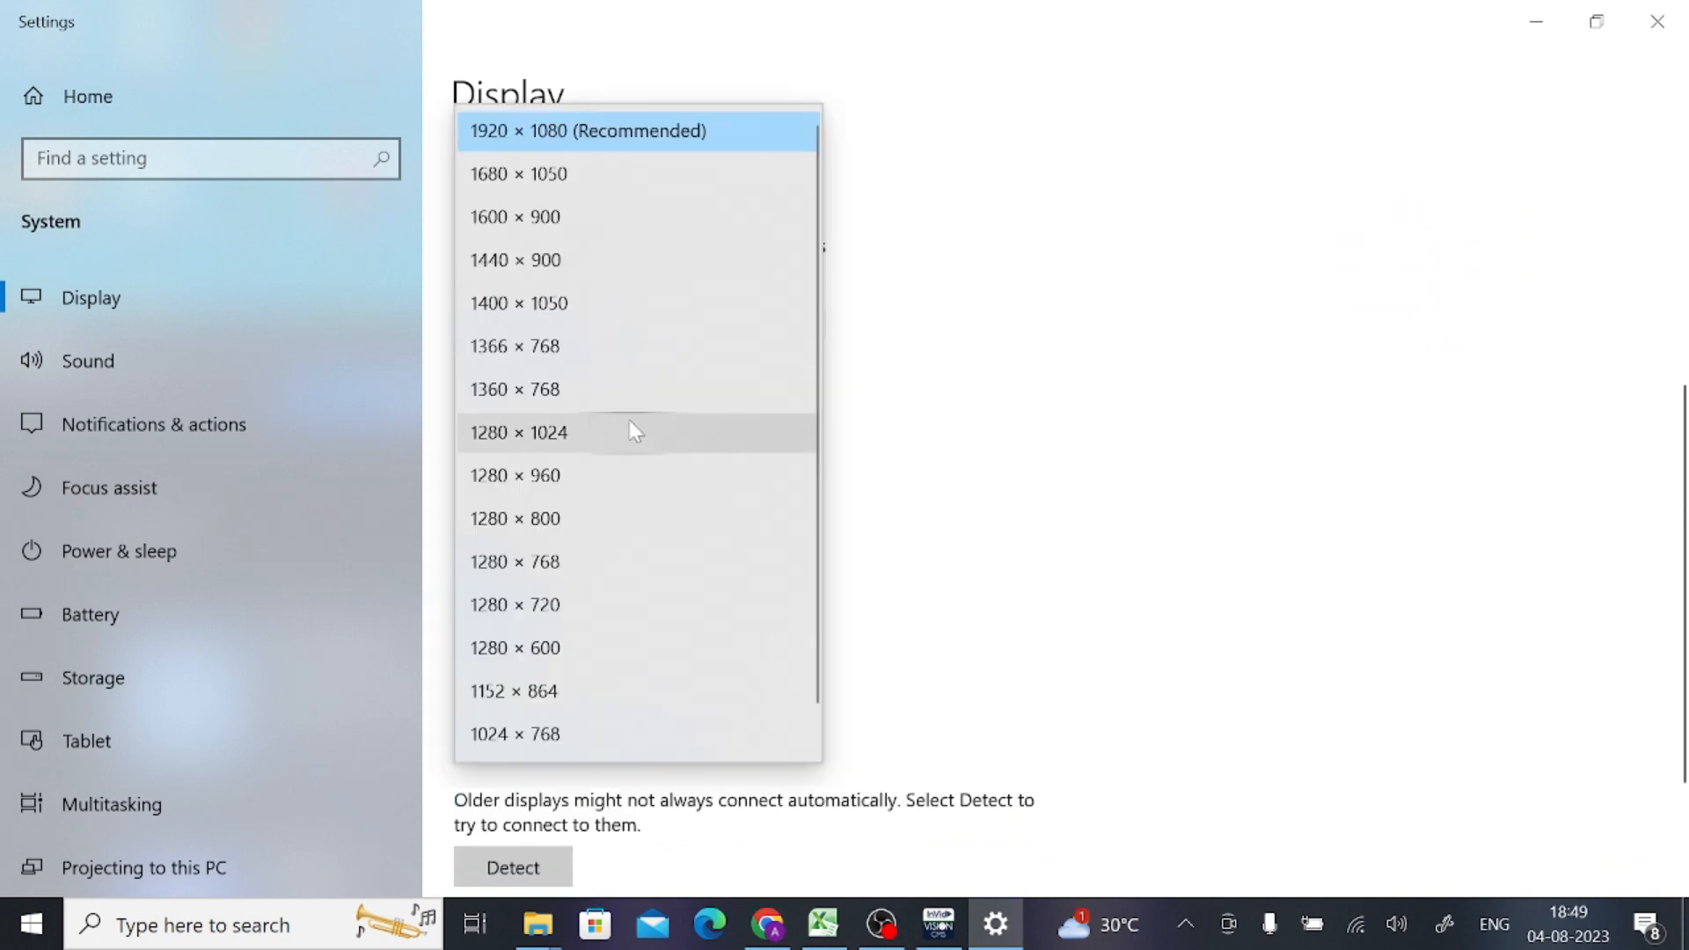
pyautogui.click(515, 605)
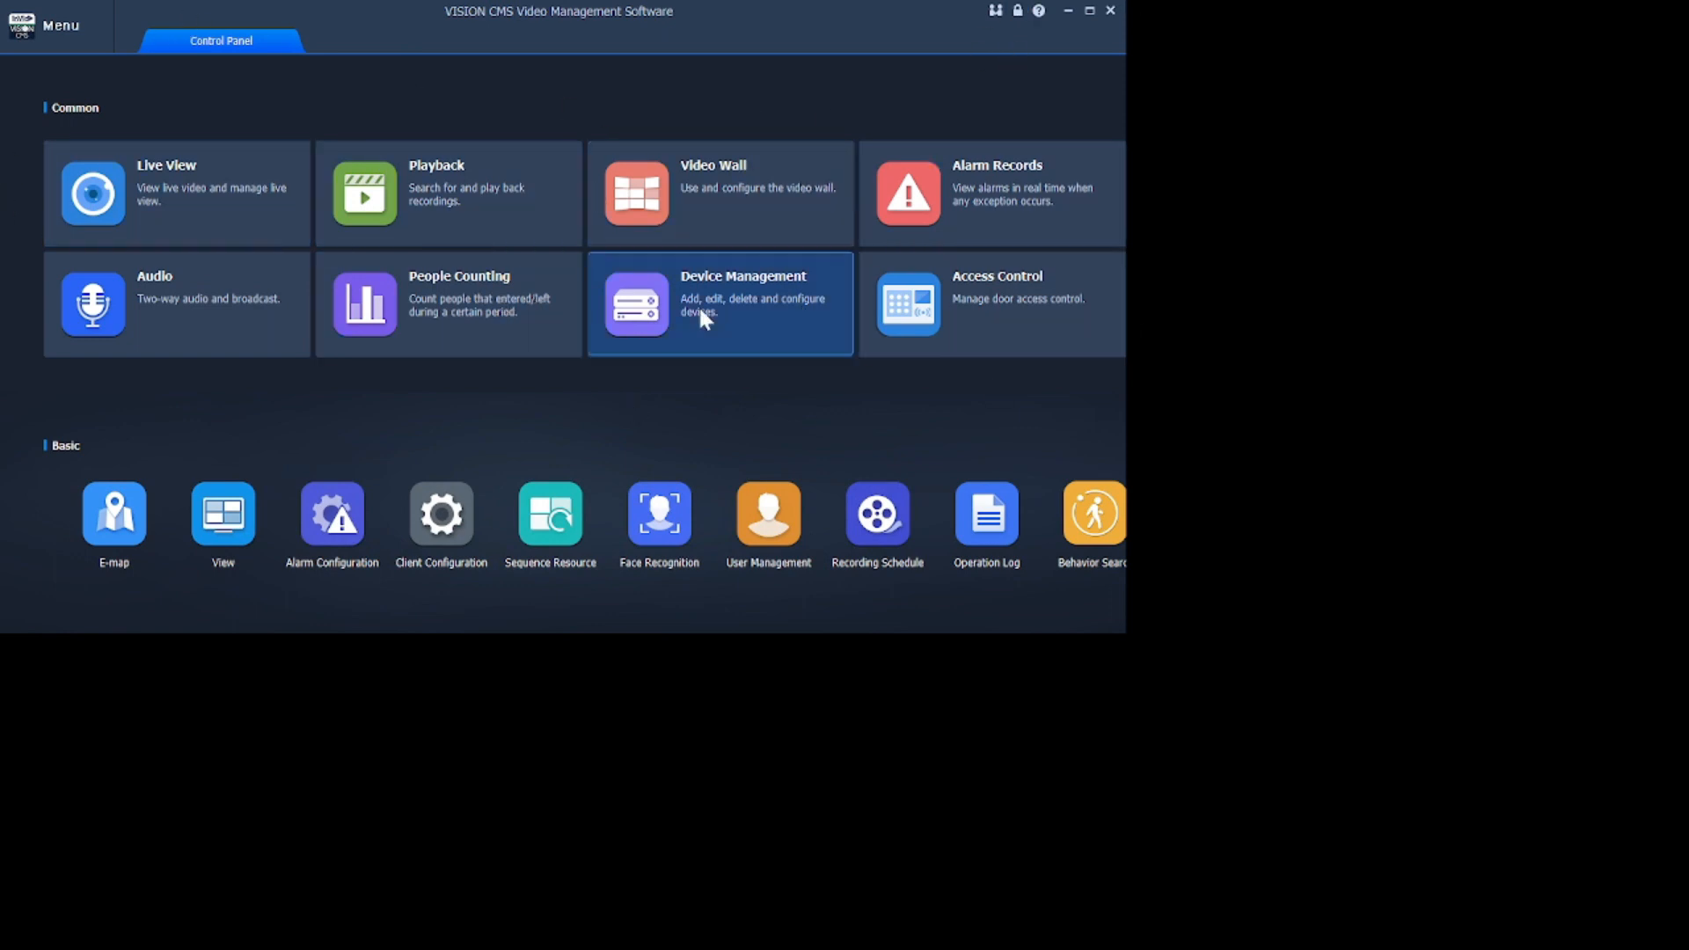
pyautogui.moveTo(779, 532)
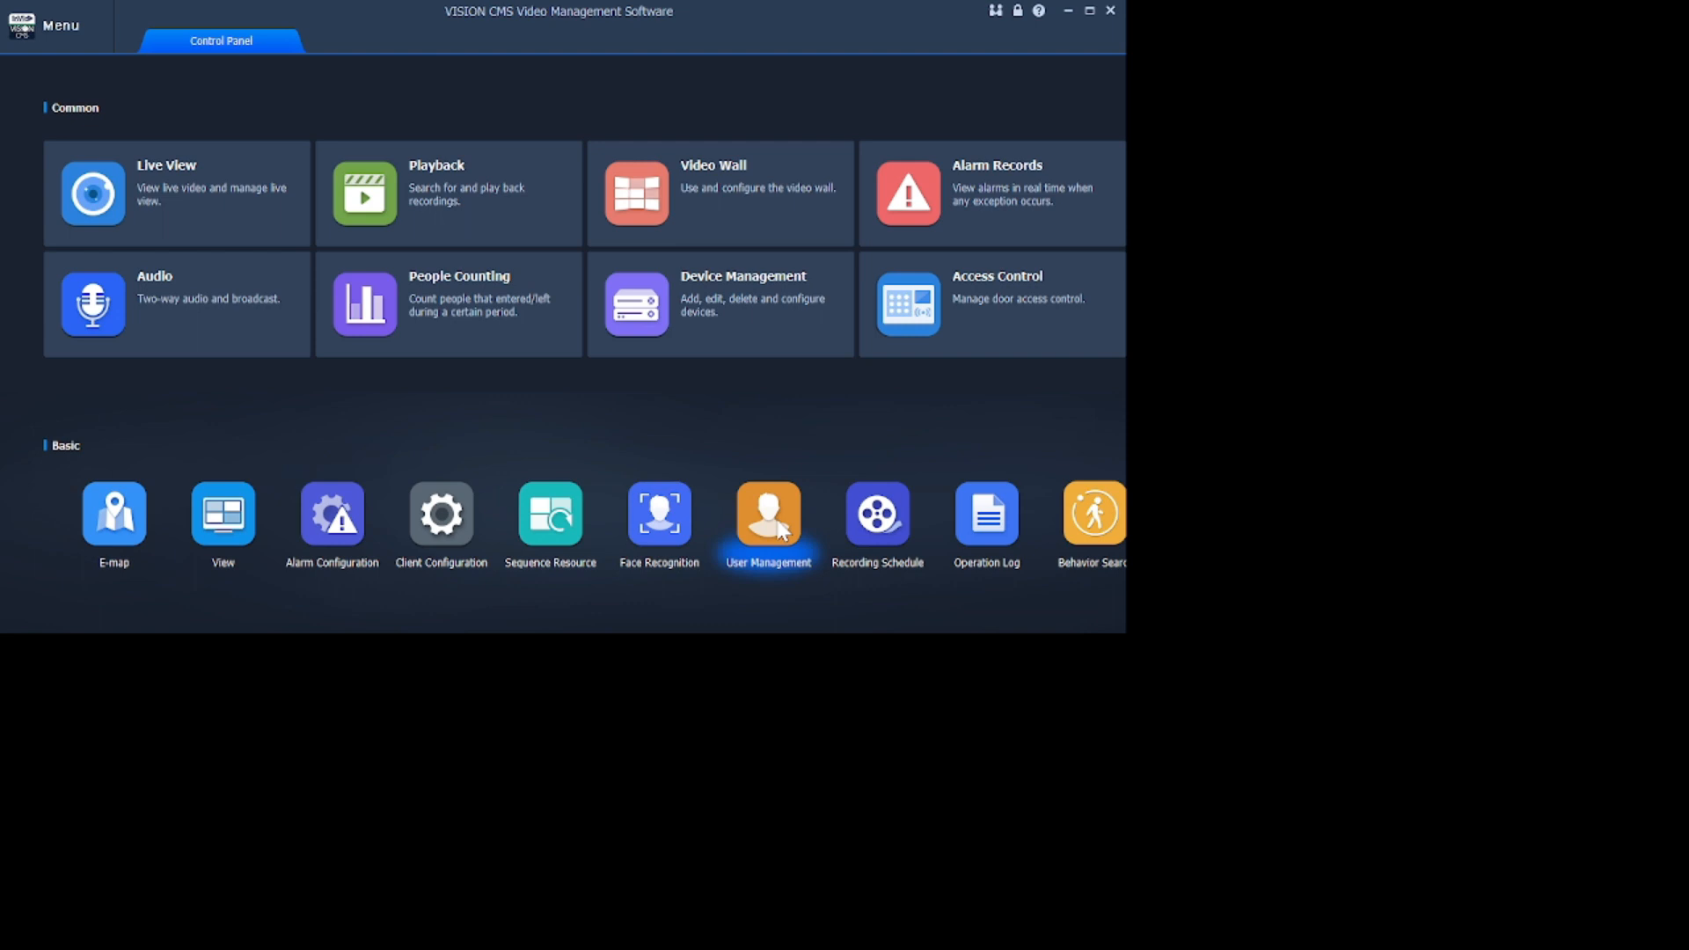
pyautogui.moveTo(741, 144)
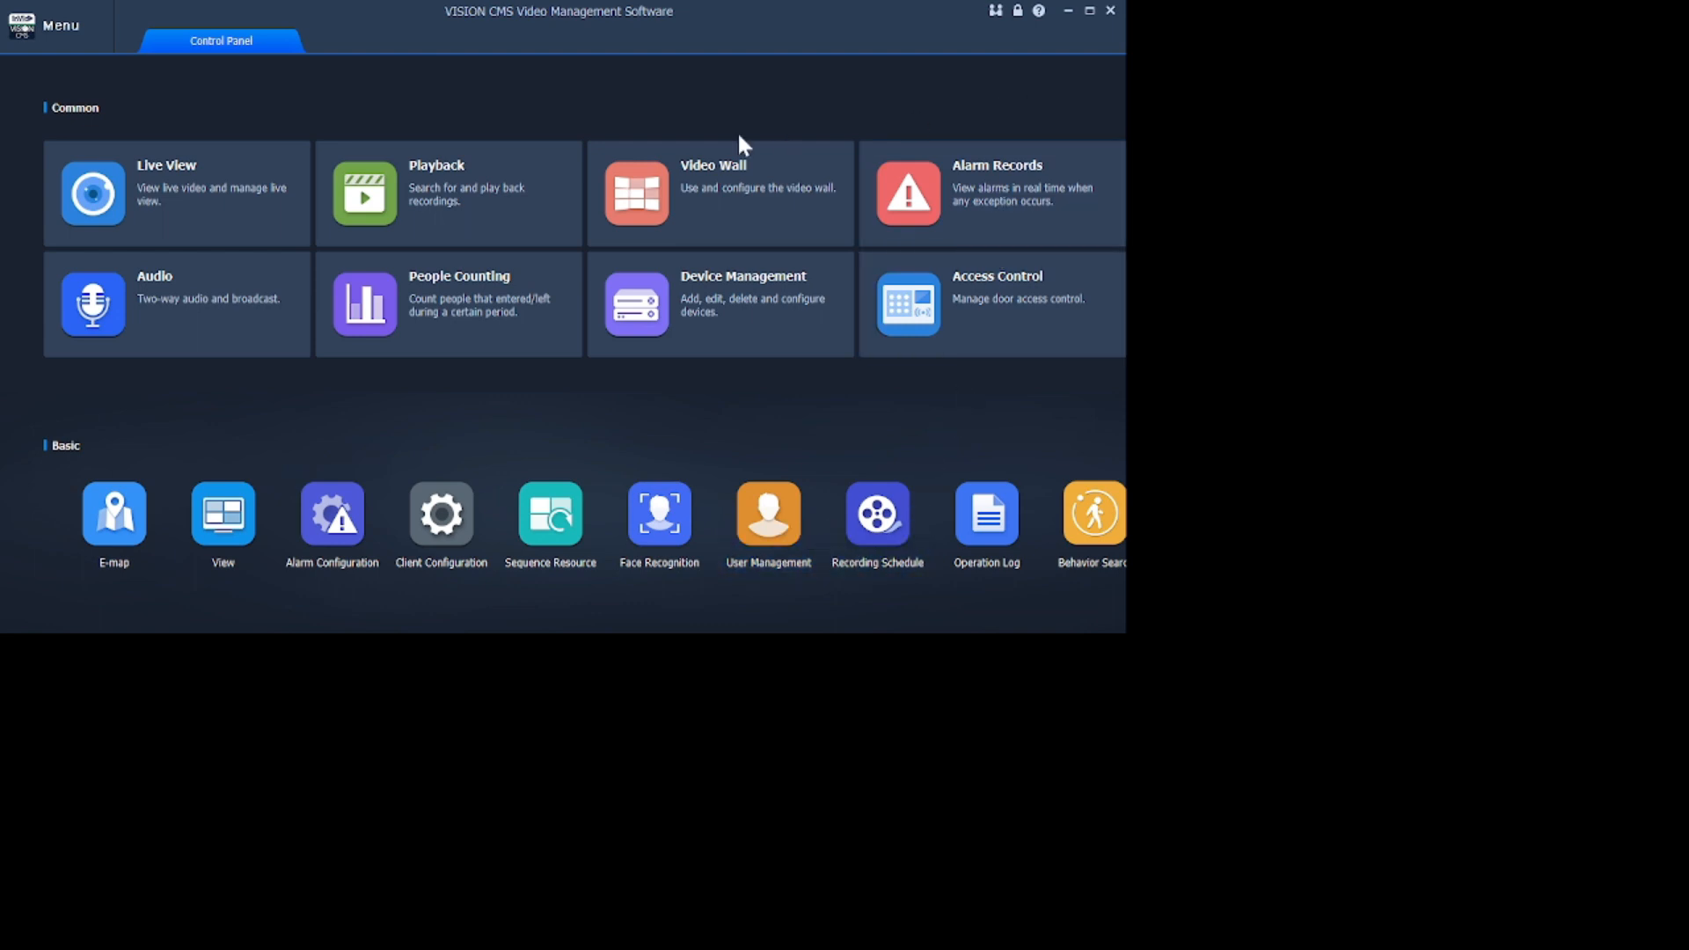
pyautogui.moveTo(432, 540)
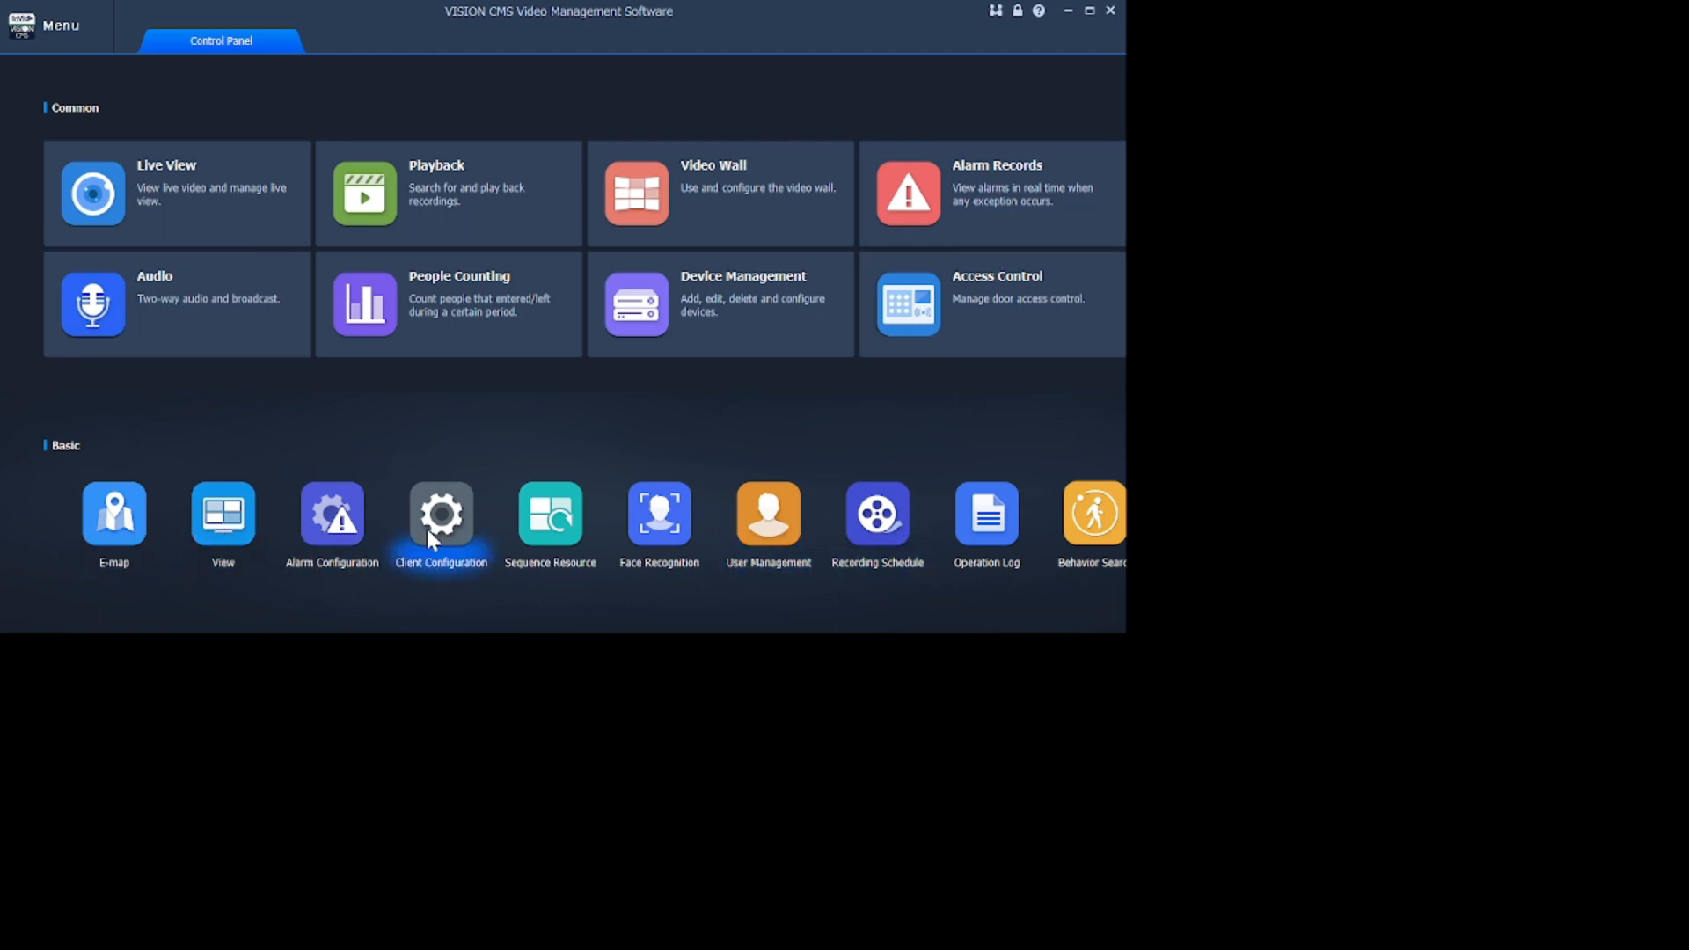
pyautogui.moveTo(883, 403)
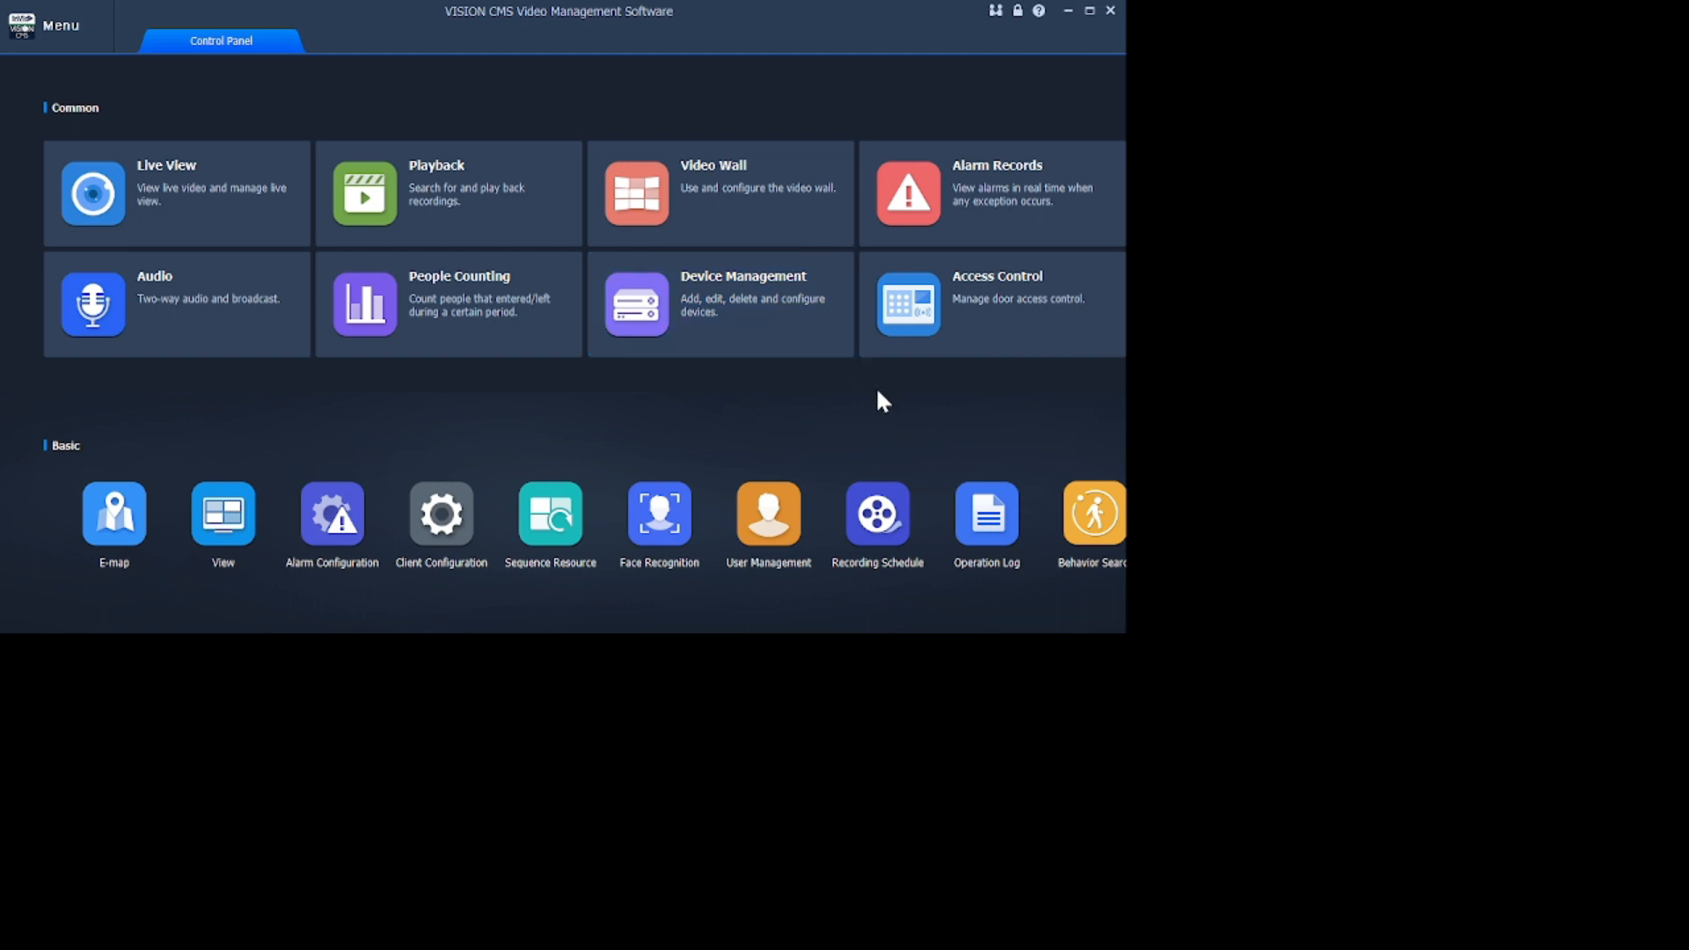
pyautogui.moveTo(1081, 69)
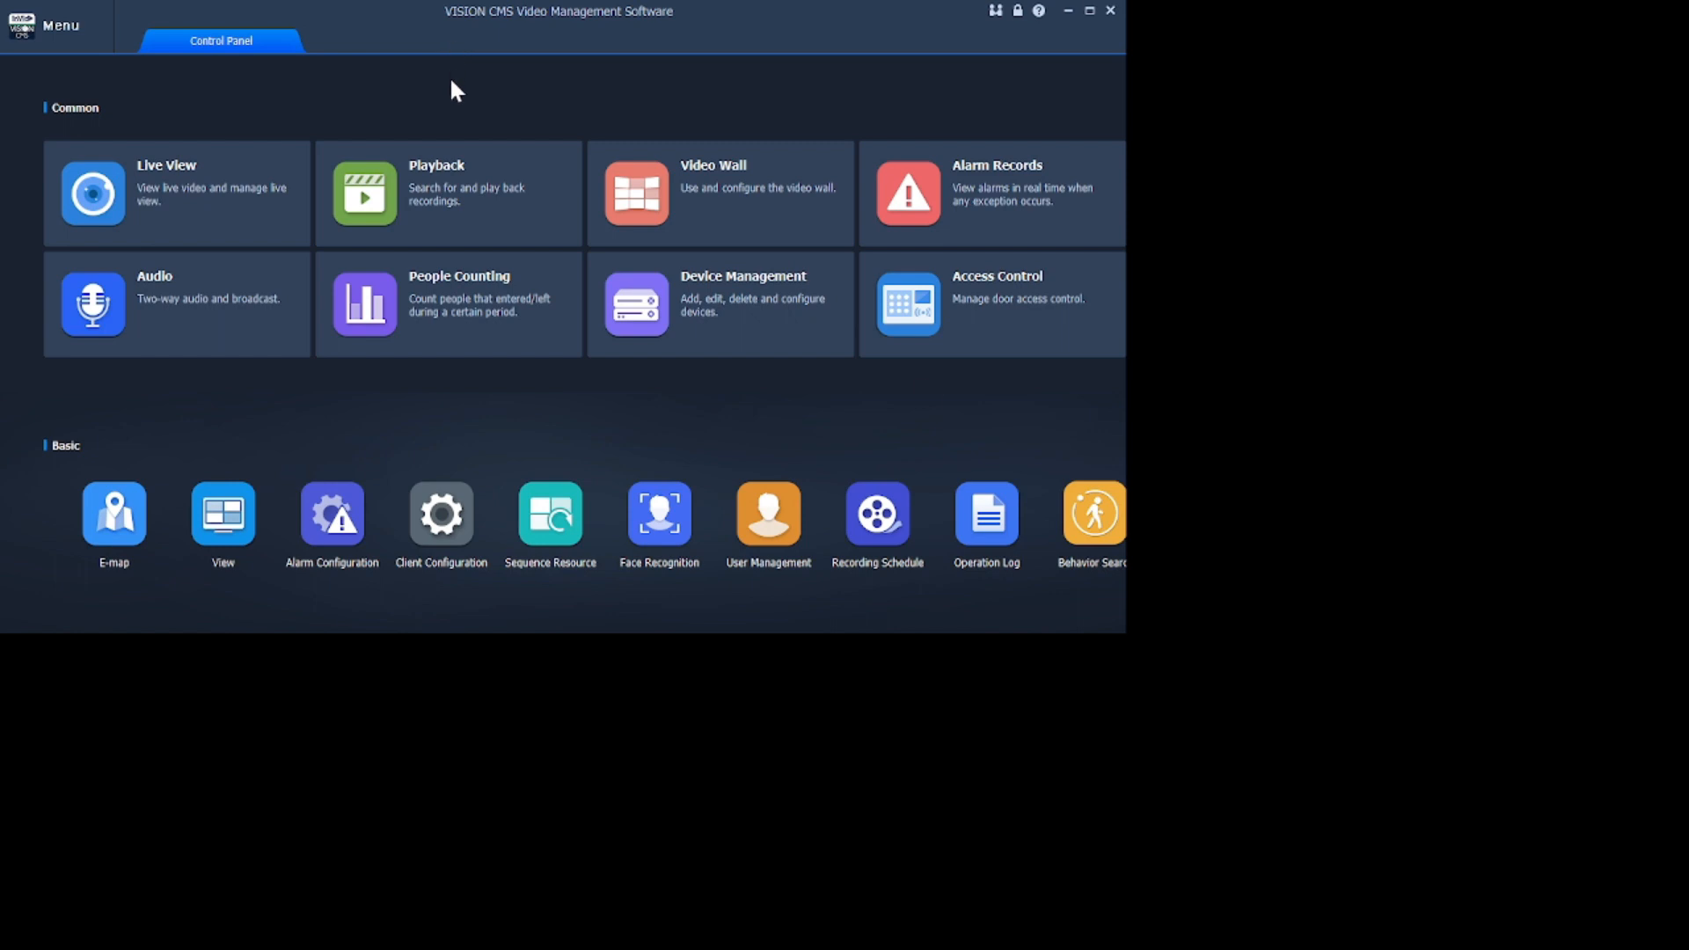
pyautogui.moveTo(684, 314)
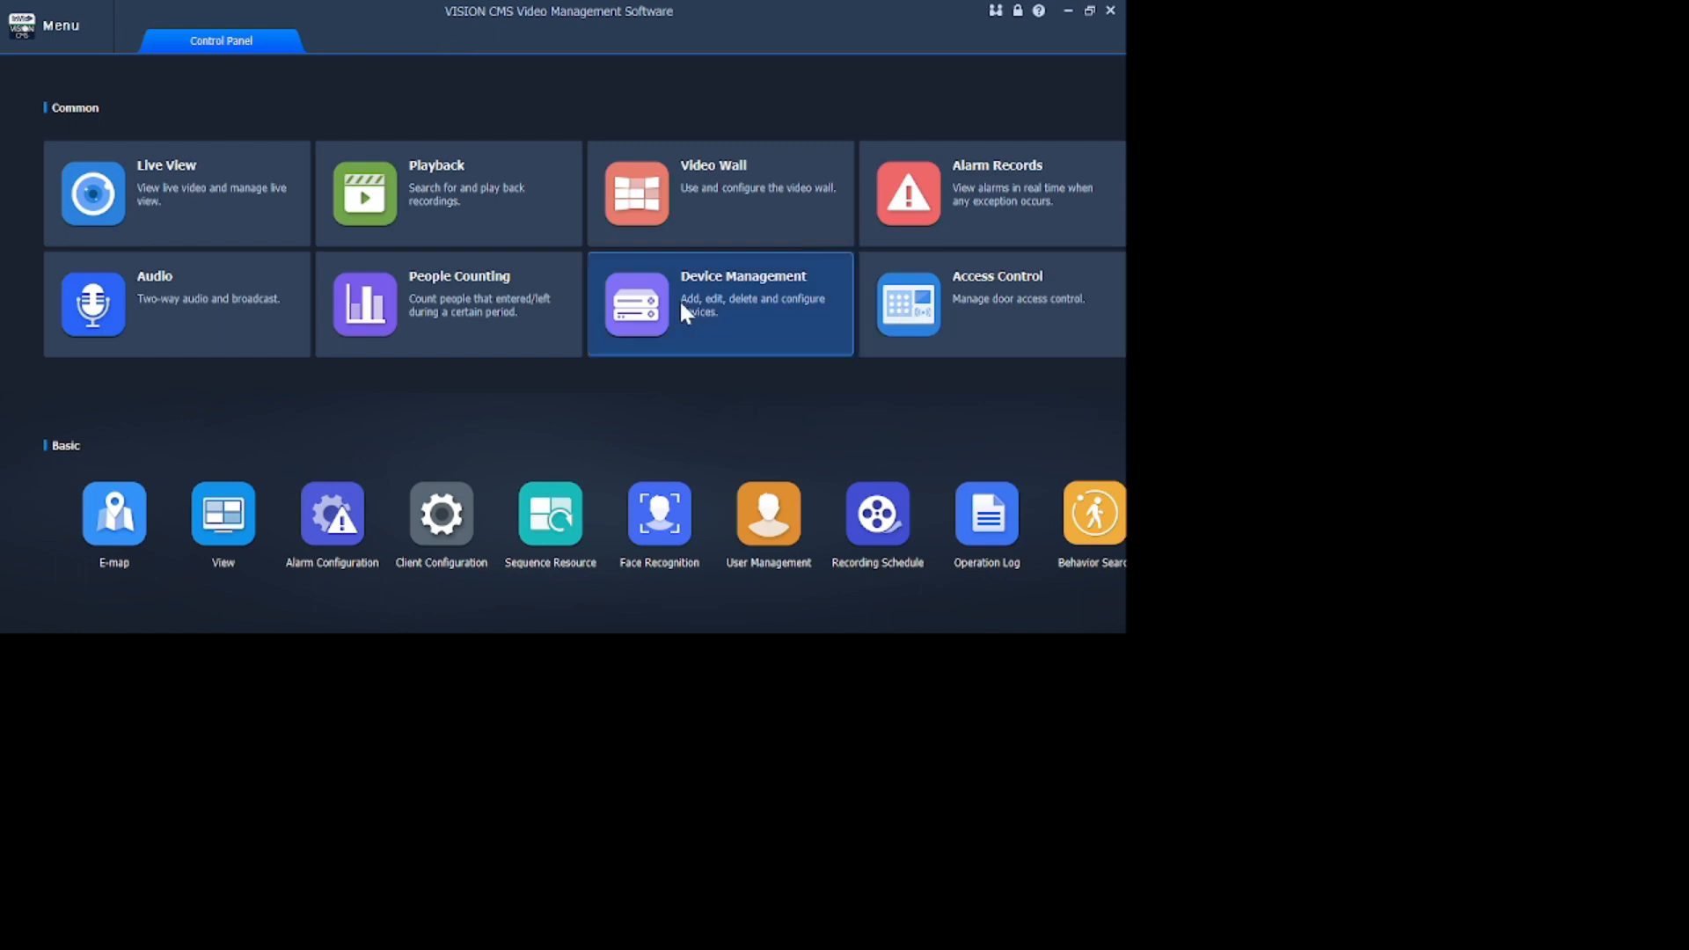
pyautogui.moveTo(718, 331)
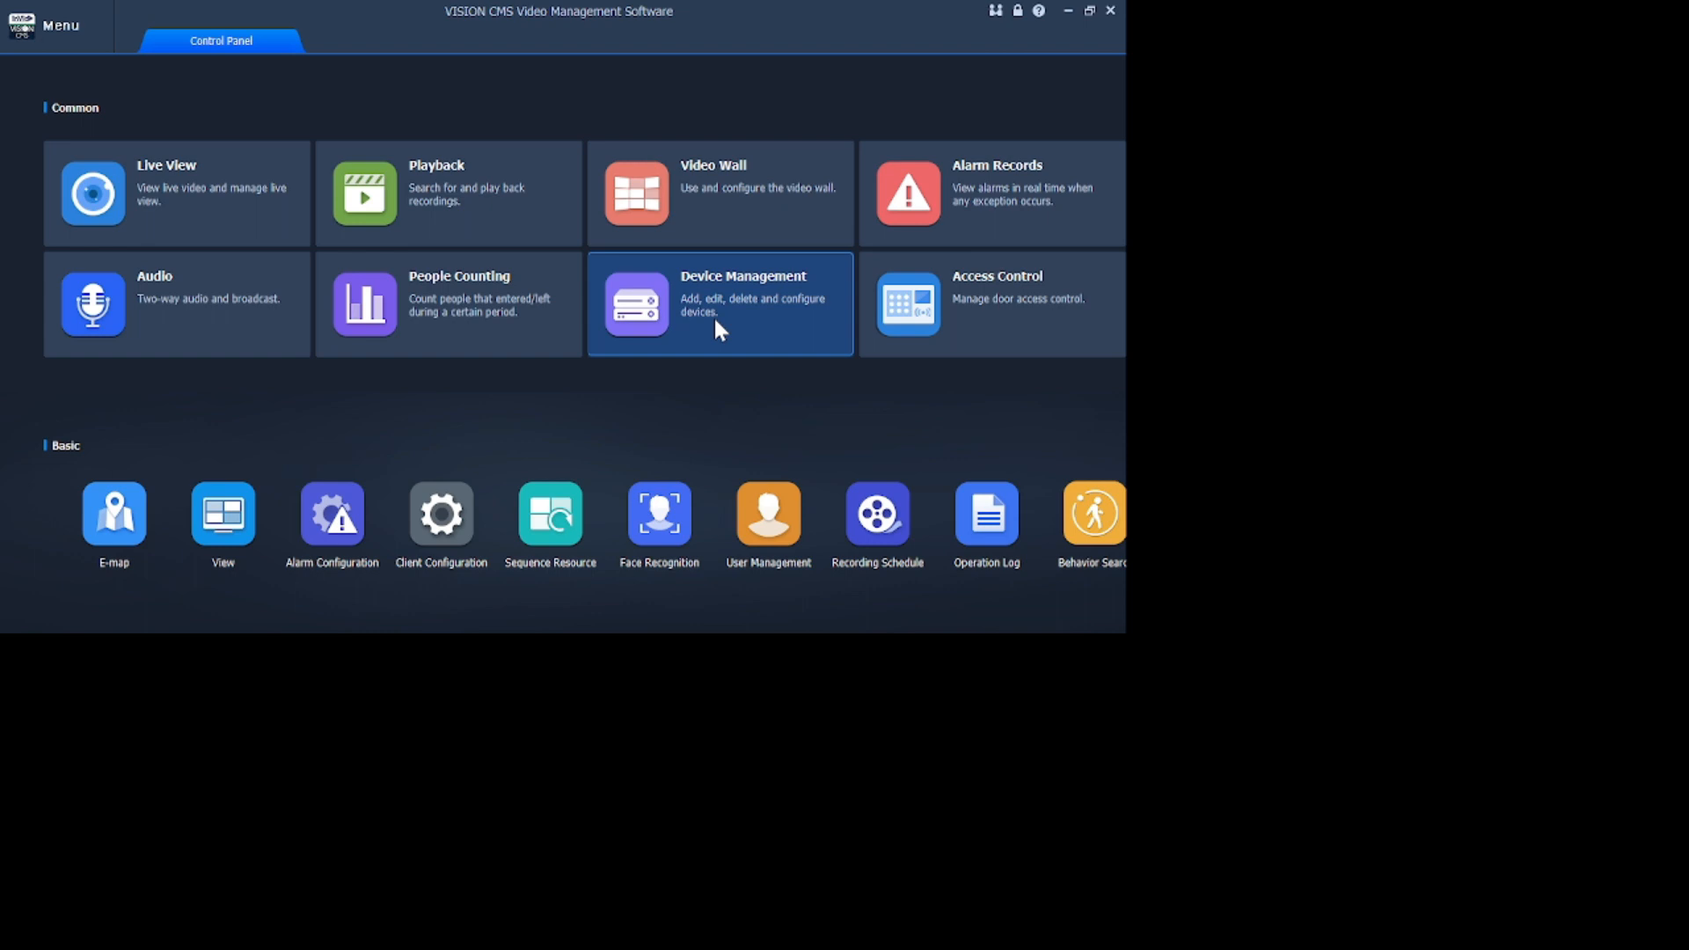
pyautogui.moveTo(728, 307)
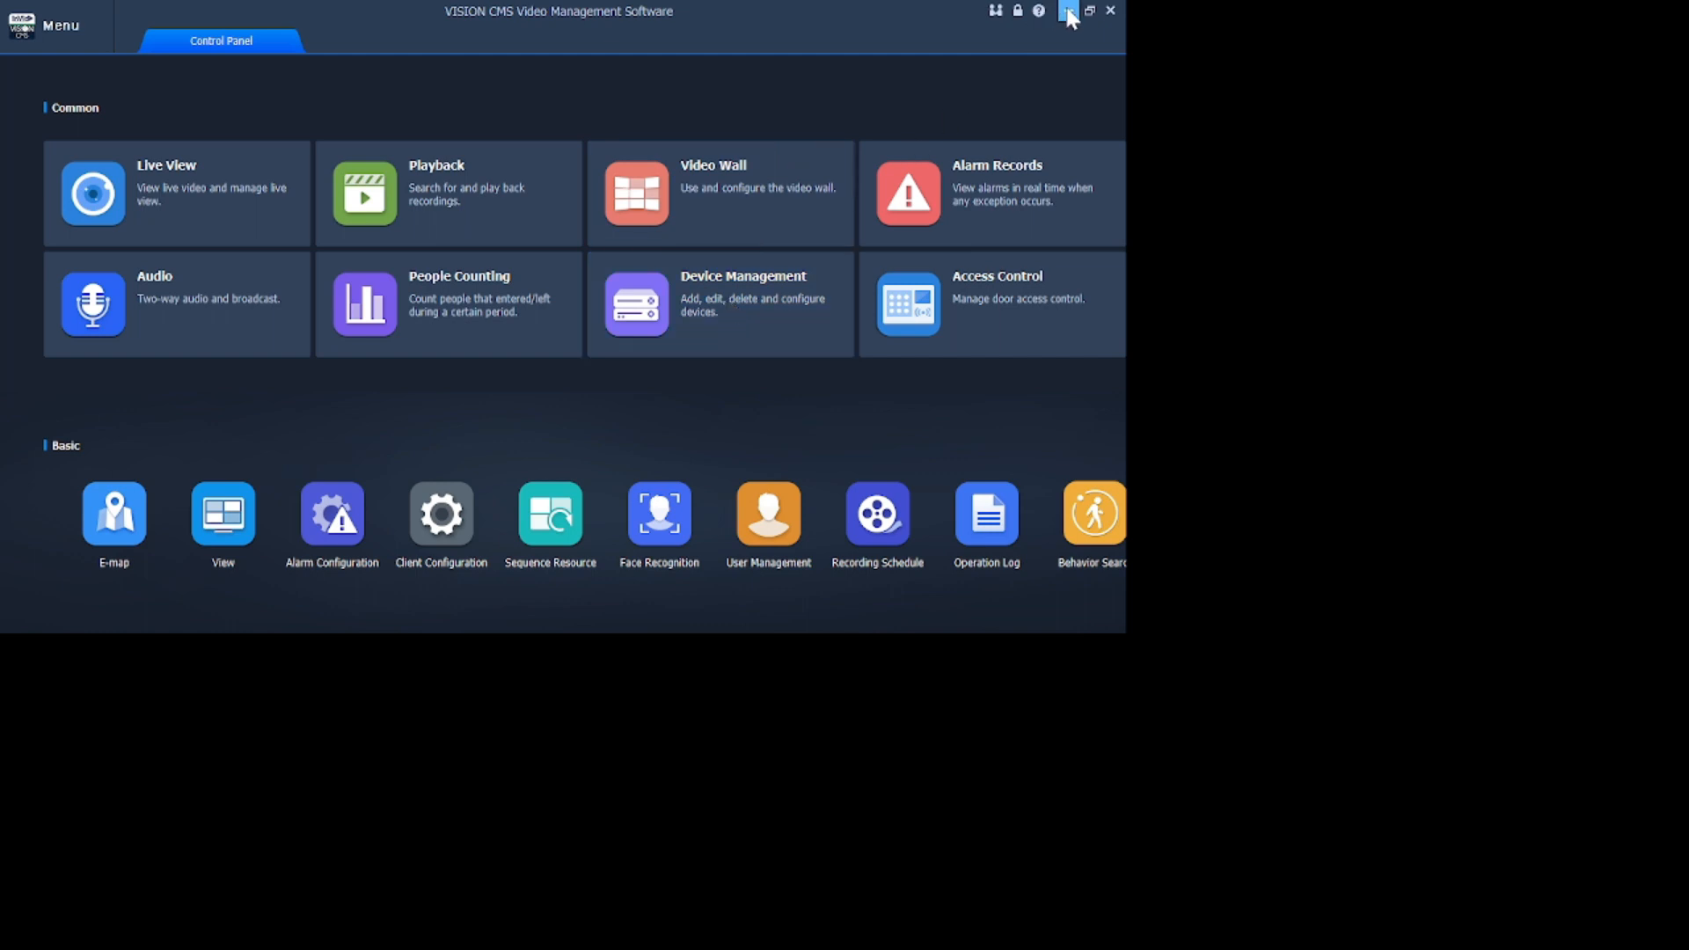
# - Minimize the VISION CMS window to show the Windows desktop
pyautogui.click(1069, 12)
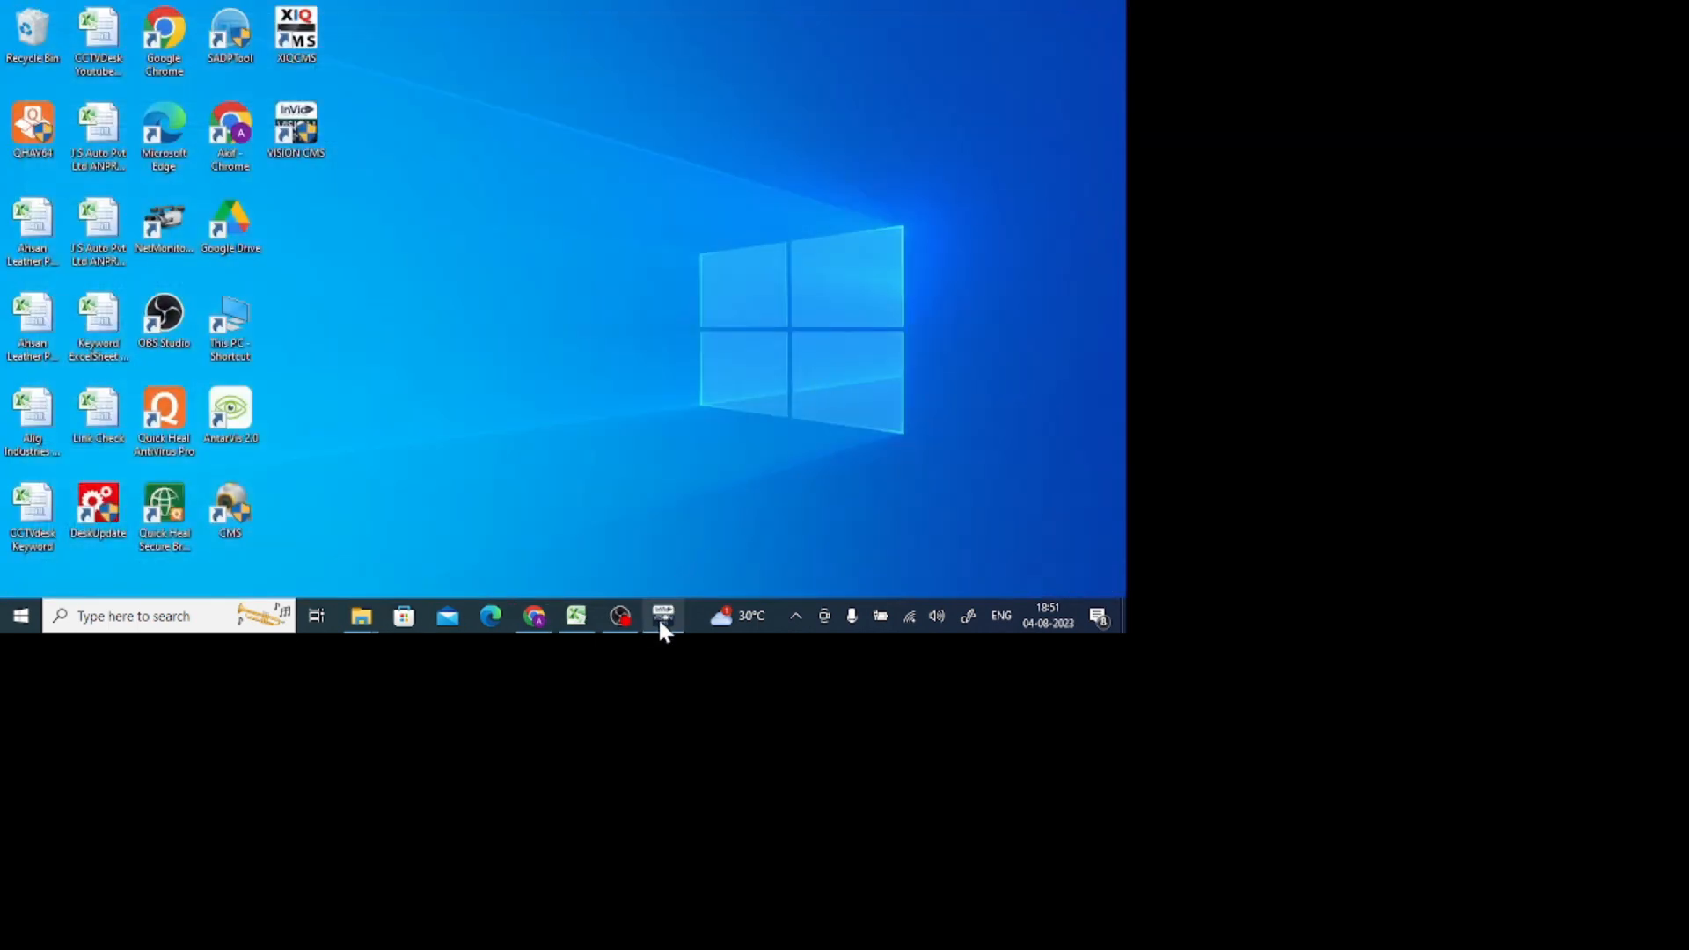
# - Restore VISION CMS from the taskbar to its Device Management page with empty device lists
pyautogui.click(664, 616)
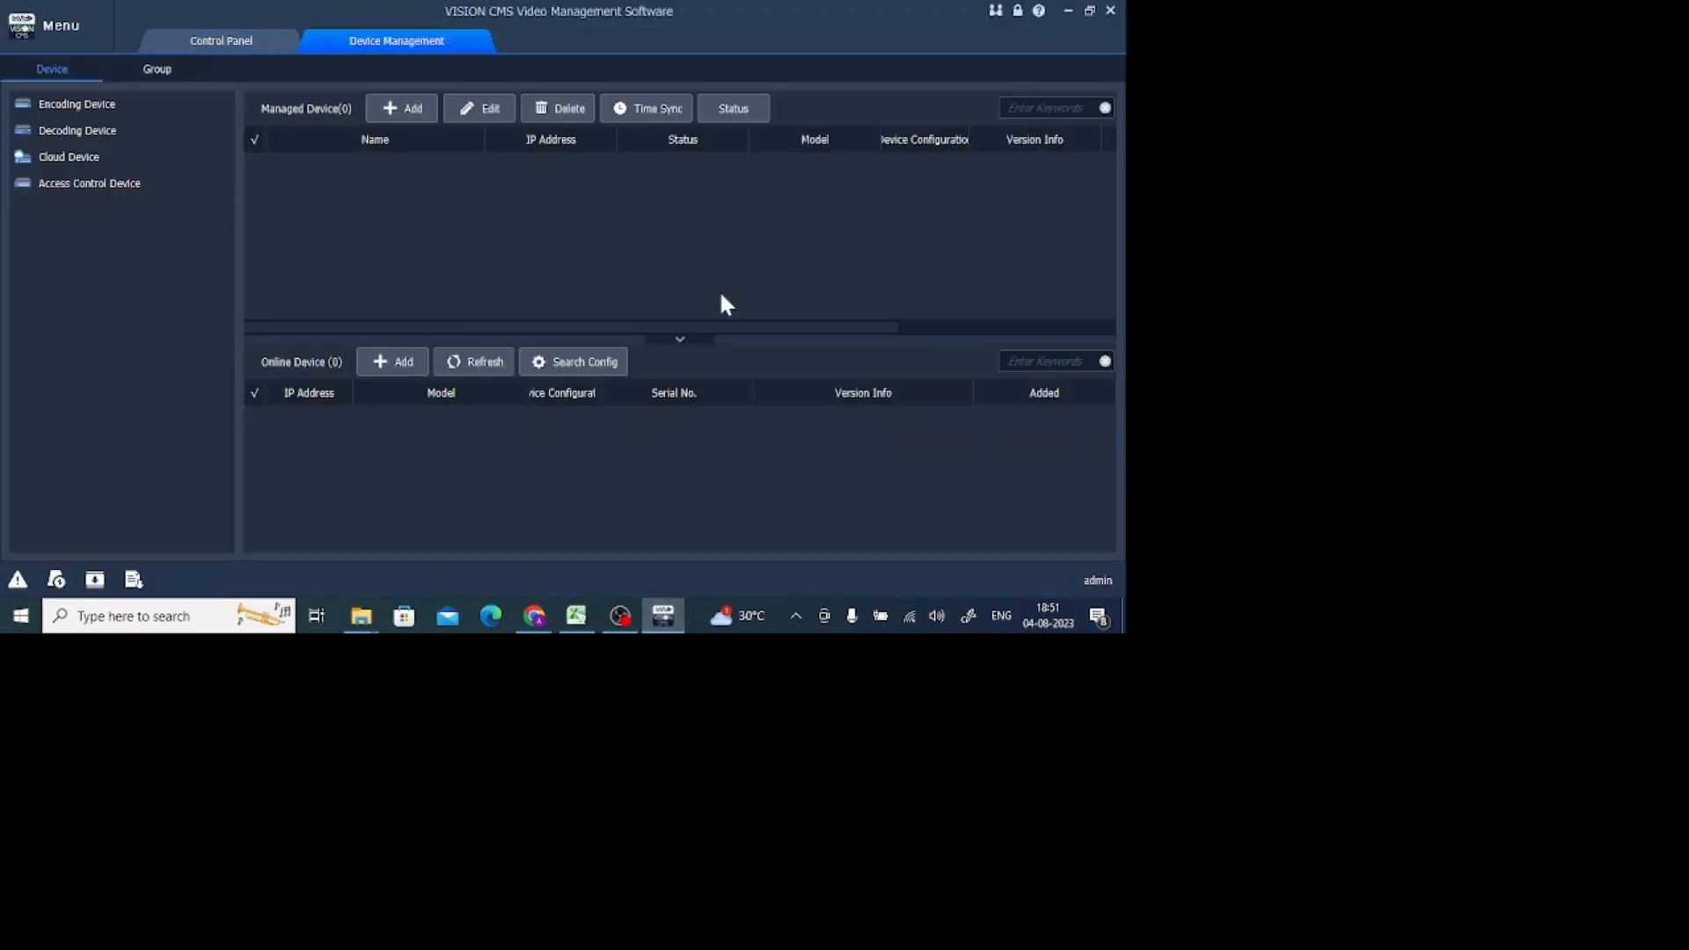
pyautogui.moveTo(536, 233)
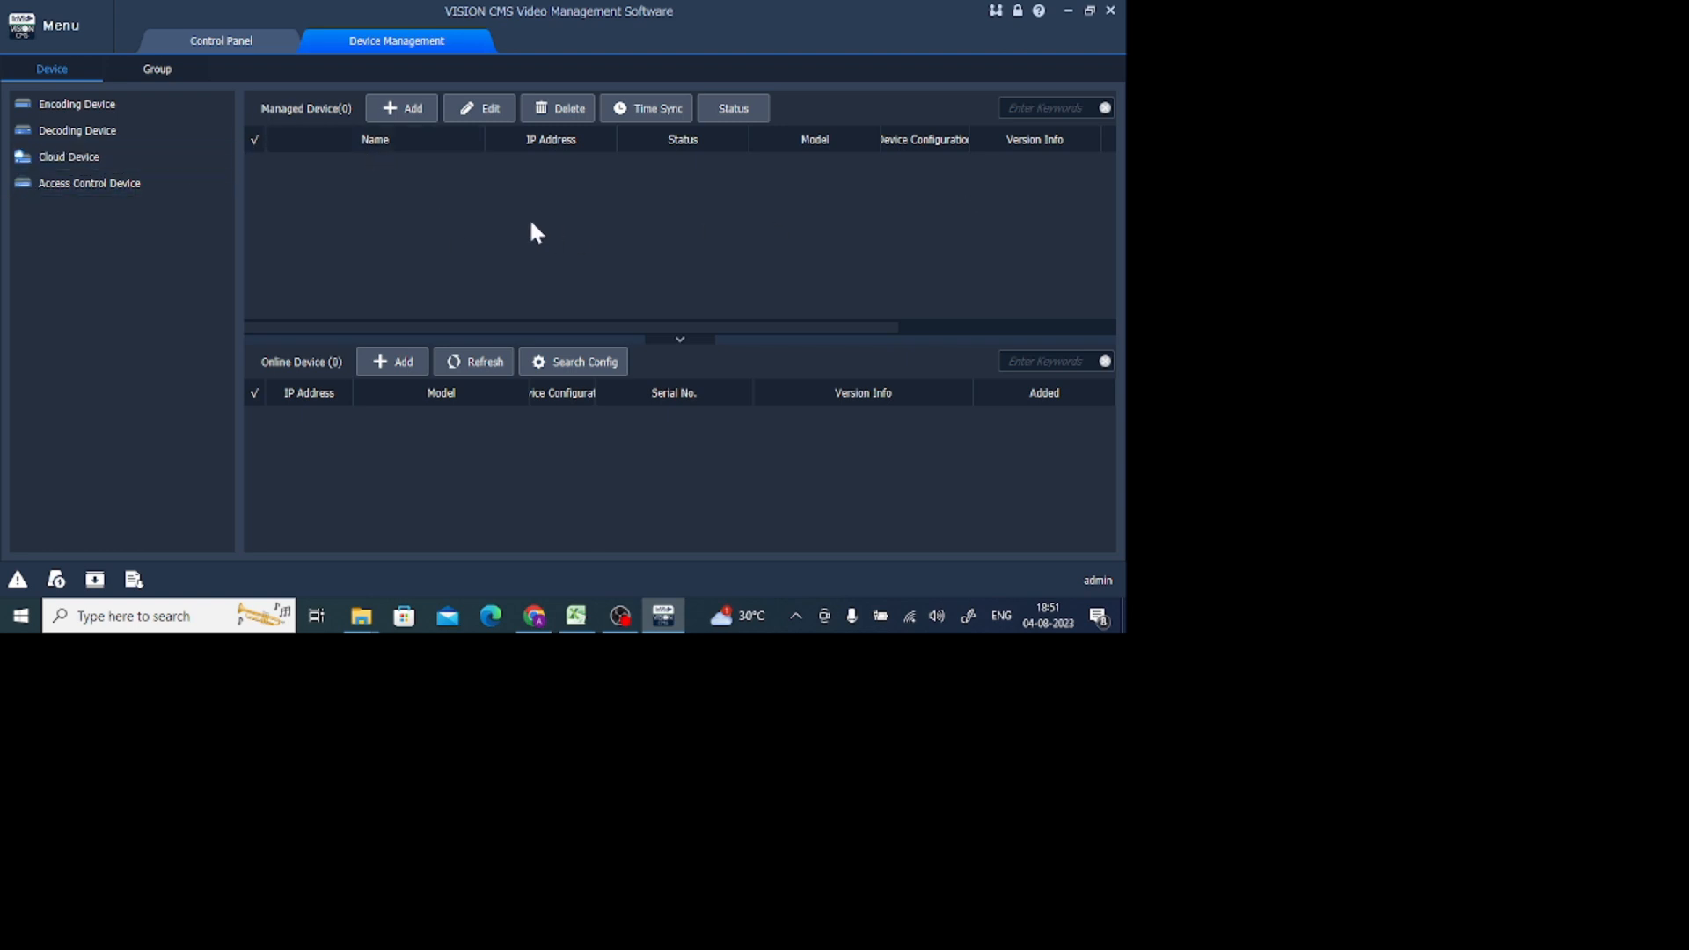
pyautogui.moveTo(496, 132)
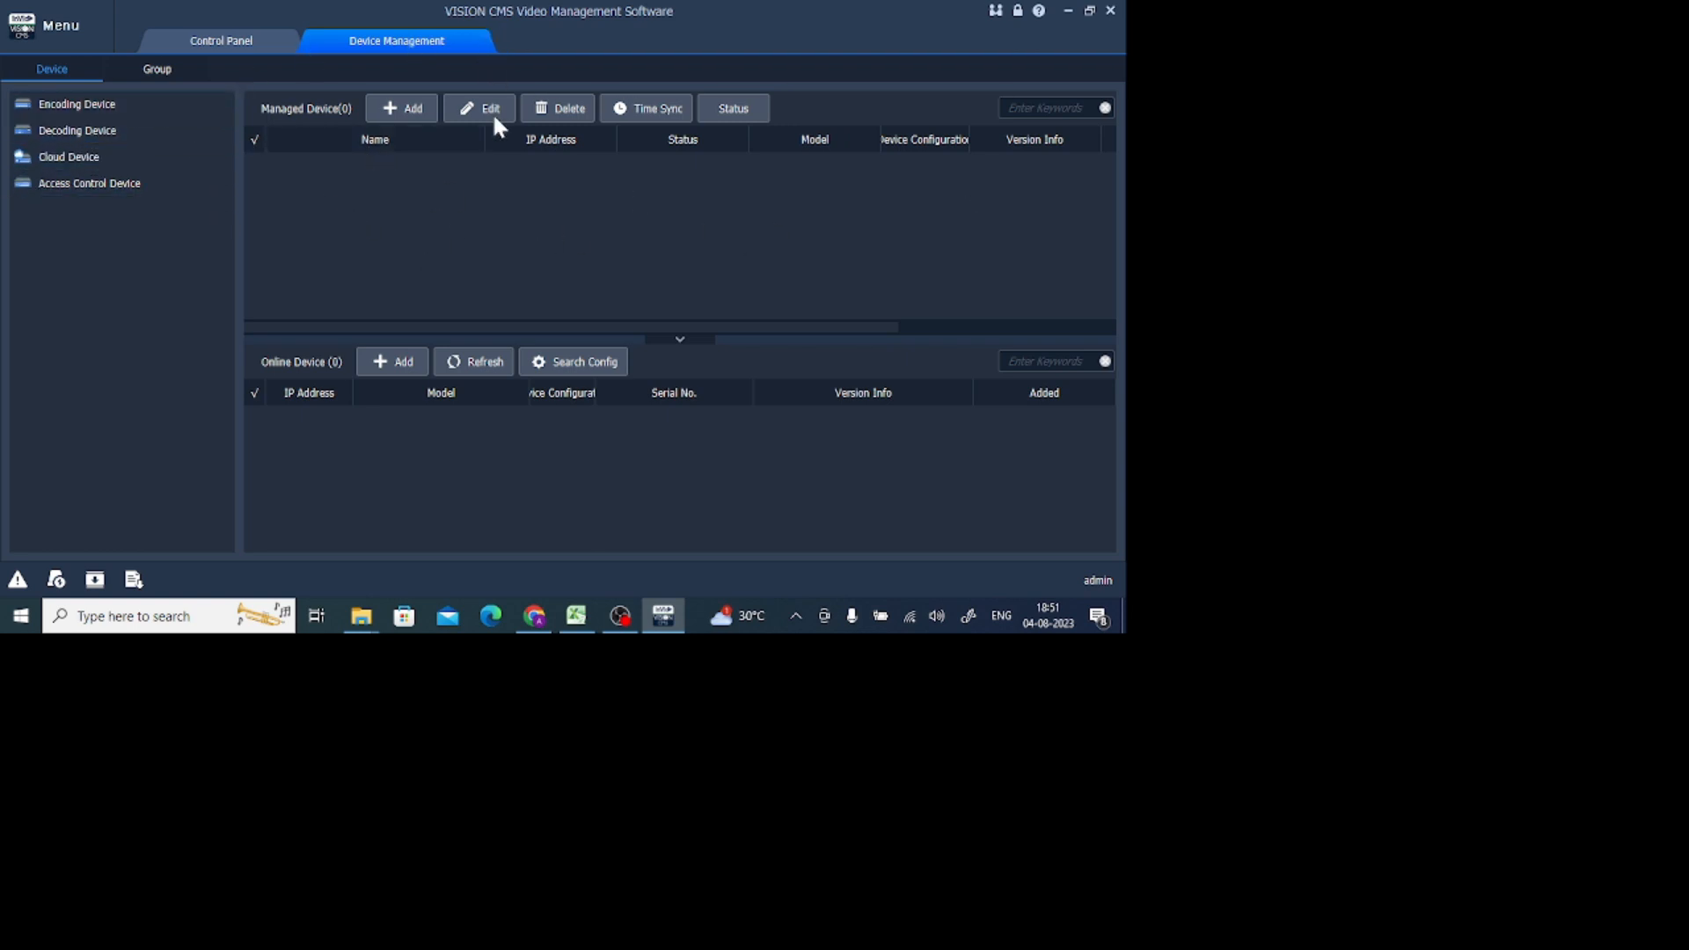
pyautogui.moveTo(98, 218)
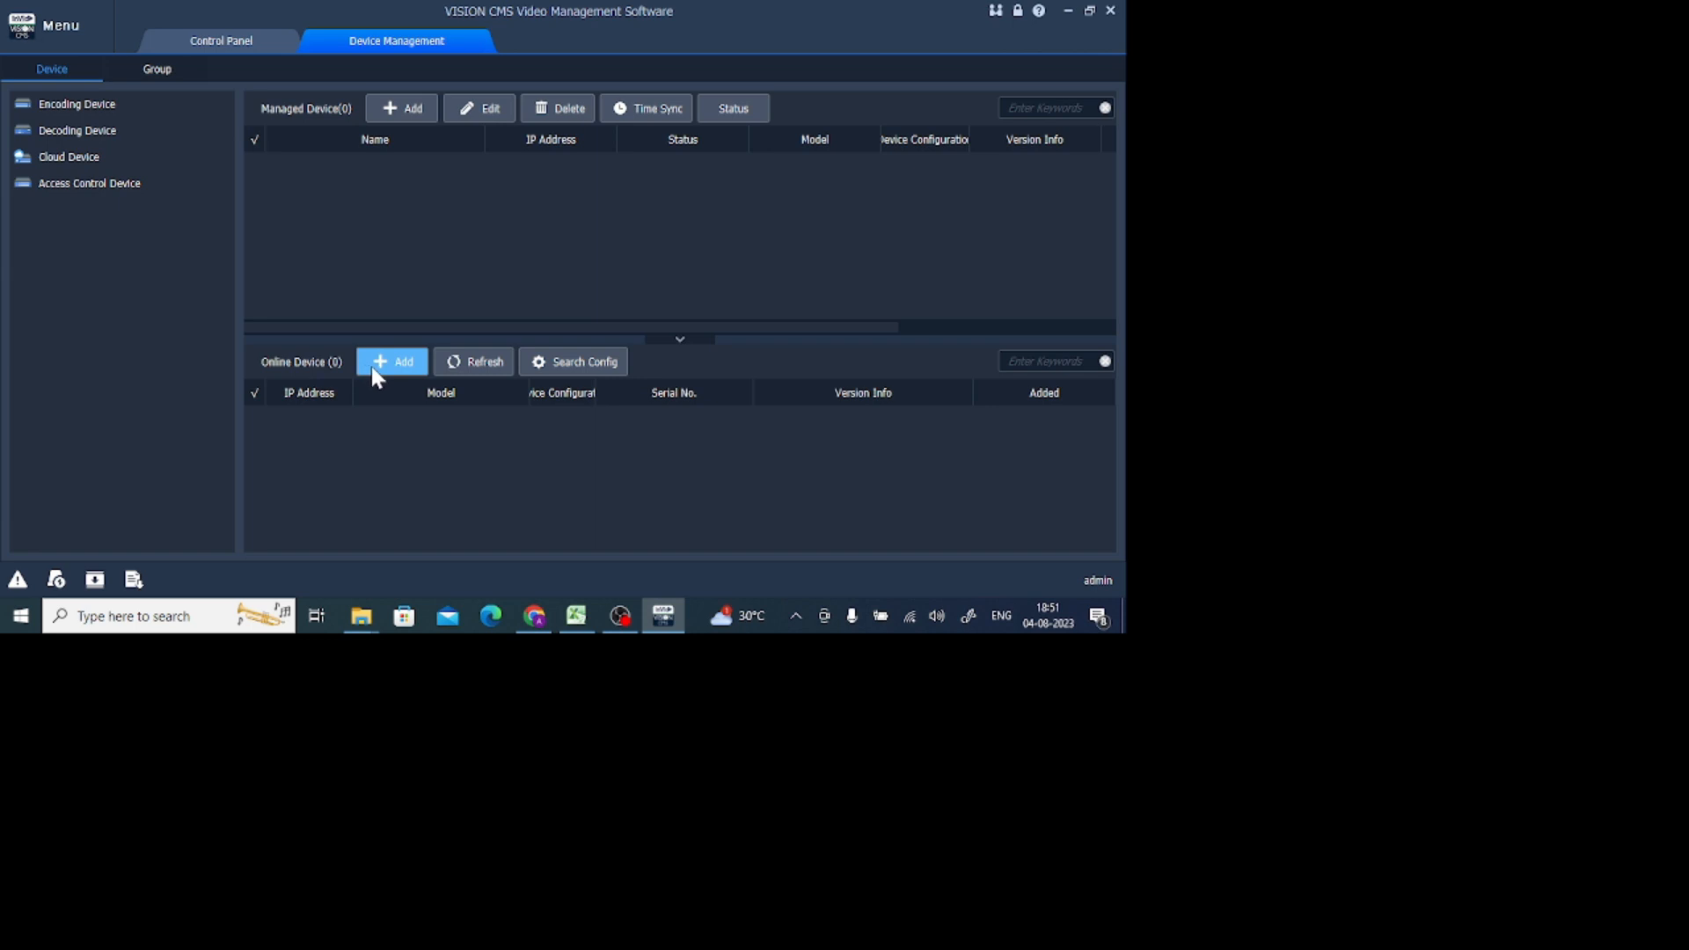
pyautogui.moveTo(410, 377)
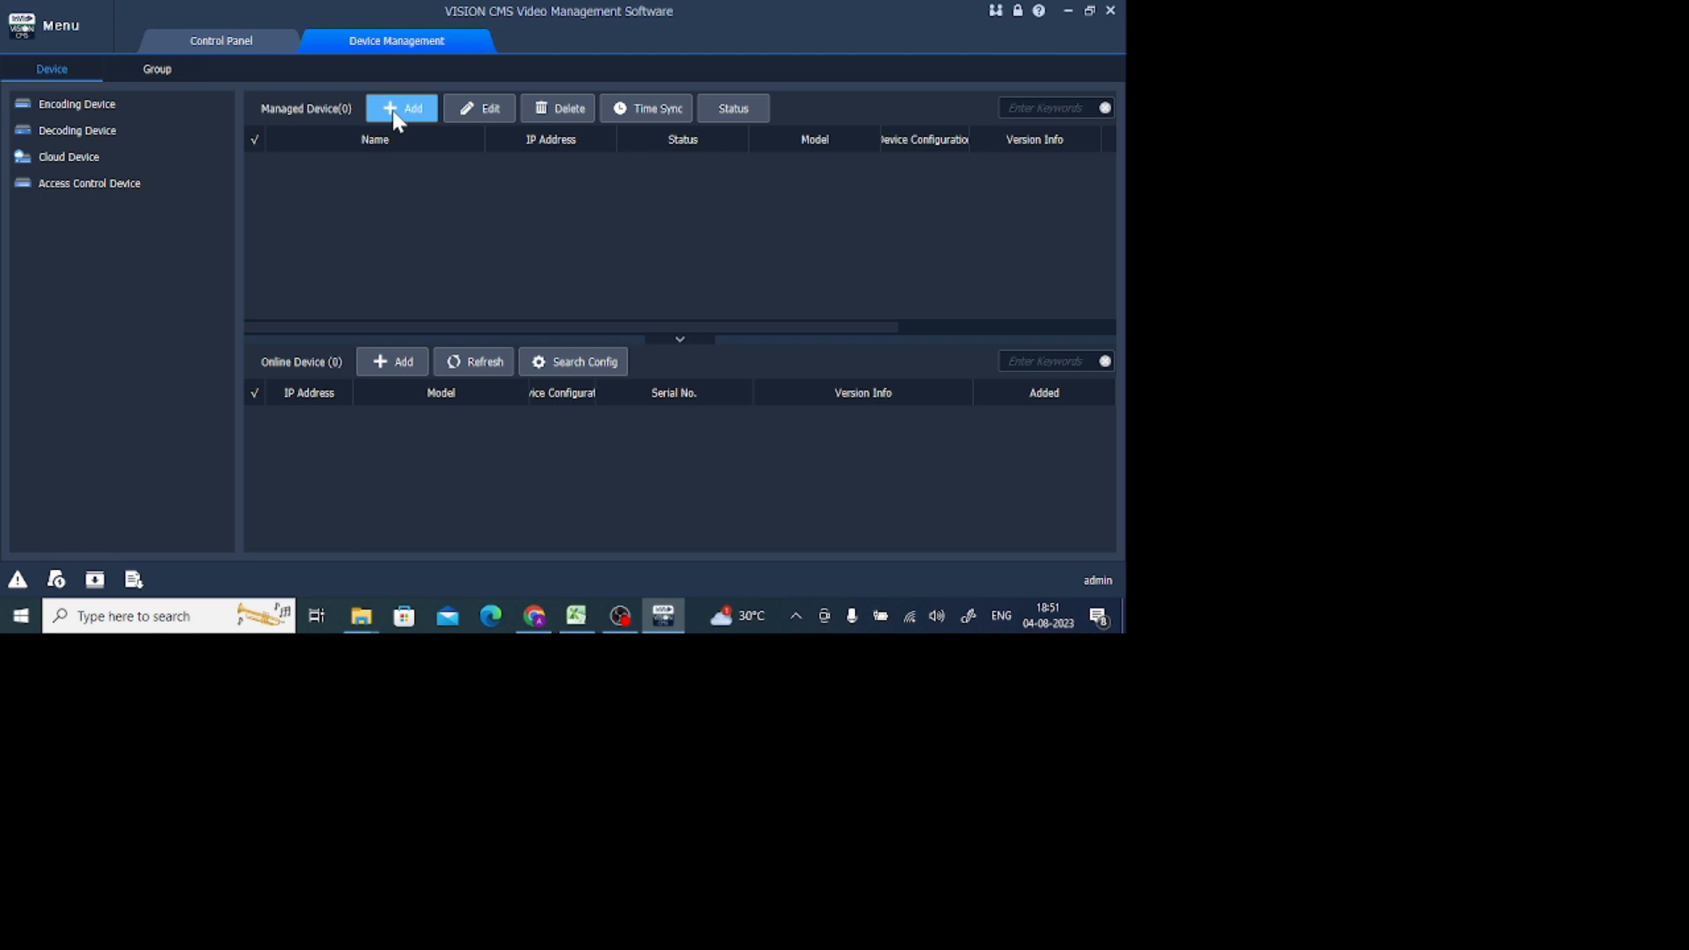
# - Start adding a managed device, try the MyDDNS adding mode, then return to IP/Domain with port 80
pyautogui.click(401, 107)
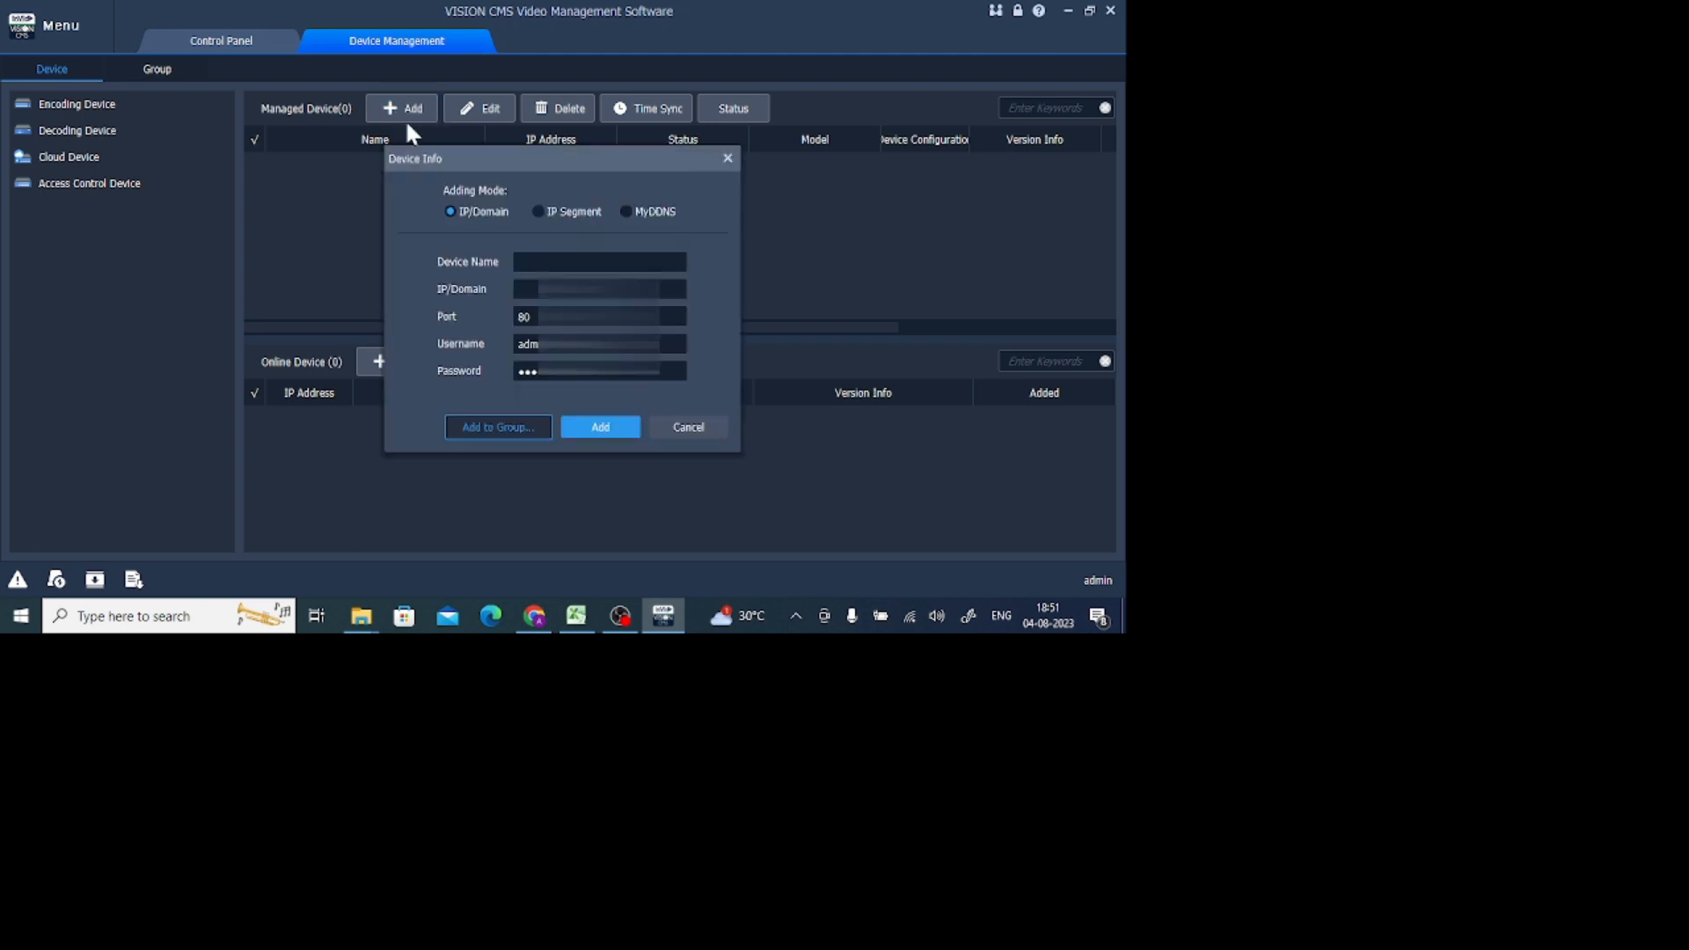
pyautogui.moveTo(586, 228)
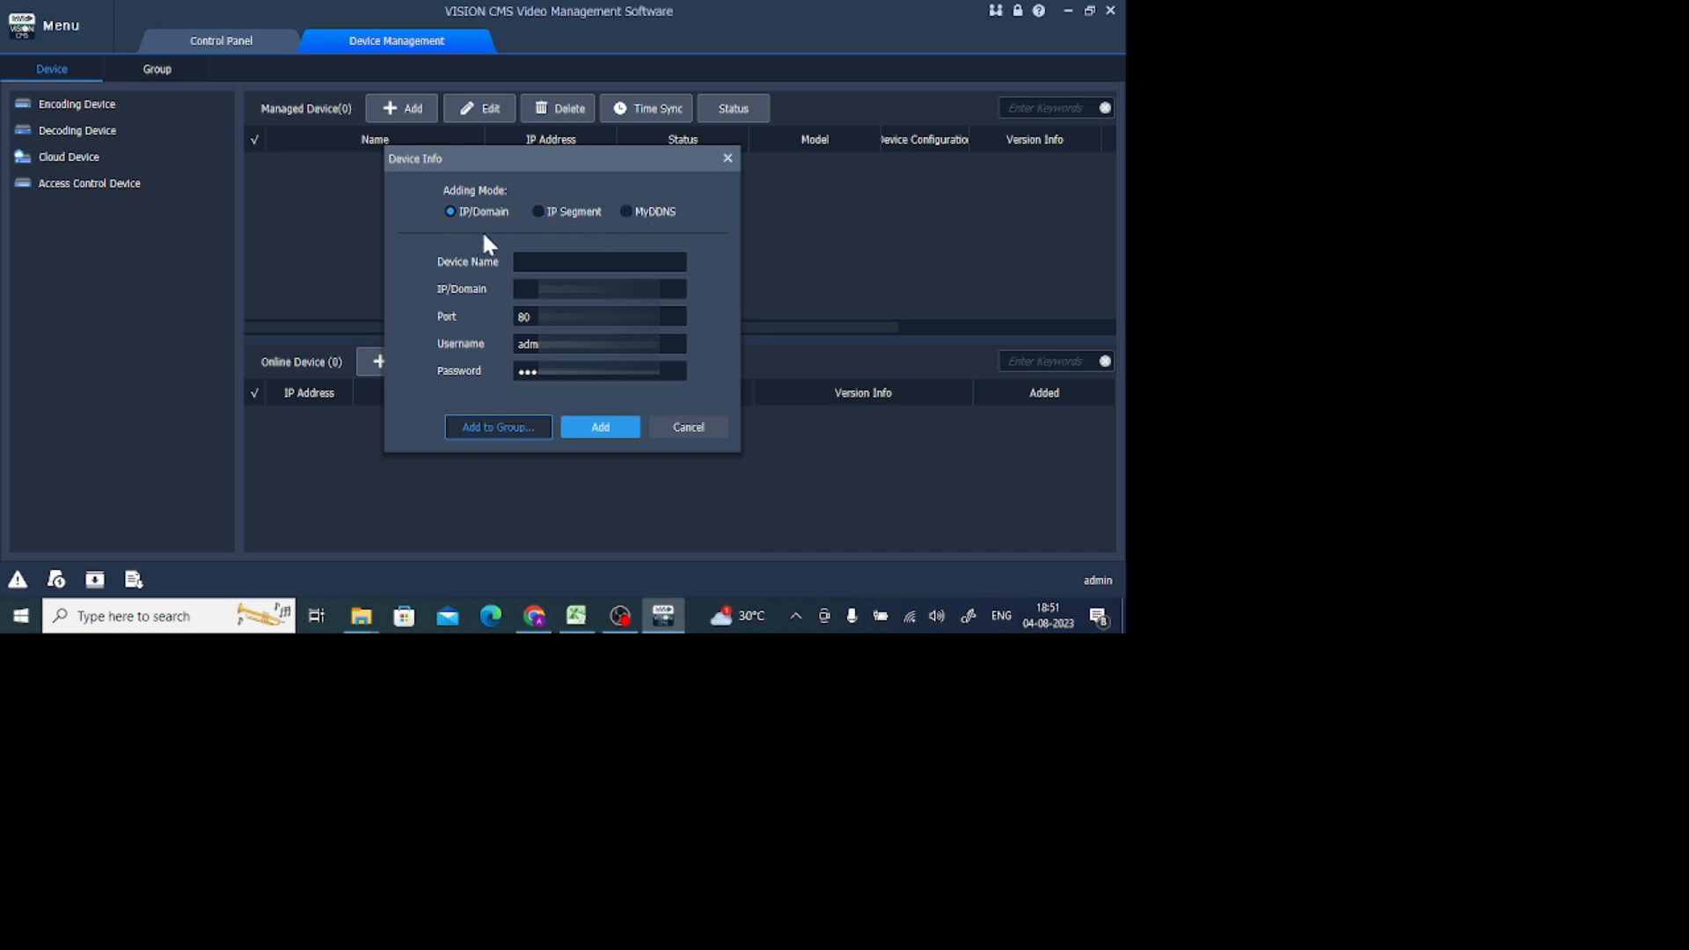
pyautogui.moveTo(433, 353)
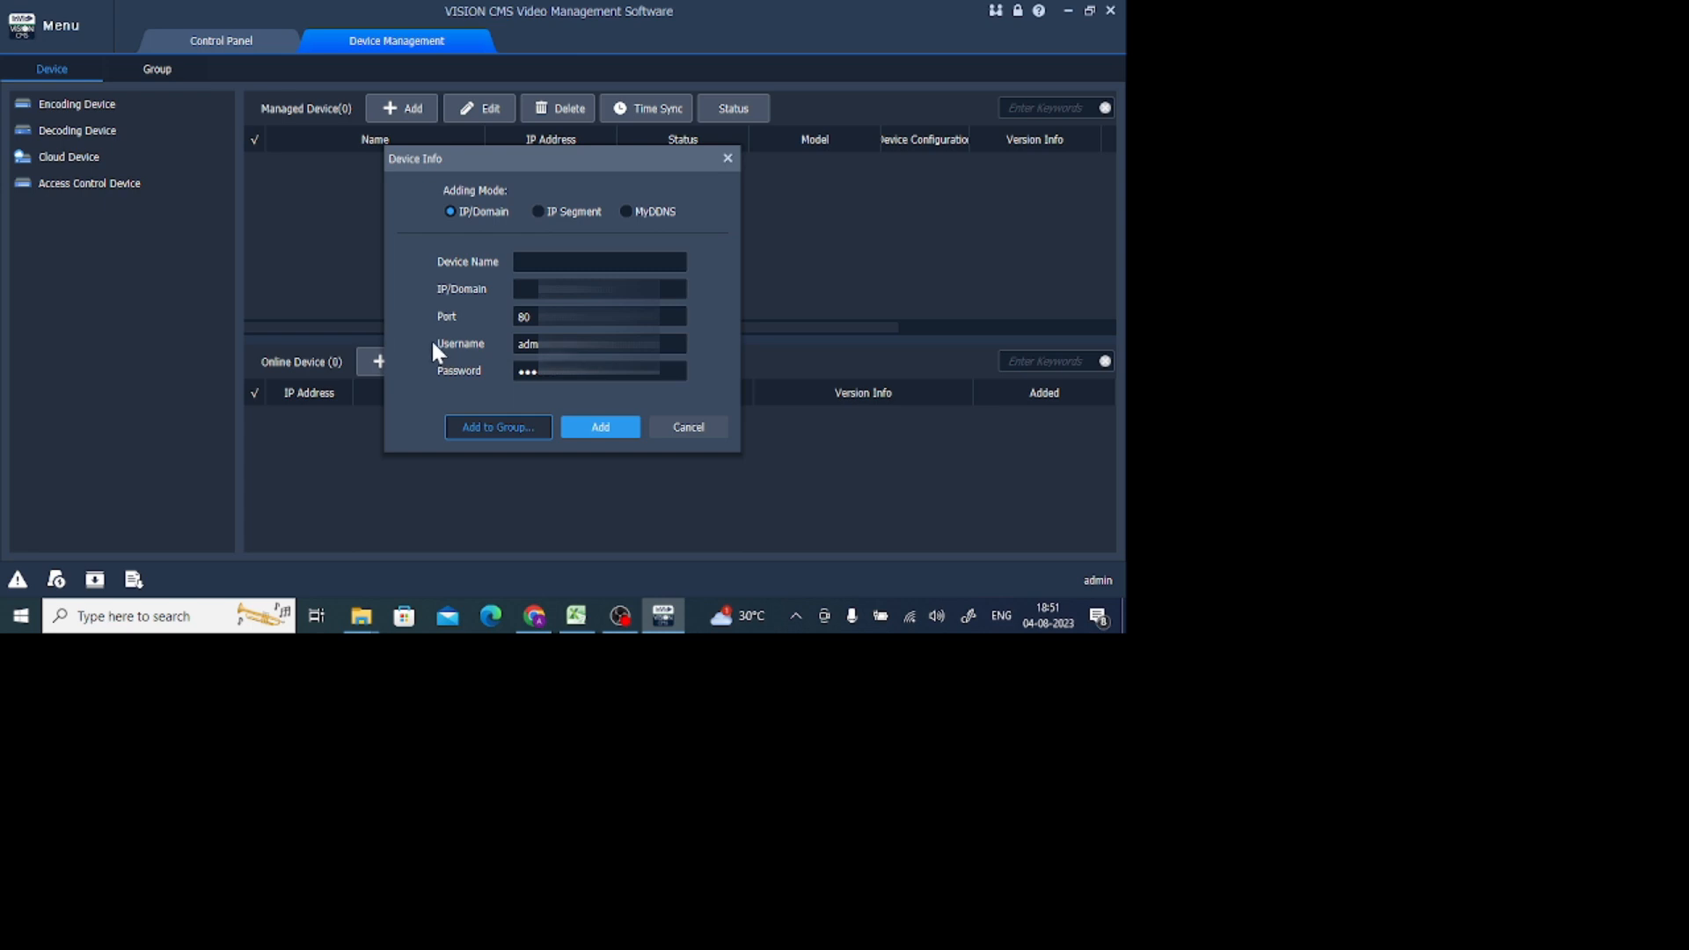
pyautogui.click(599, 317)
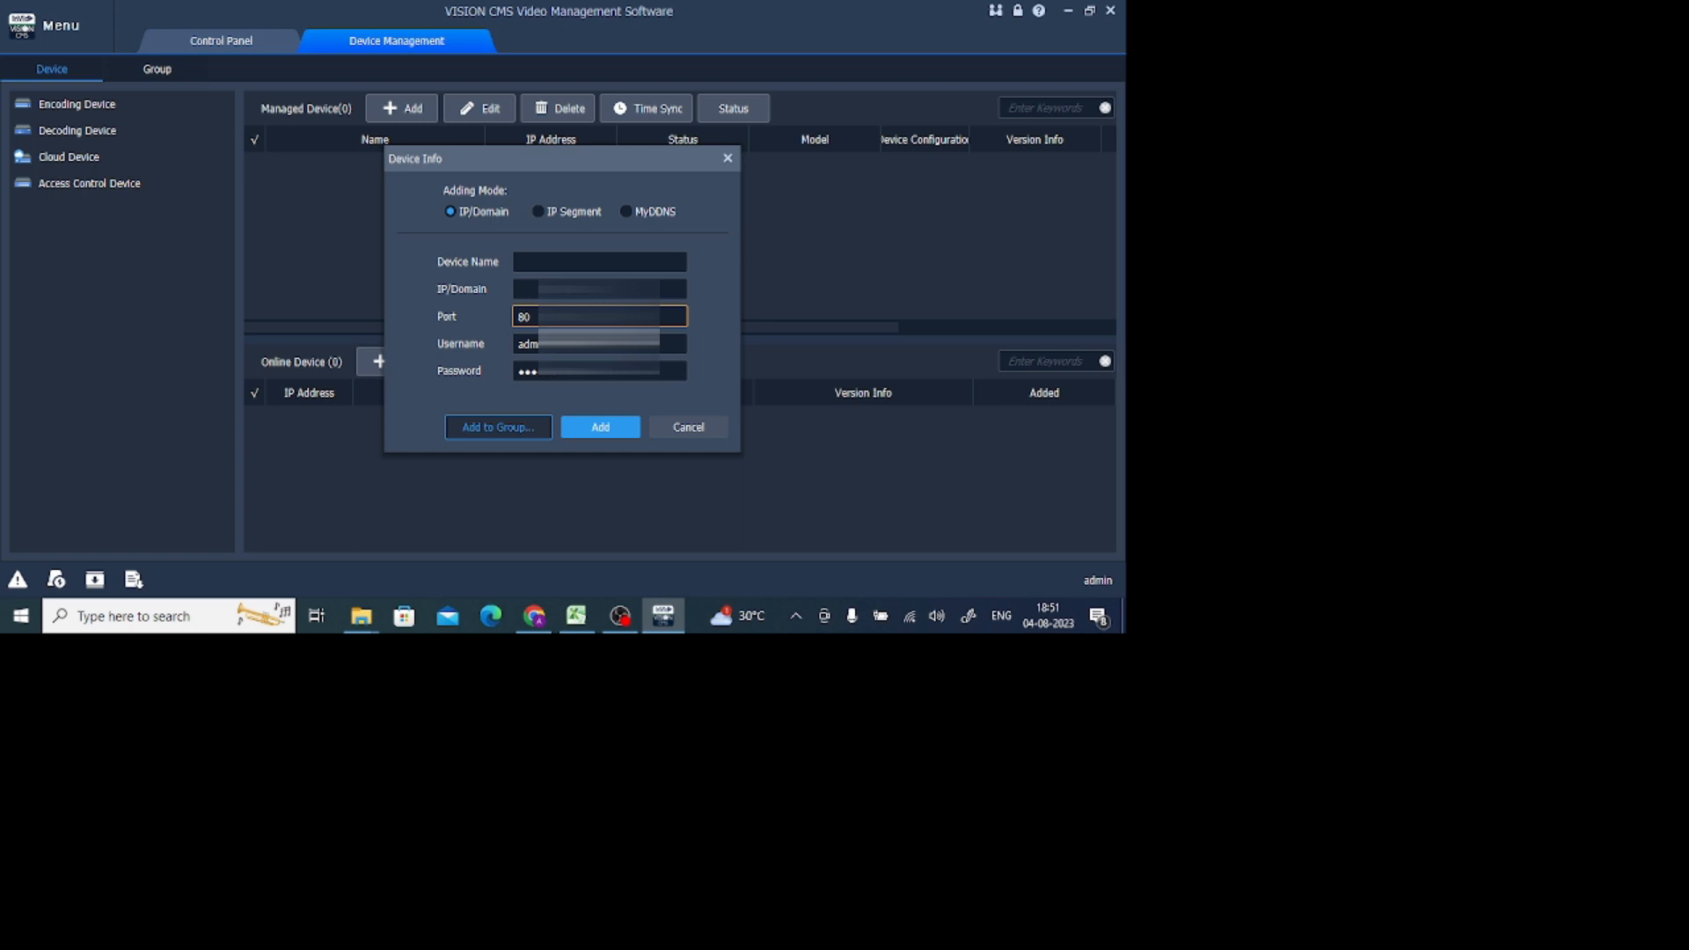
pyautogui.click(599, 261)
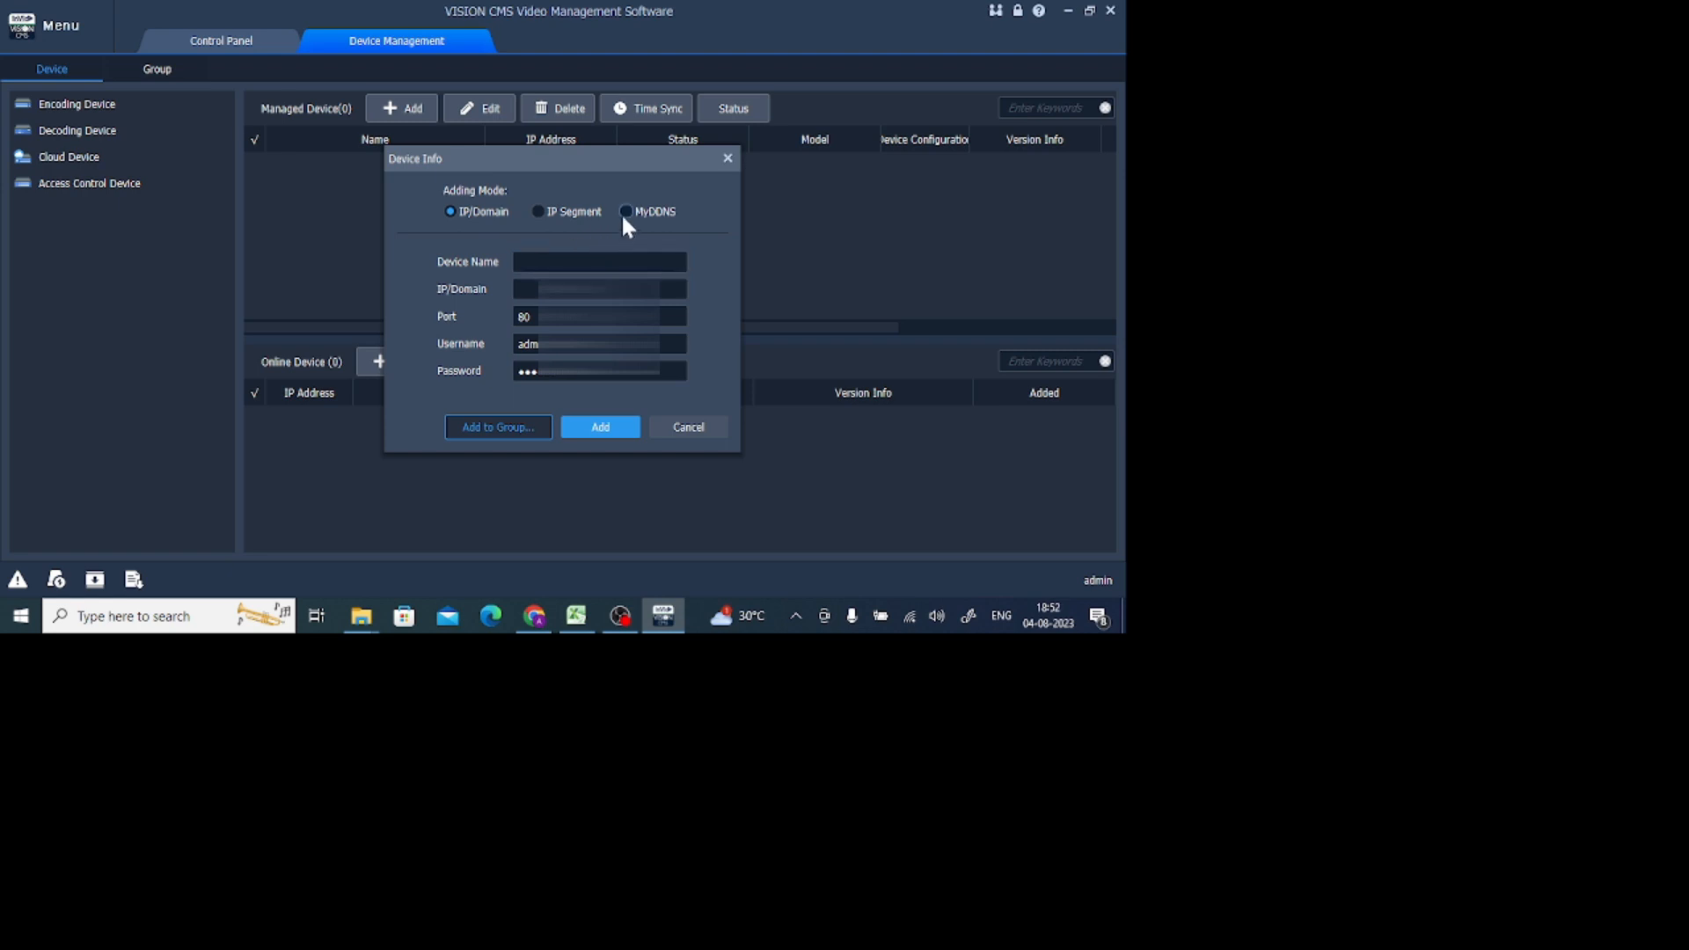
pyautogui.click(625, 211)
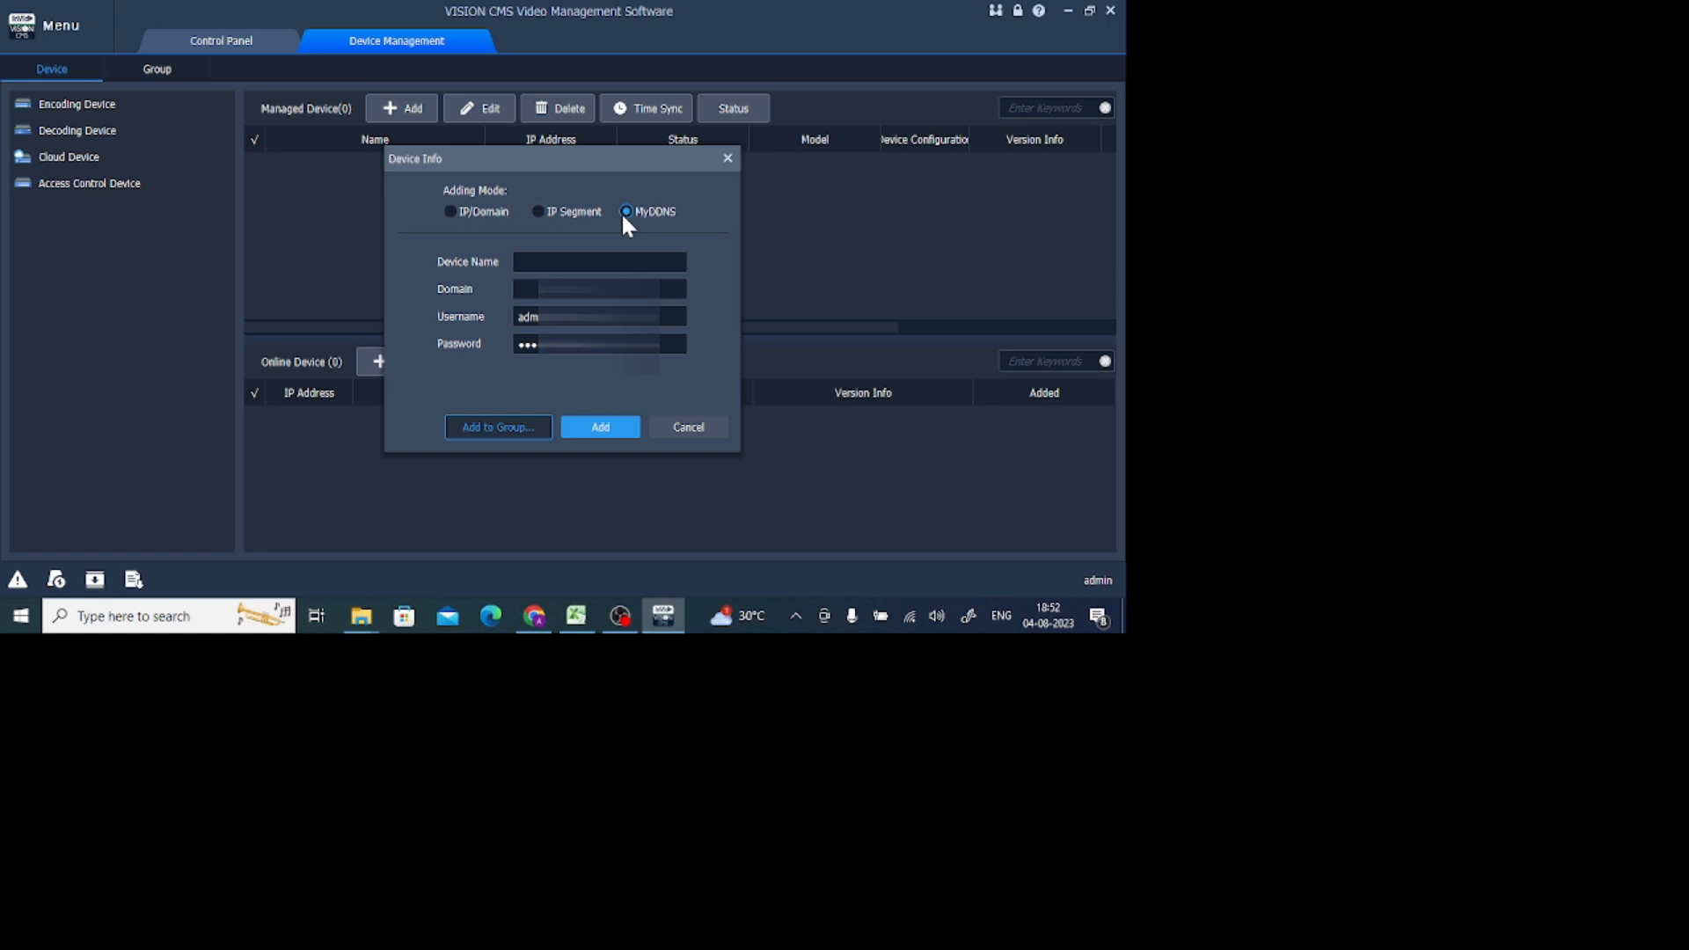
pyautogui.click(598, 289)
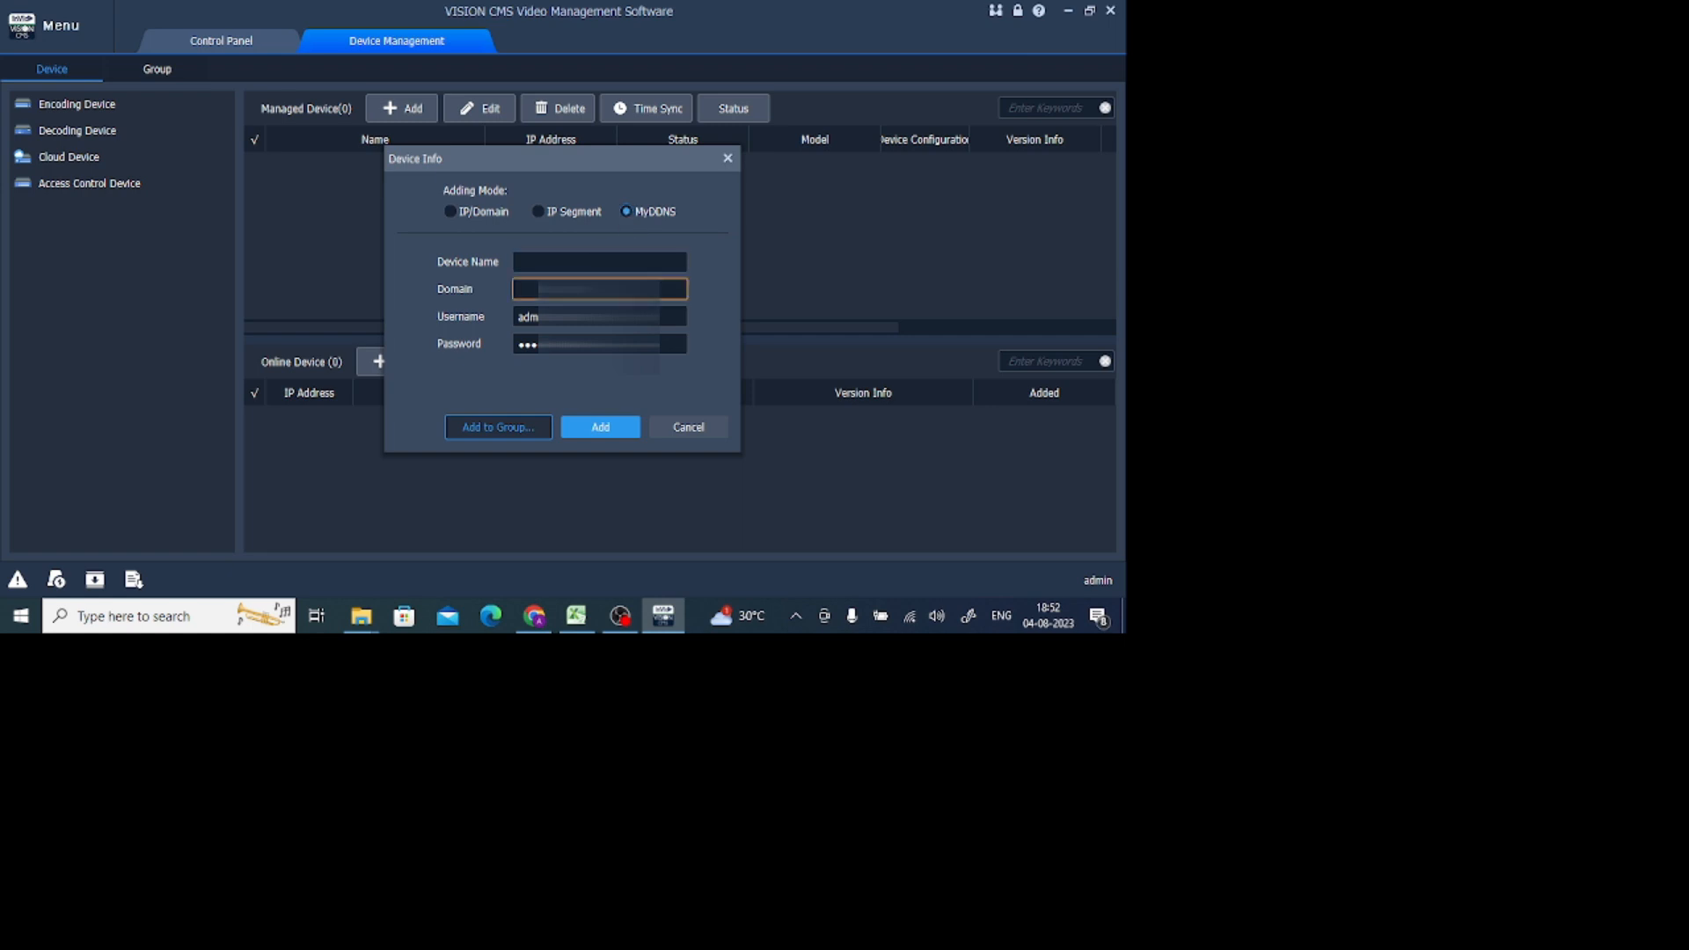
pyautogui.click(598, 261)
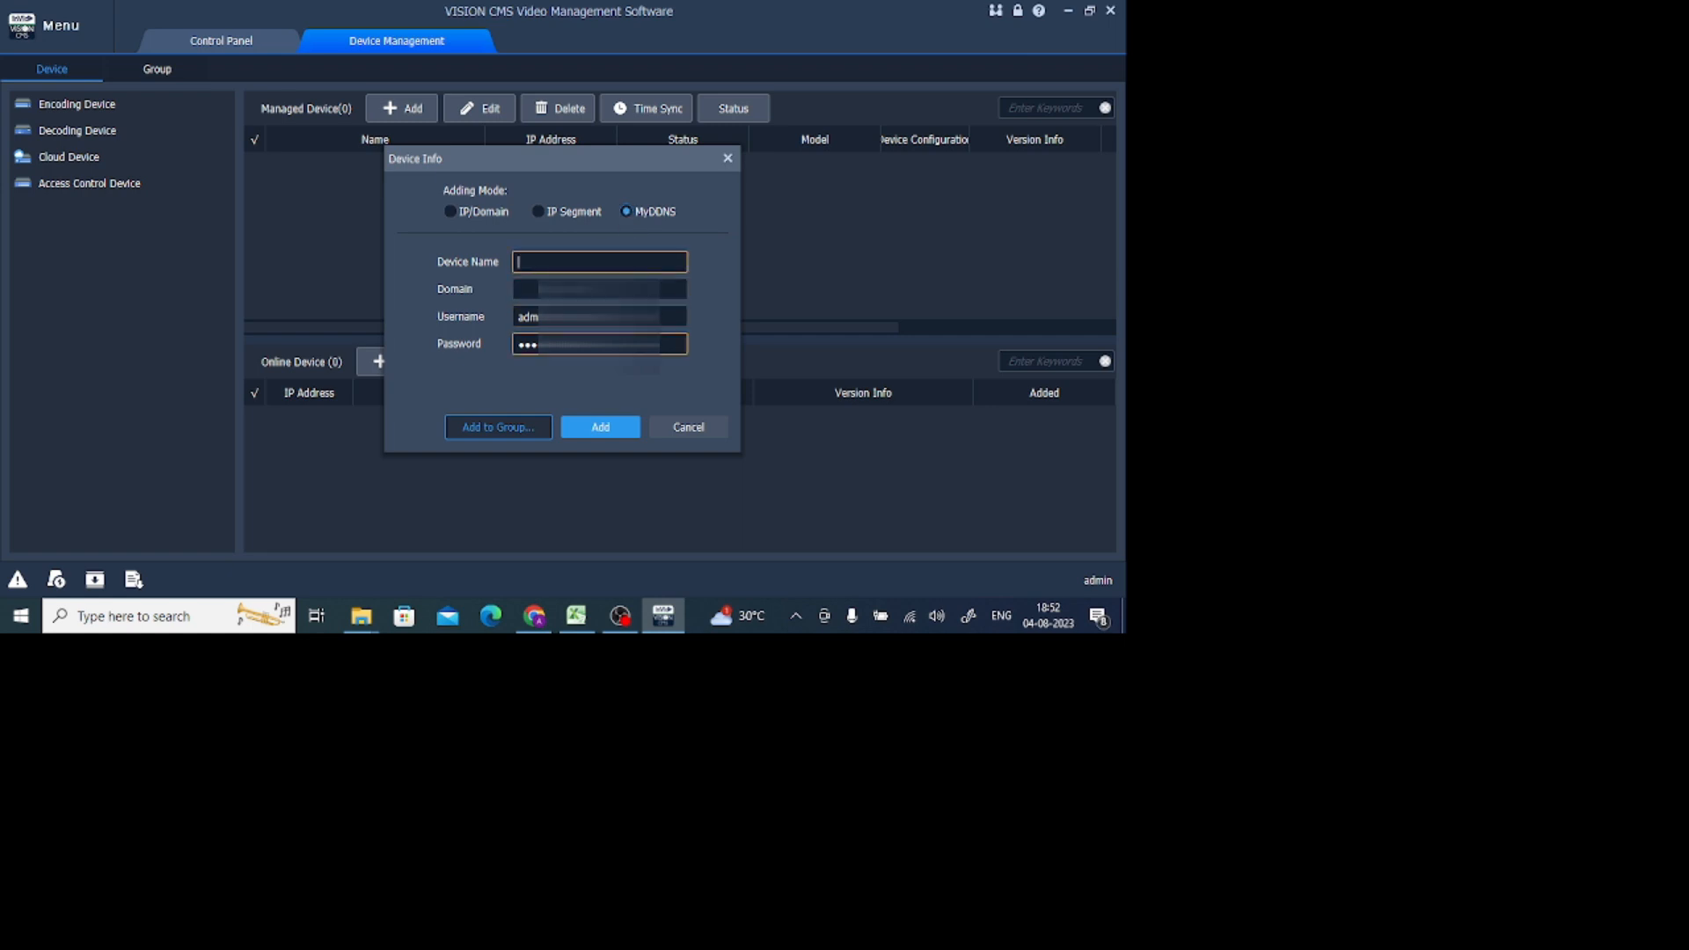
pyautogui.click(450, 211)
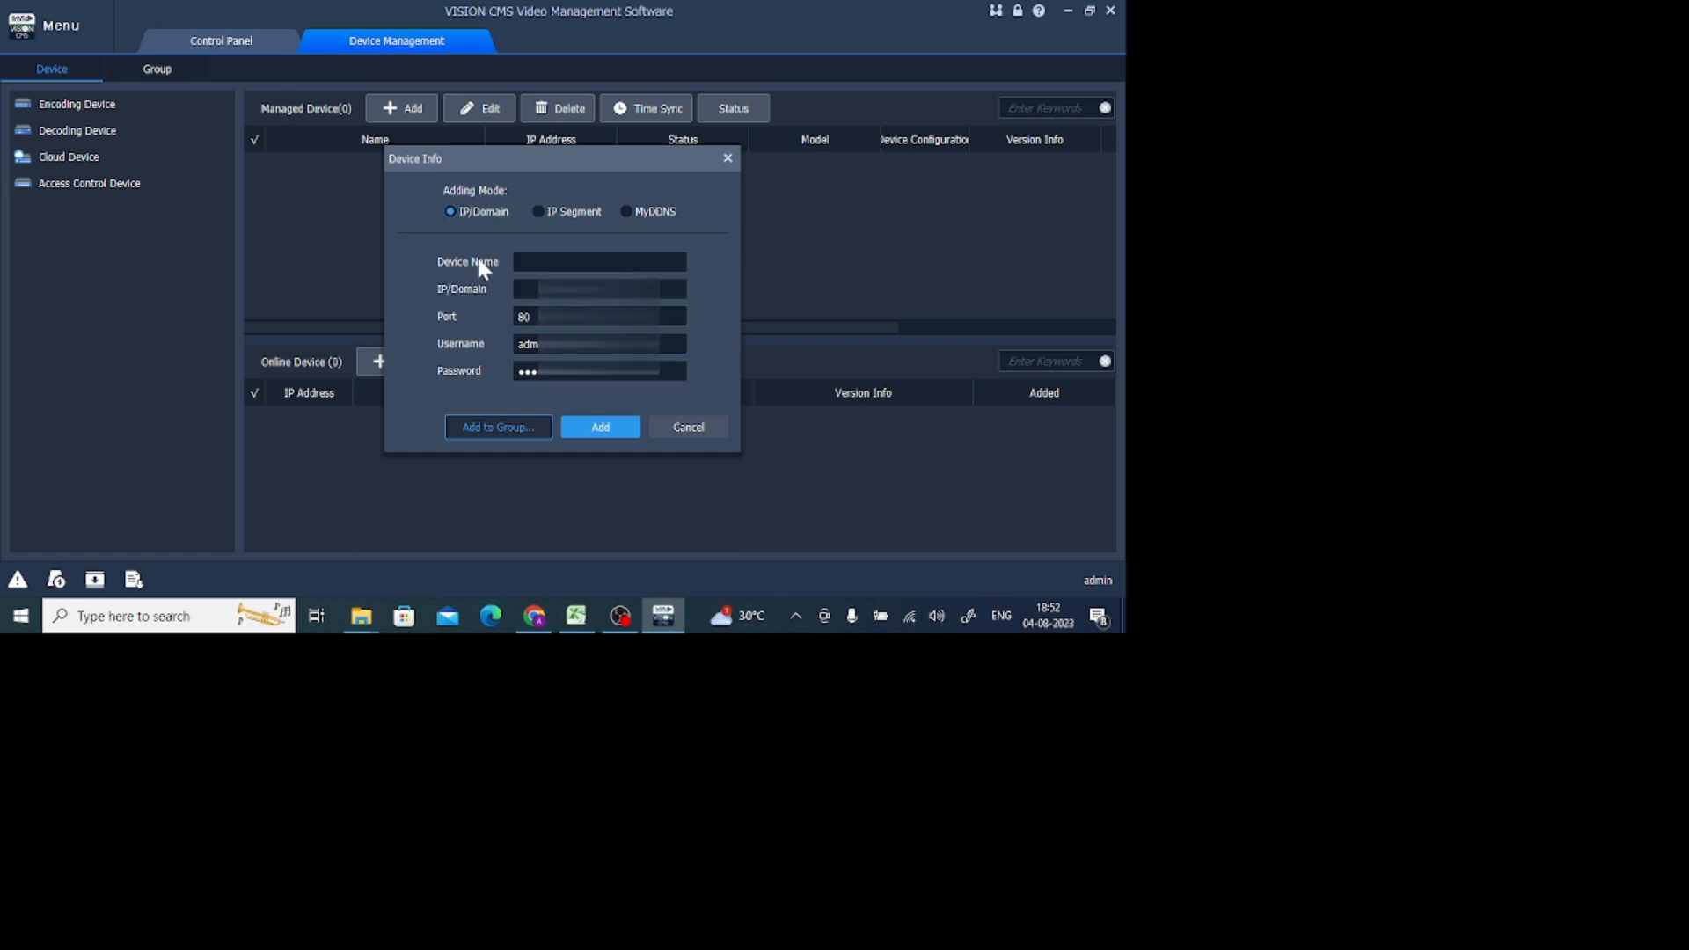
# - Enter device name Test Device, IP address starting 192, port 80, and the username and password
pyautogui.click(599, 262)
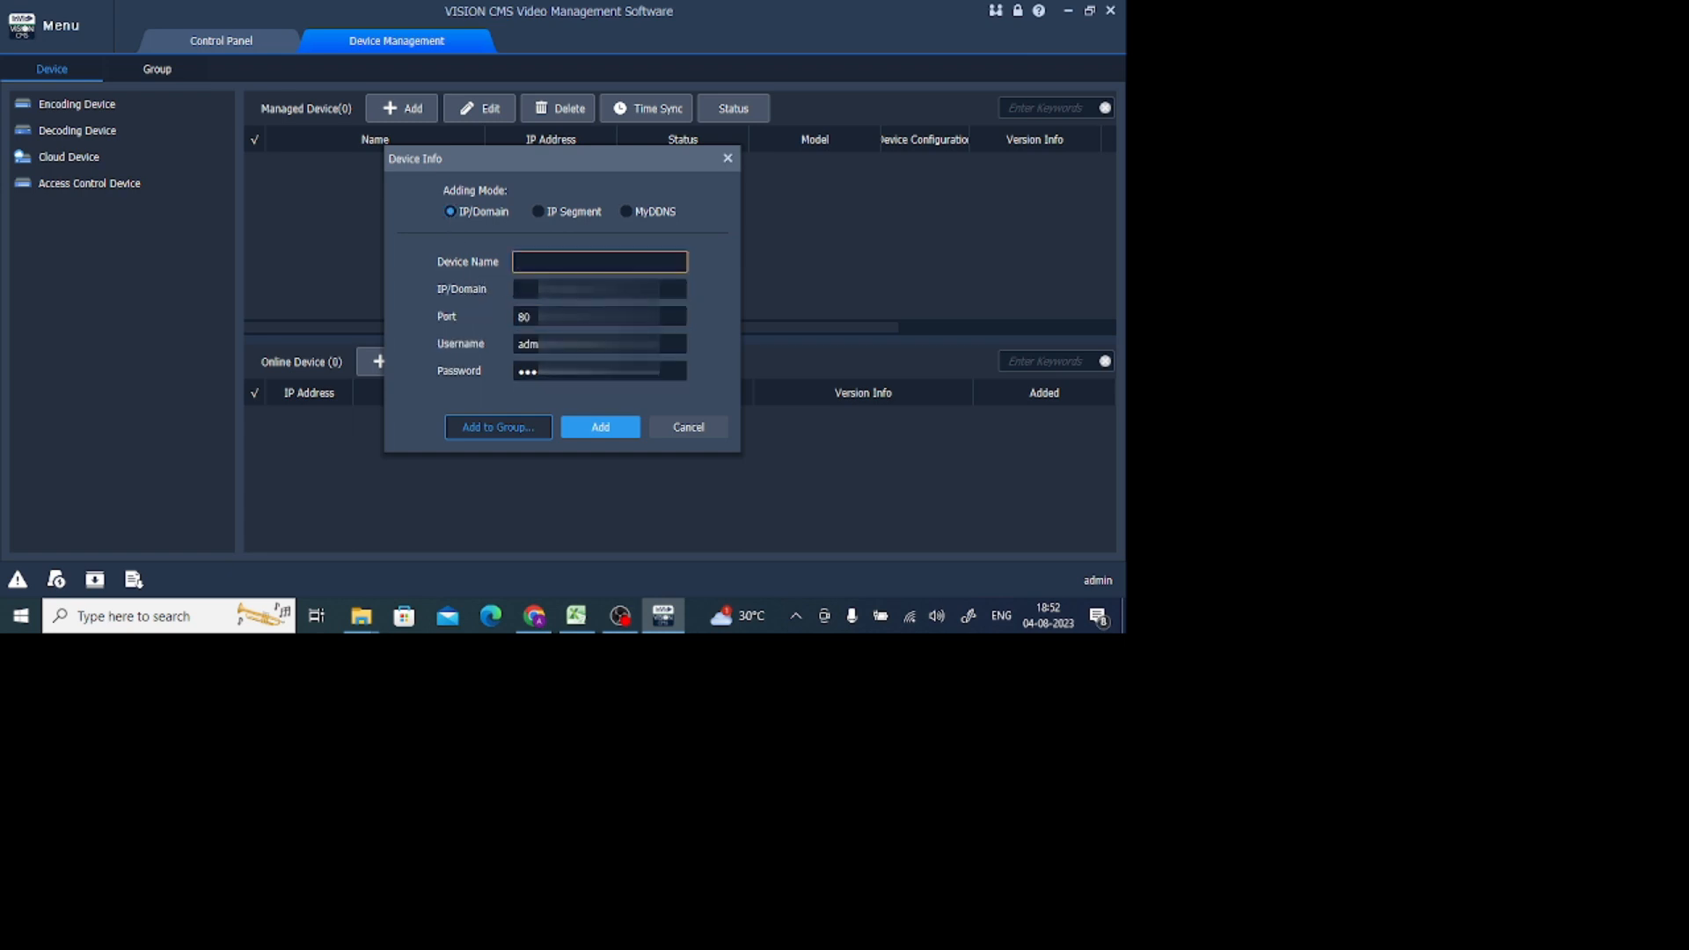
pyautogui.write('Test')
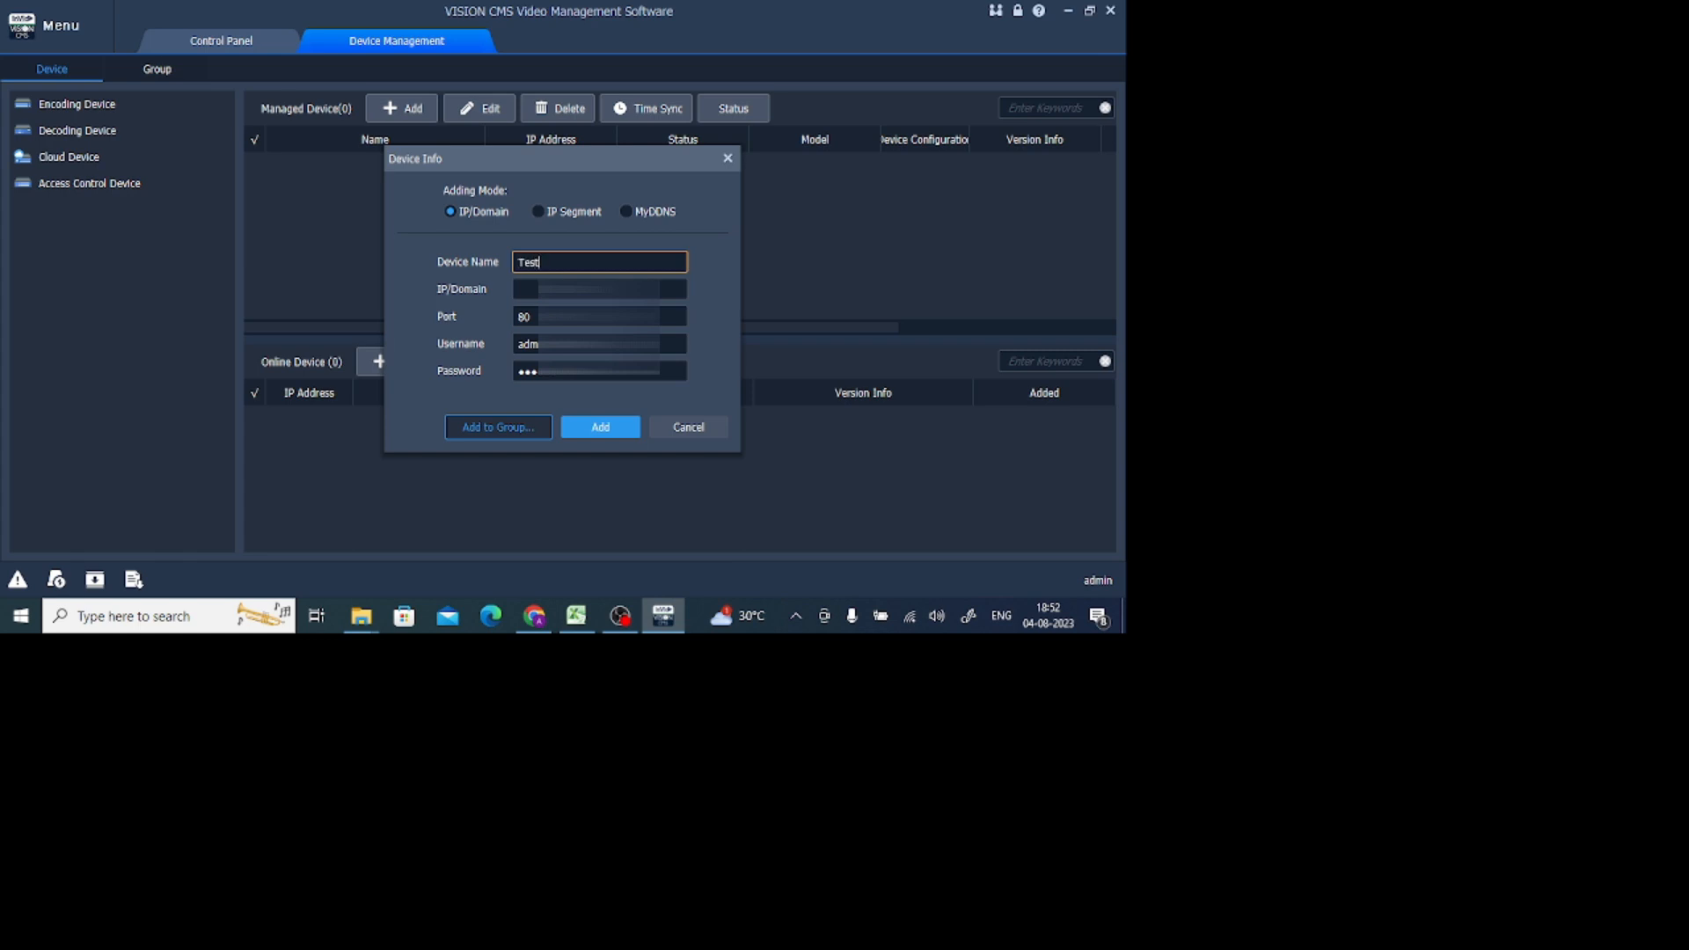
pyautogui.write('Device')
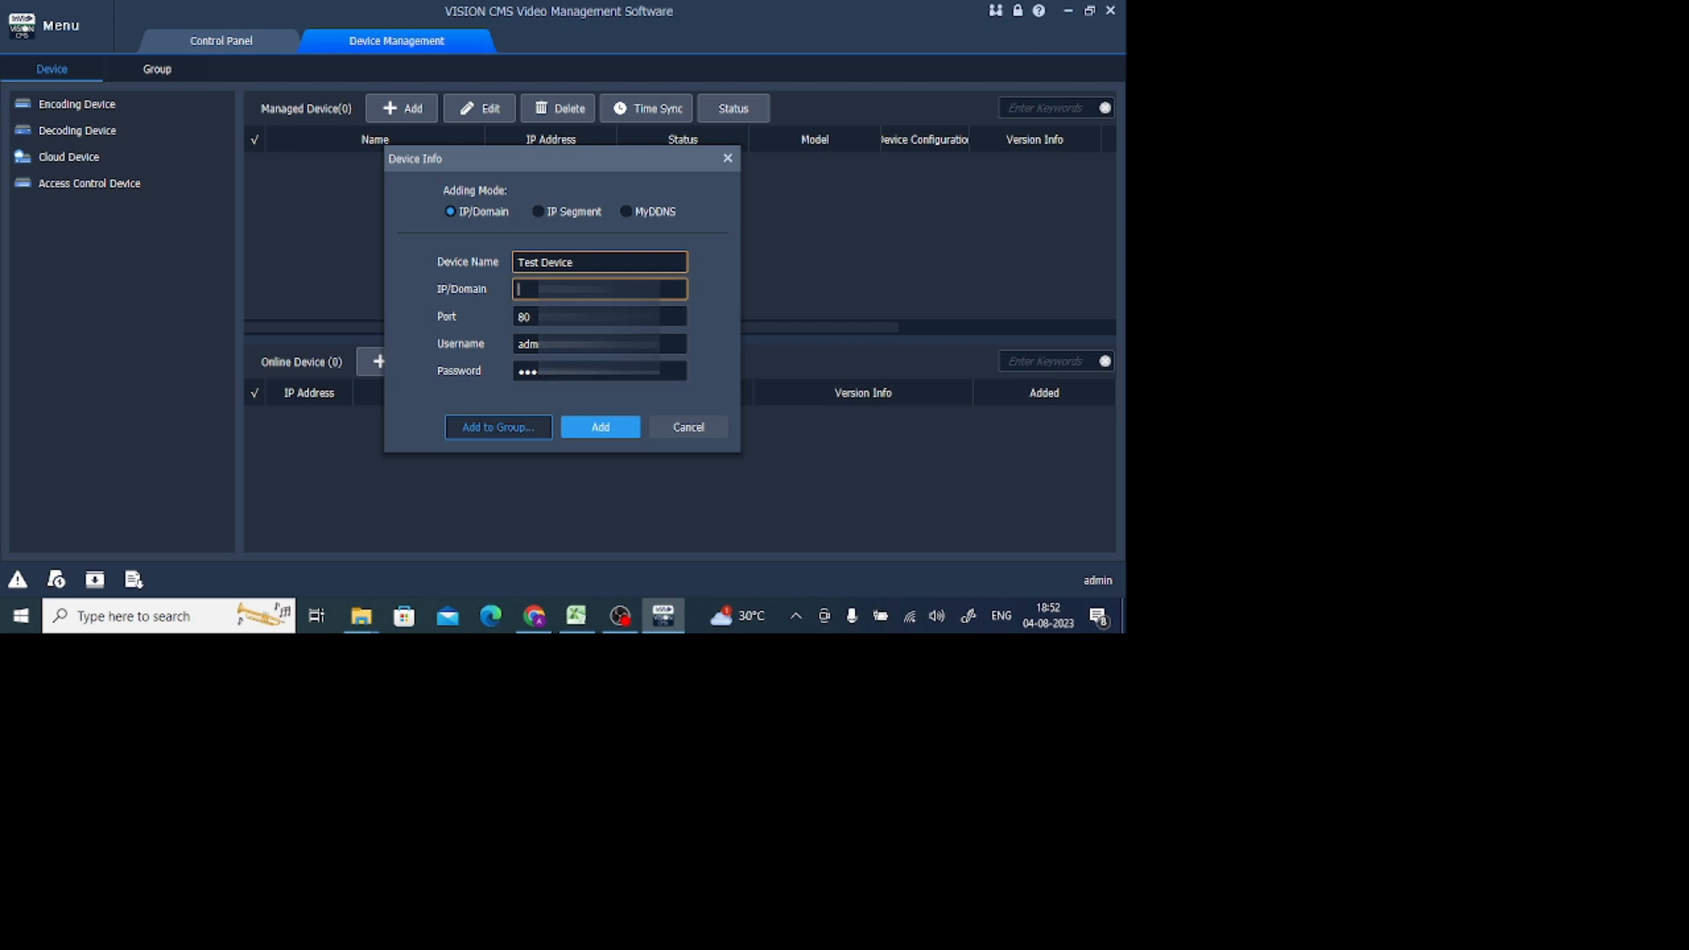
pyautogui.write('192.')
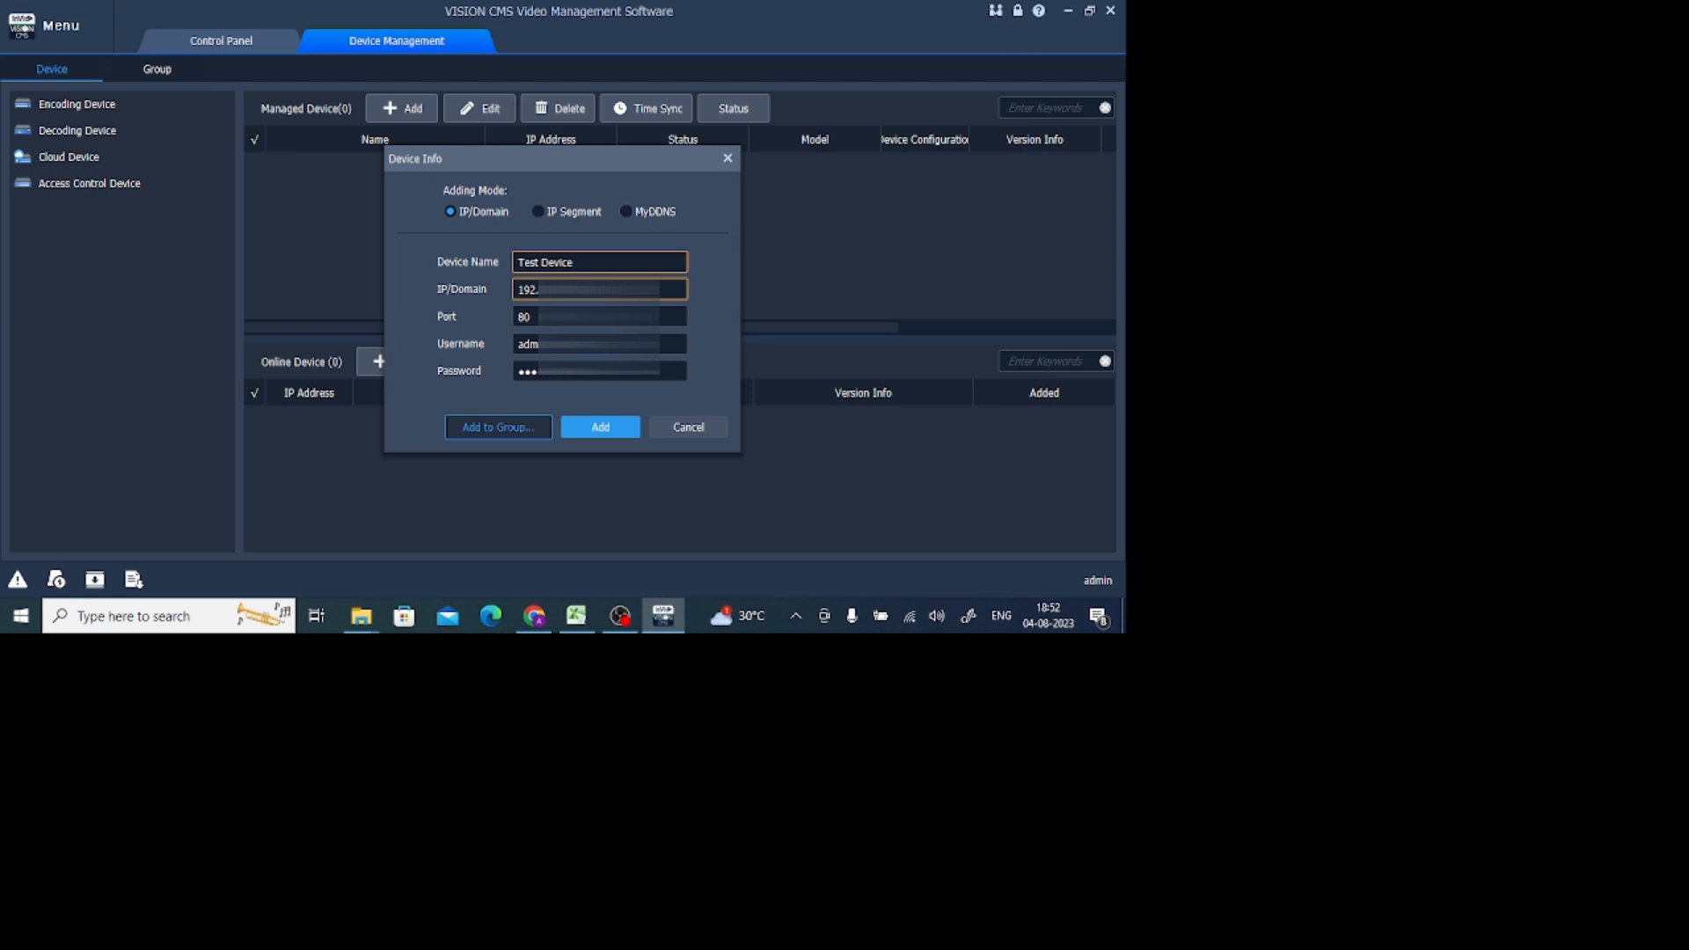
pyautogui.click(598, 316)
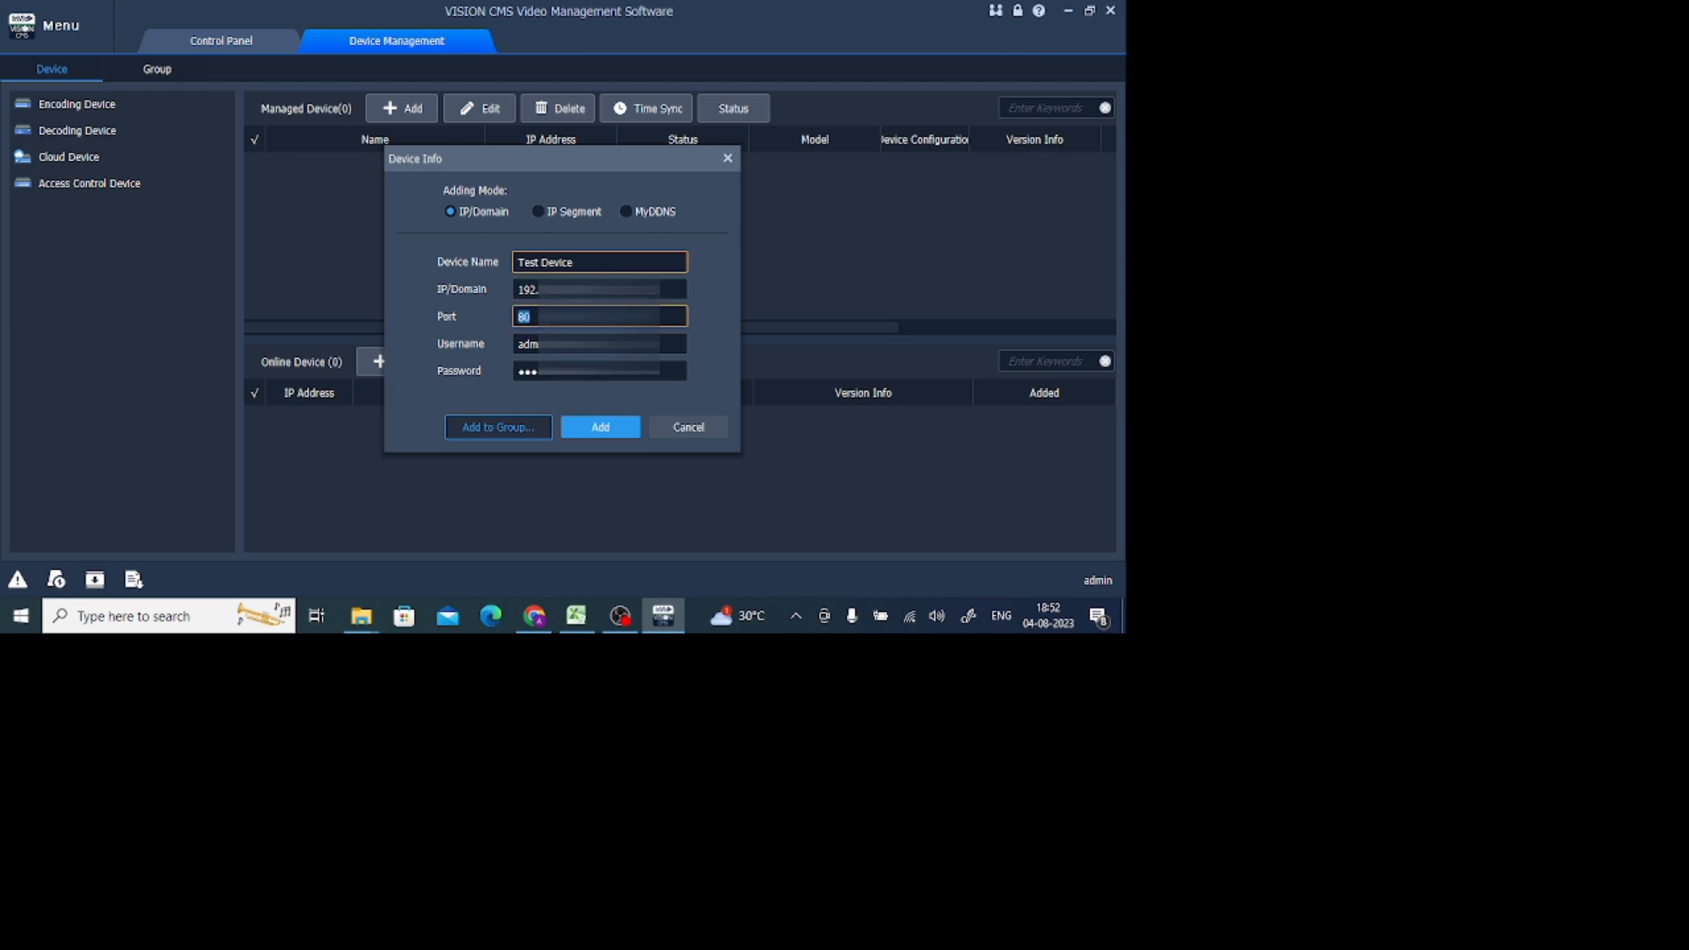
pyautogui.click(599, 343)
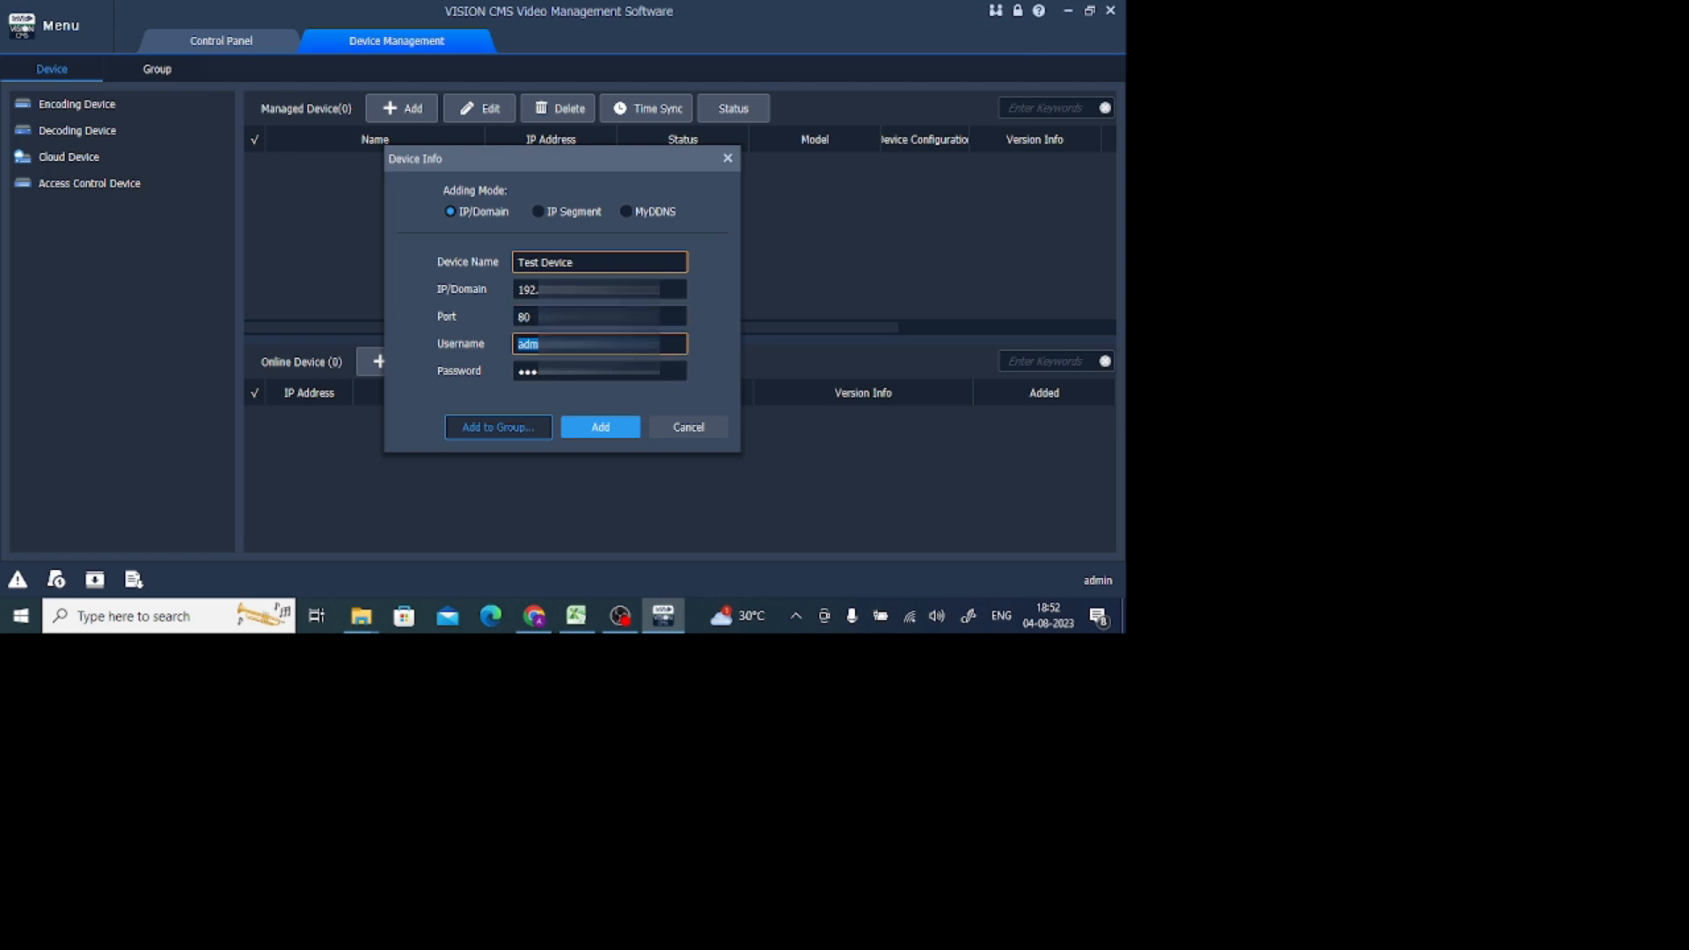
pyautogui.click(599, 371)
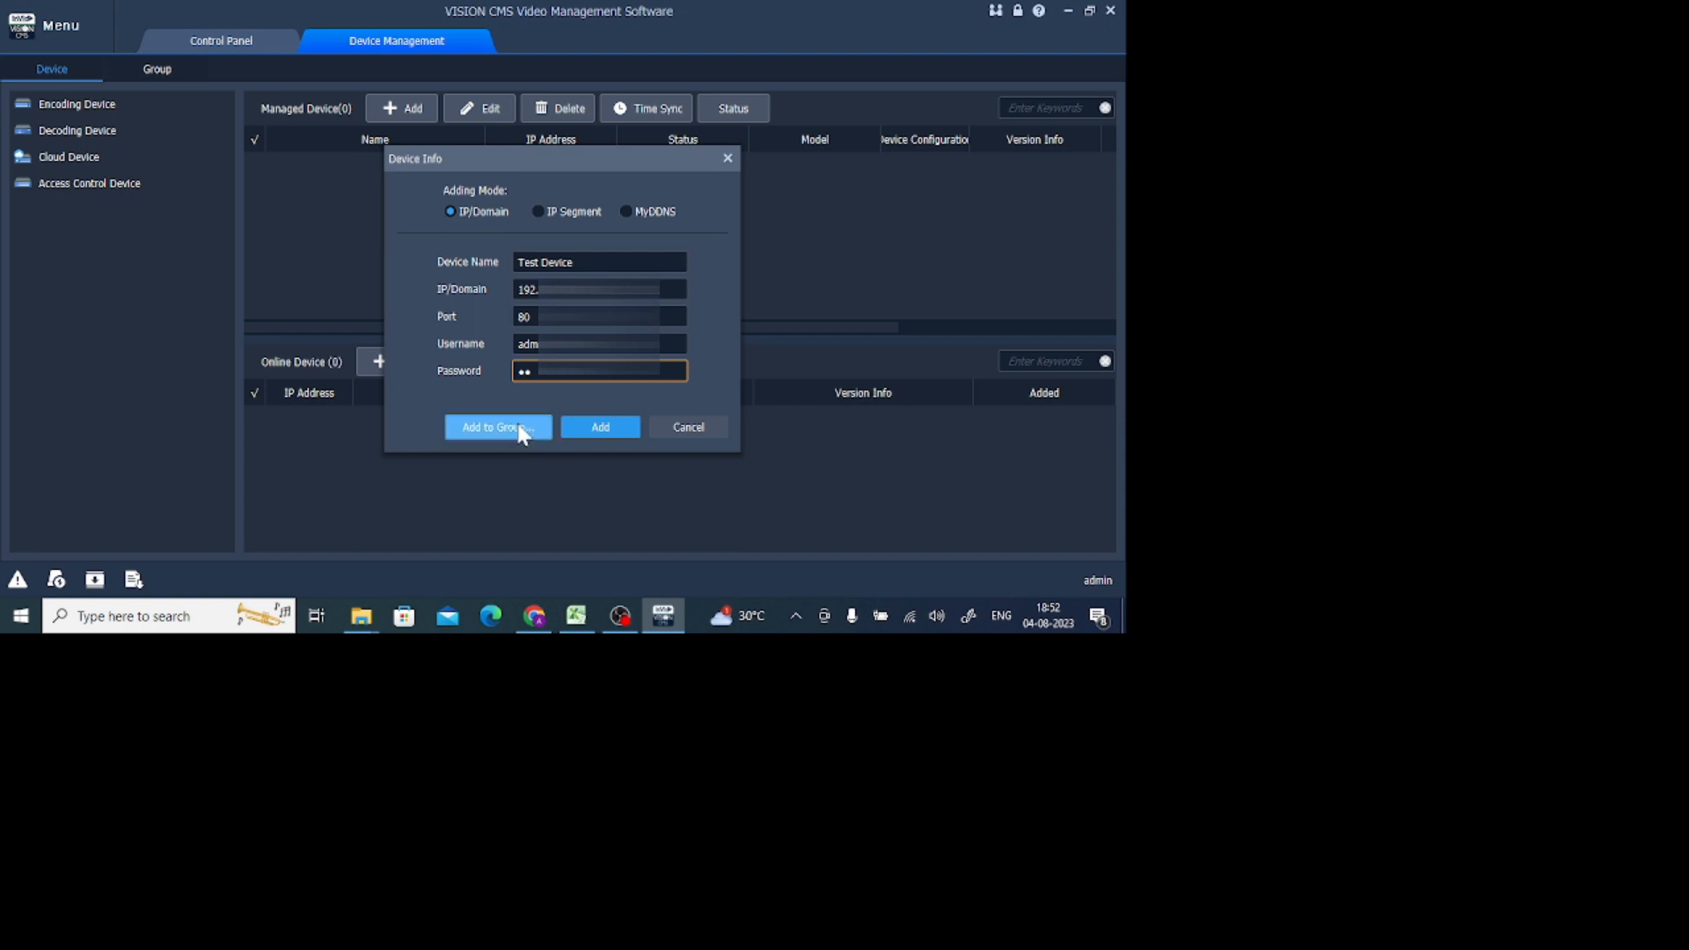
# - Create a device group named Test for the new device and return to the Control Panel home
pyautogui.click(489, 427)
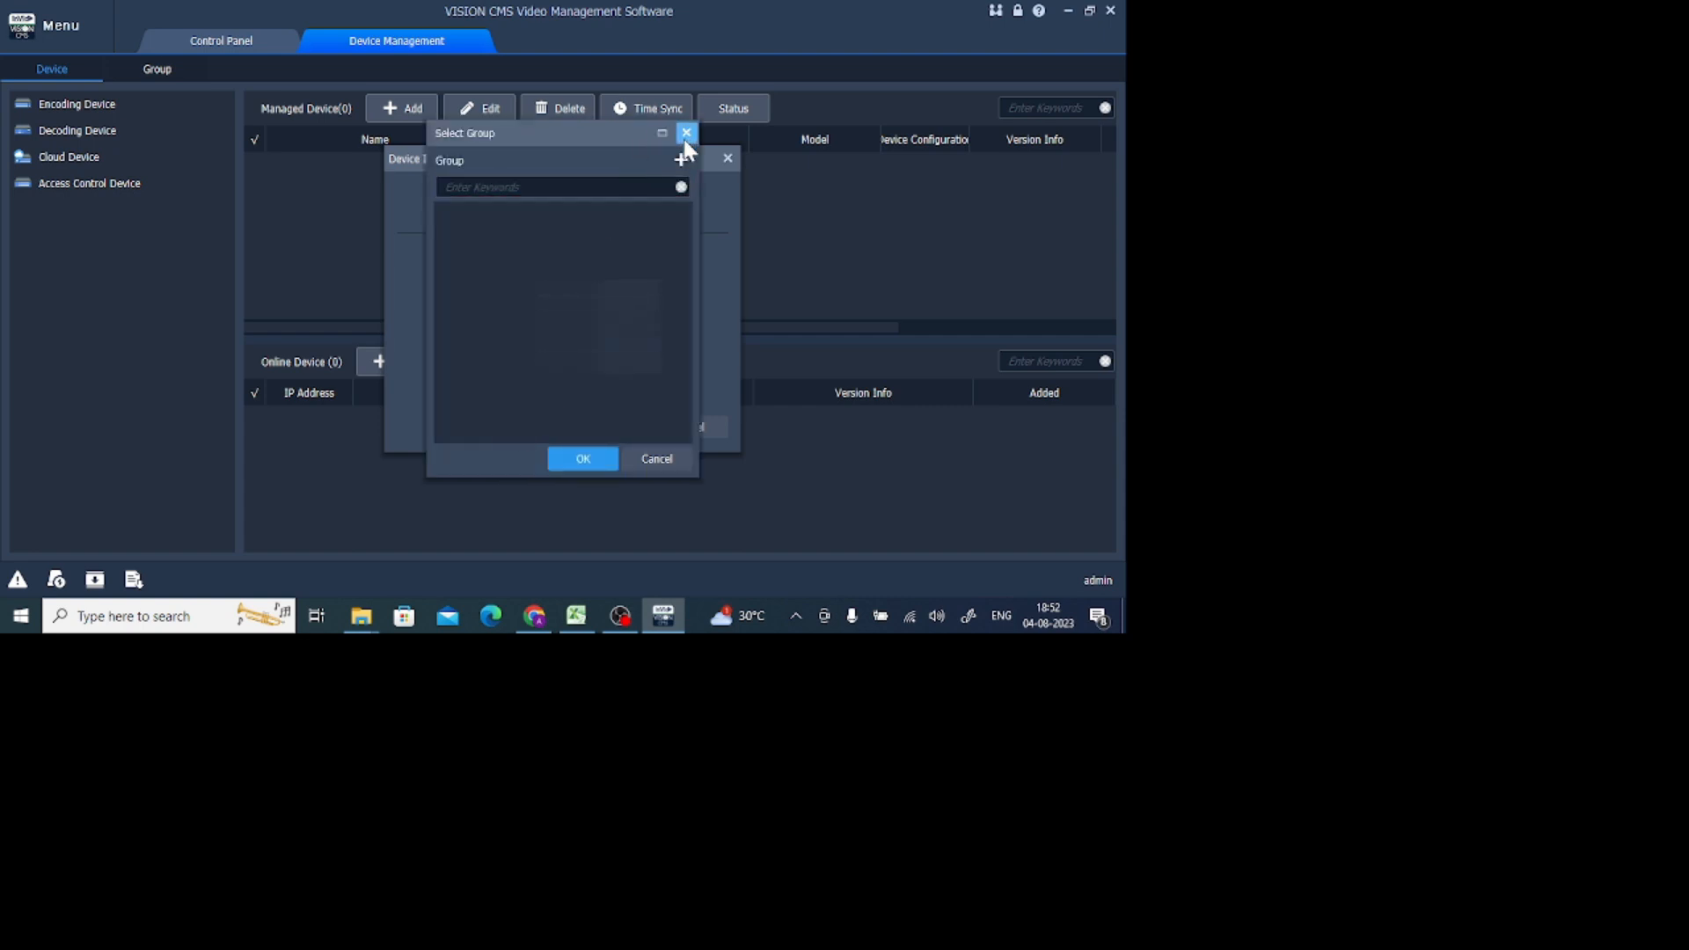
pyautogui.click(680, 159)
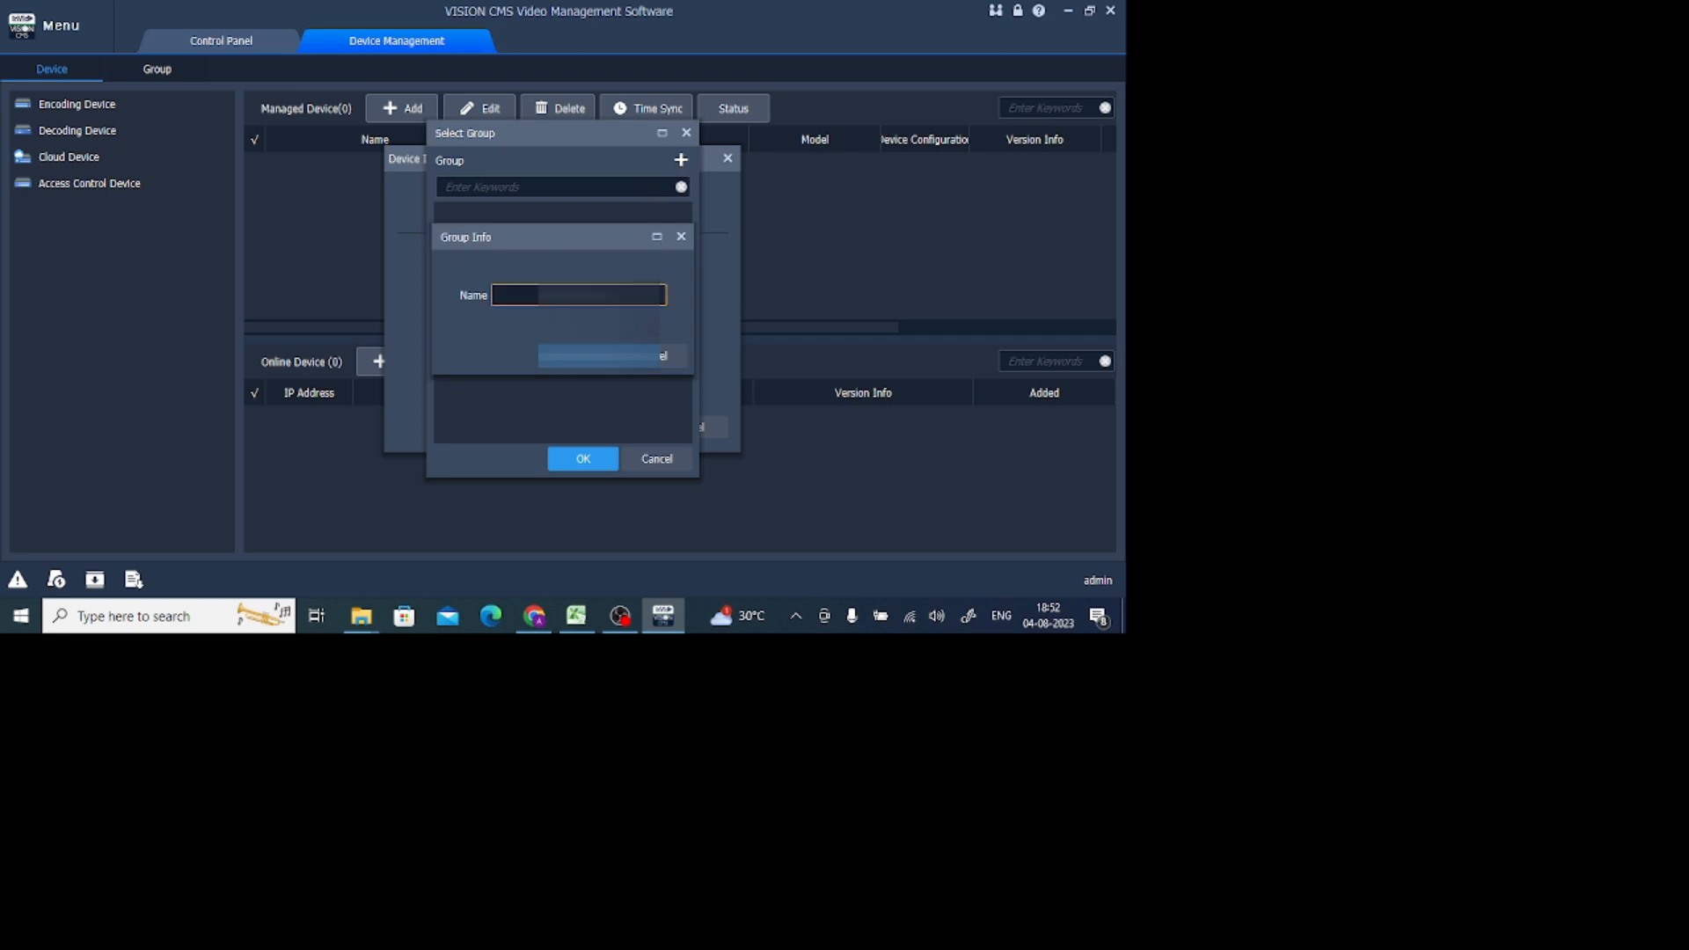
pyautogui.write('Test')
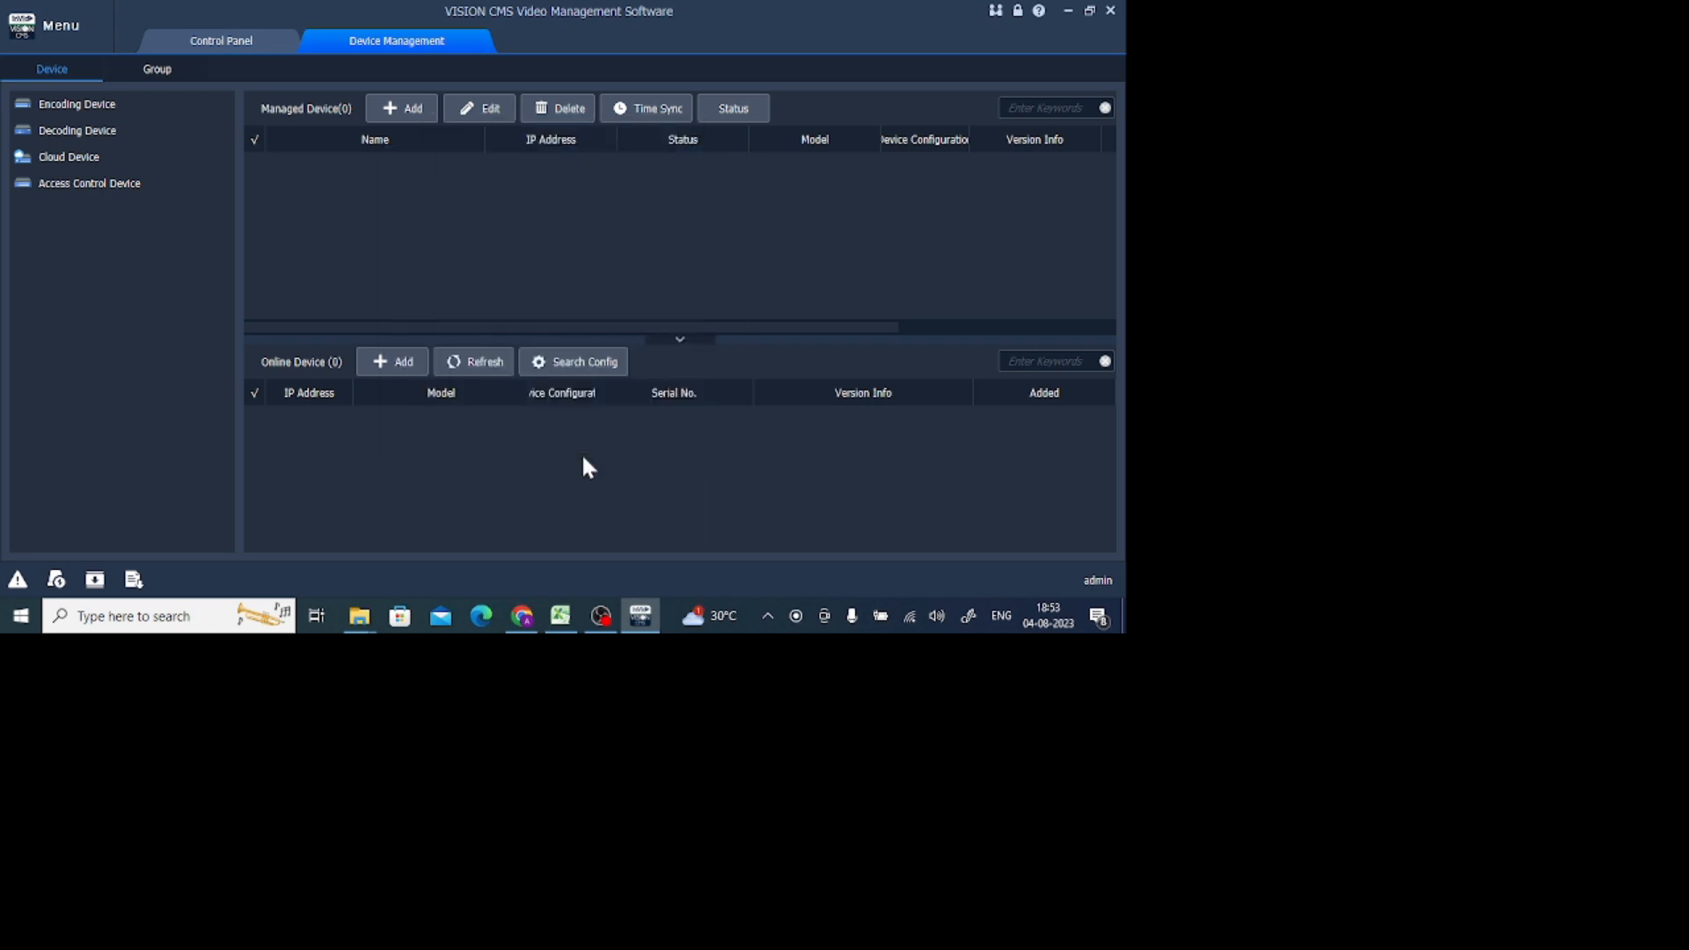
pyautogui.click(222, 40)
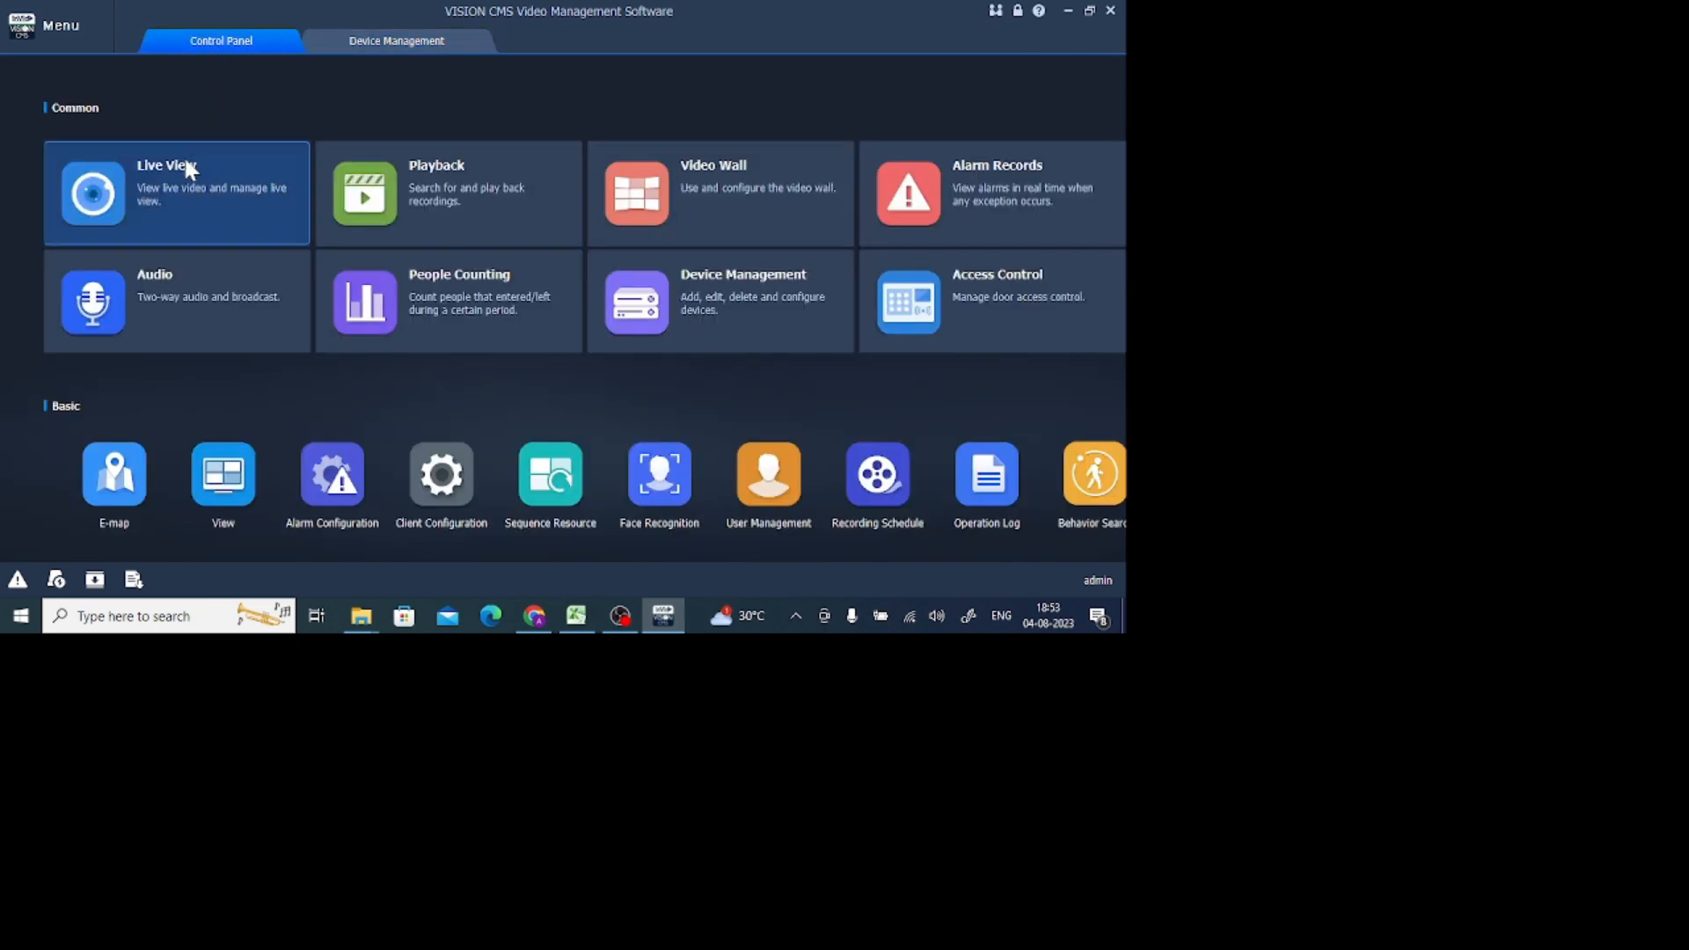
# - Show Live View in a single-window layout
pyautogui.click(176, 191)
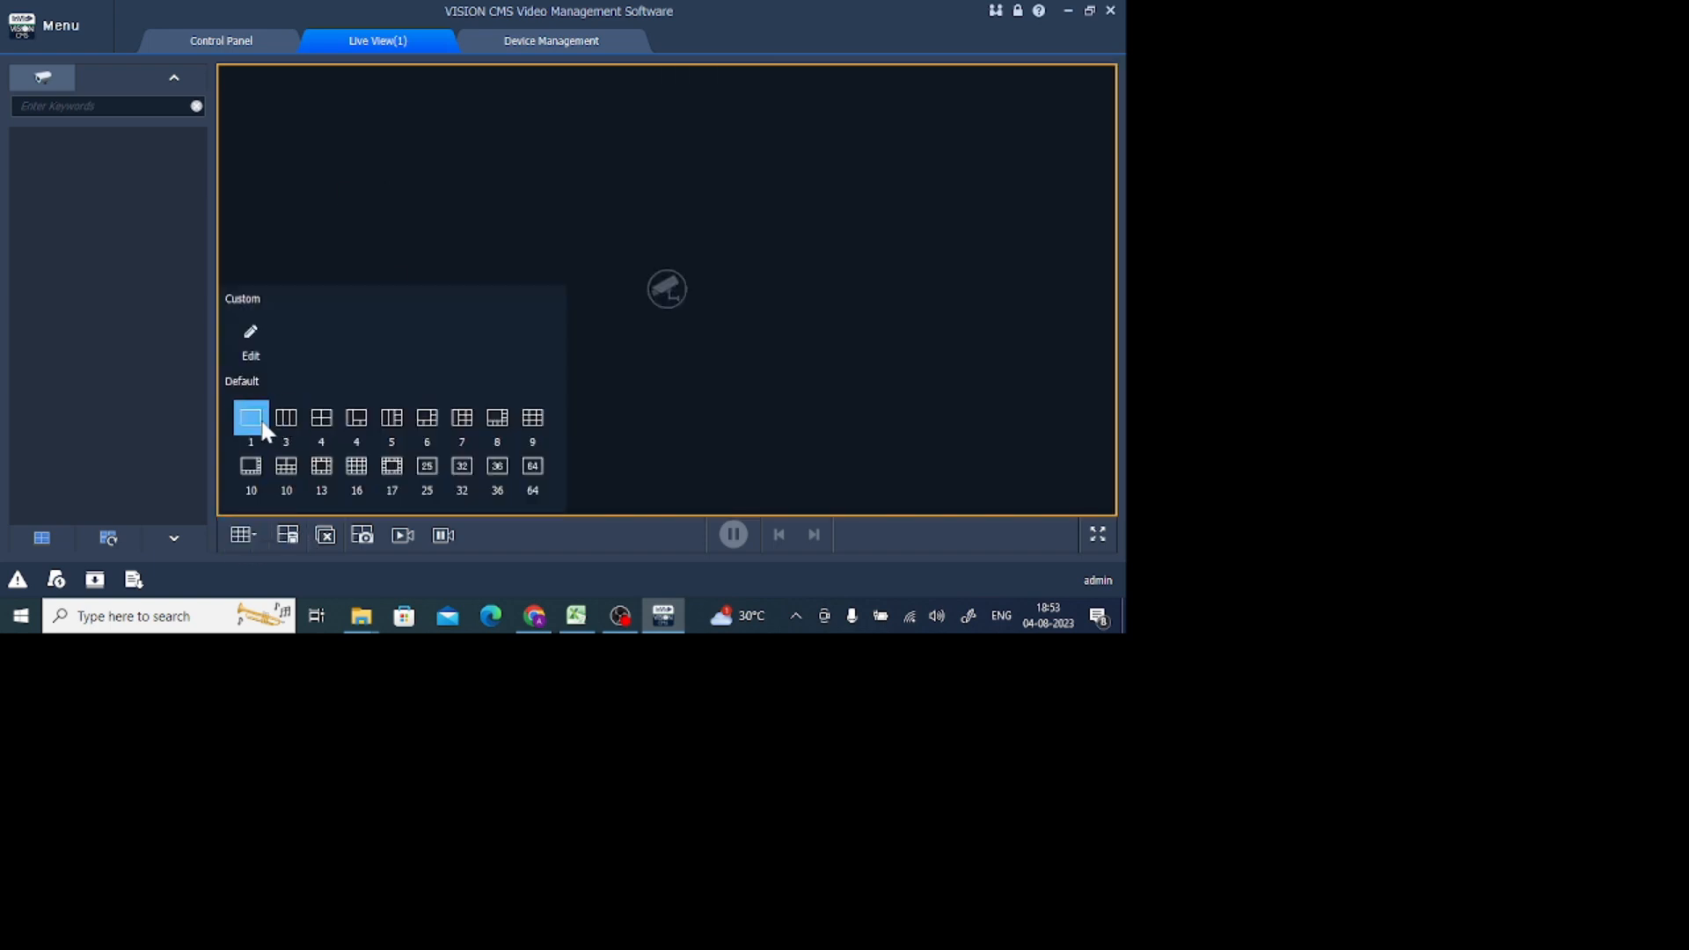
pyautogui.click(251, 418)
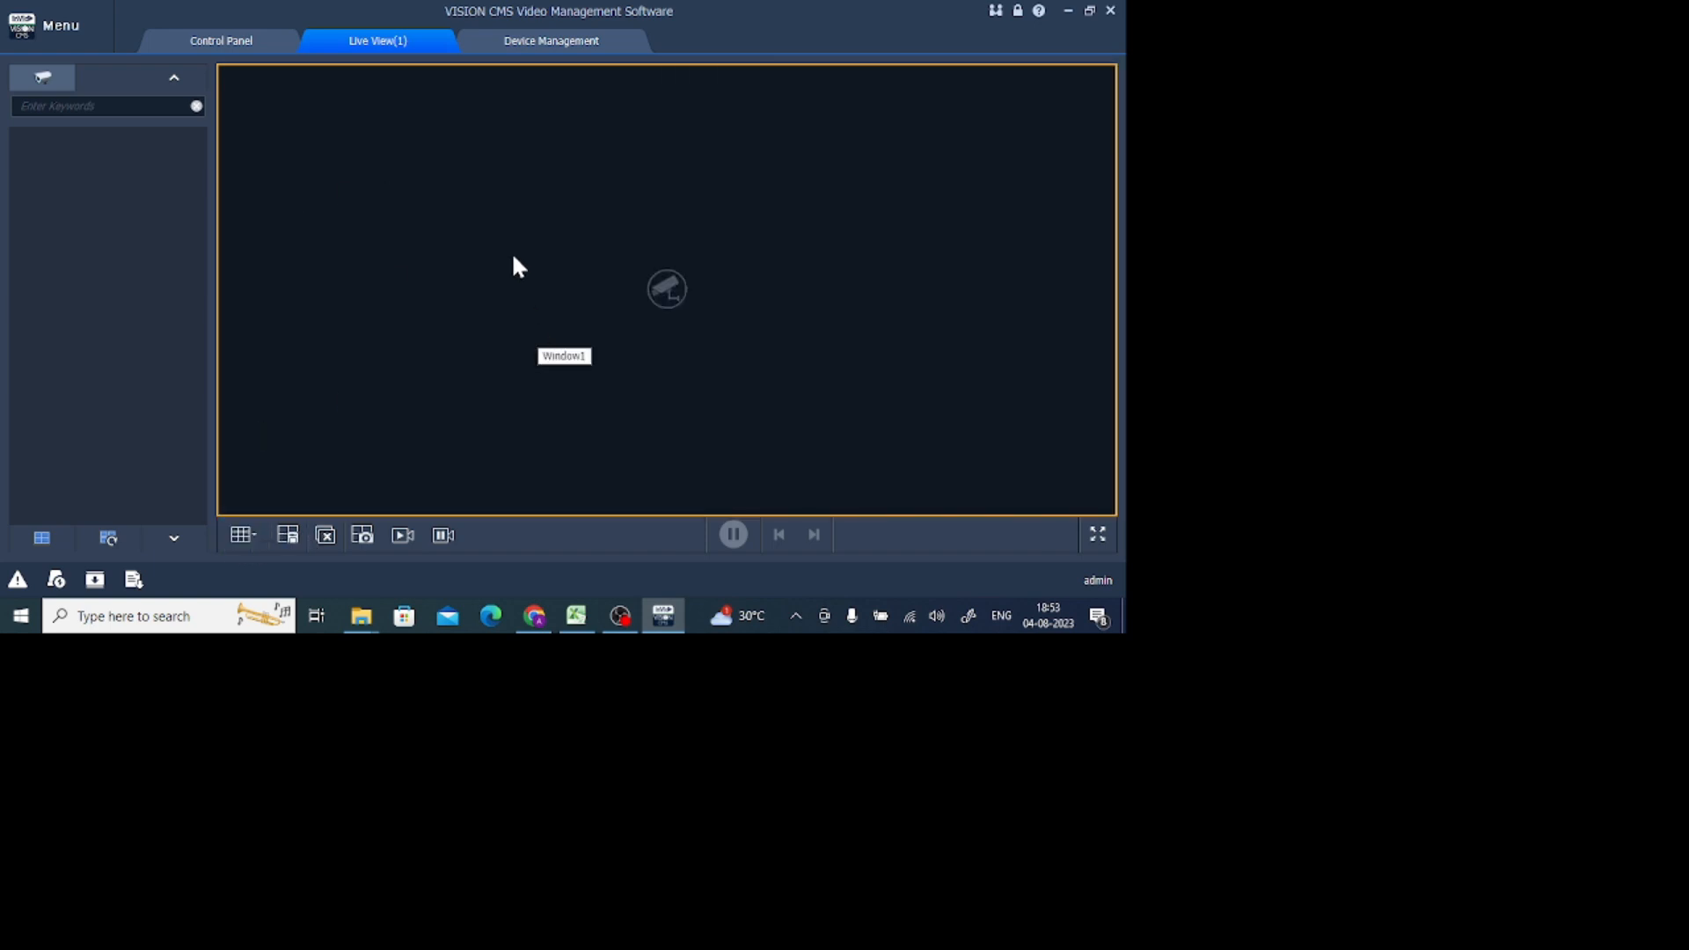